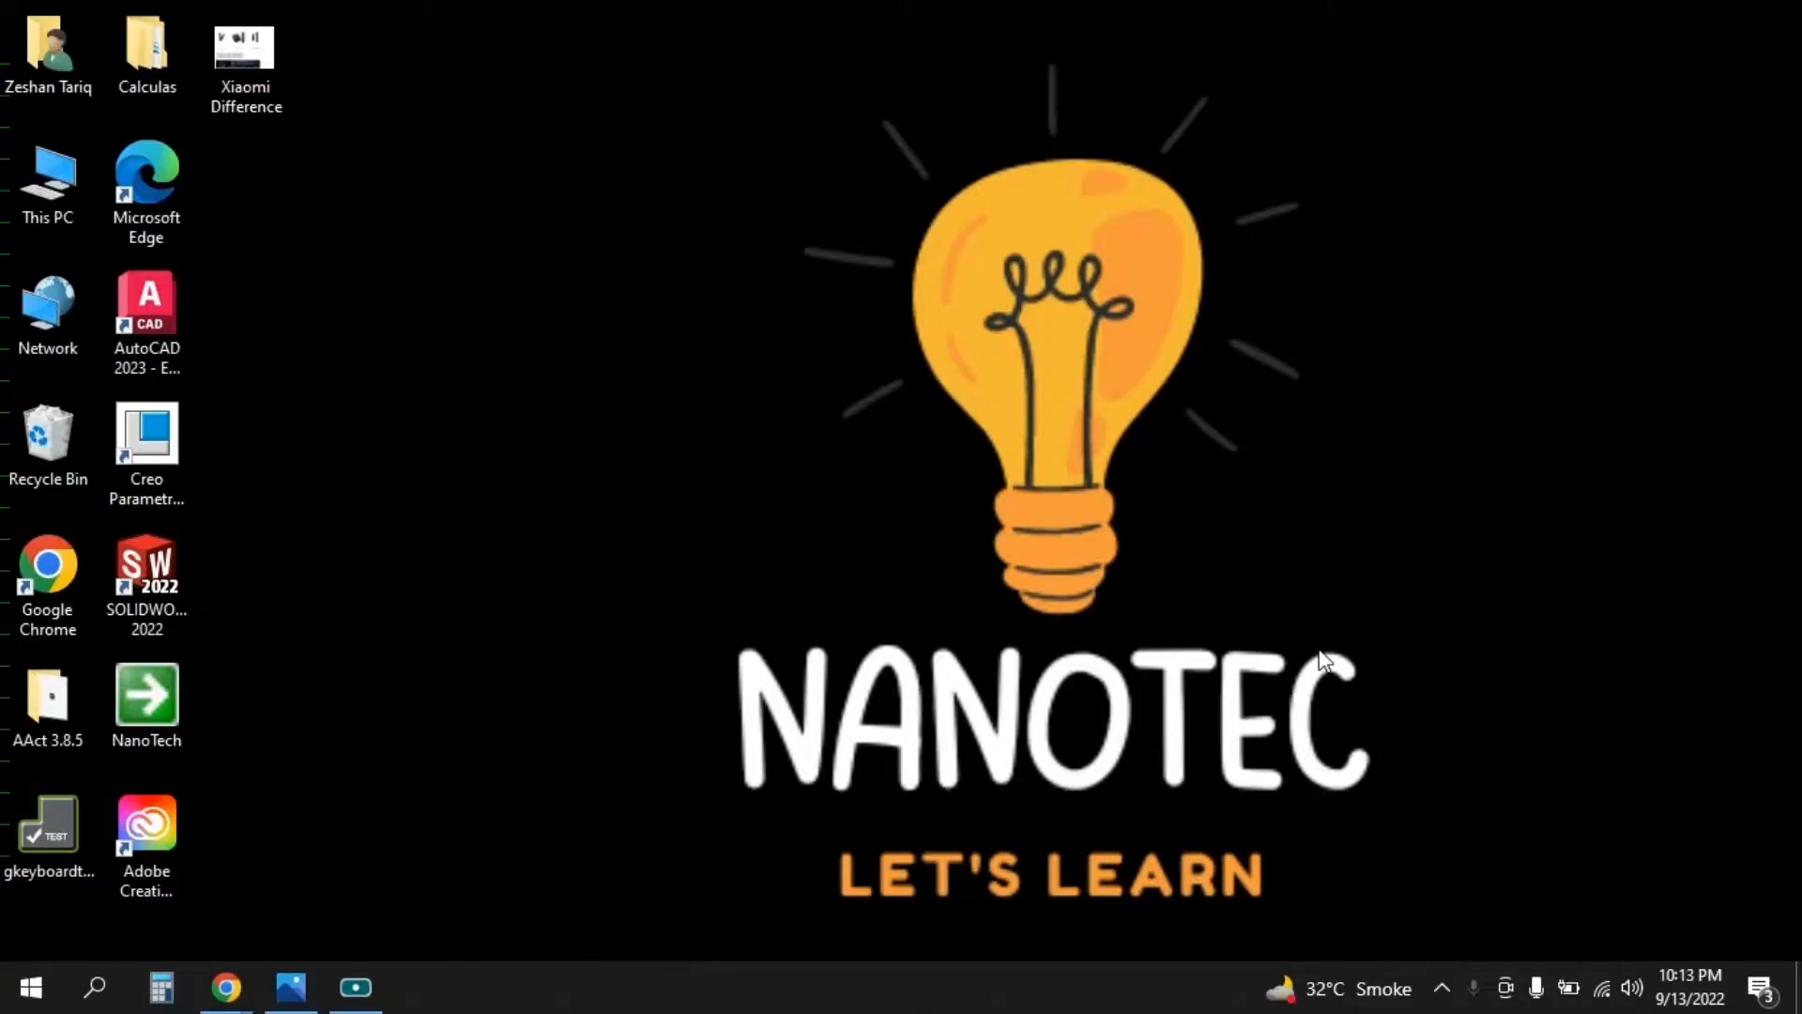
{"action": "mouse_move", "coordinate": [1264, 669]}
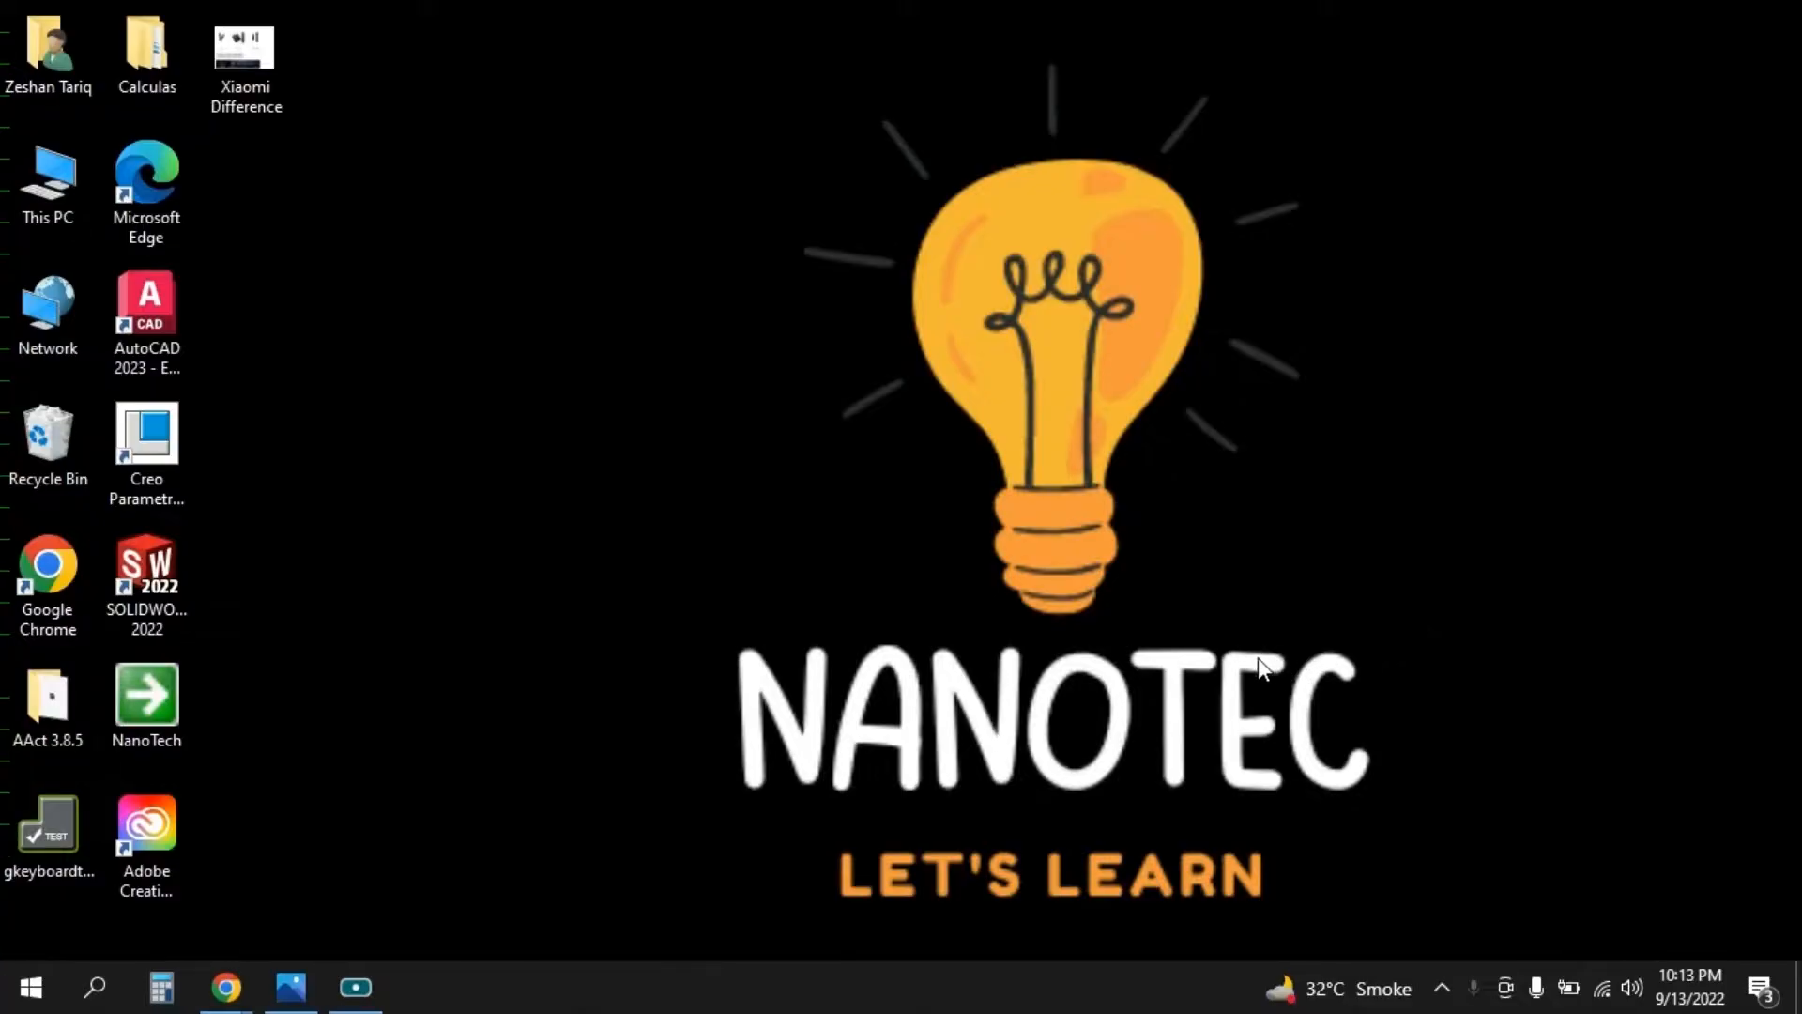
{"action": "mouse_move", "coordinate": [1230, 659]}
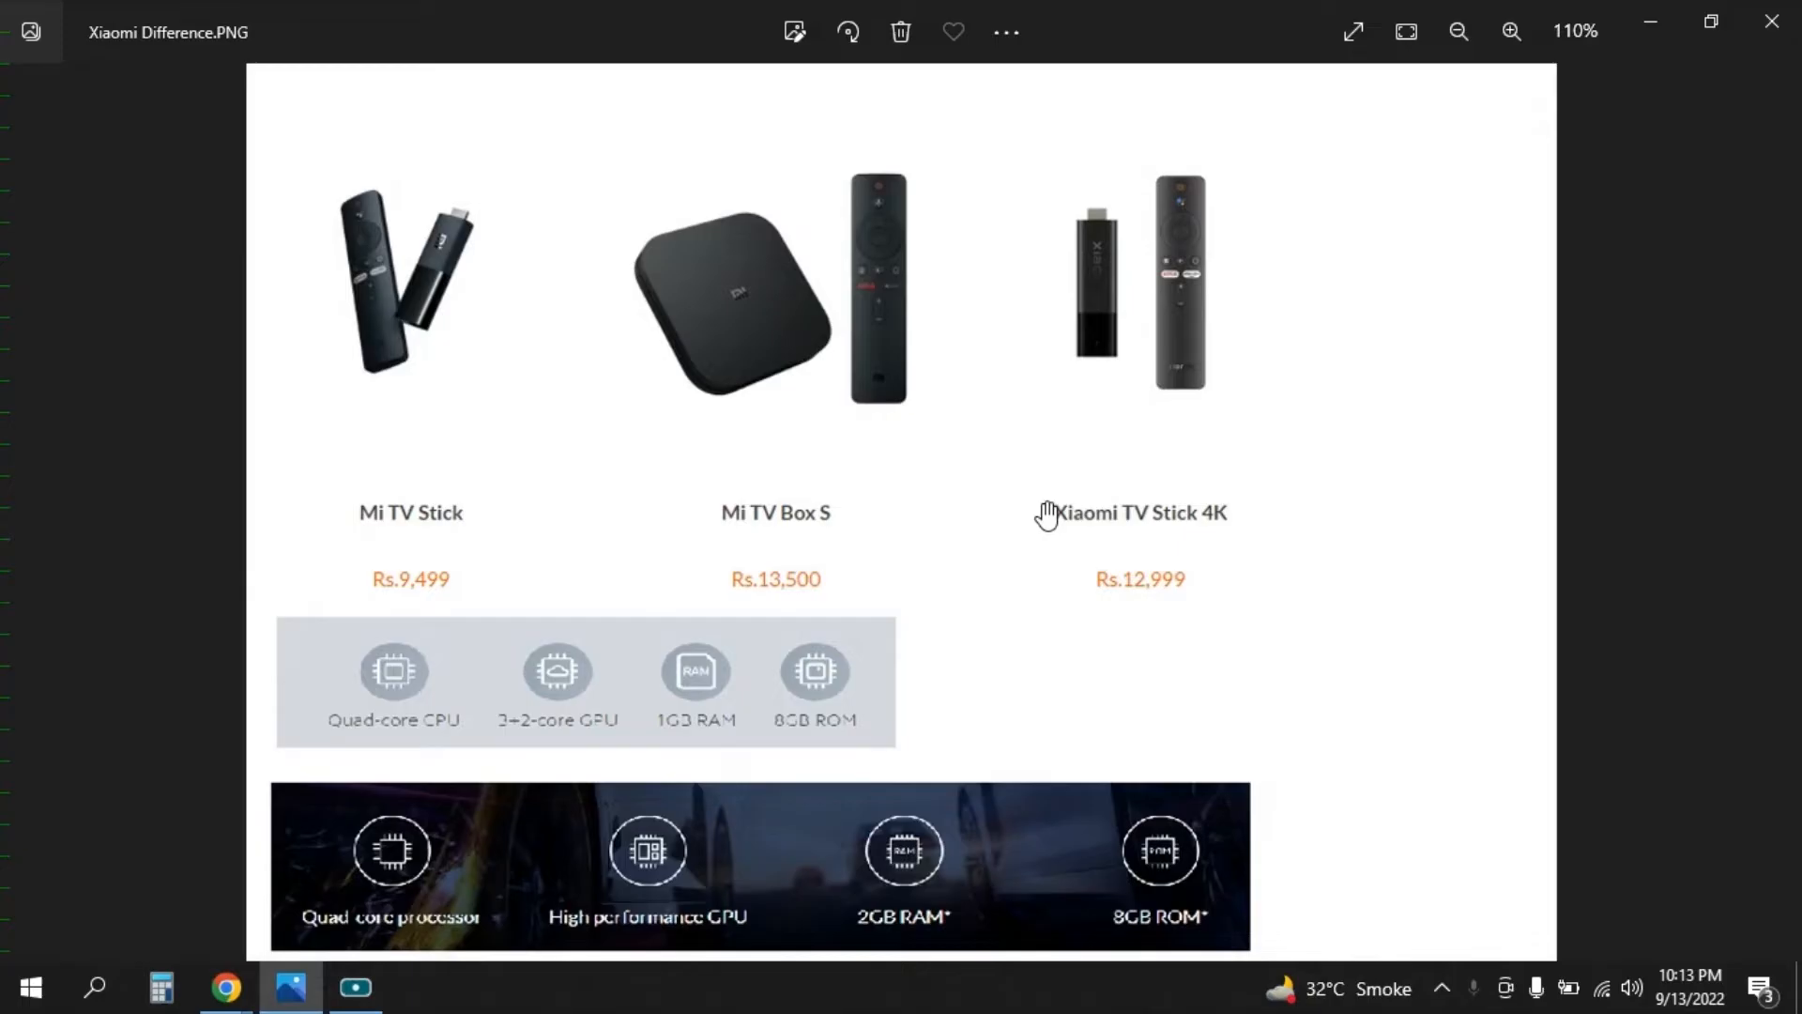
{"action": "mouse_move", "coordinate": [644, 435]}
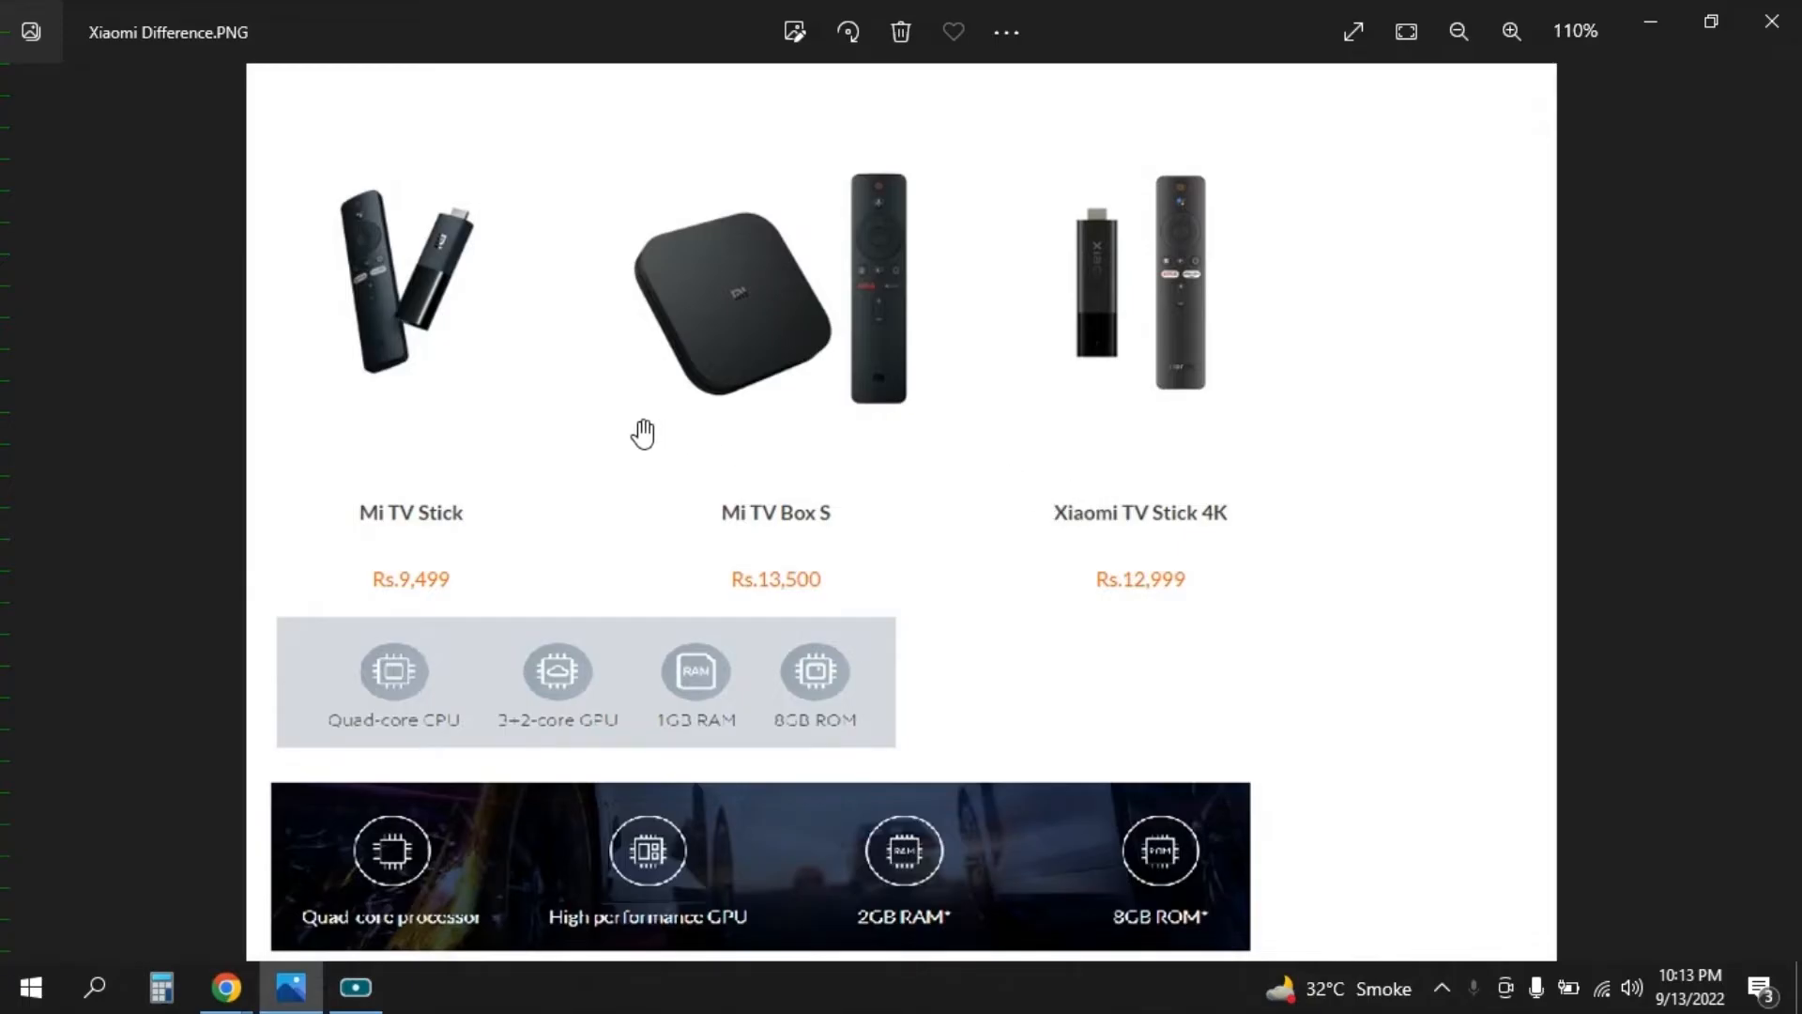
{"action": "mouse_move", "coordinate": [633, 434]}
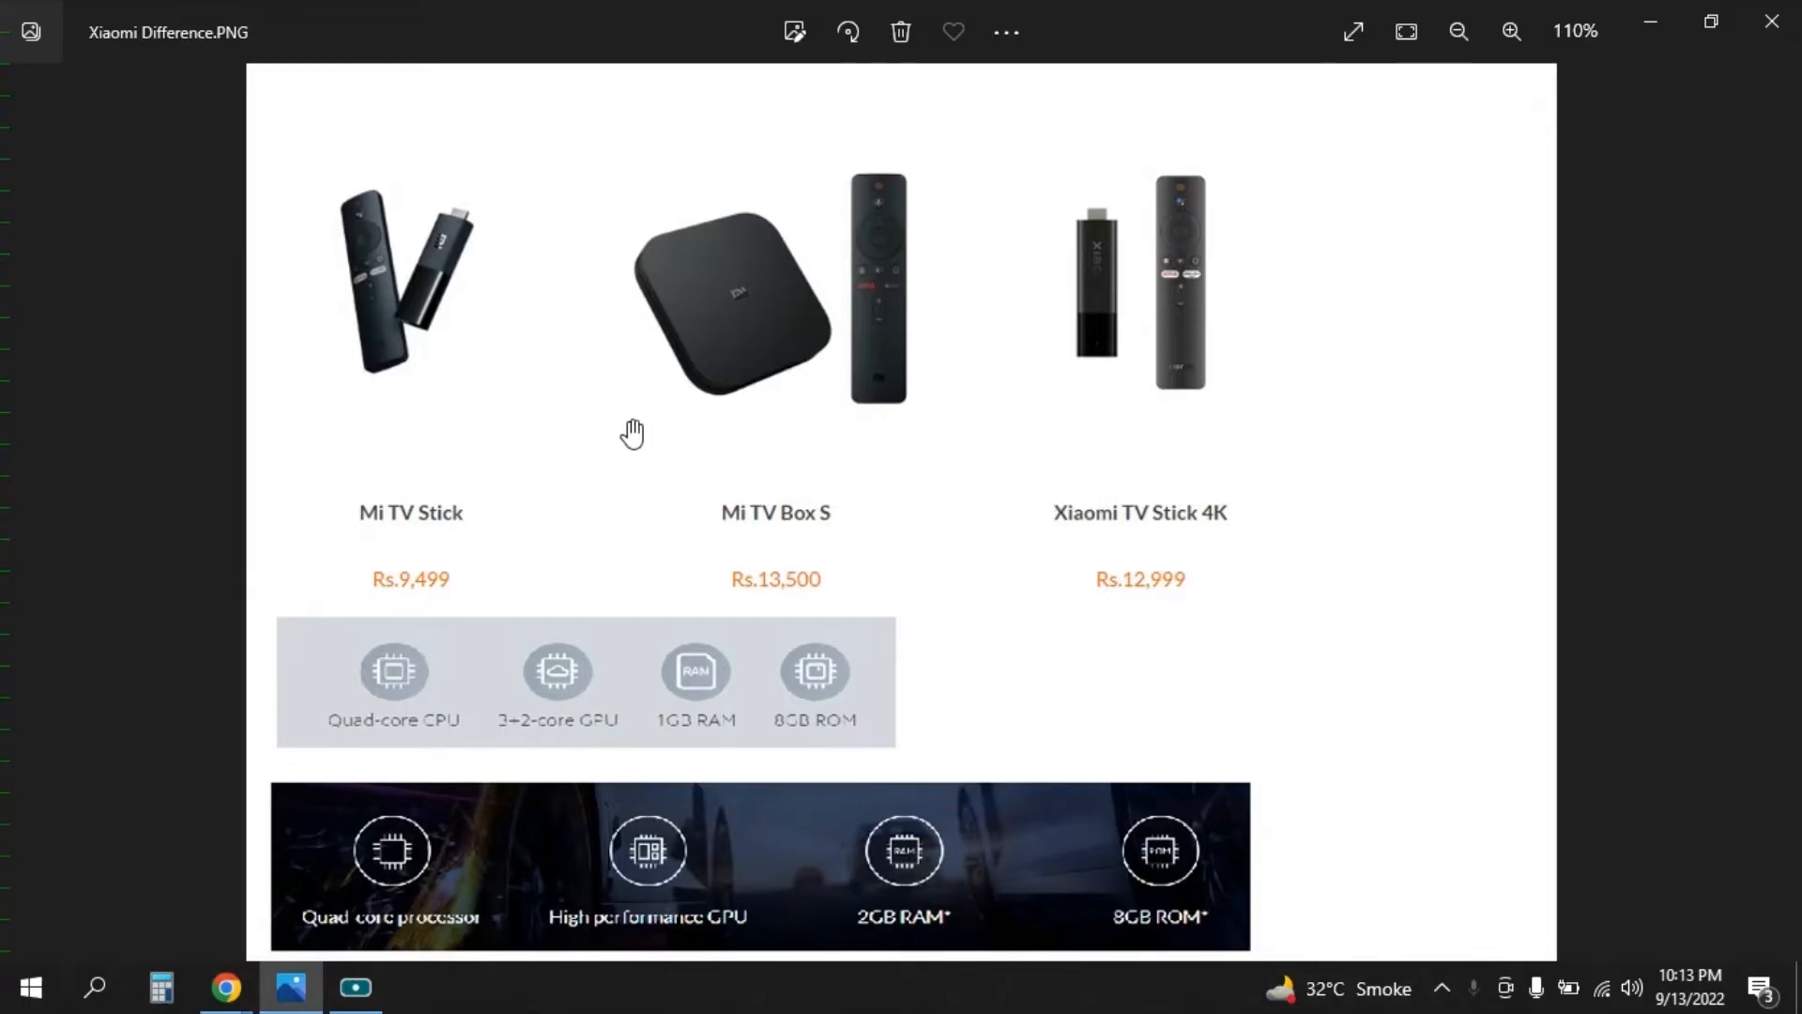
{"action": "mouse_move", "coordinate": [603, 634]}
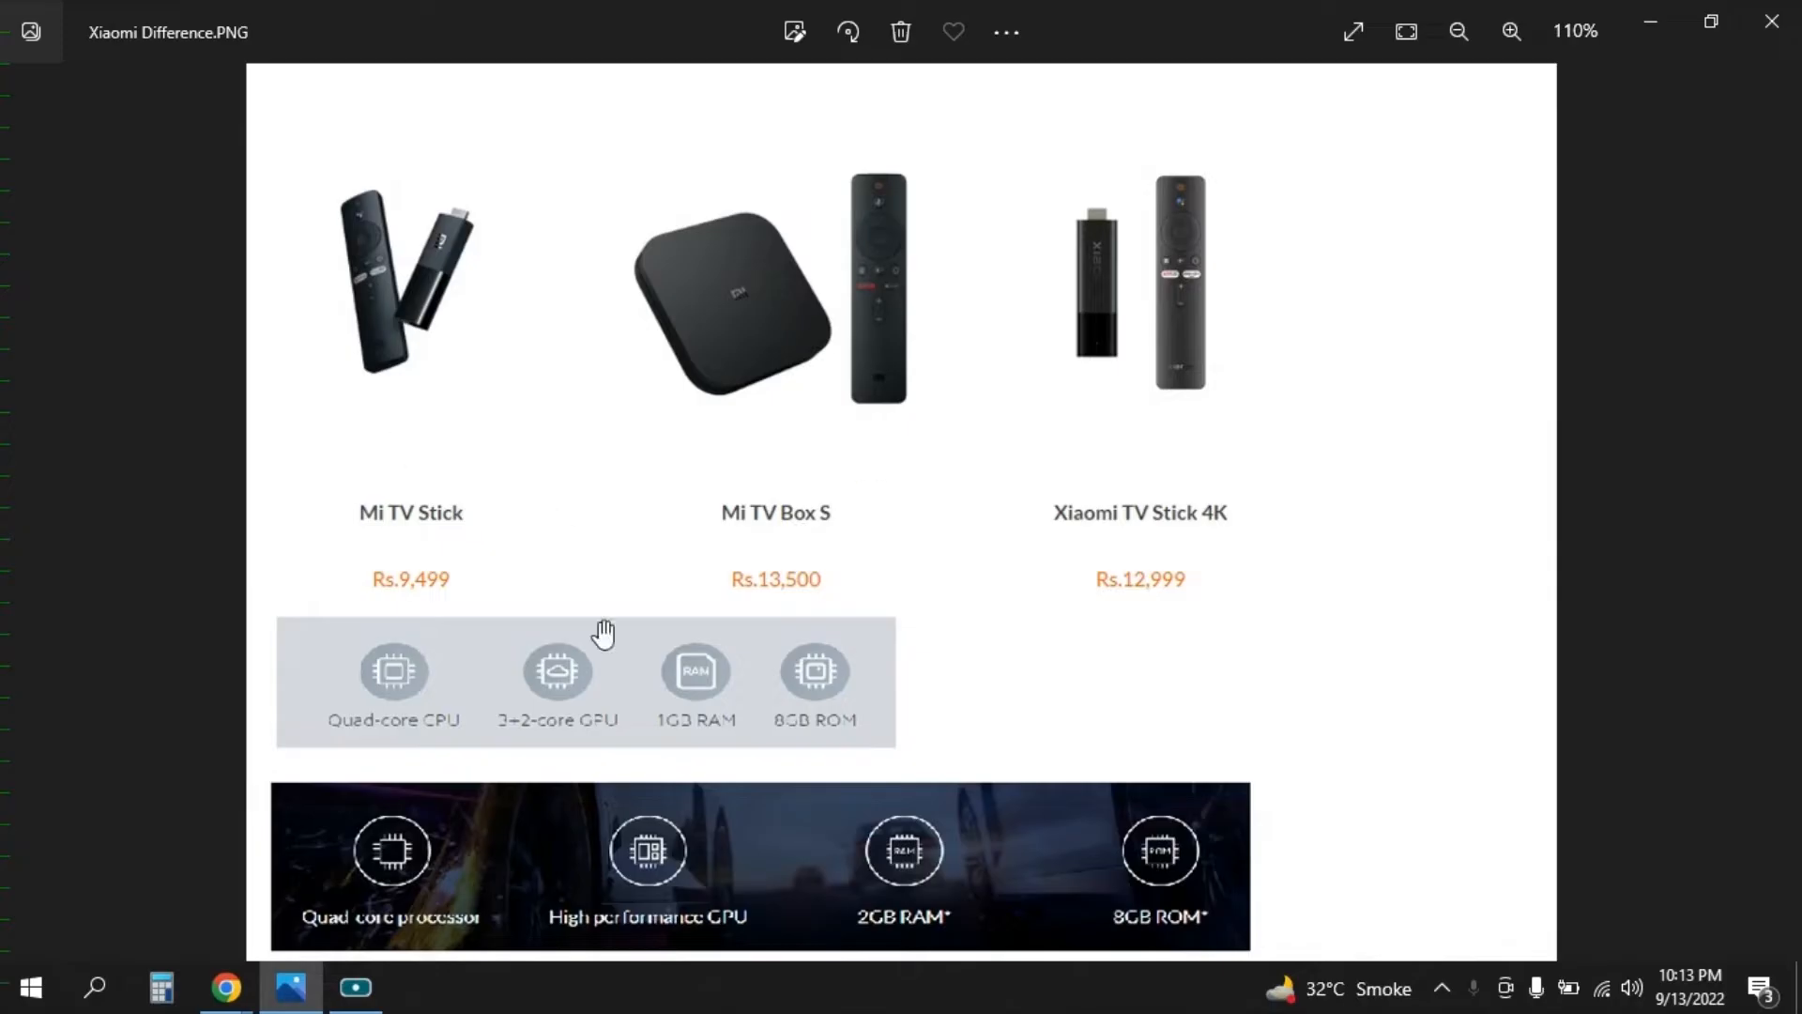
{"action": "mouse_move", "coordinate": [805, 521]}
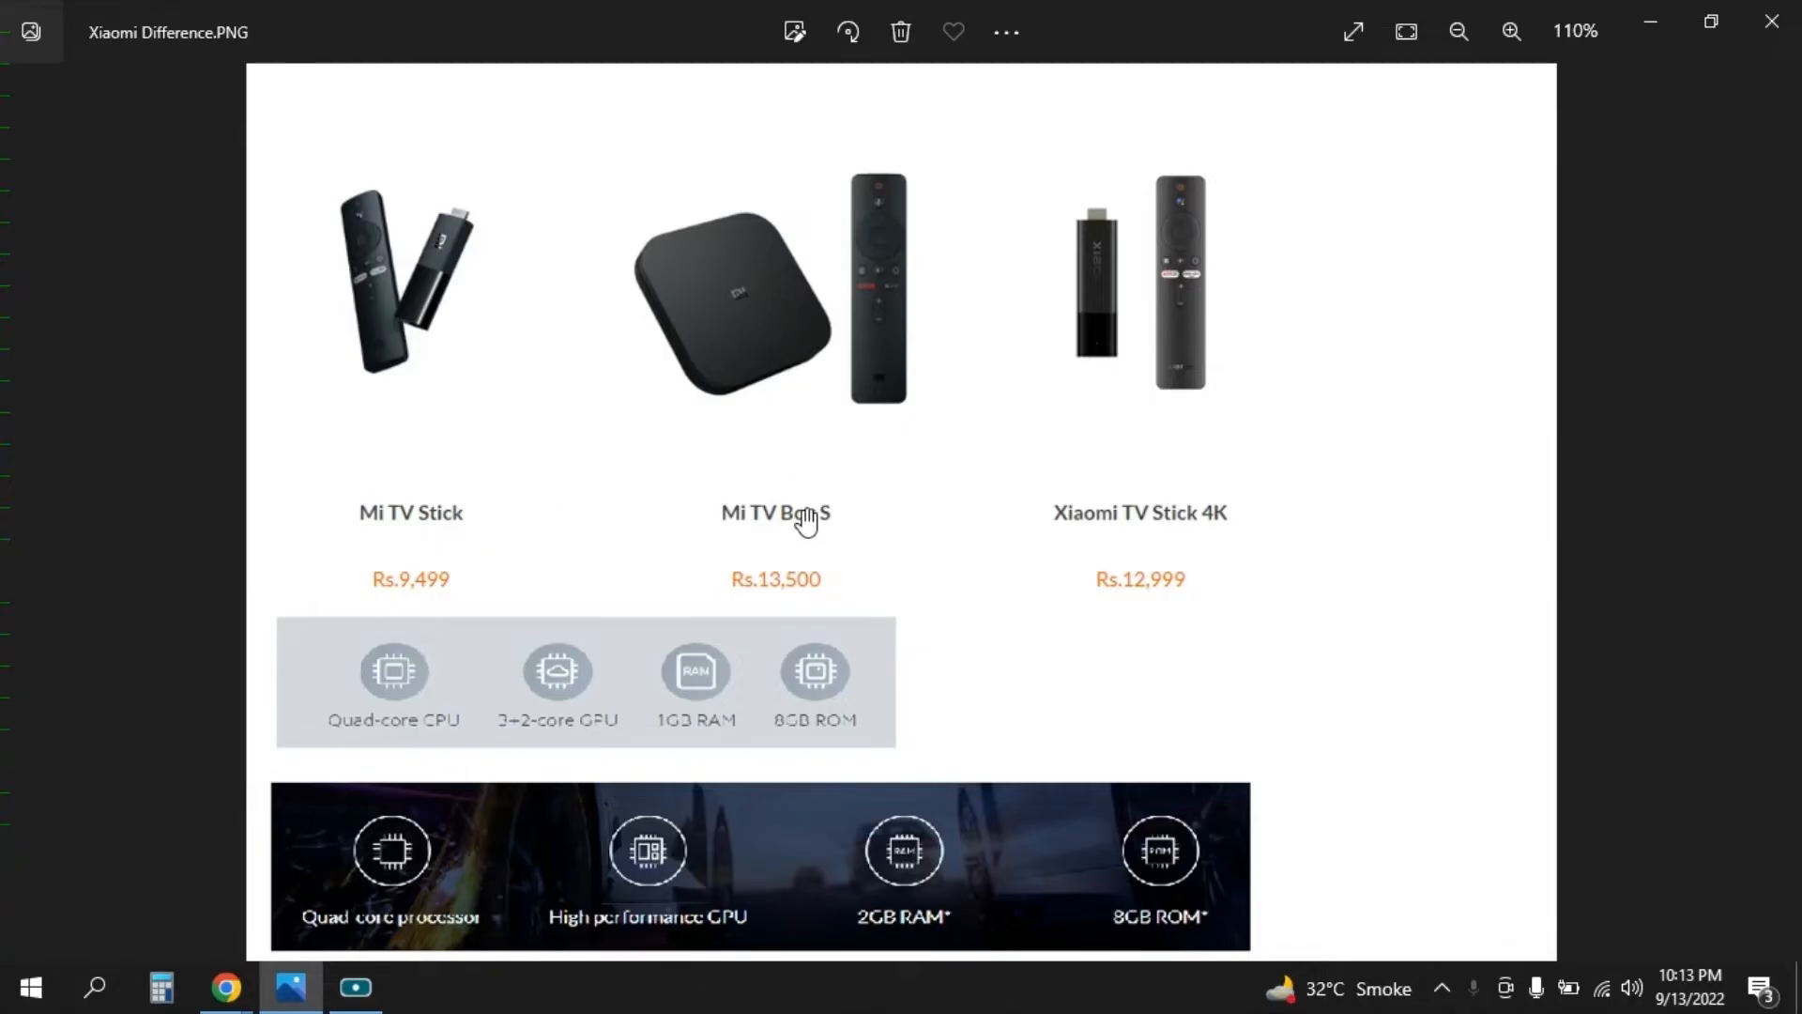
{"action": "mouse_move", "coordinate": [339, 508]}
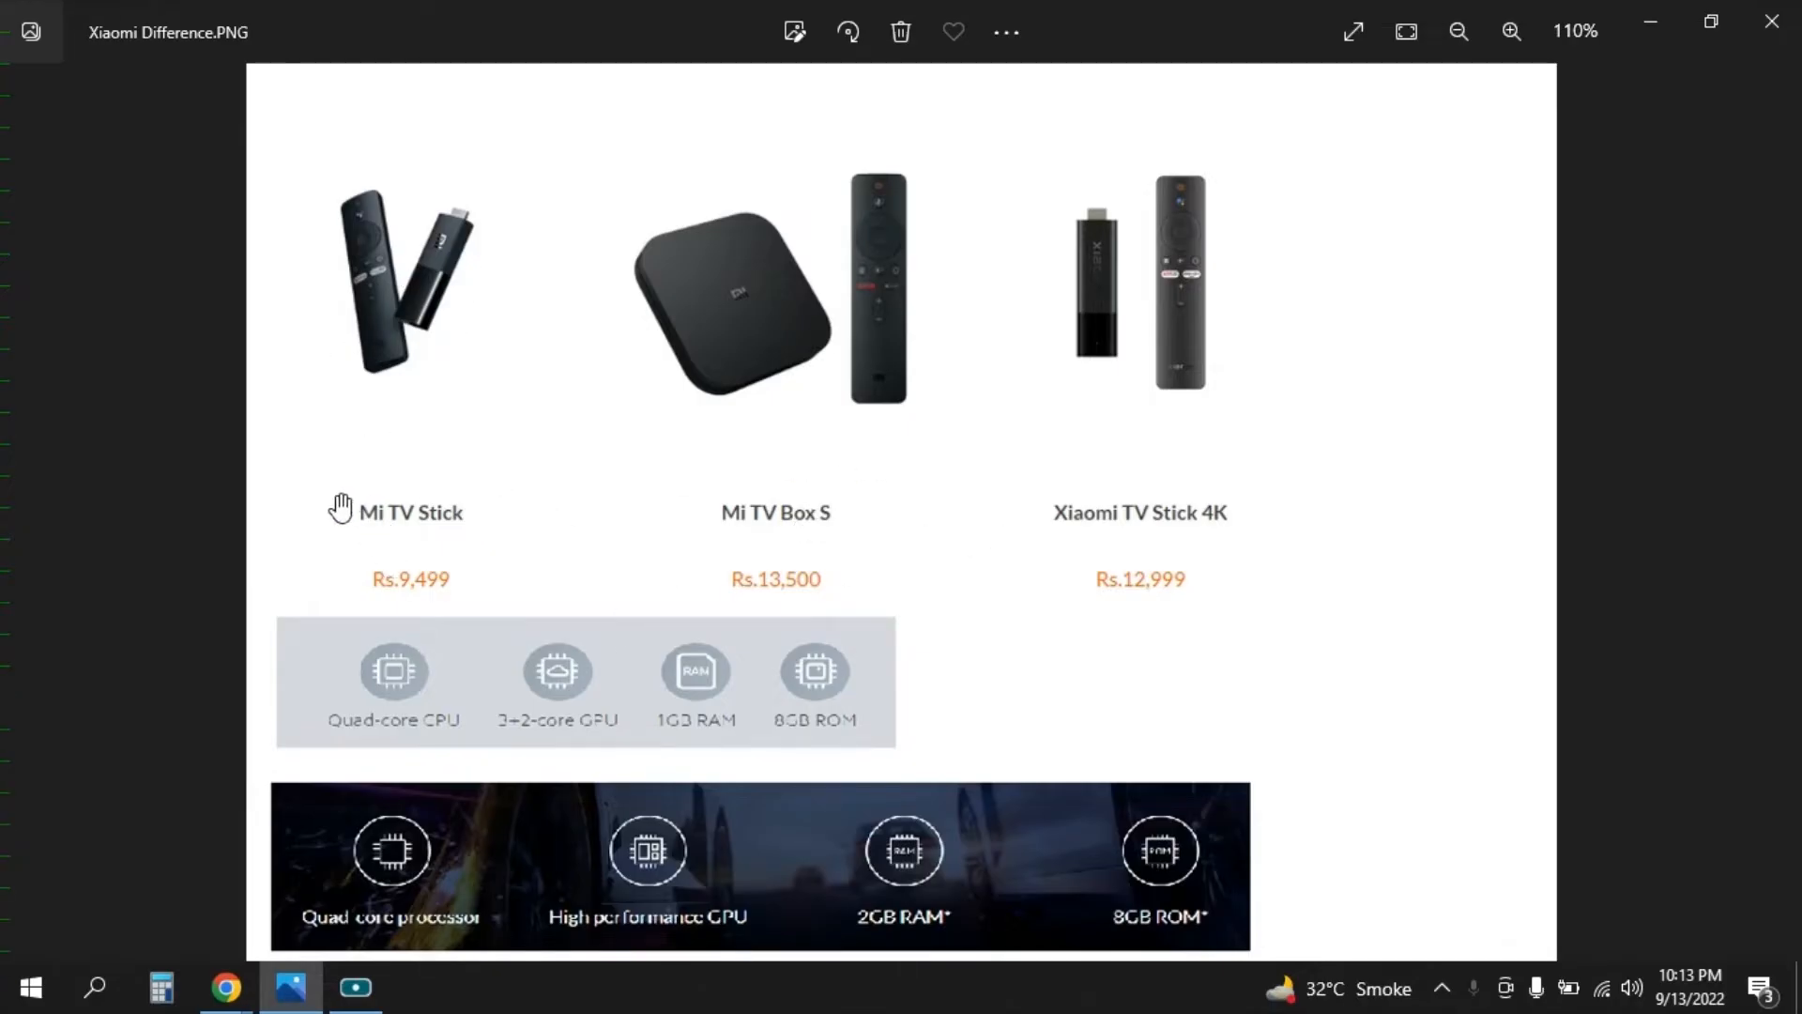
{"action": "mouse_move", "coordinate": [394, 425]}
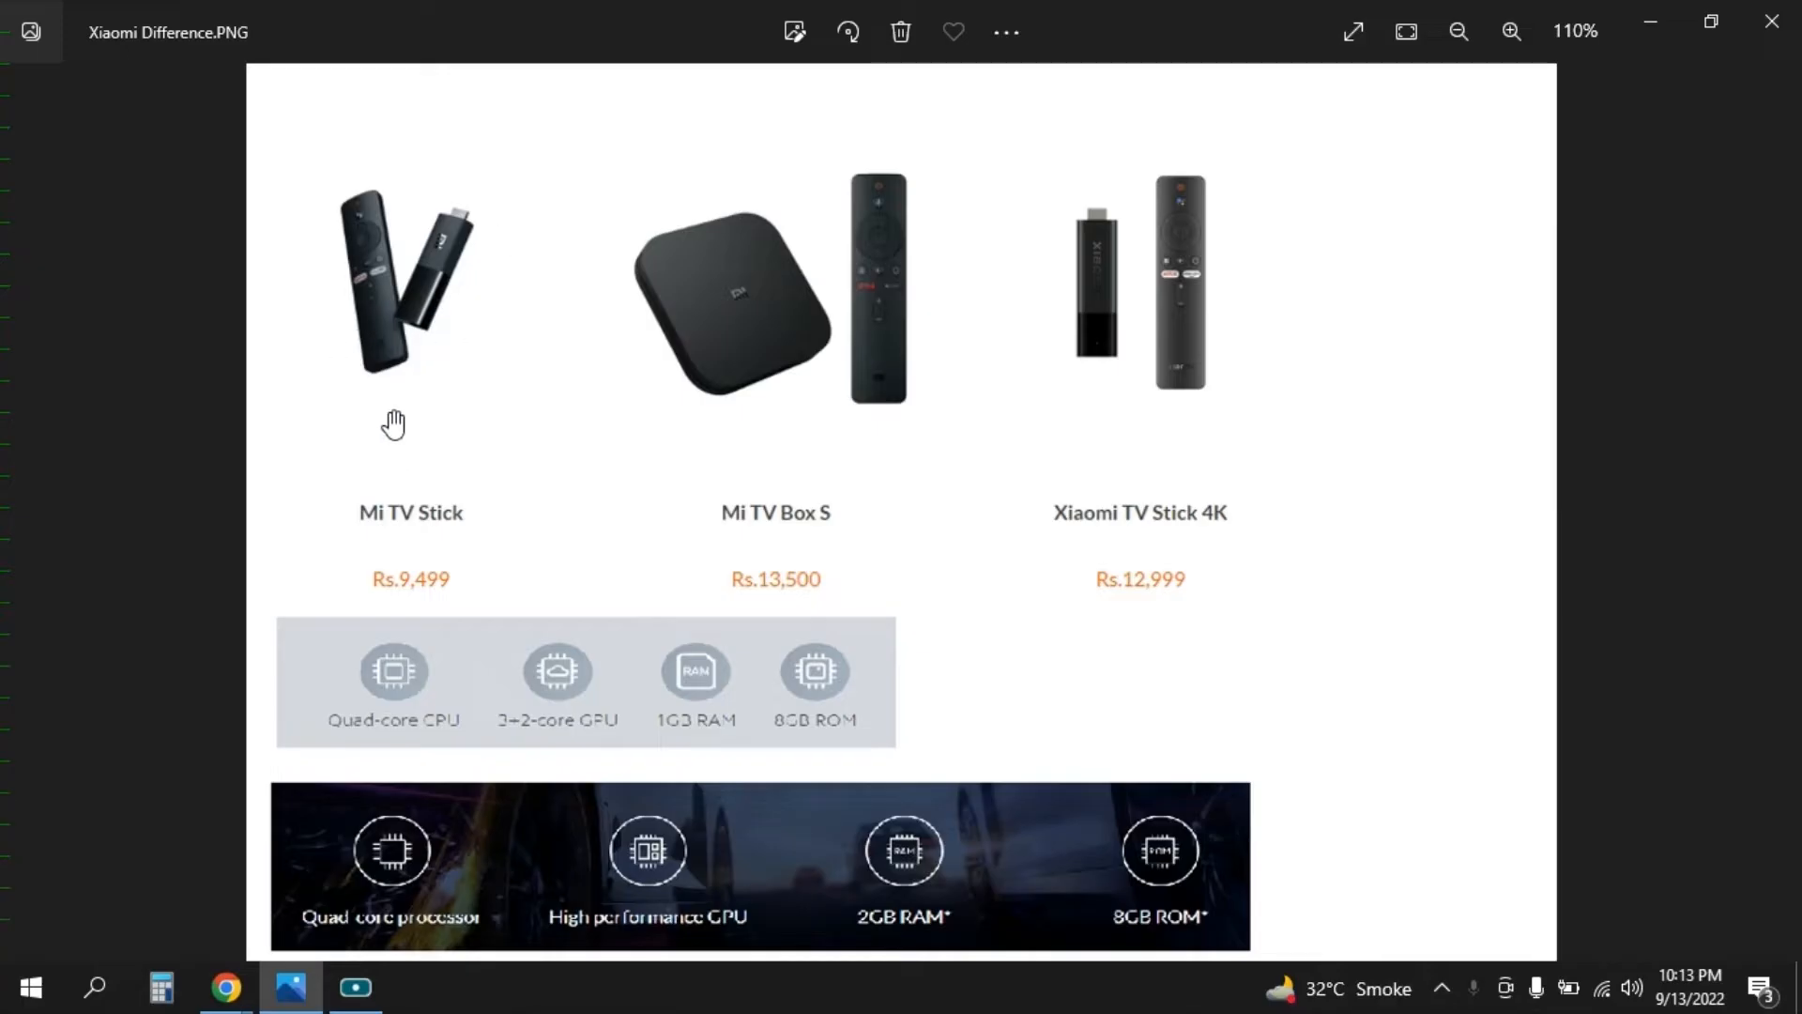
{"action": "mouse_move", "coordinate": [1063, 506]}
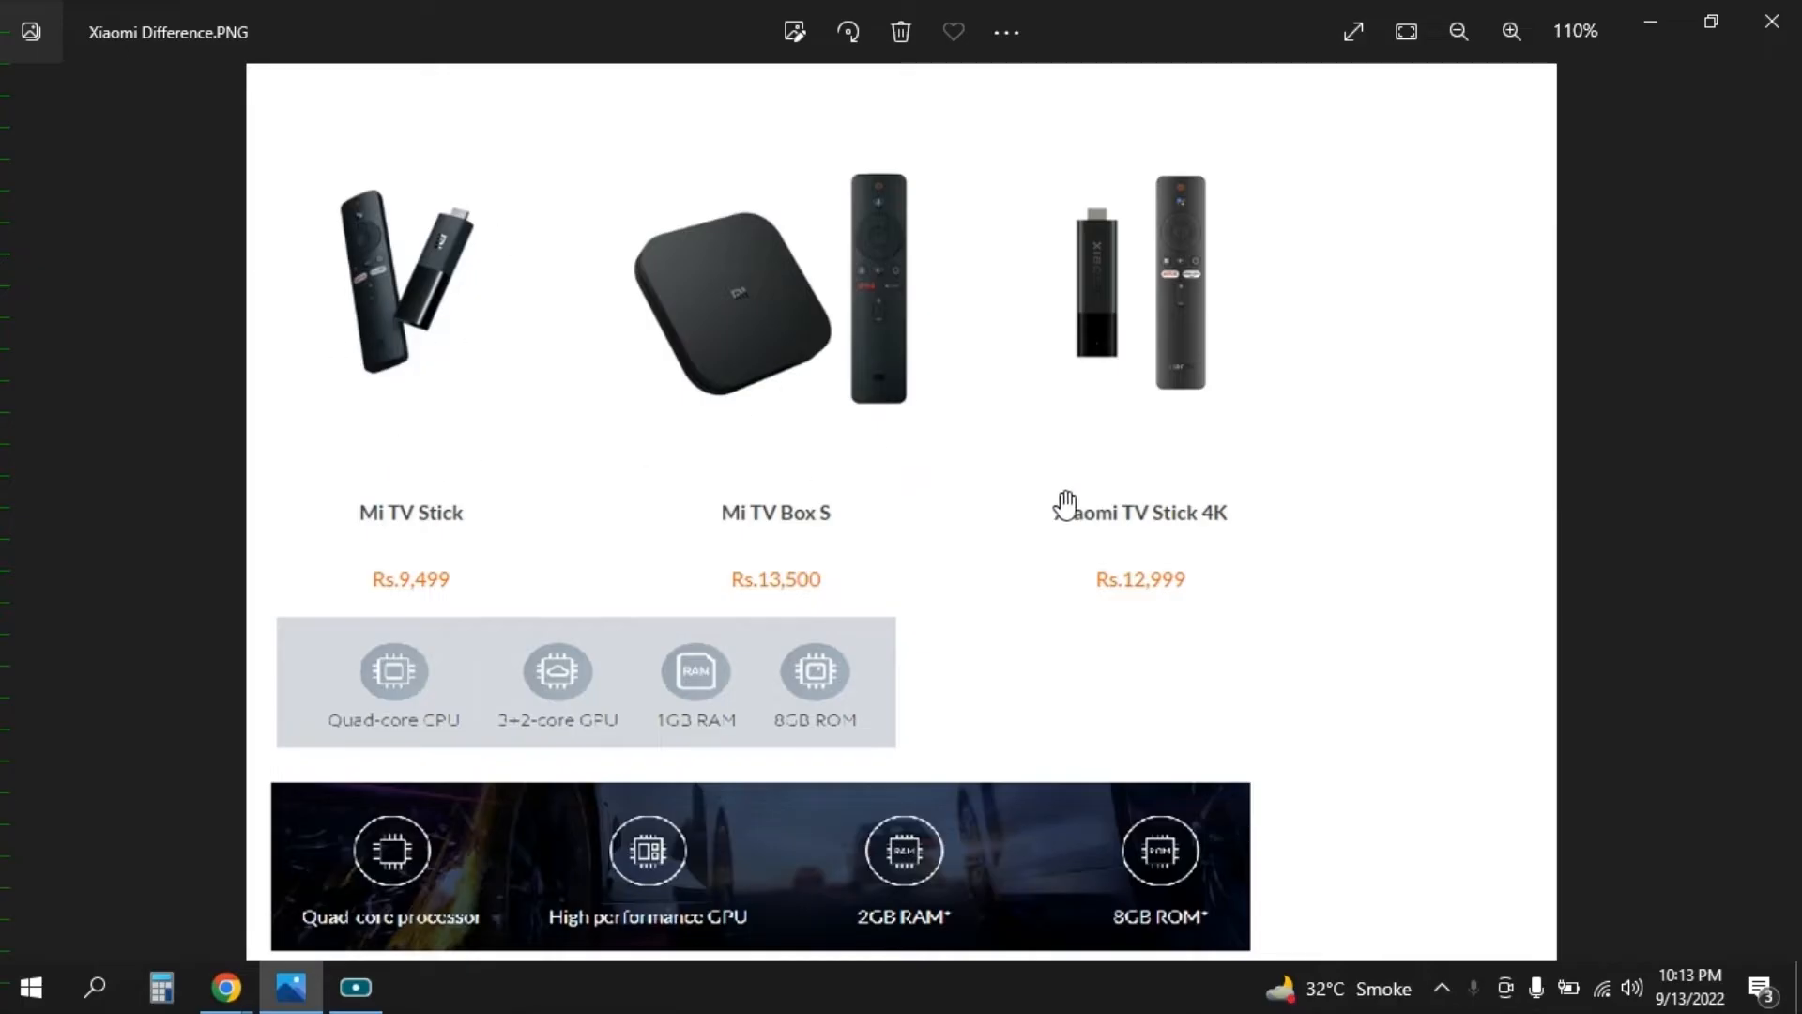
{"action": "mouse_move", "coordinate": [1186, 534]}
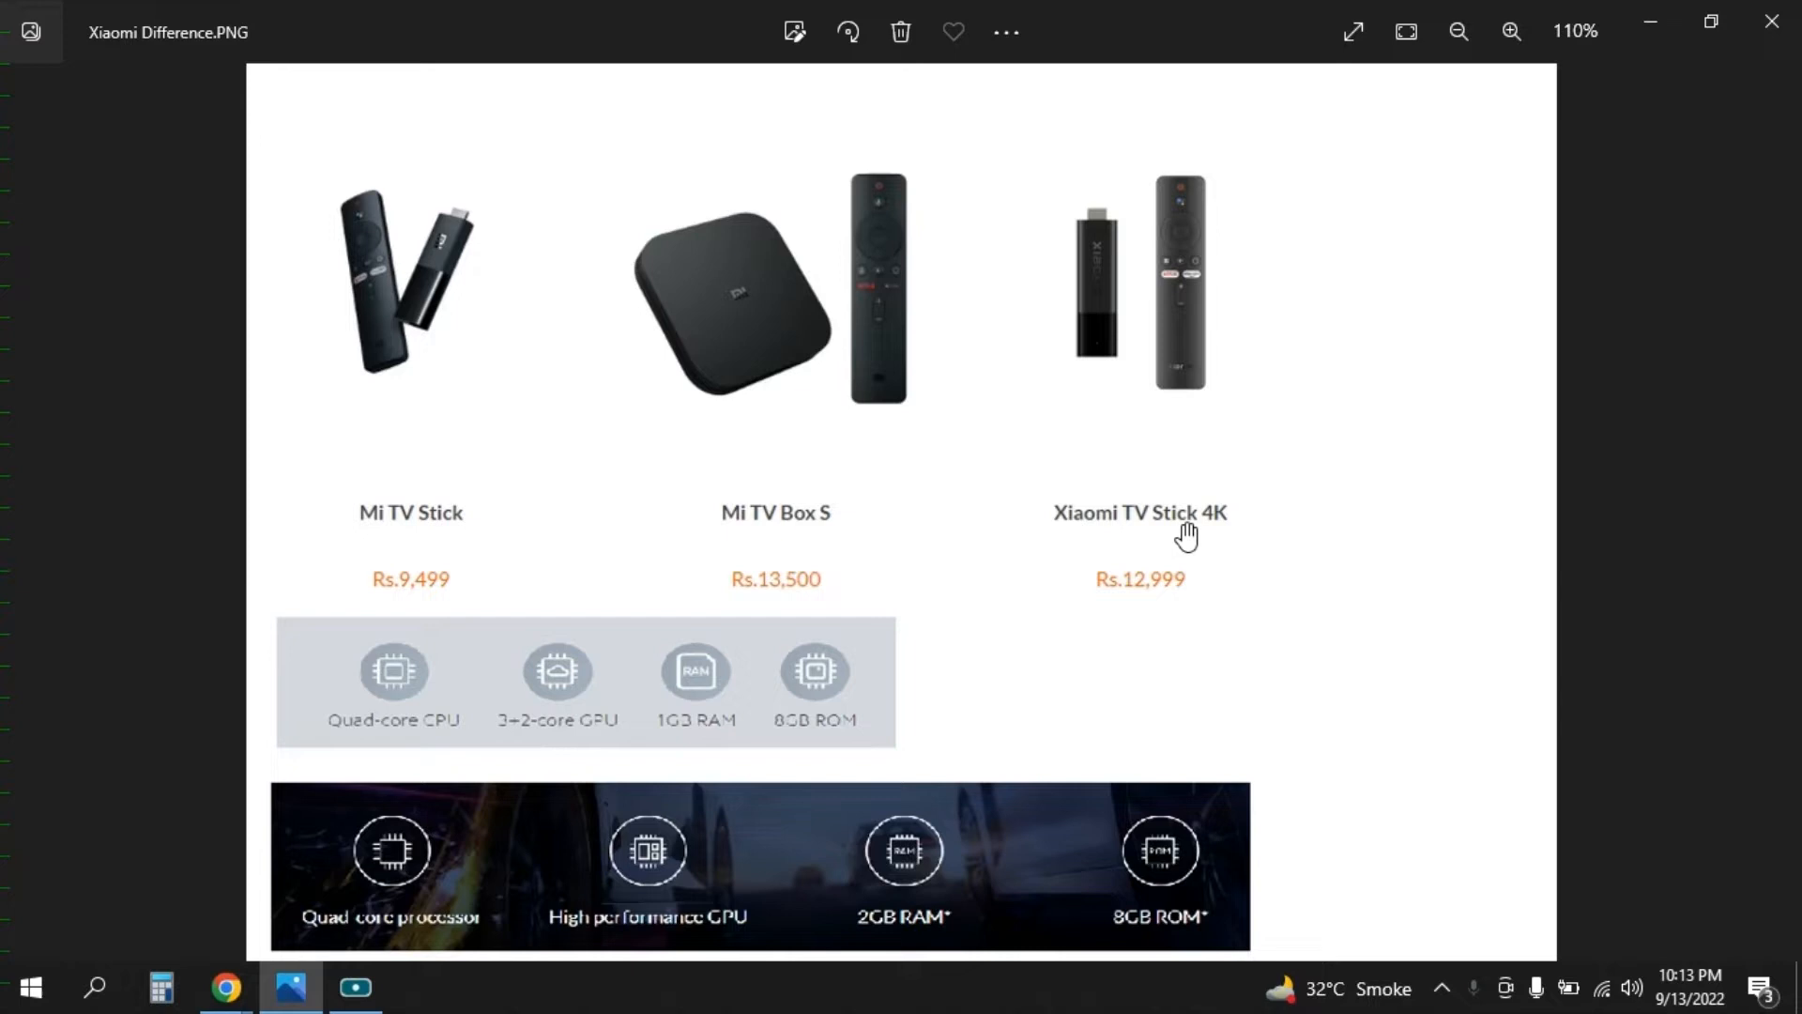
{"action": "mouse_move", "coordinate": [405, 528]}
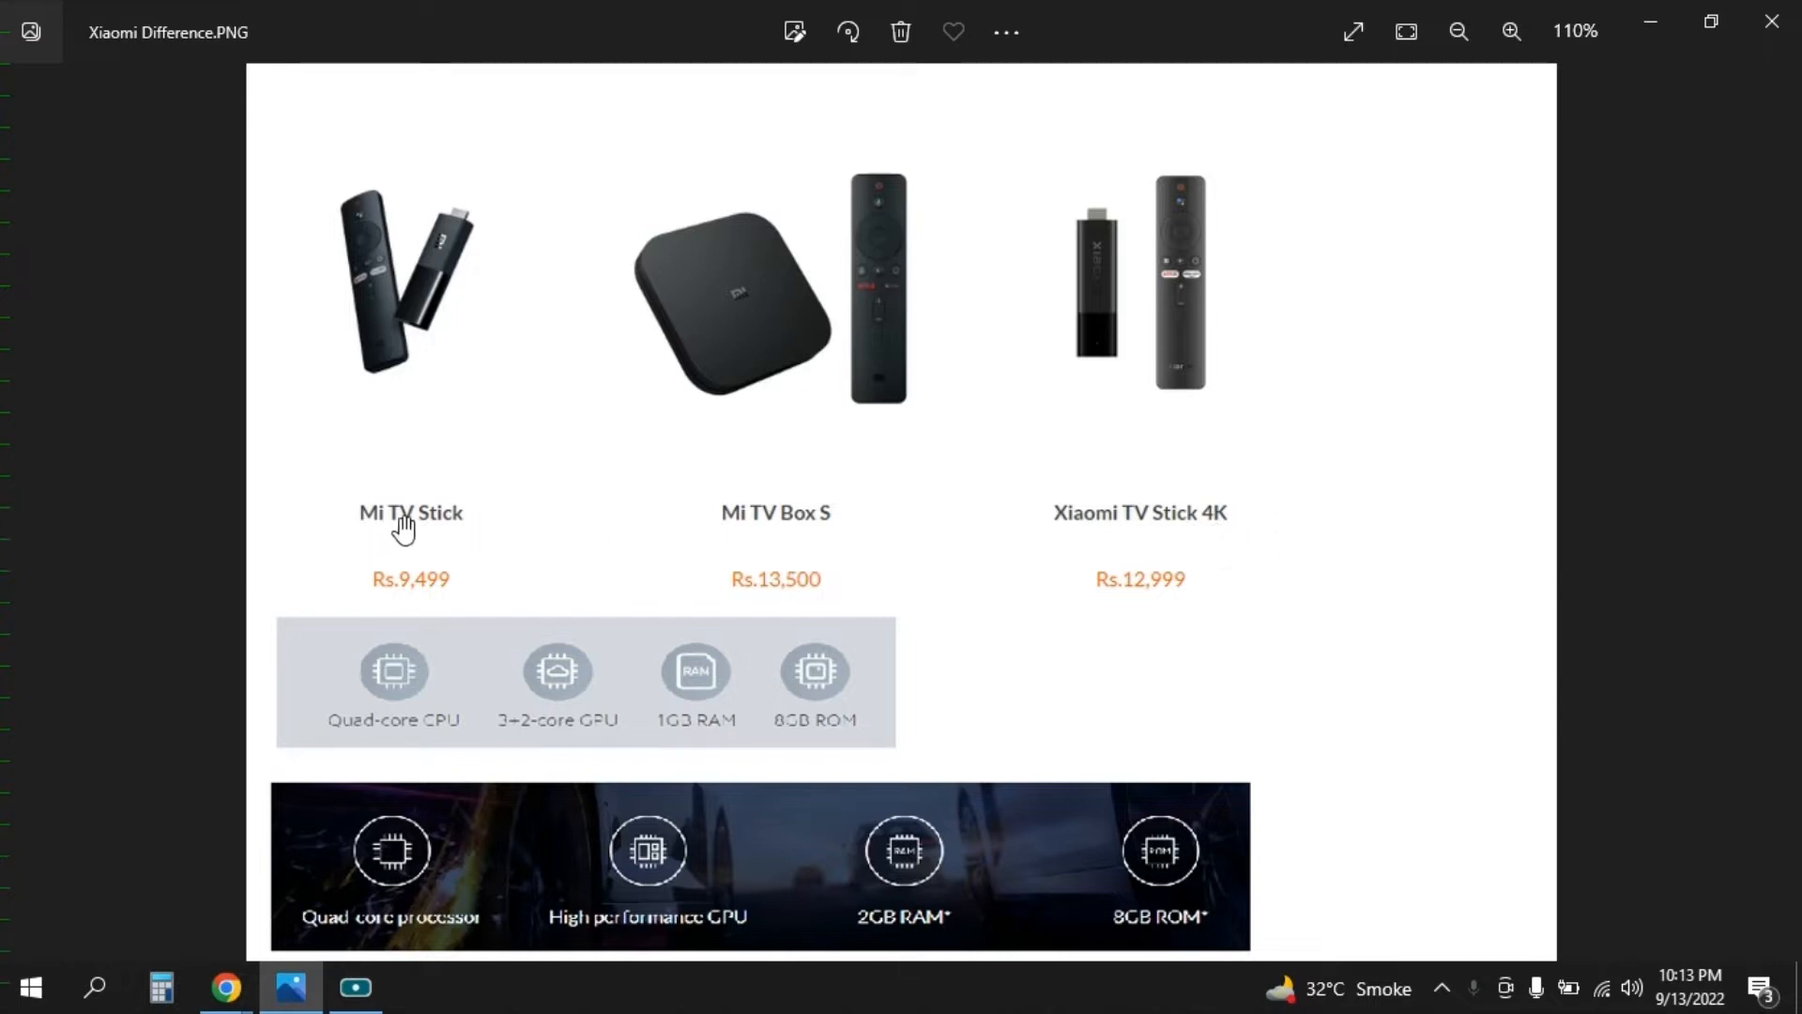
{"action": "mouse_move", "coordinate": [1273, 557]}
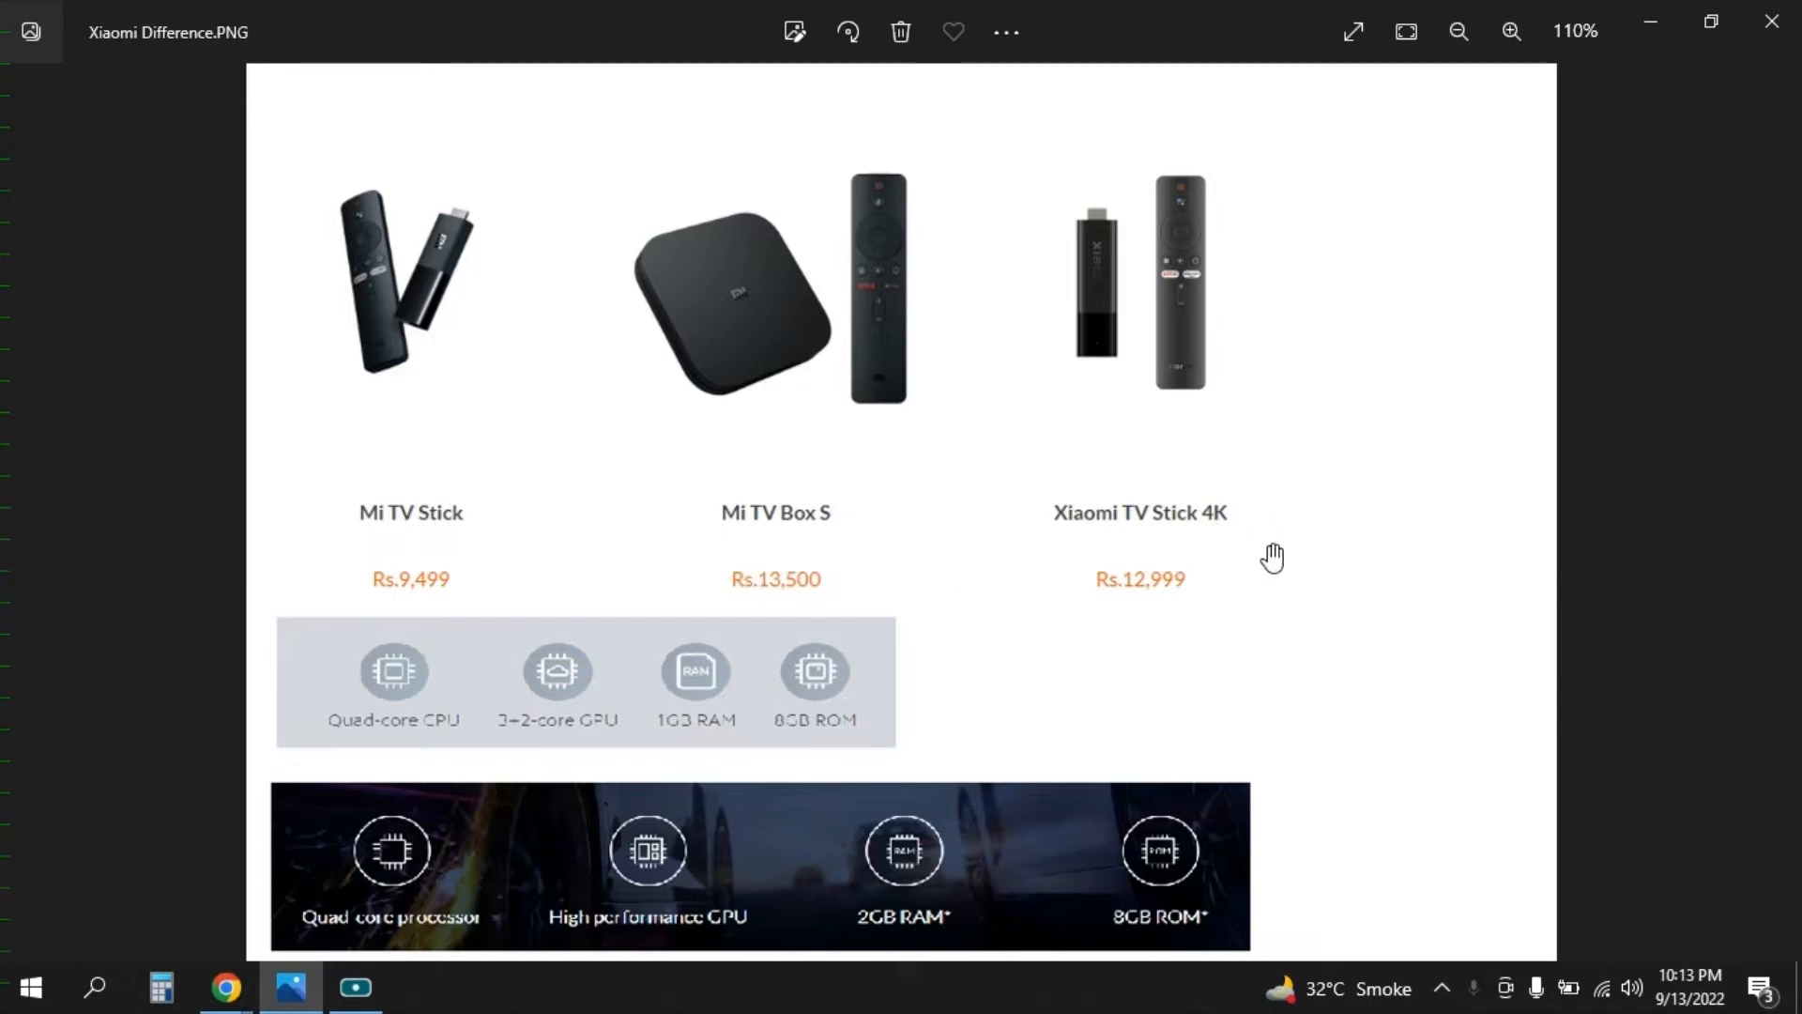
{"action": "mouse_move", "coordinate": [747, 543]}
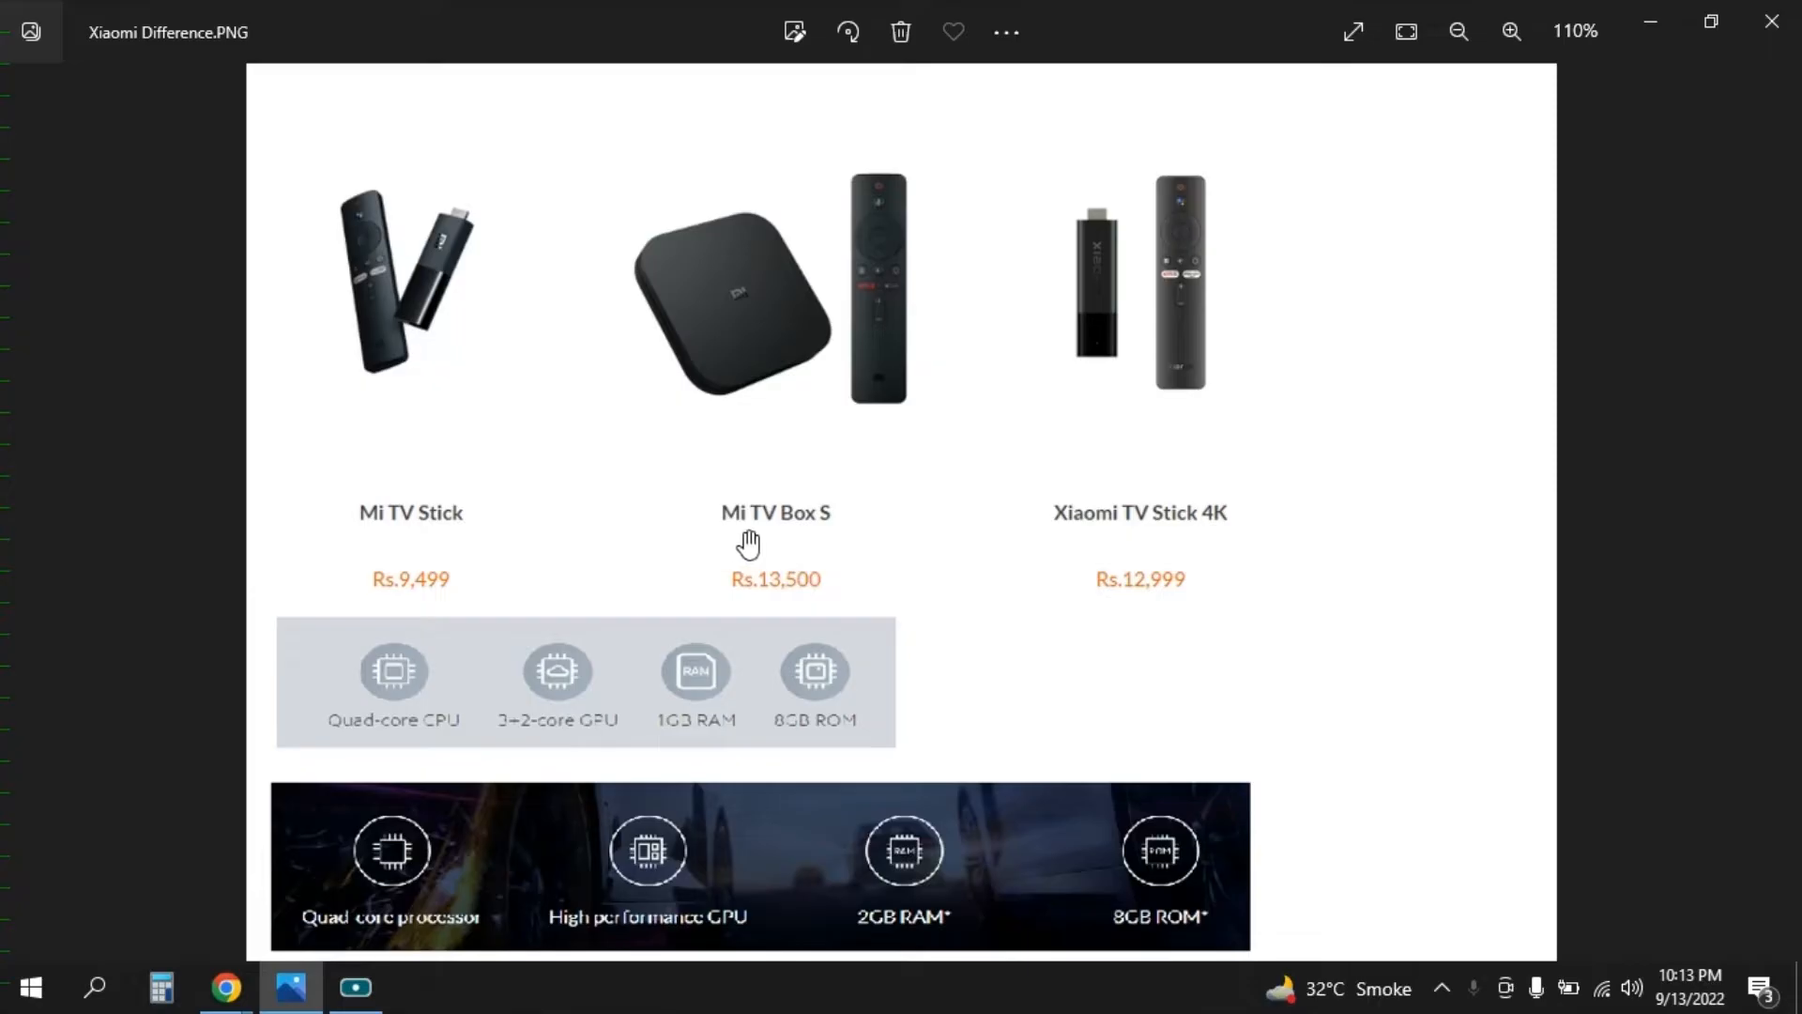
{"action": "mouse_move", "coordinate": [866, 423]}
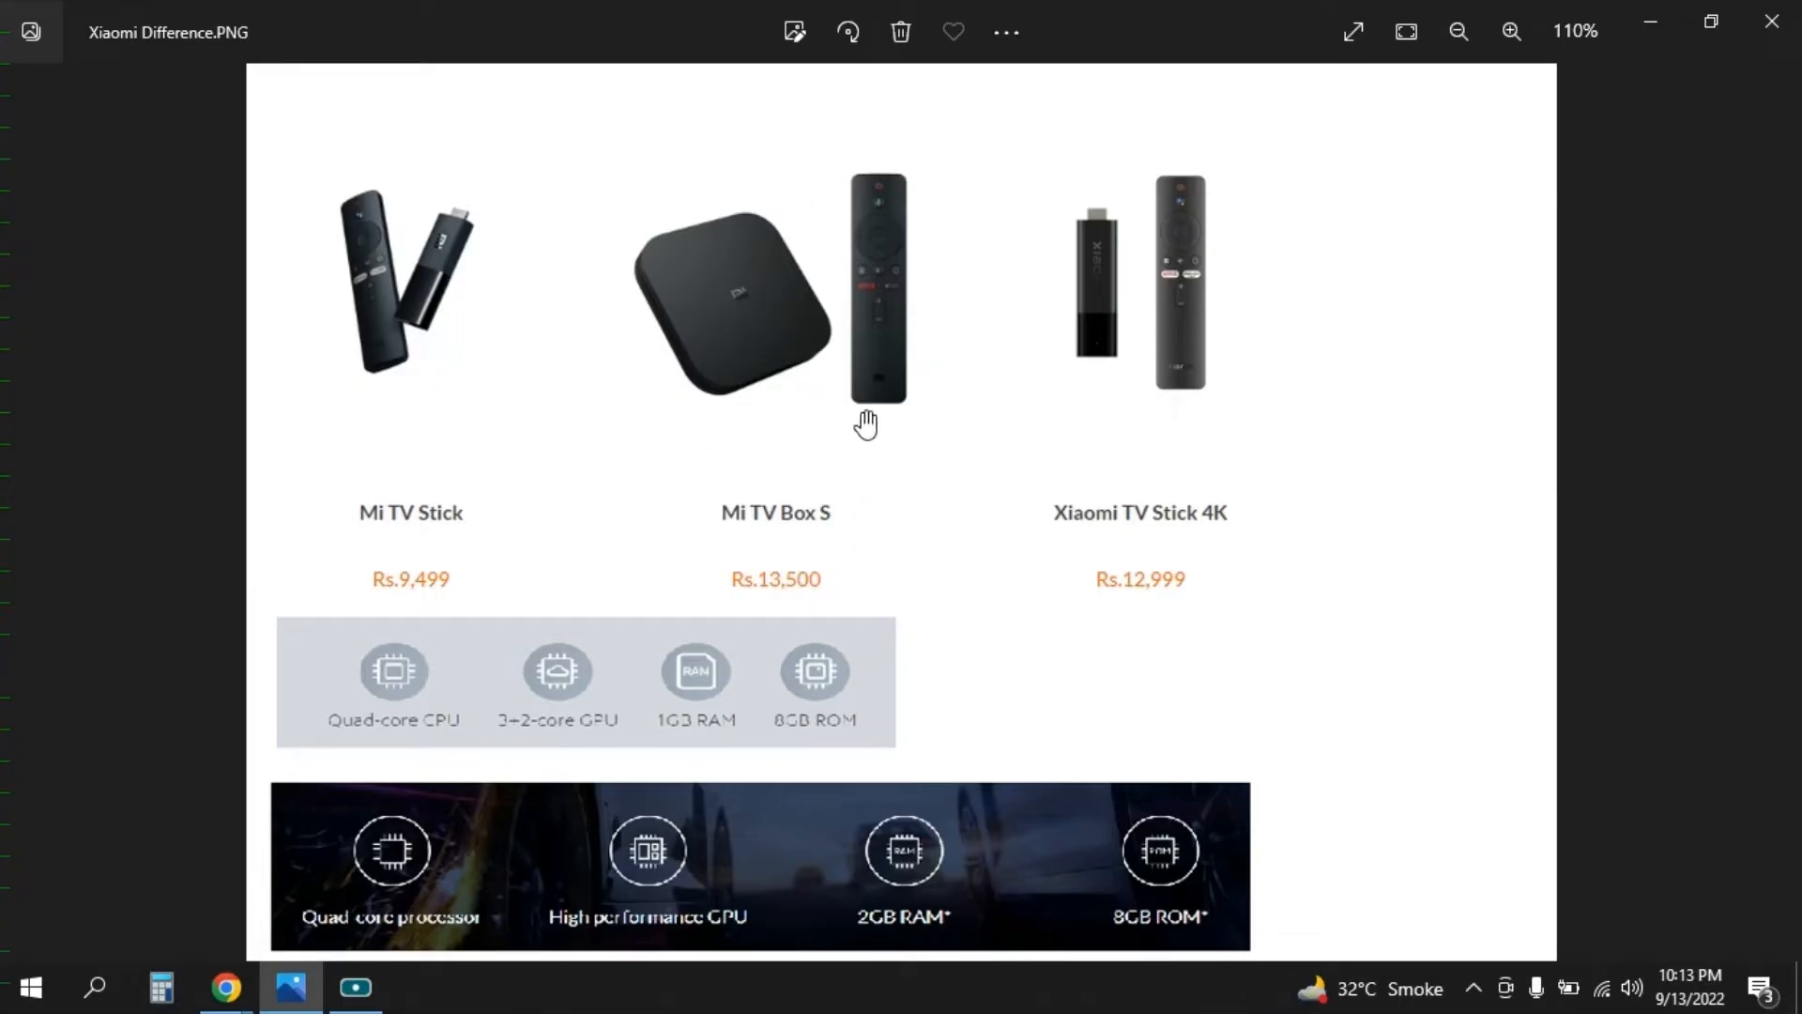
{"action": "mouse_move", "coordinate": [389, 261]}
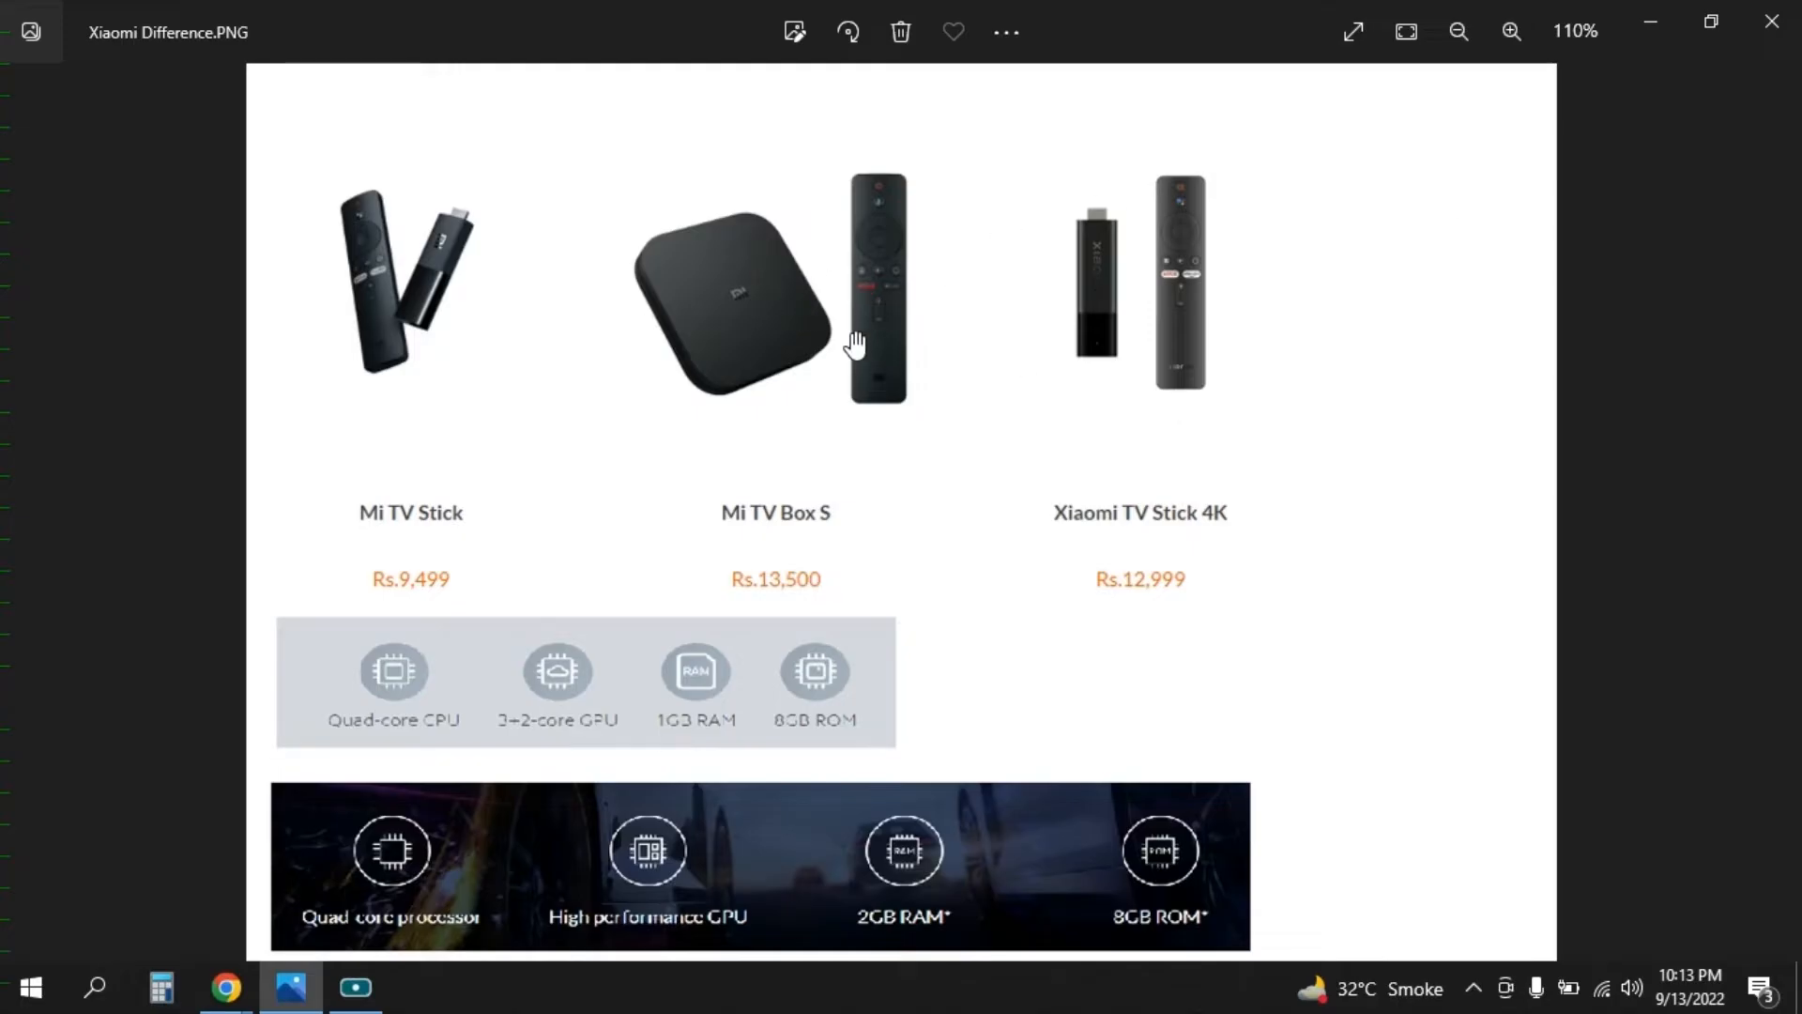
{"action": "mouse_move", "coordinate": [431, 334]}
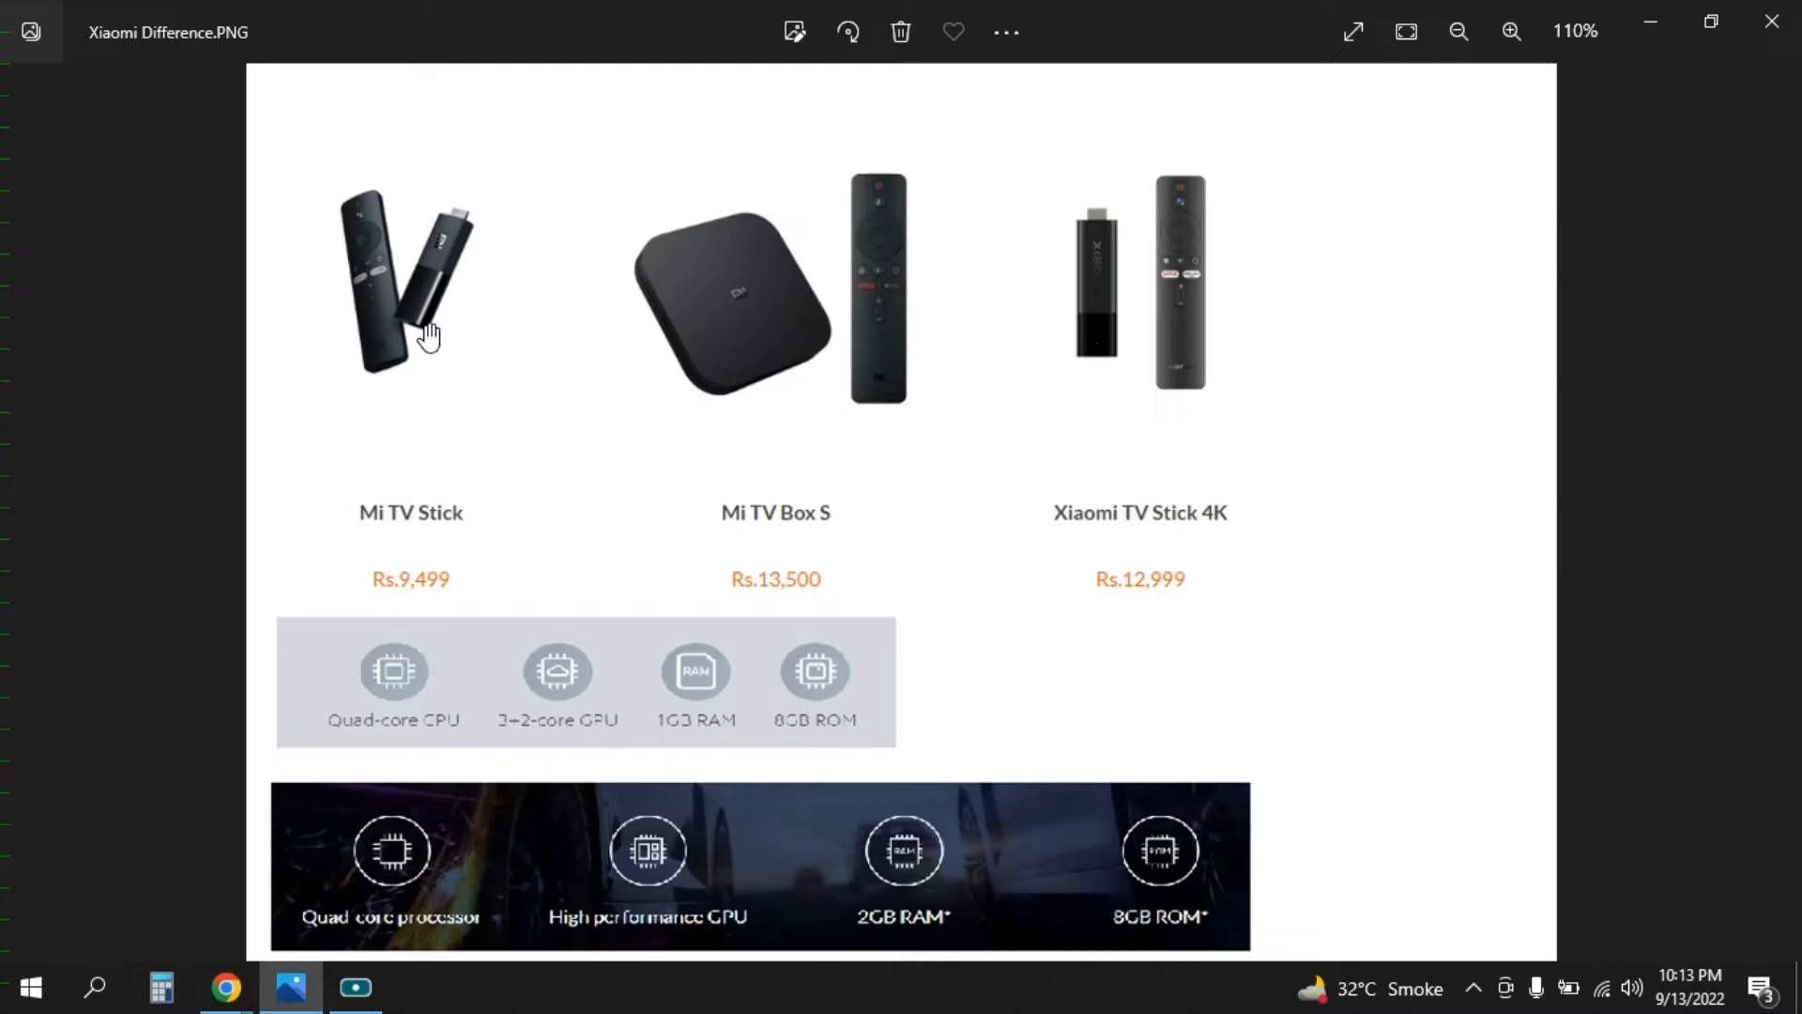
{"action": "mouse_move", "coordinate": [410, 318]}
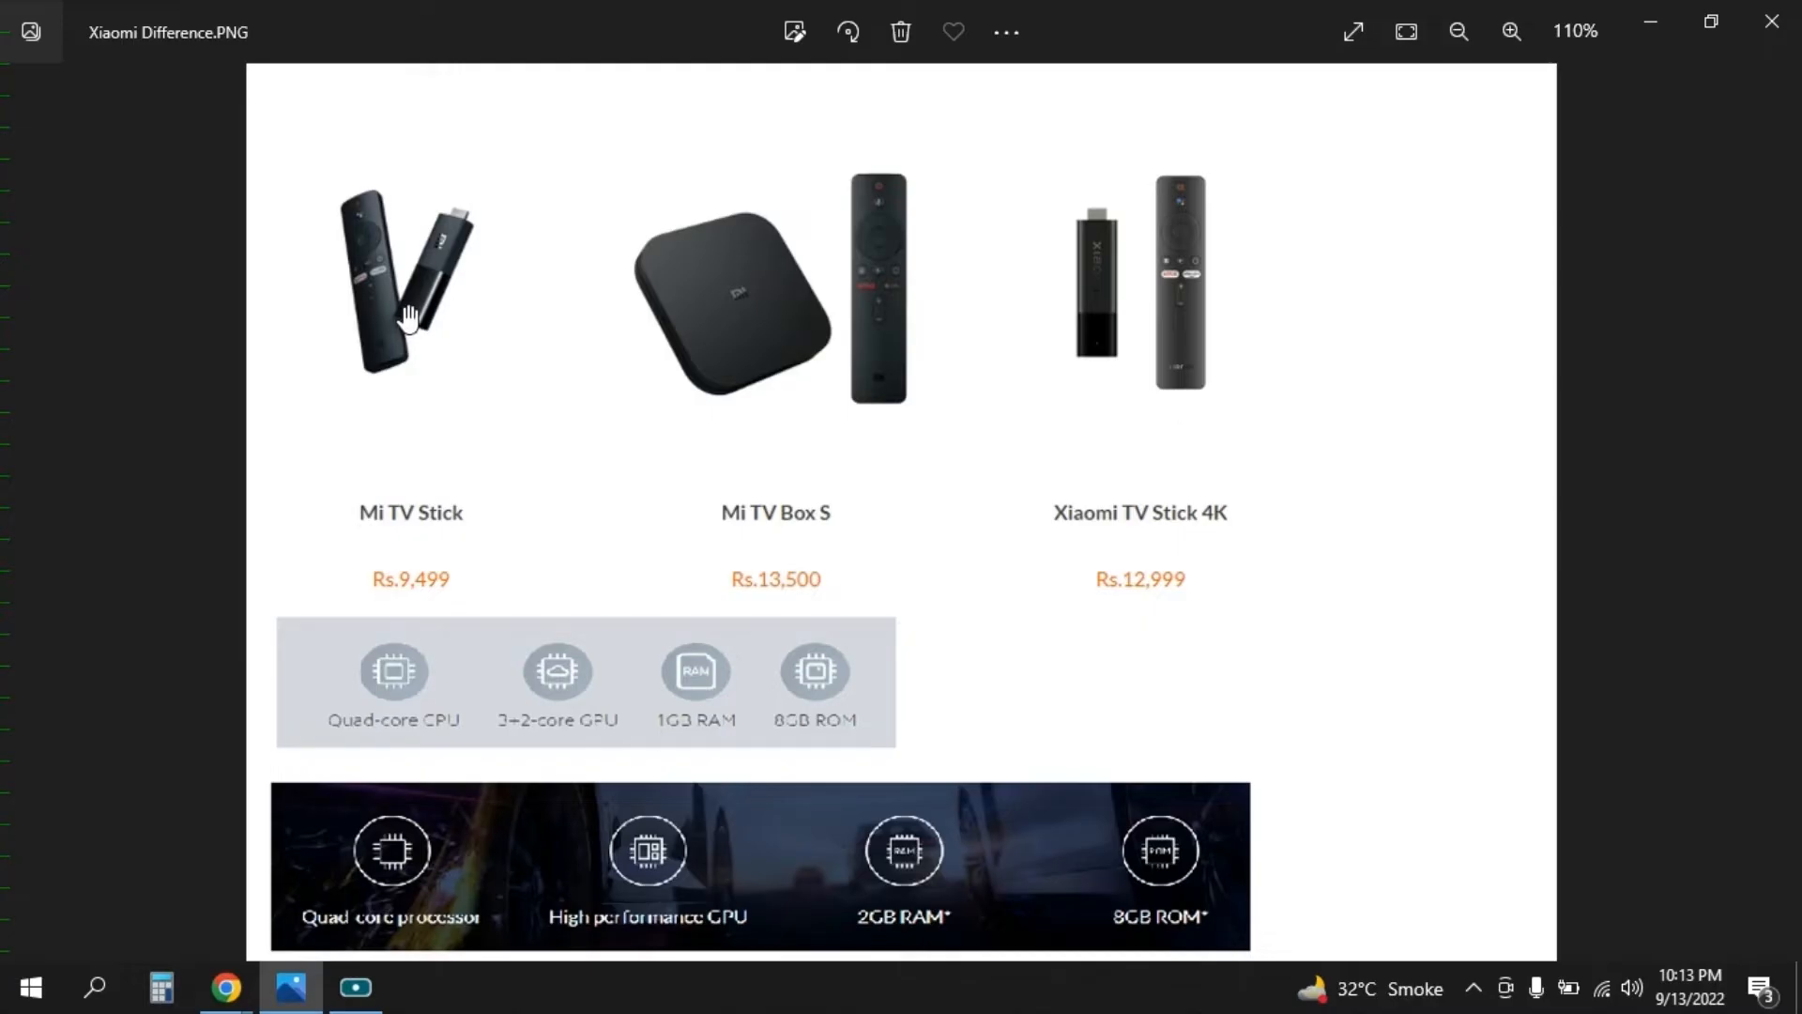
{"action": "mouse_move", "coordinate": [815, 460]}
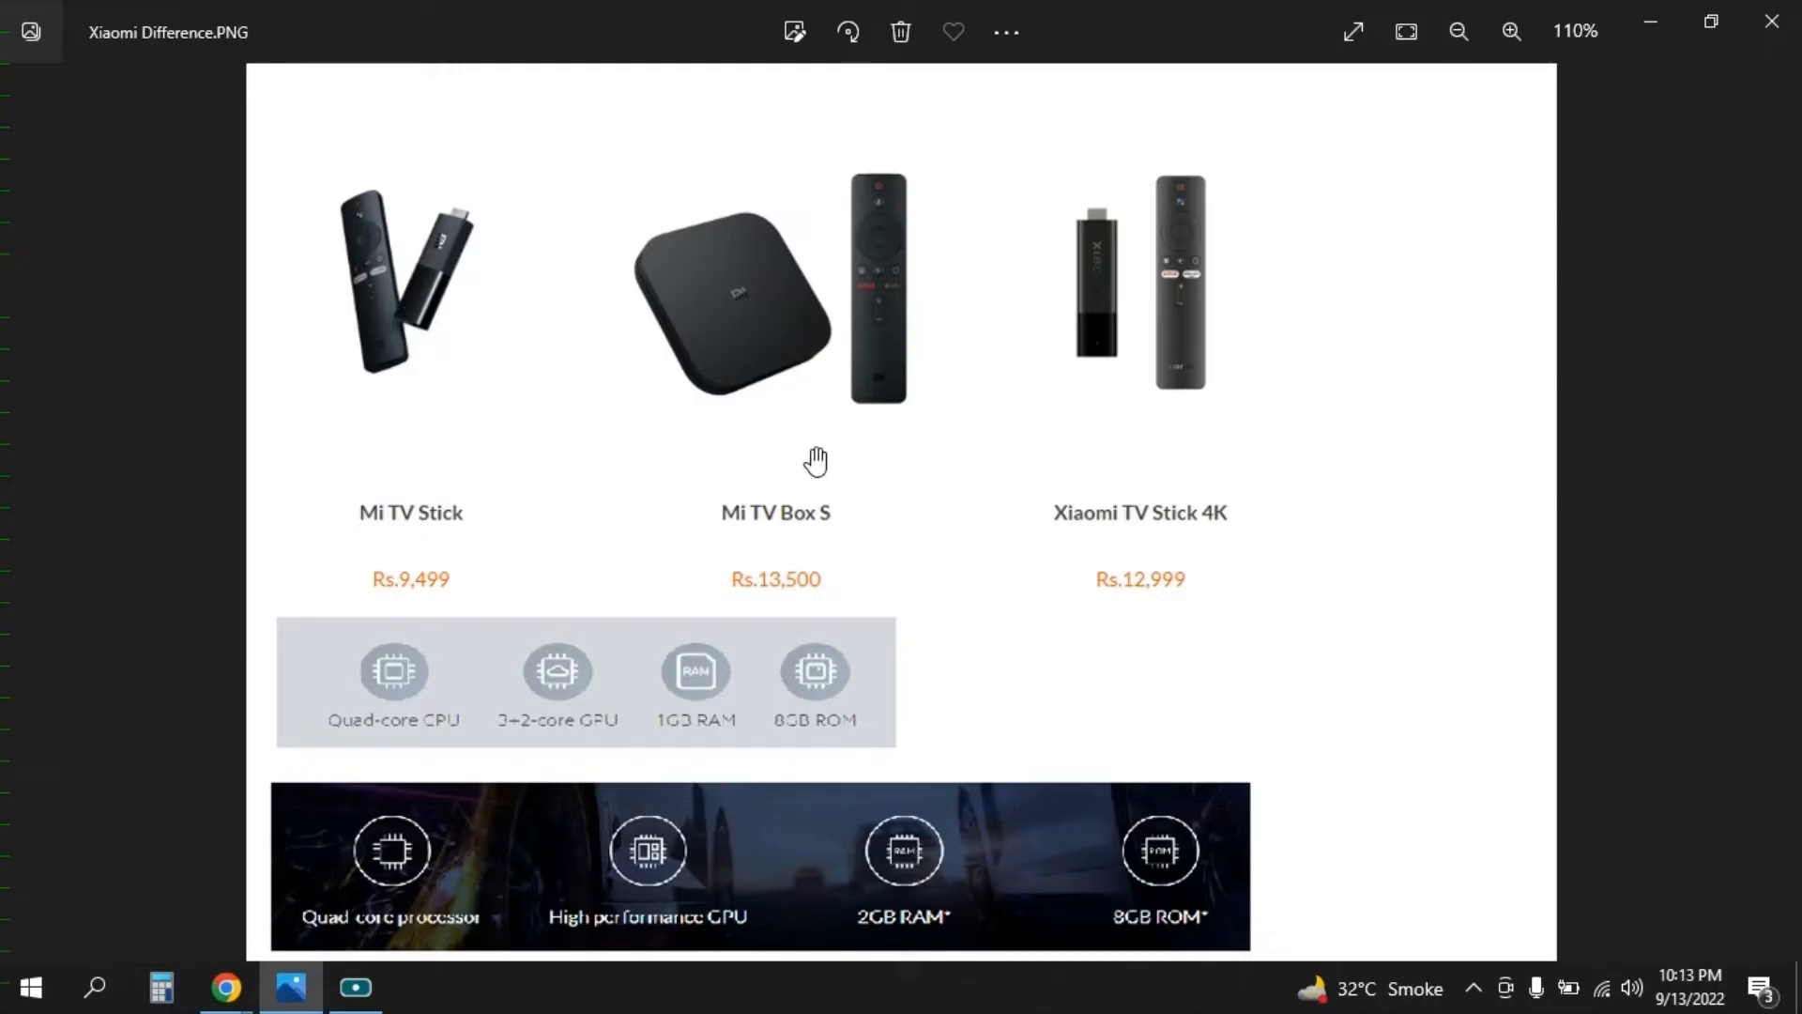
{"action": "mouse_move", "coordinate": [713, 342]}
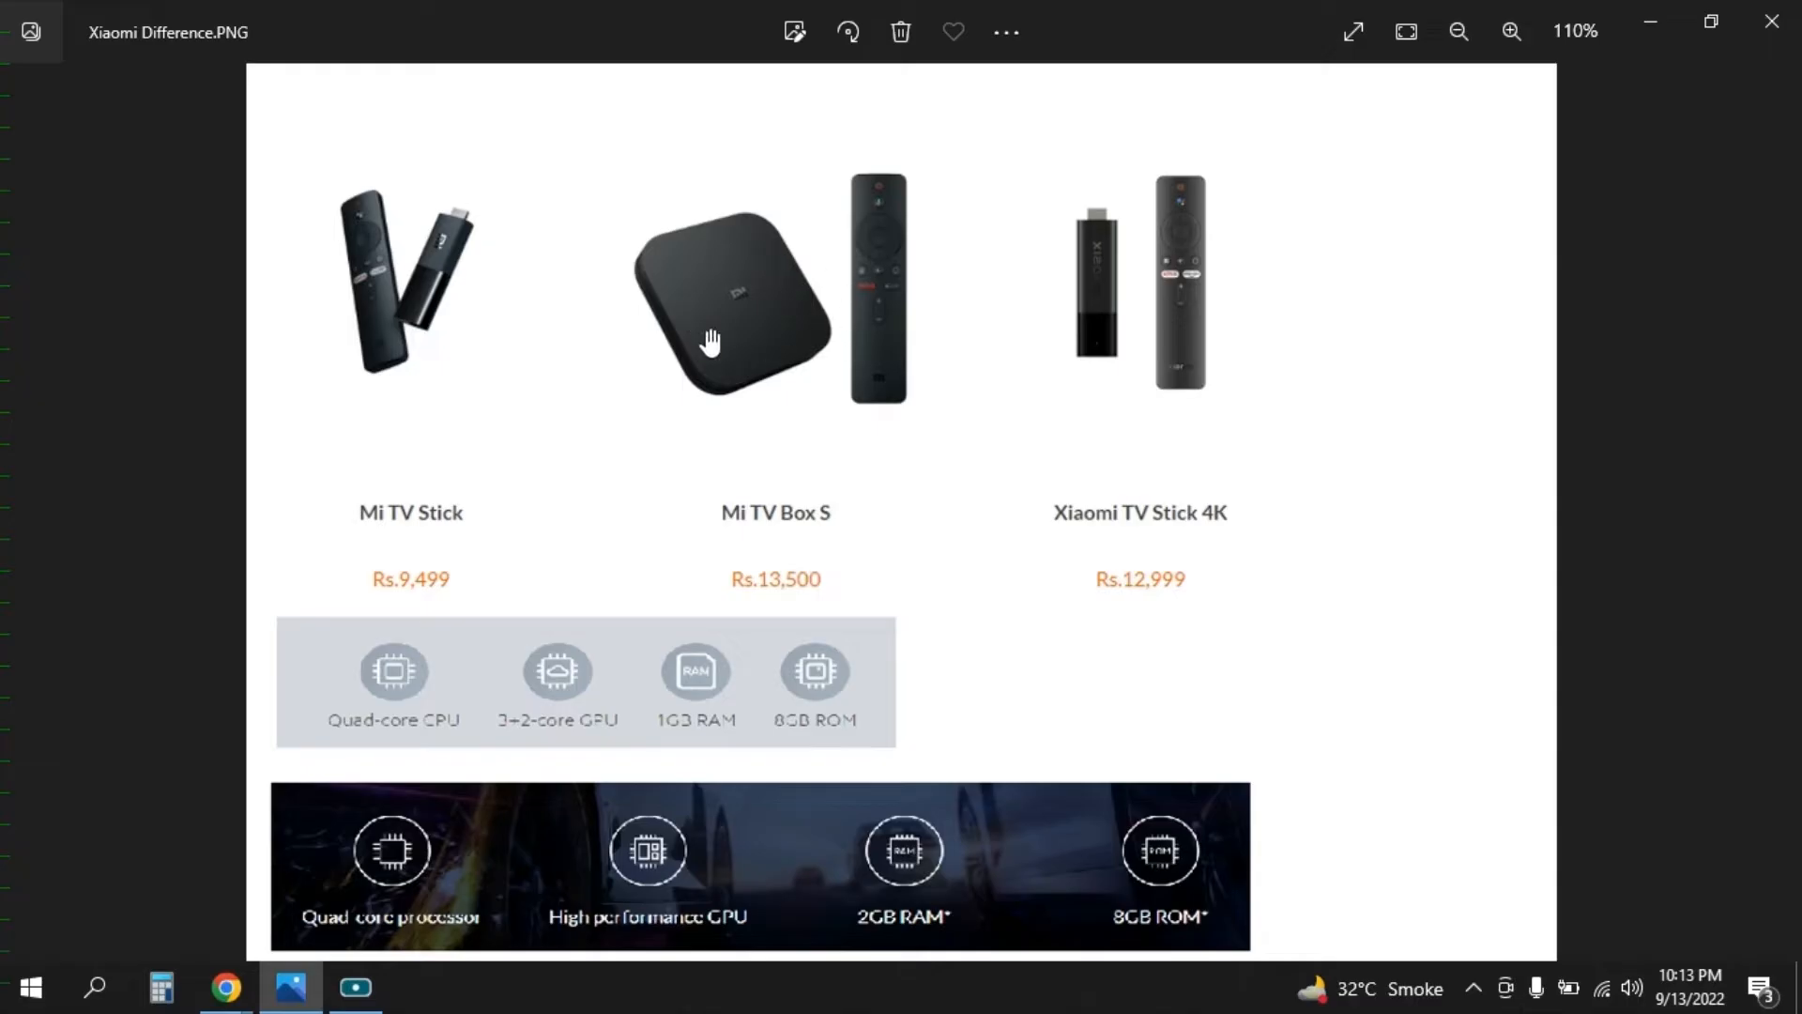
{"action": "mouse_move", "coordinate": [824, 307]}
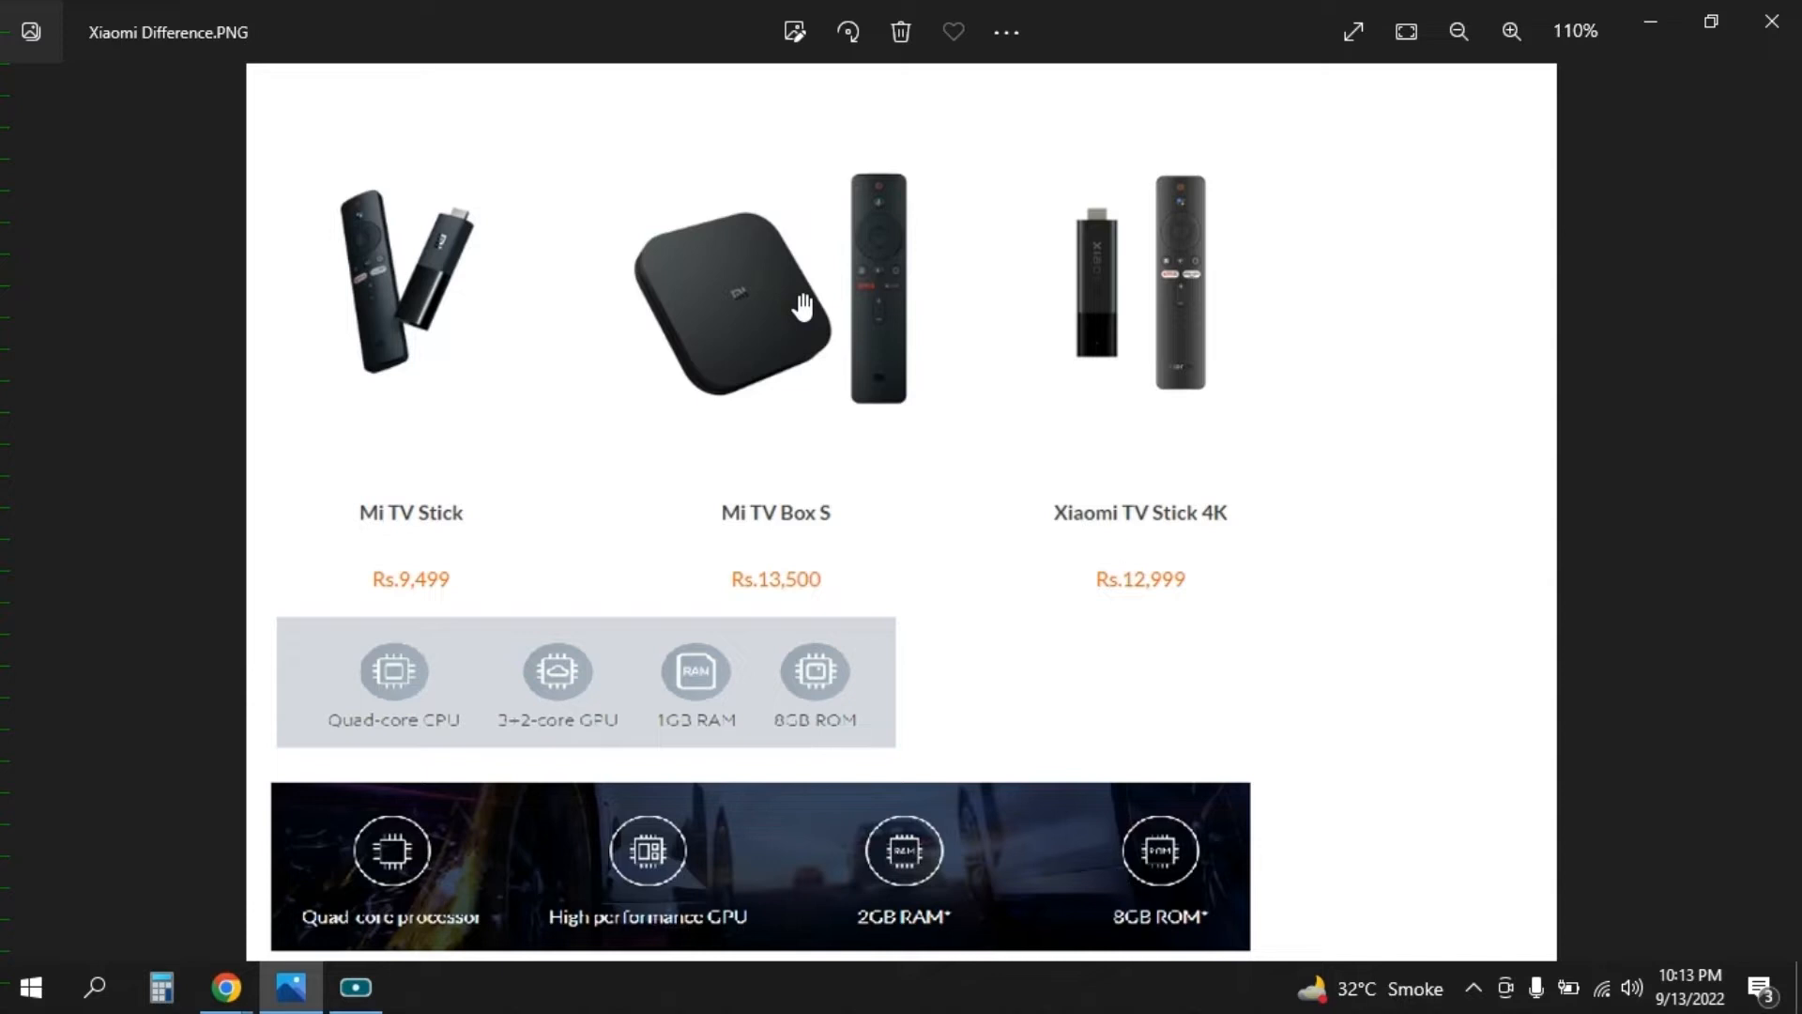
{"action": "mouse_move", "coordinate": [359, 345]}
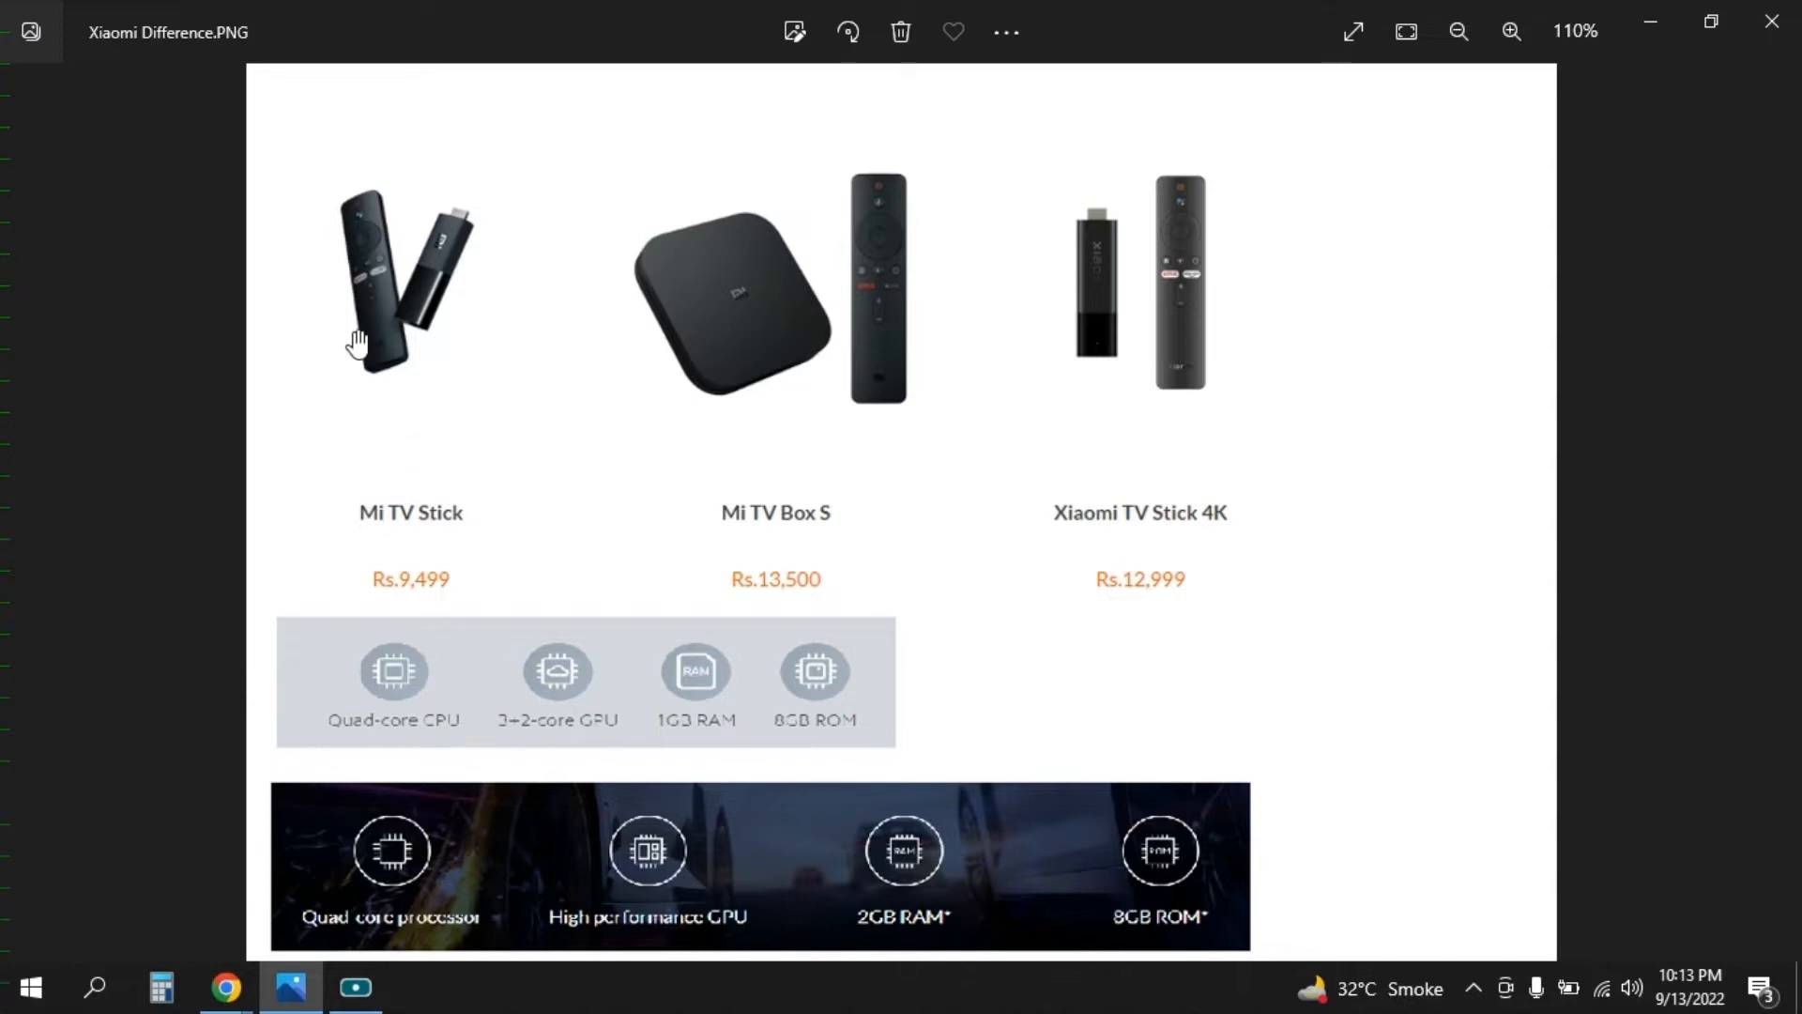
{"action": "mouse_move", "coordinate": [461, 748]}
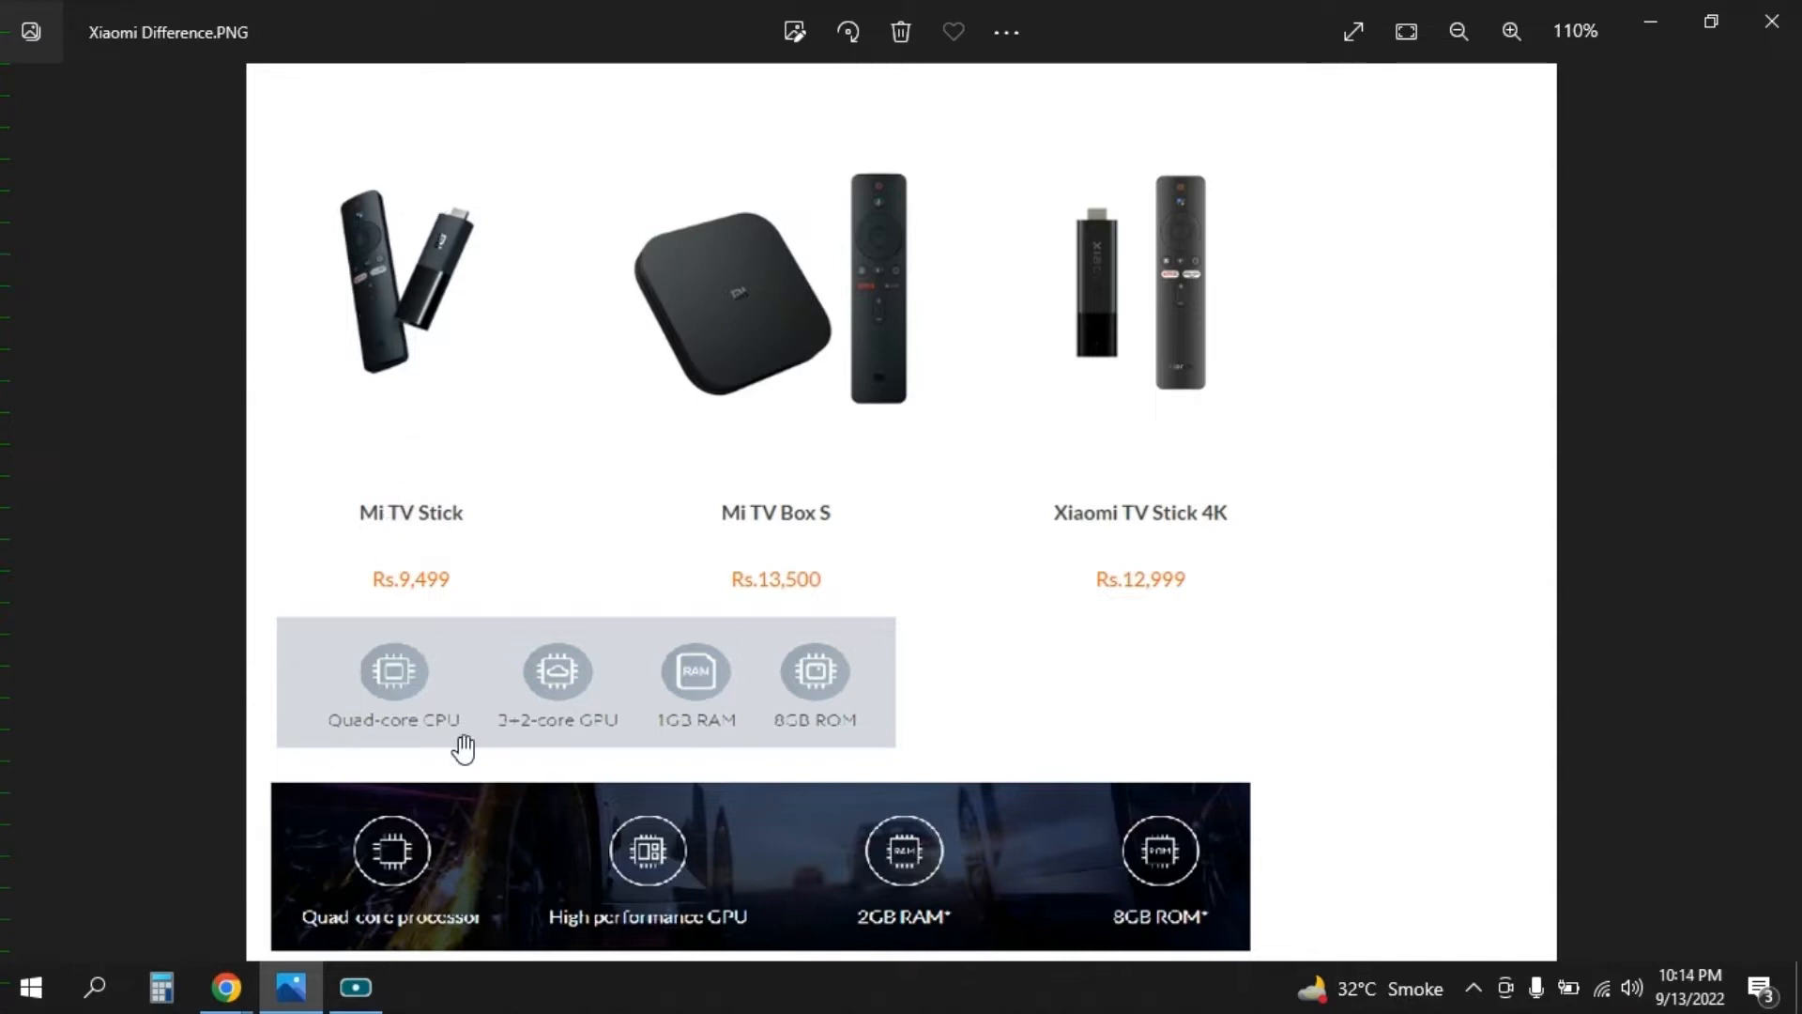
{"action": "mouse_move", "coordinate": [364, 747]}
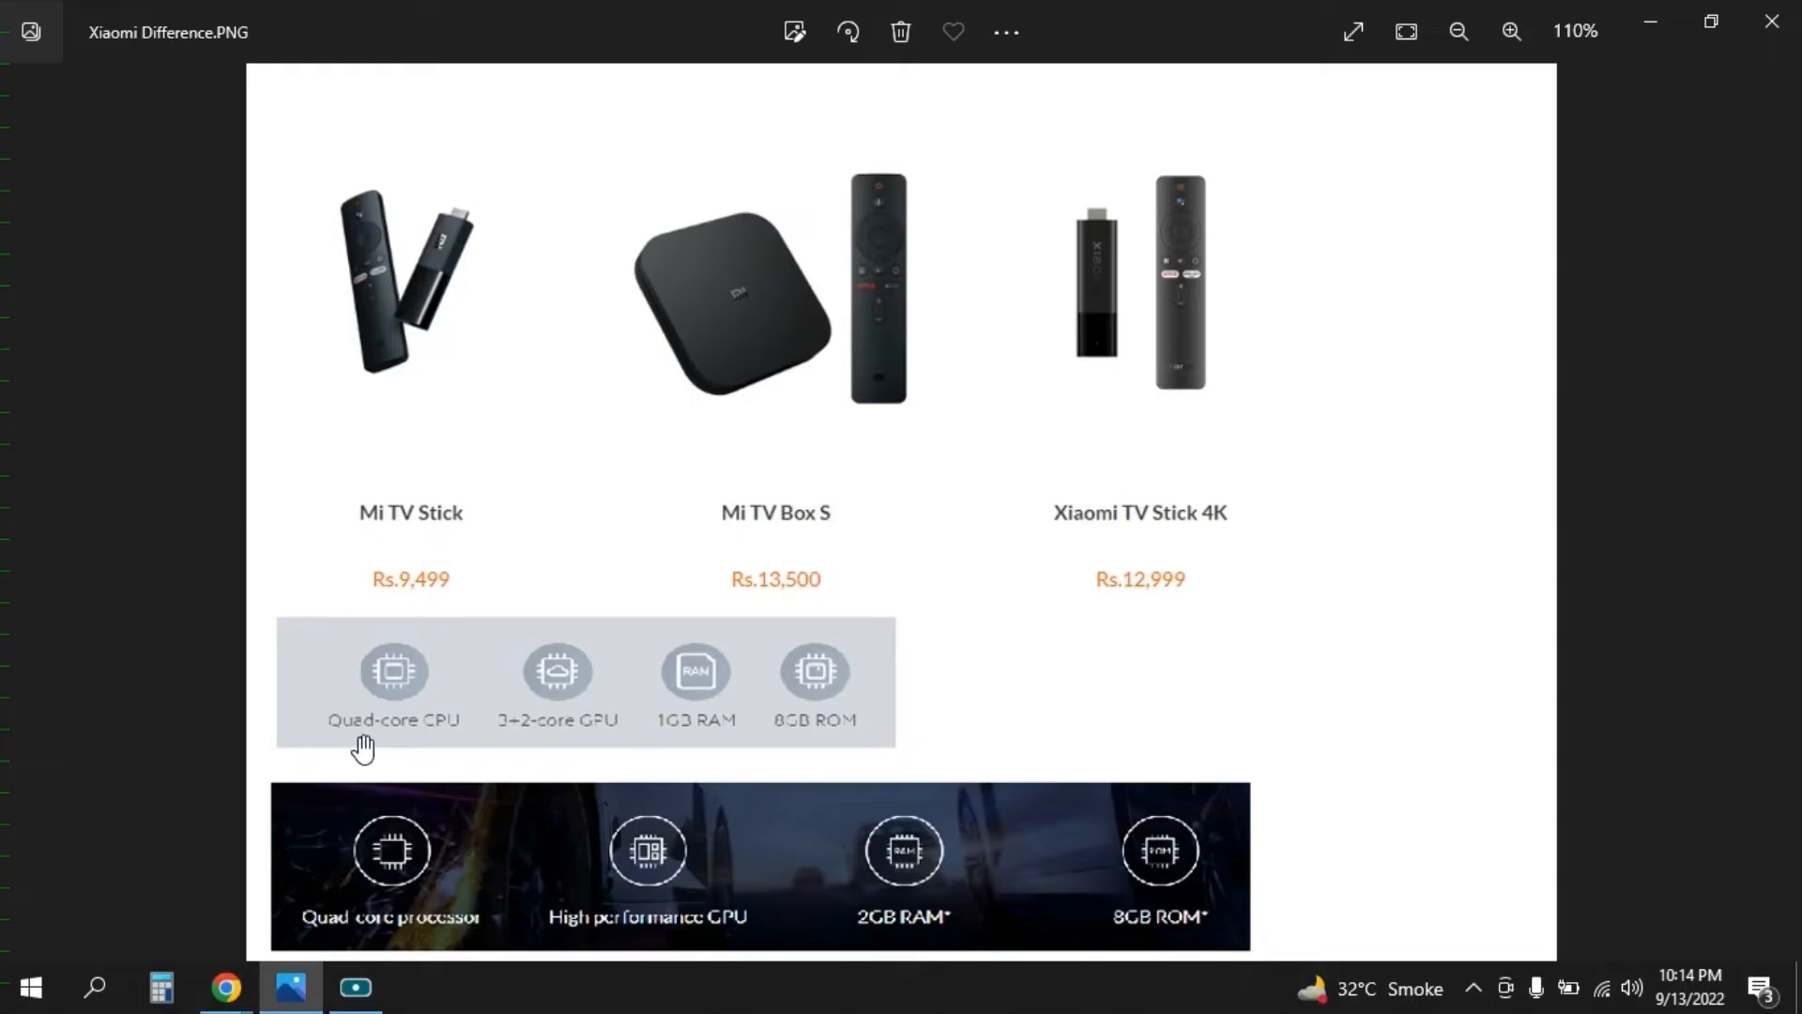
{"action": "mouse_move", "coordinate": [589, 749]}
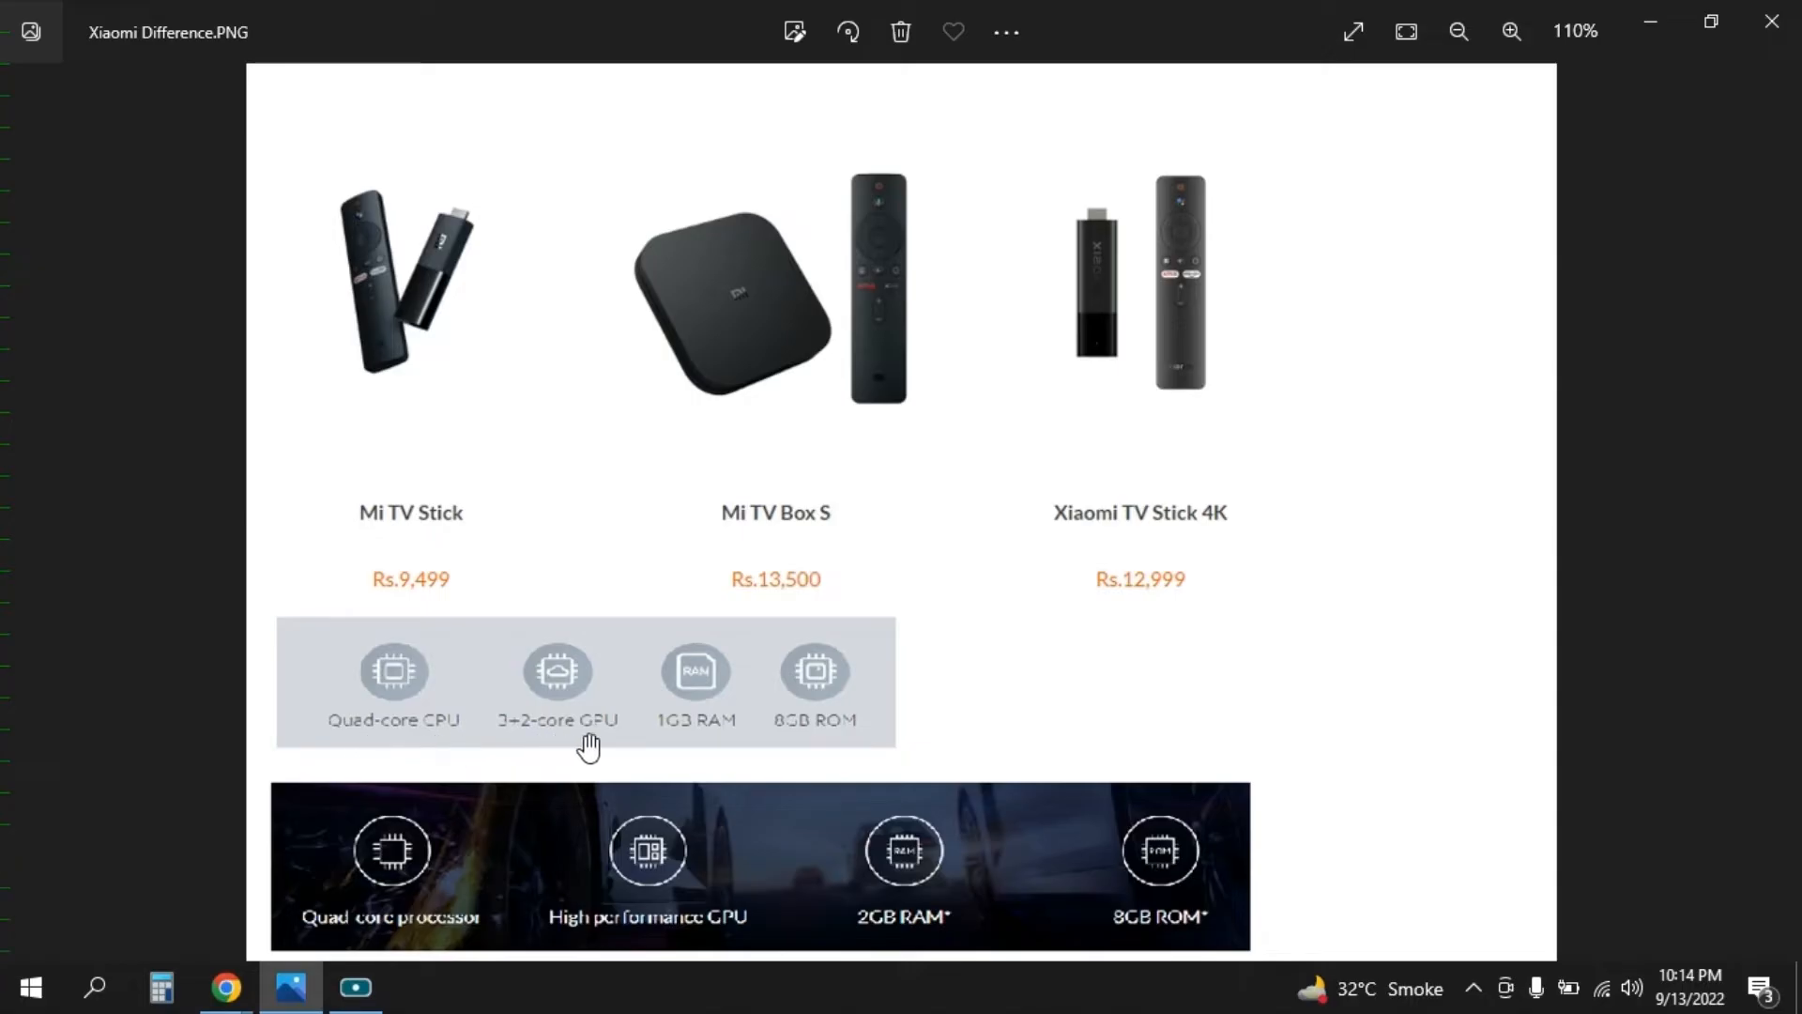
{"action": "mouse_move", "coordinate": [710, 779]}
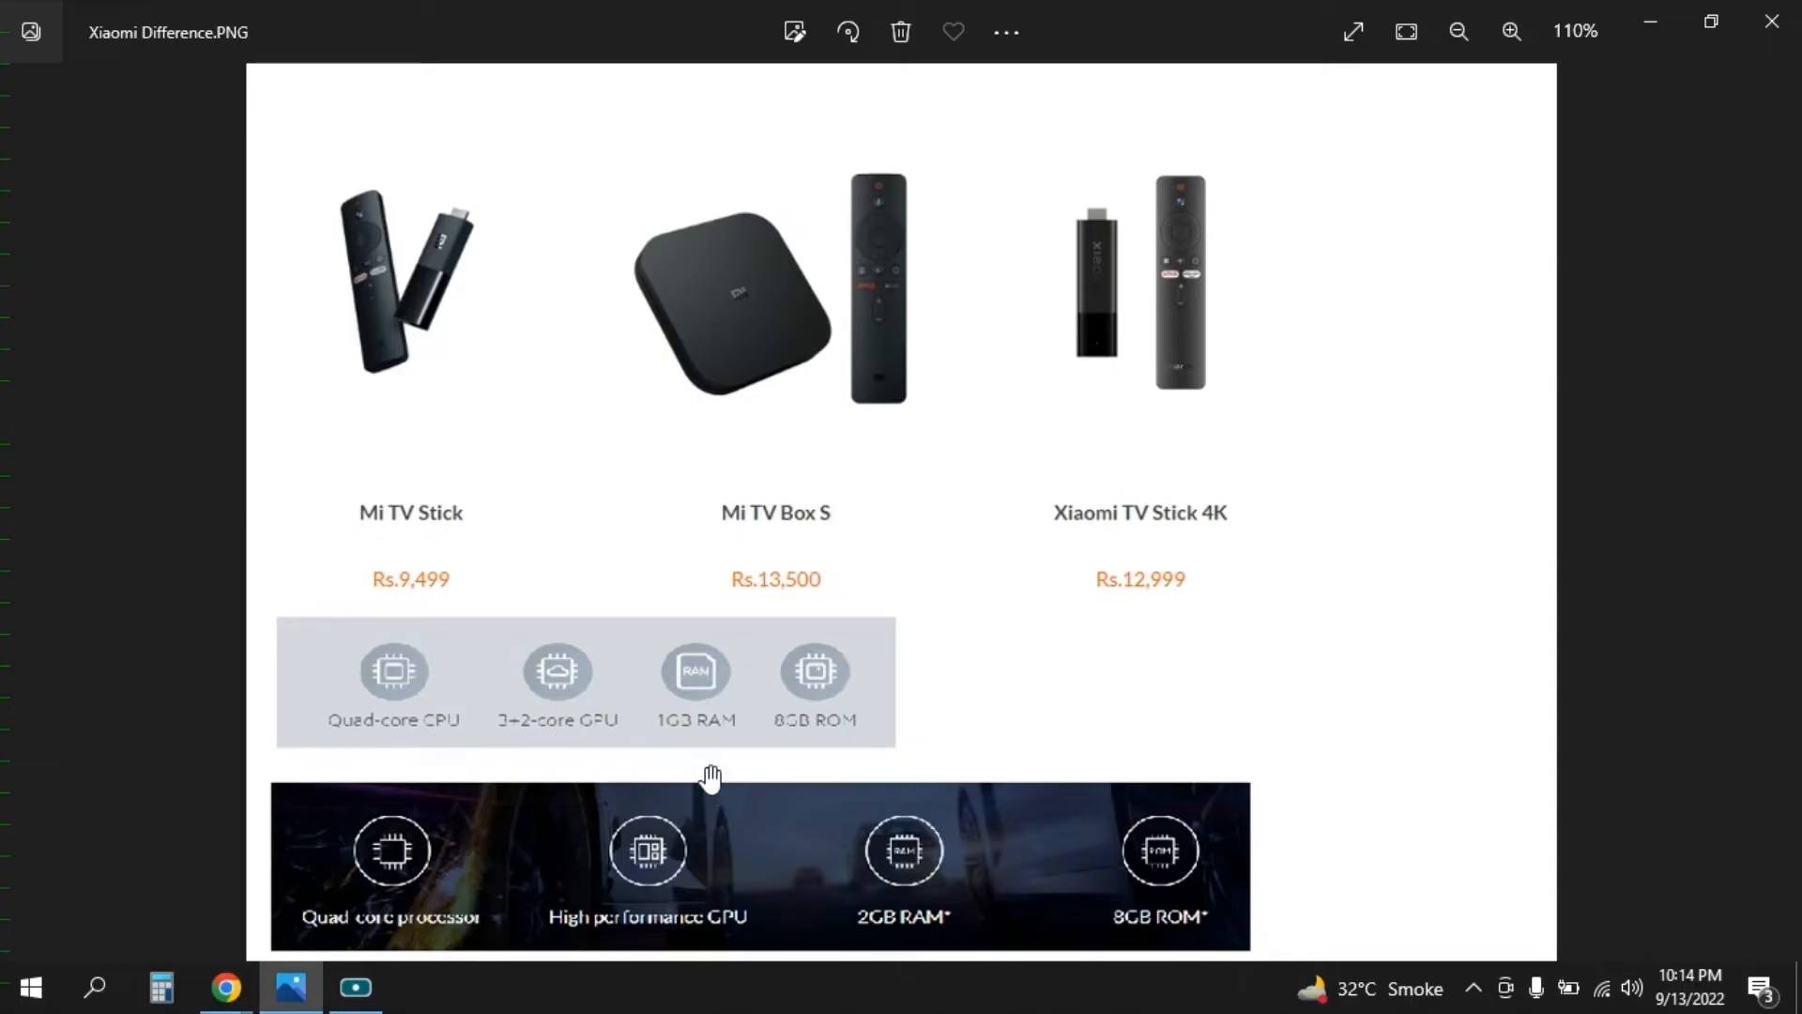
{"action": "mouse_move", "coordinate": [720, 747]}
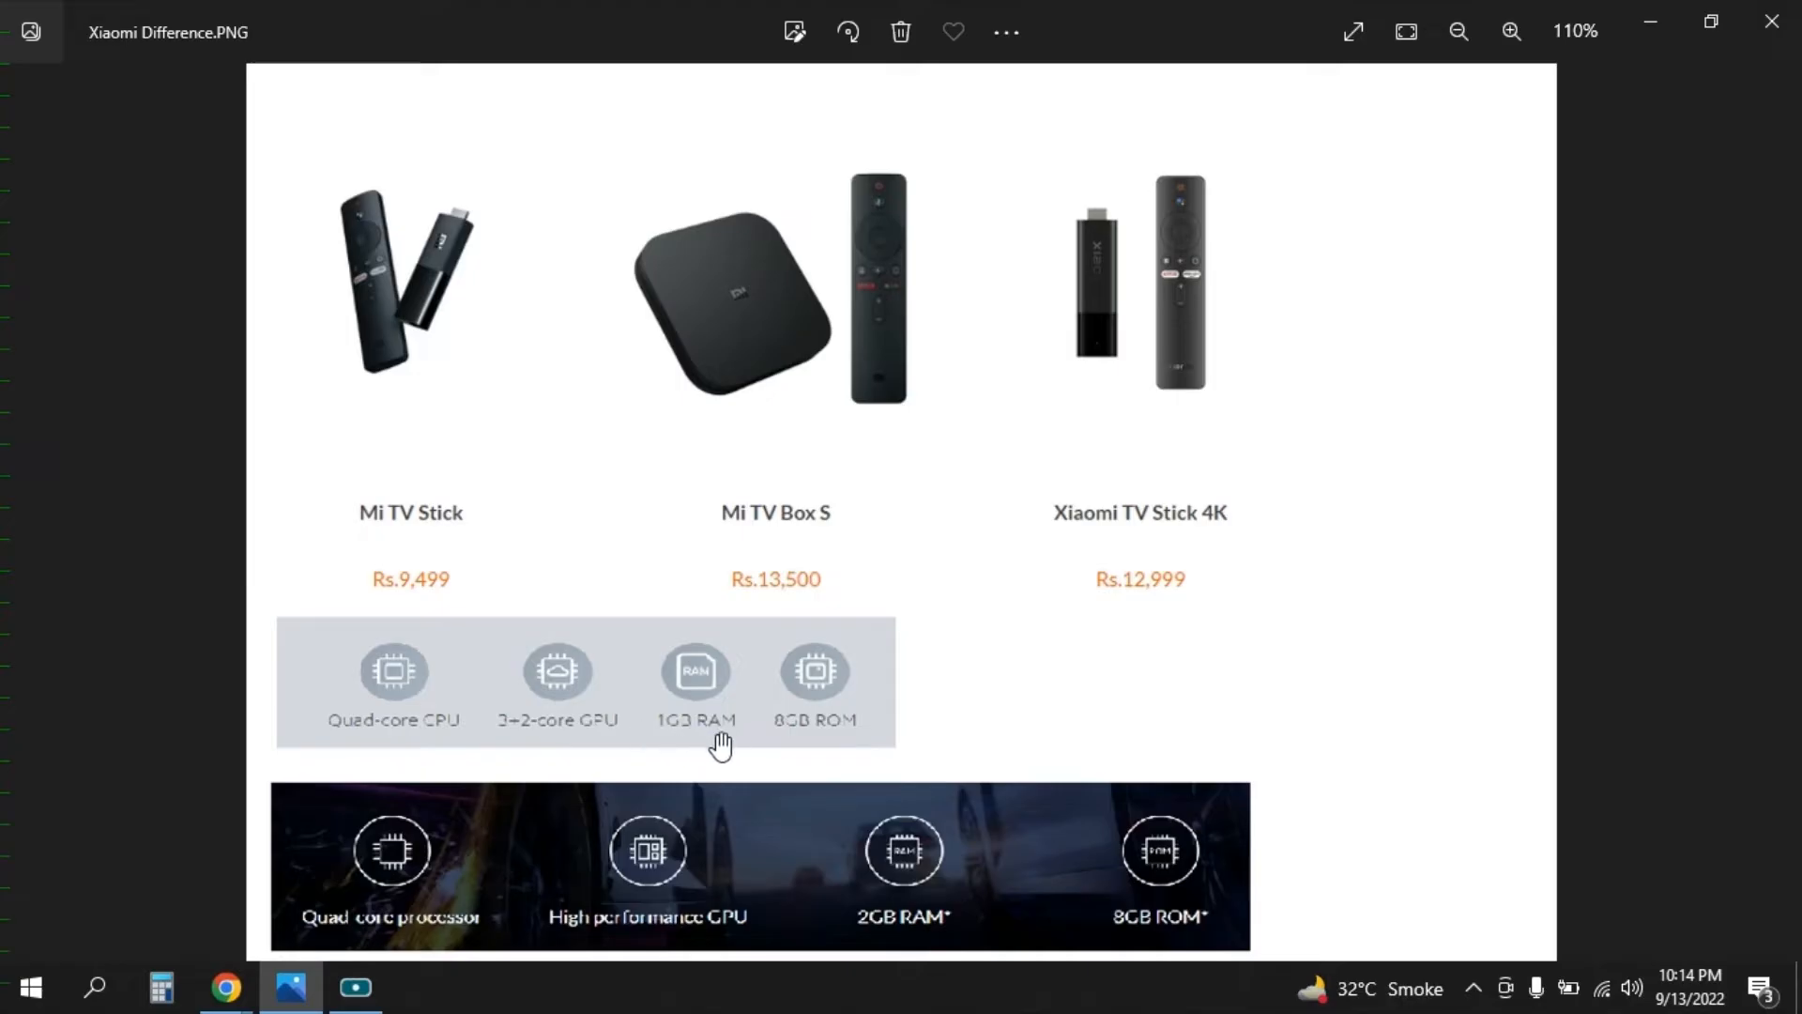
{"action": "mouse_move", "coordinate": [203, 183]}
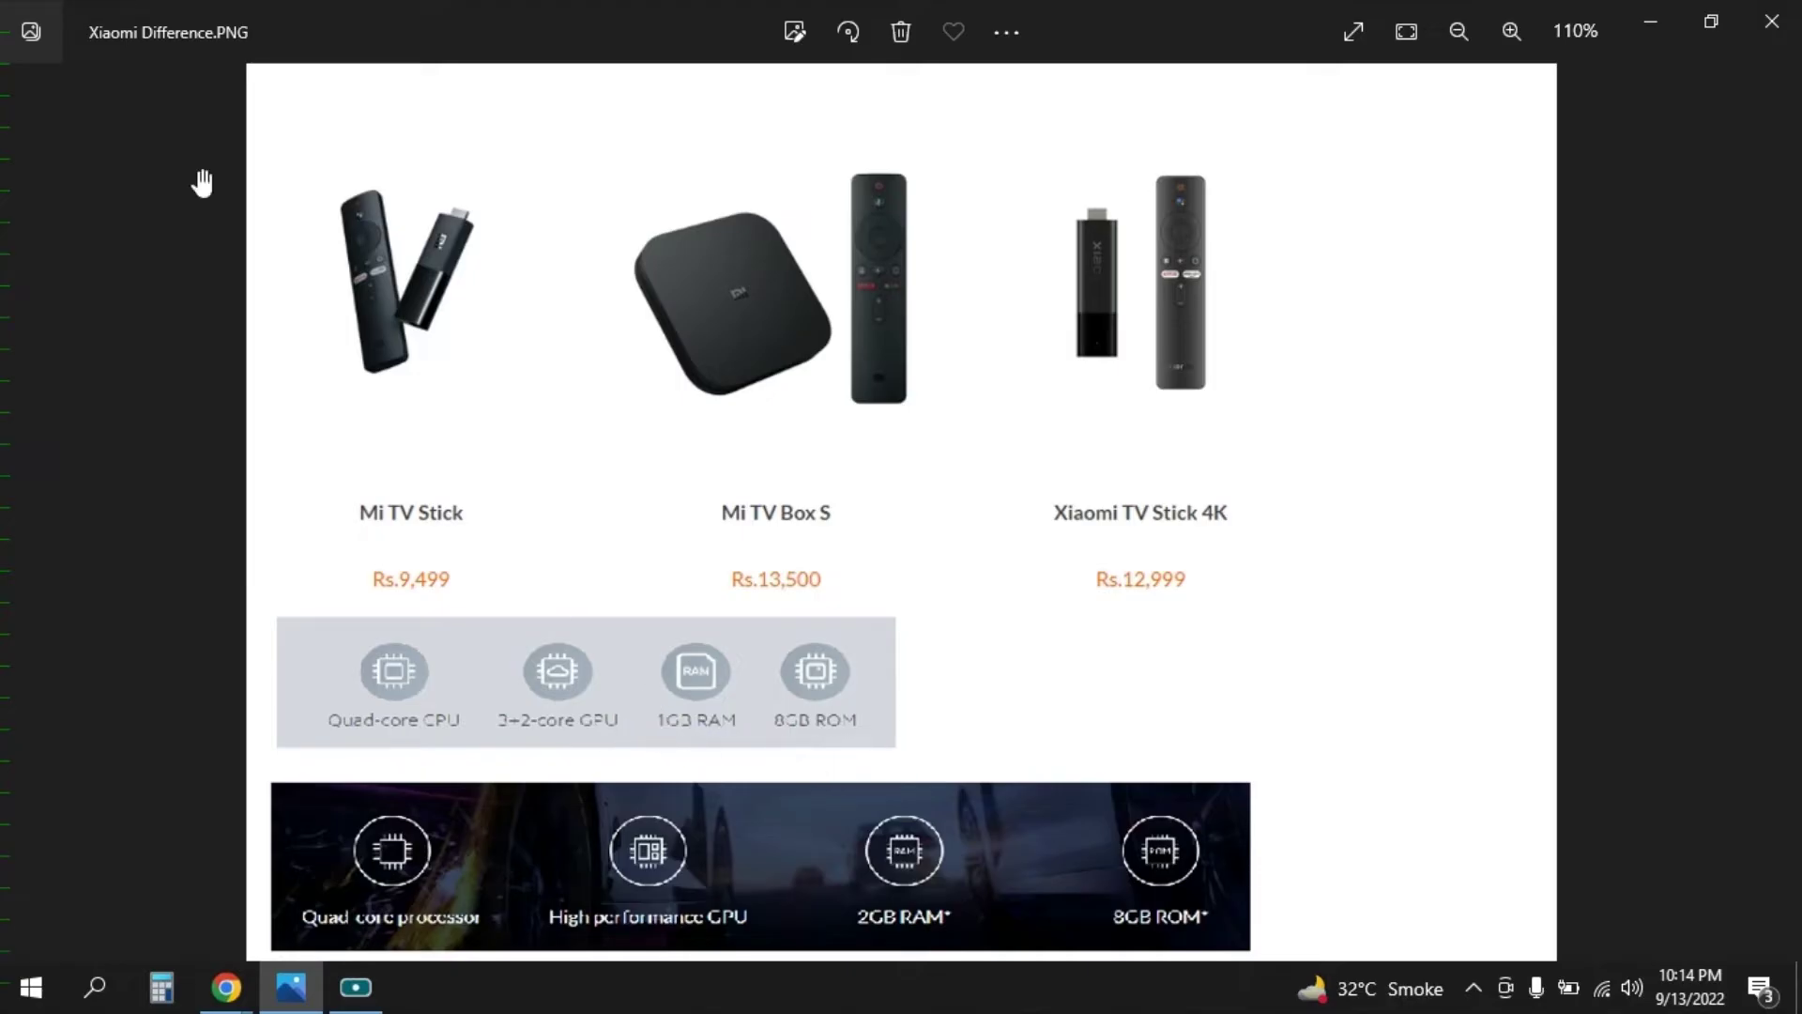
{"action": "mouse_move", "coordinate": [641, 246]}
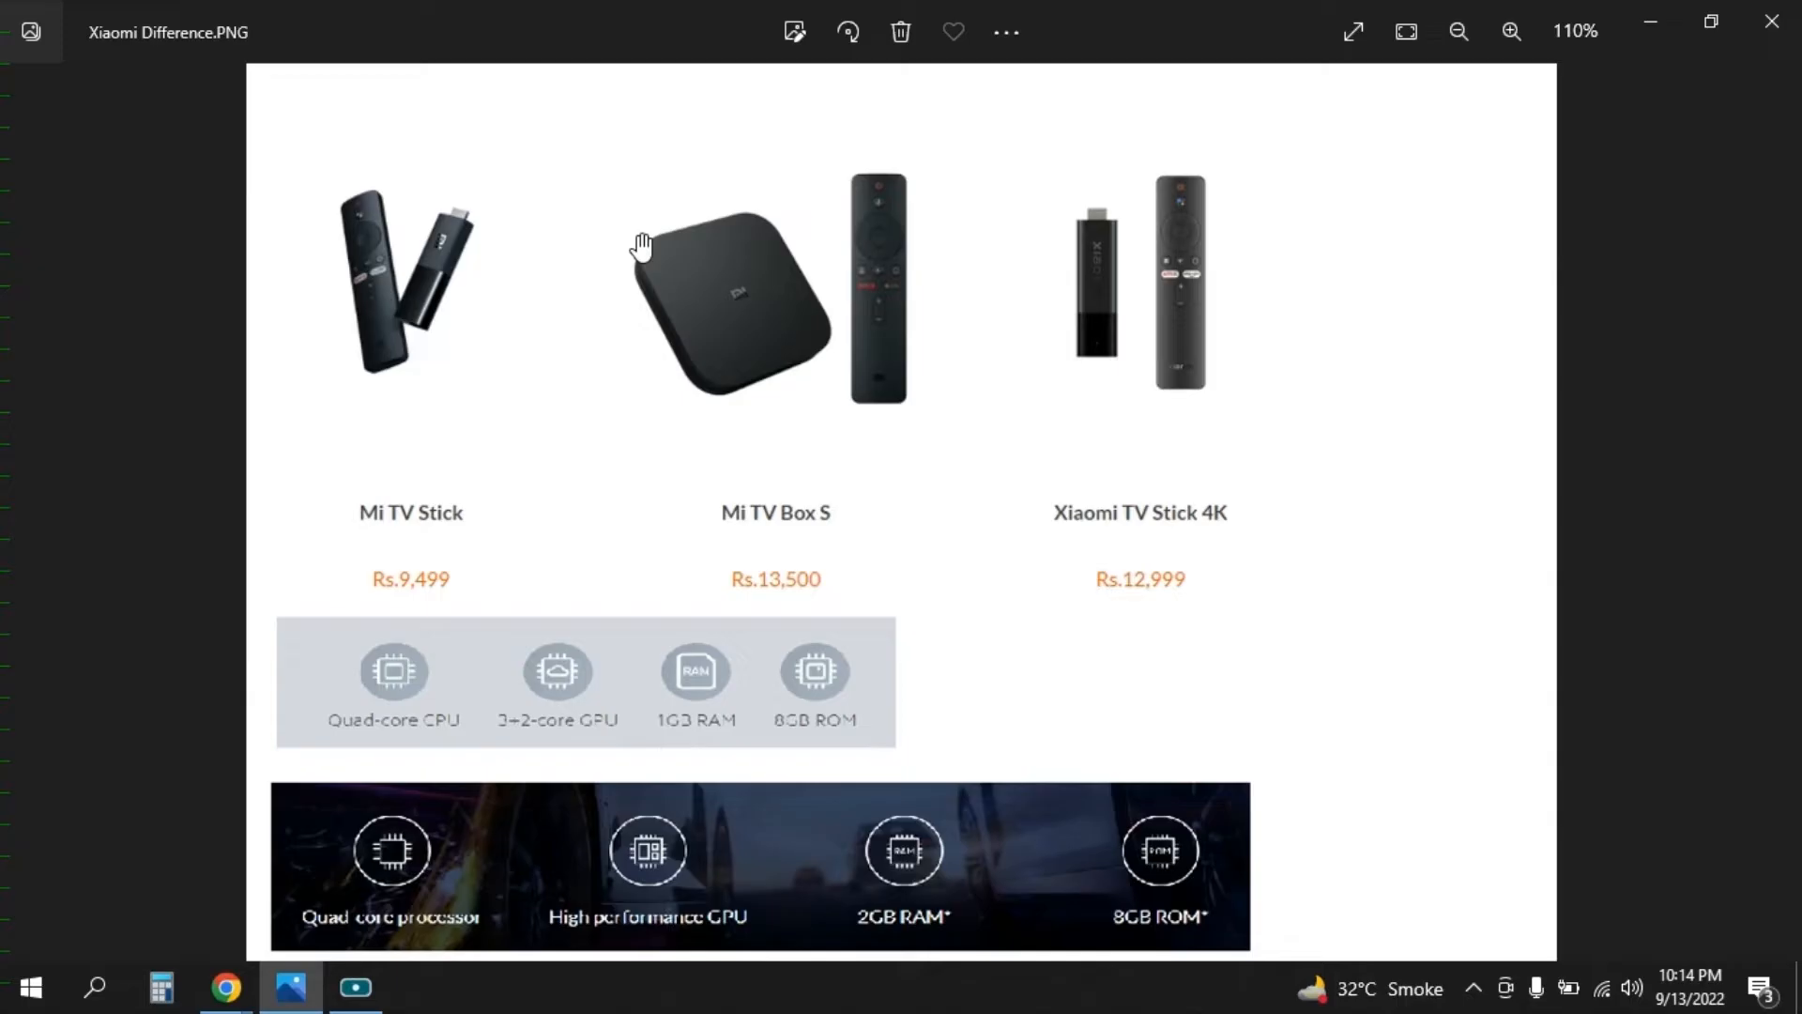
{"action": "mouse_move", "coordinate": [573, 416]}
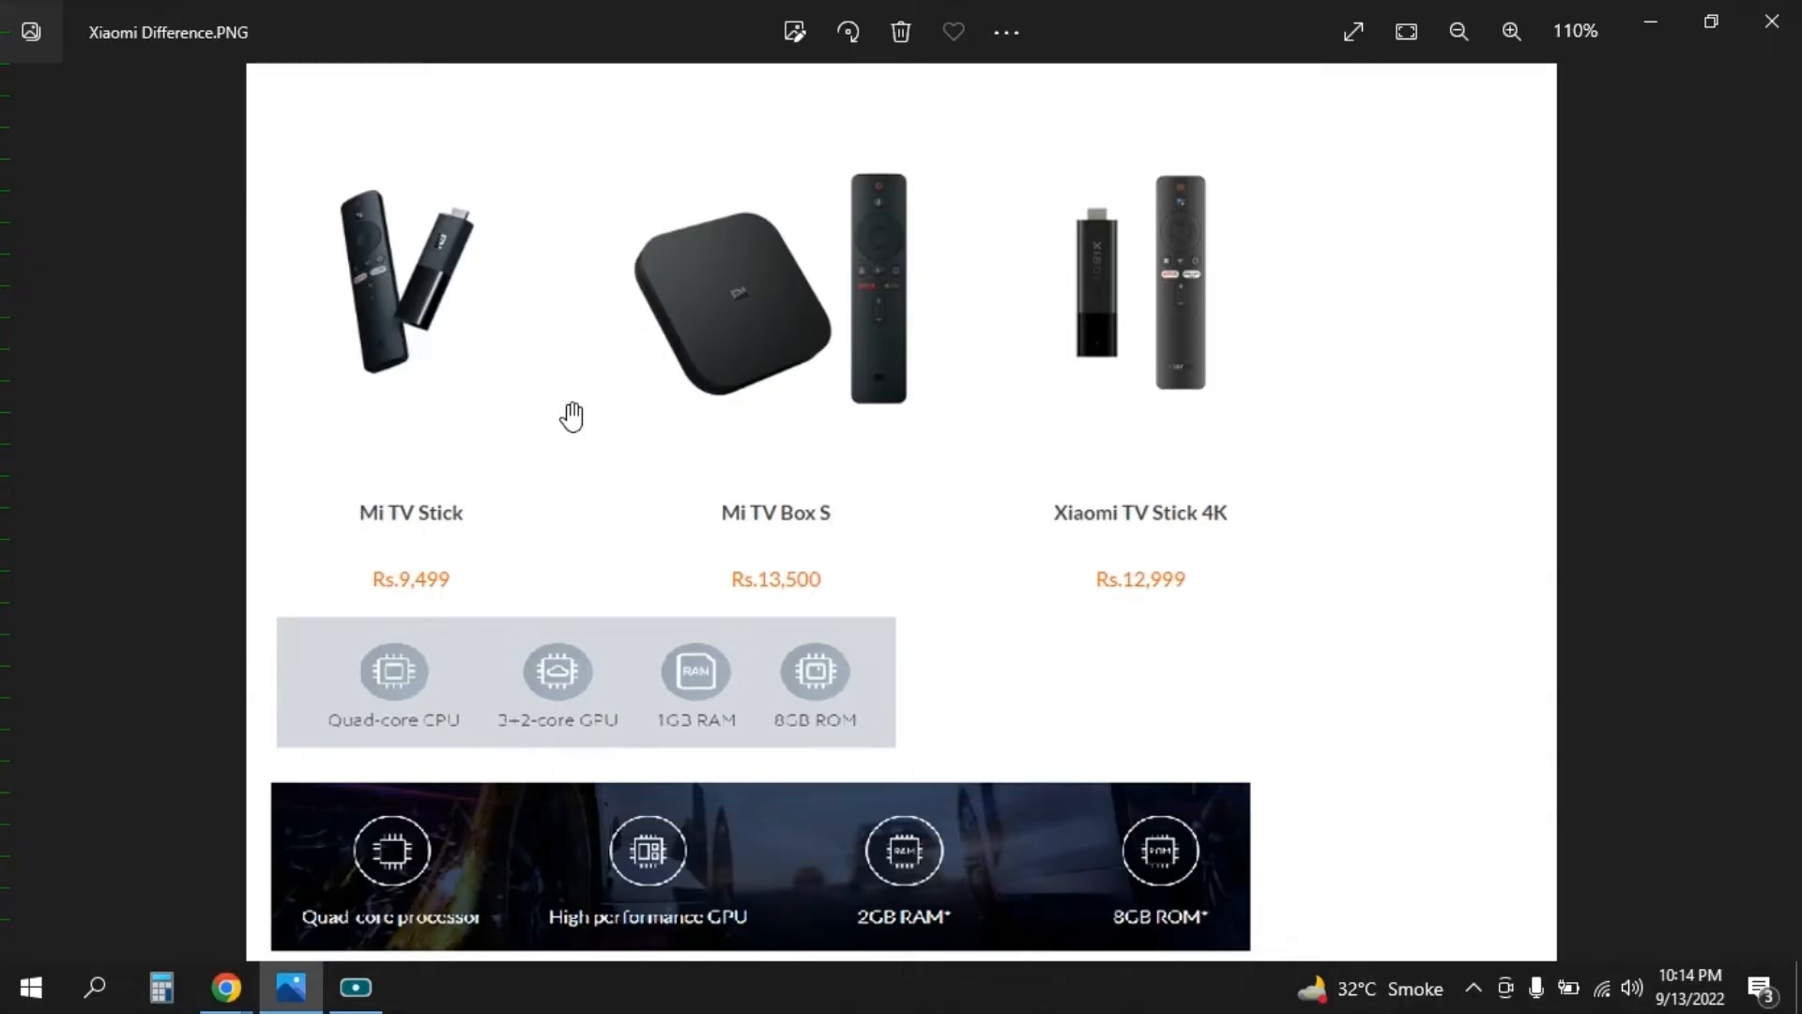
{"action": "mouse_move", "coordinate": [1215, 540]}
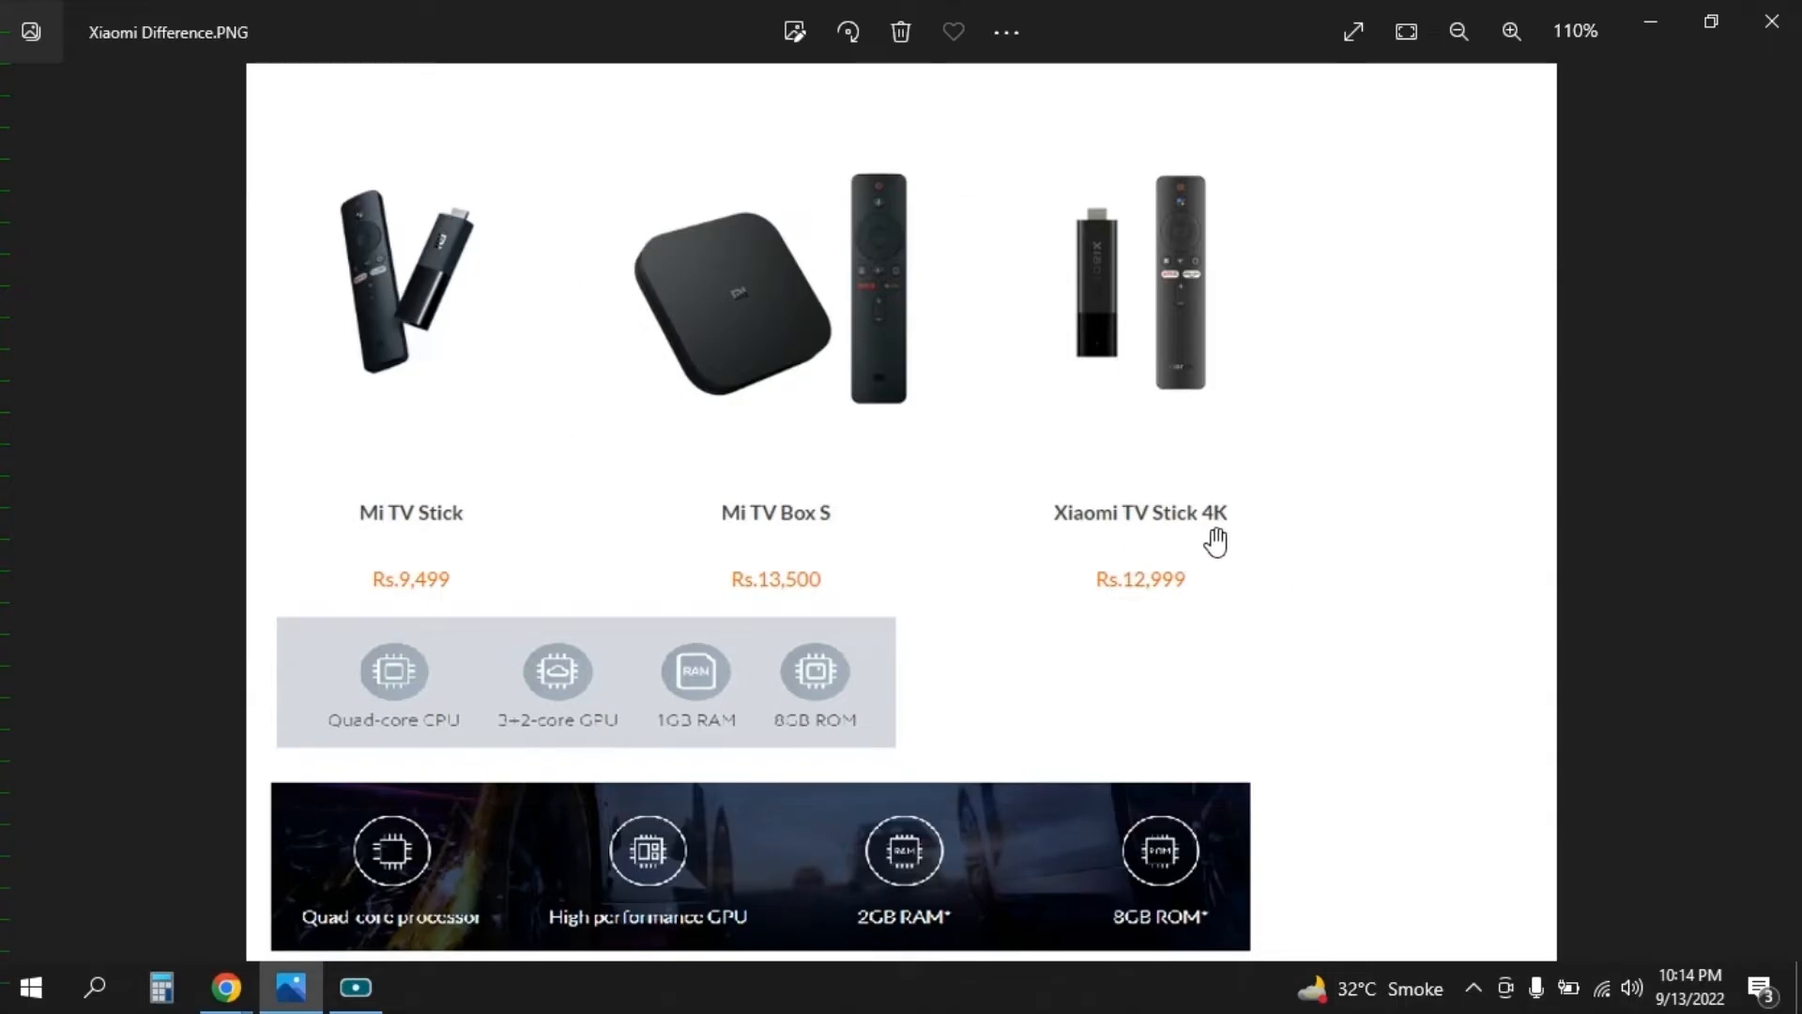
{"action": "mouse_move", "coordinate": [711, 676]}
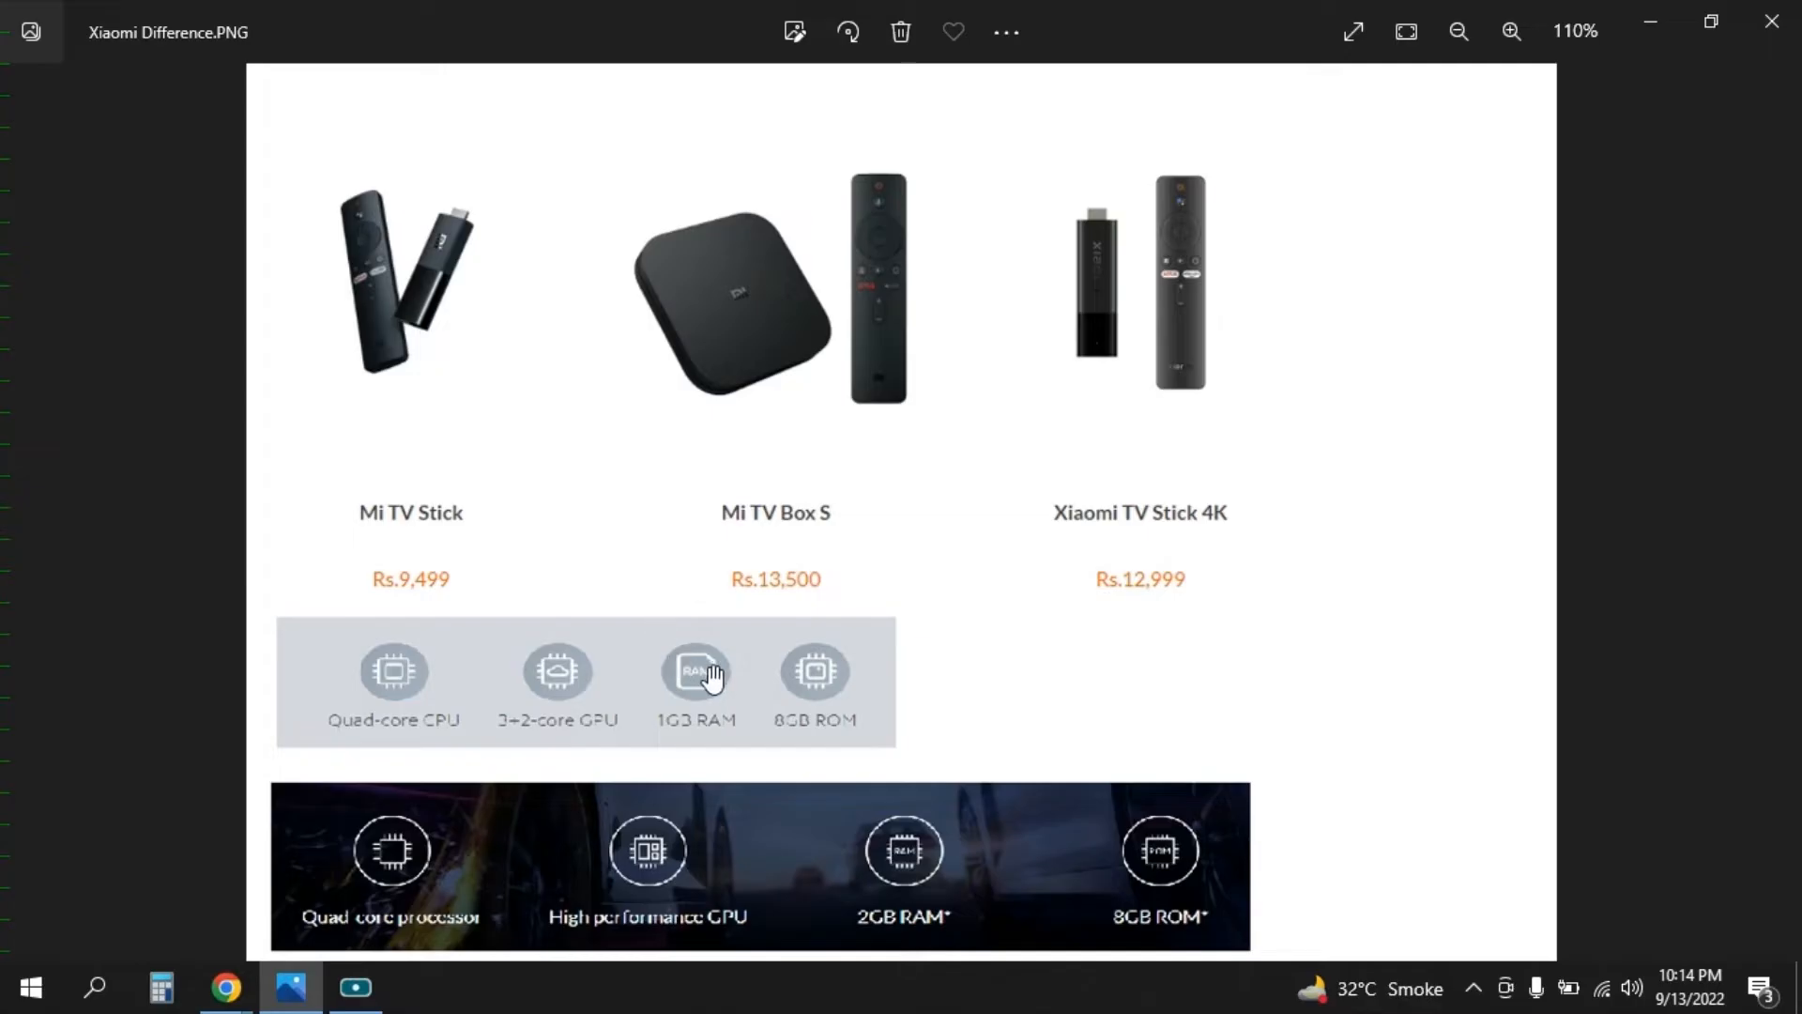
{"action": "mouse_move", "coordinate": [394, 425]}
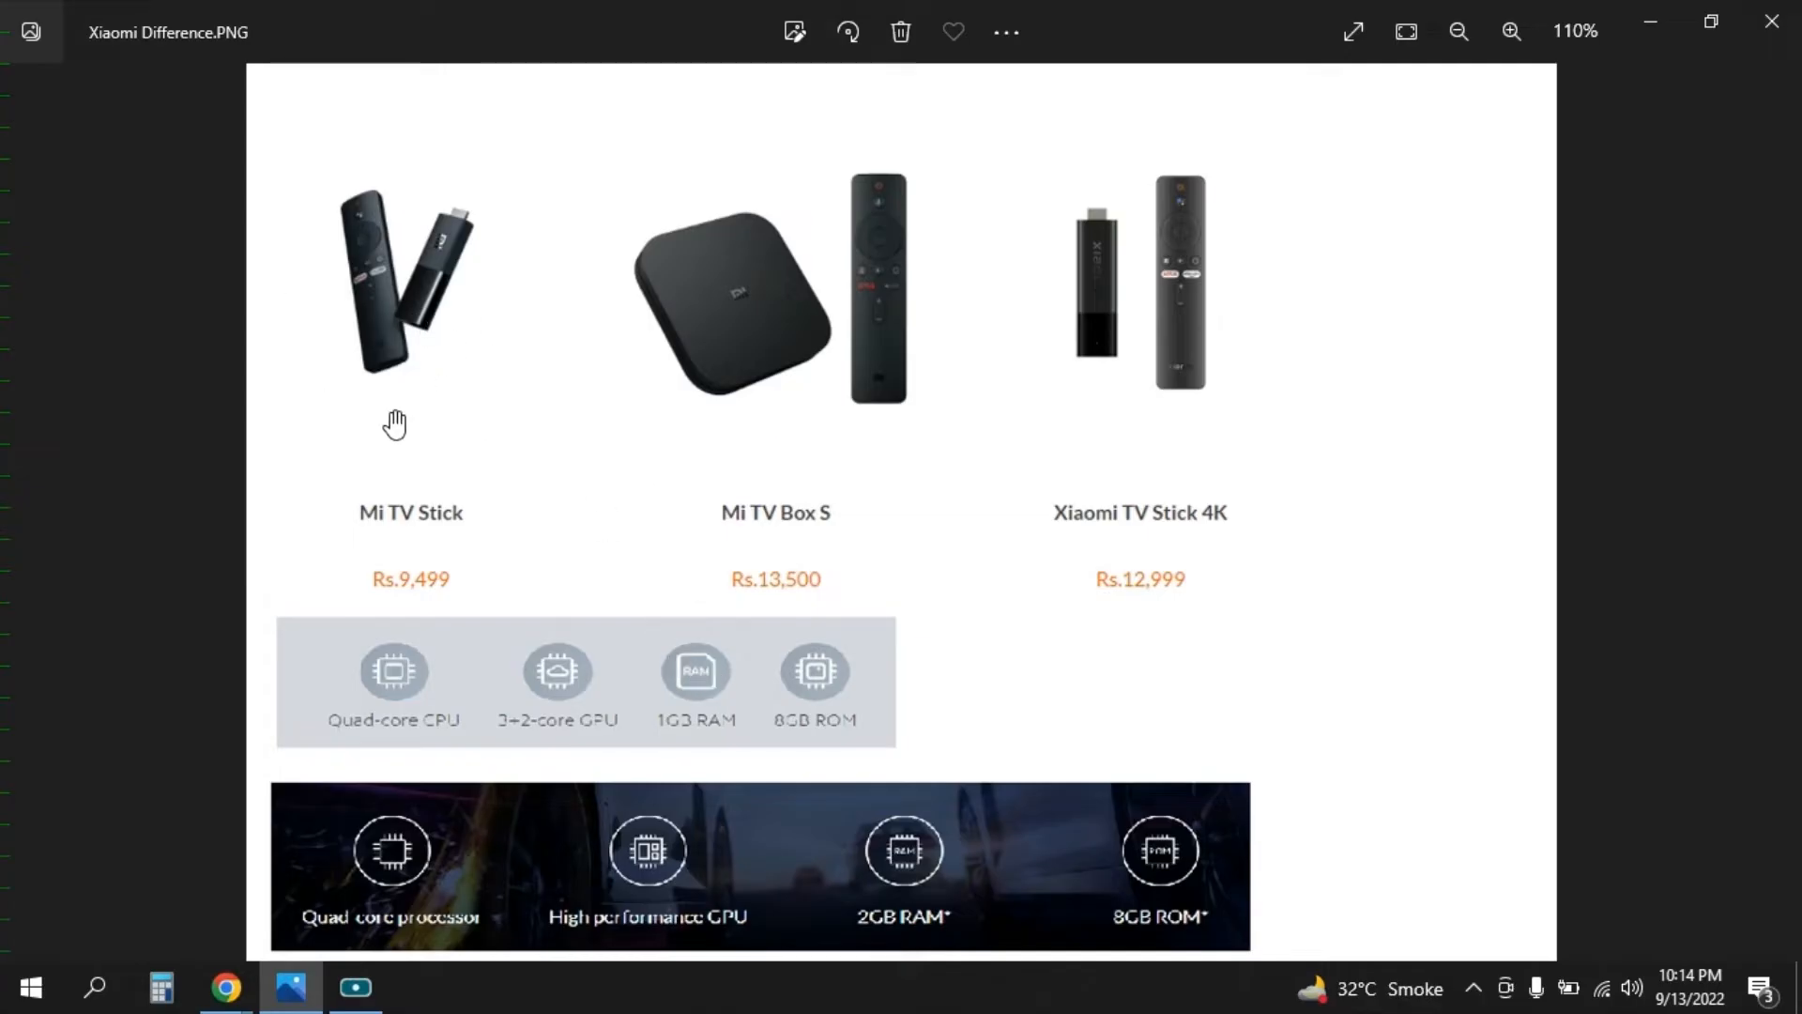
{"action": "mouse_move", "coordinate": [690, 706]}
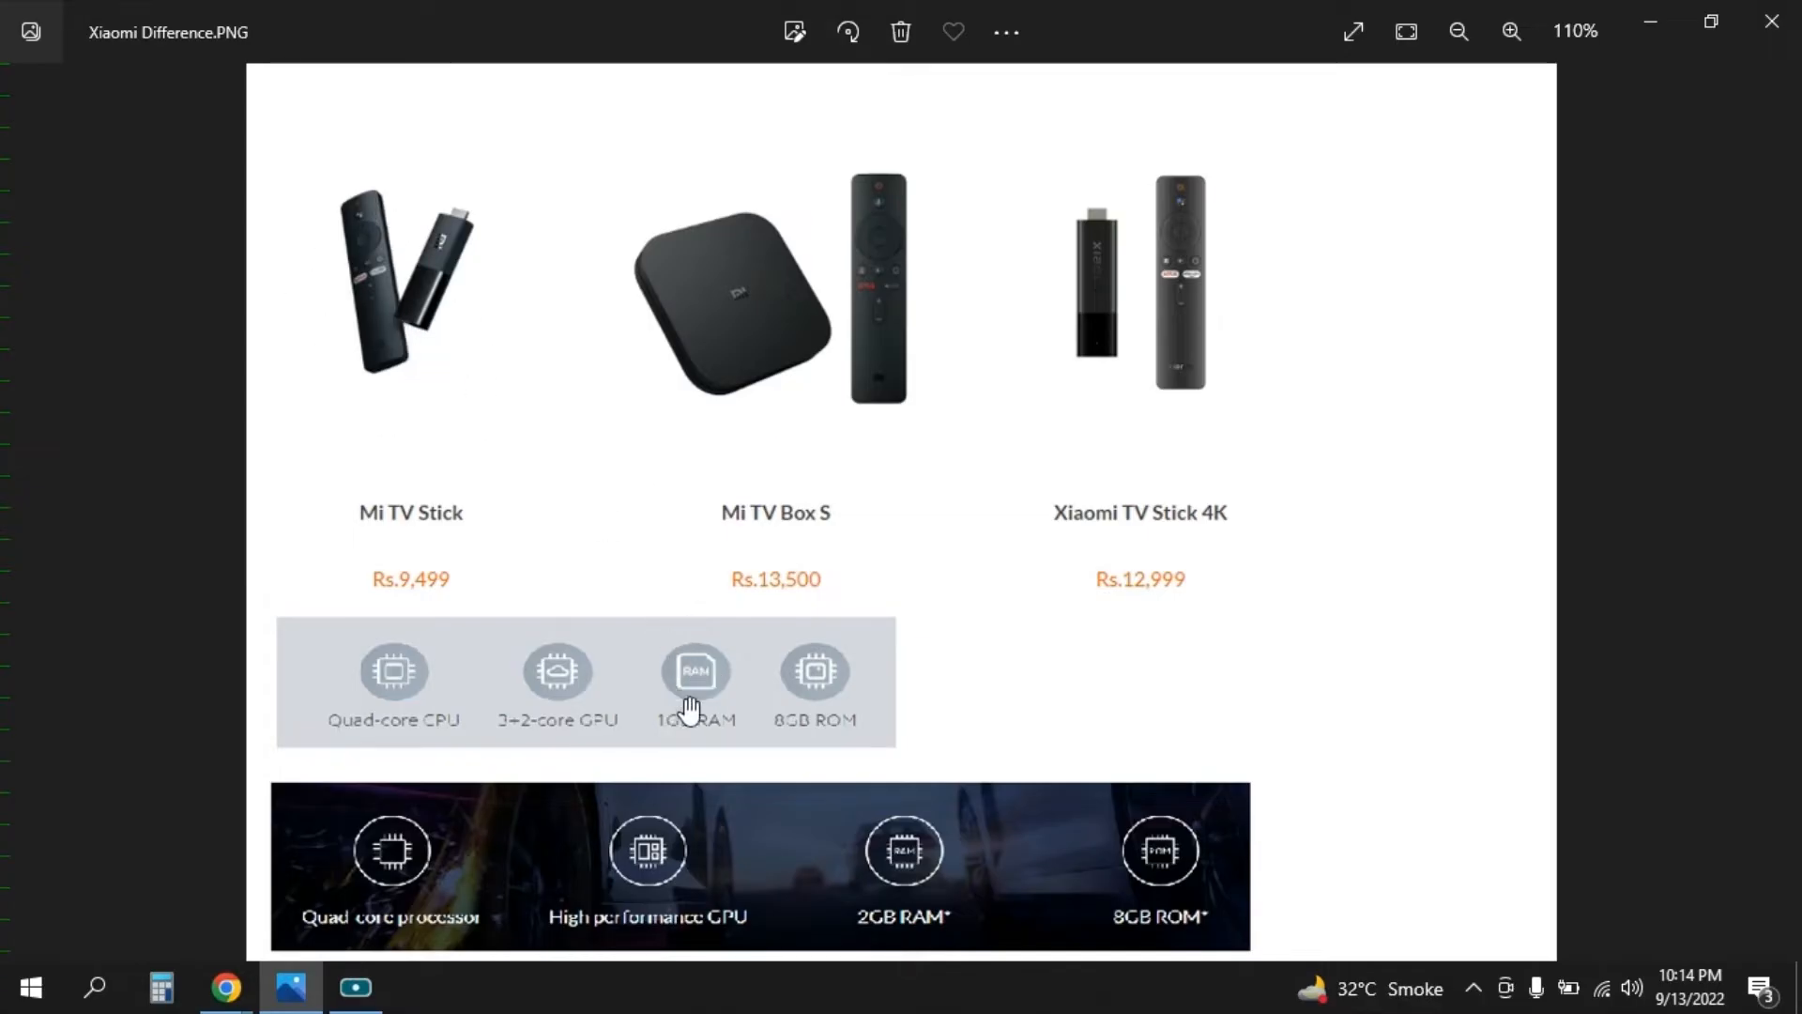
{"action": "left_click", "coordinate": [1458, 31]}
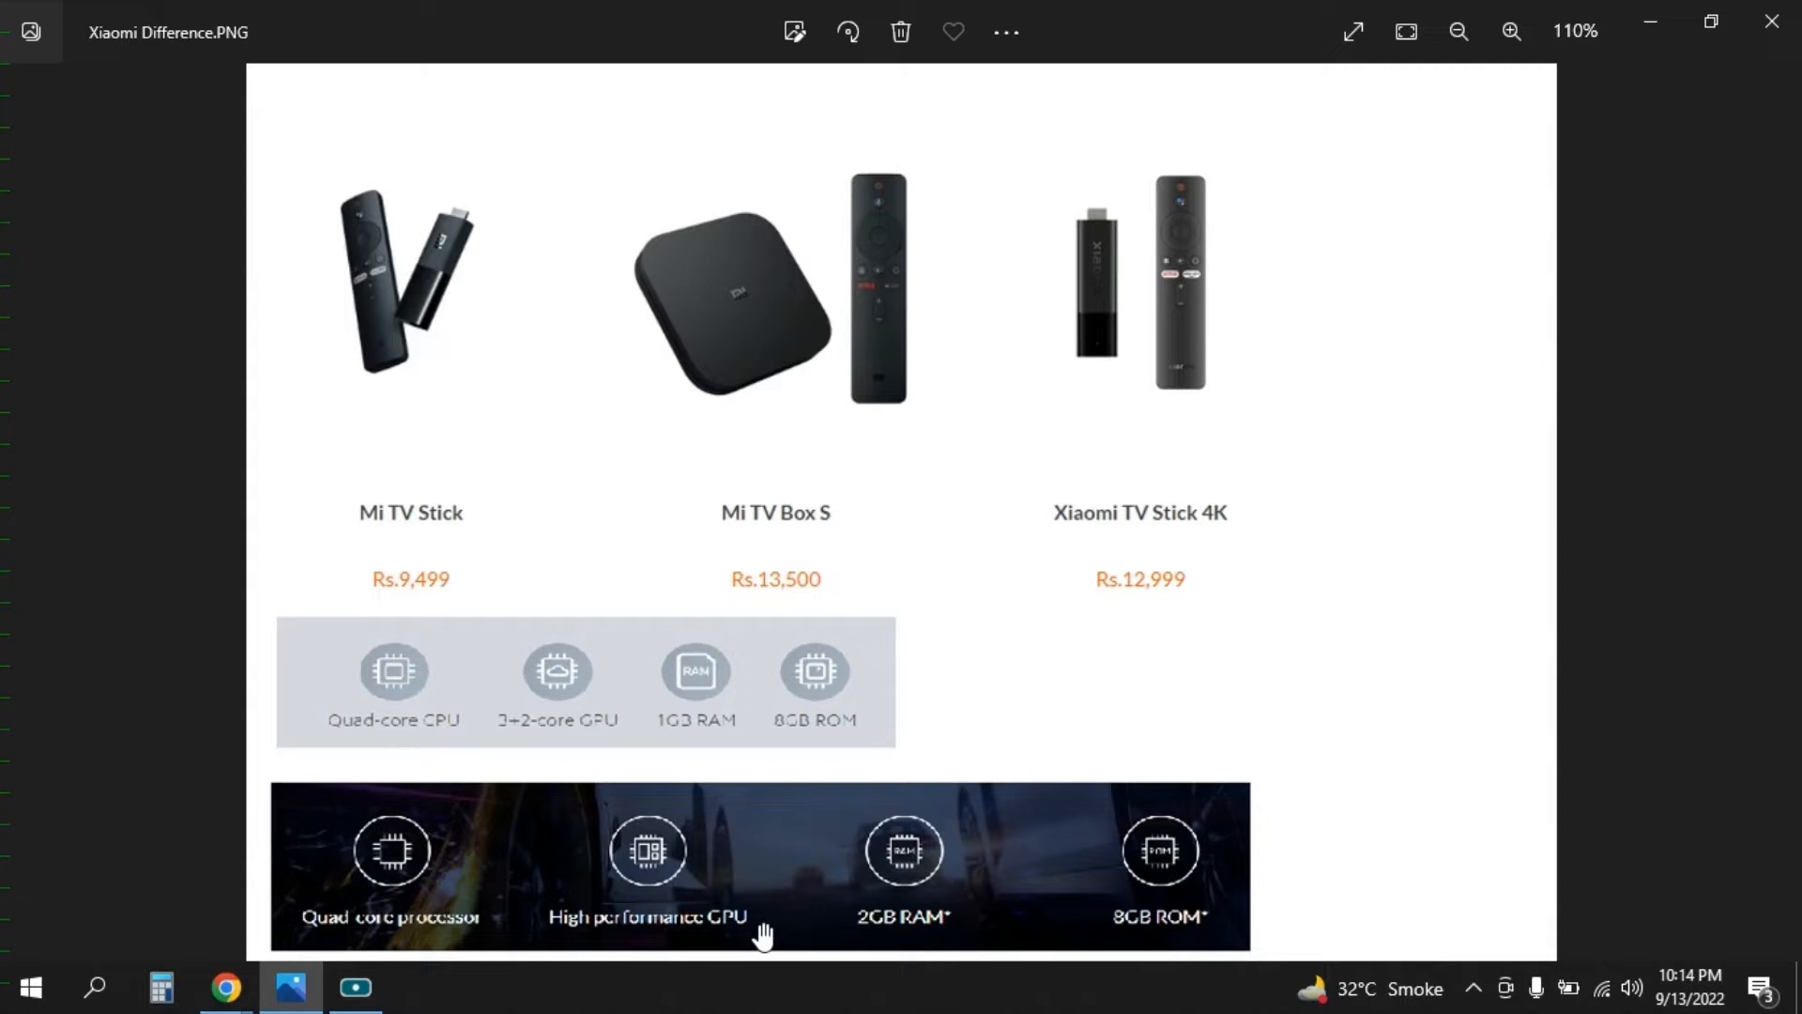
{"action": "mouse_move", "coordinate": [882, 942]}
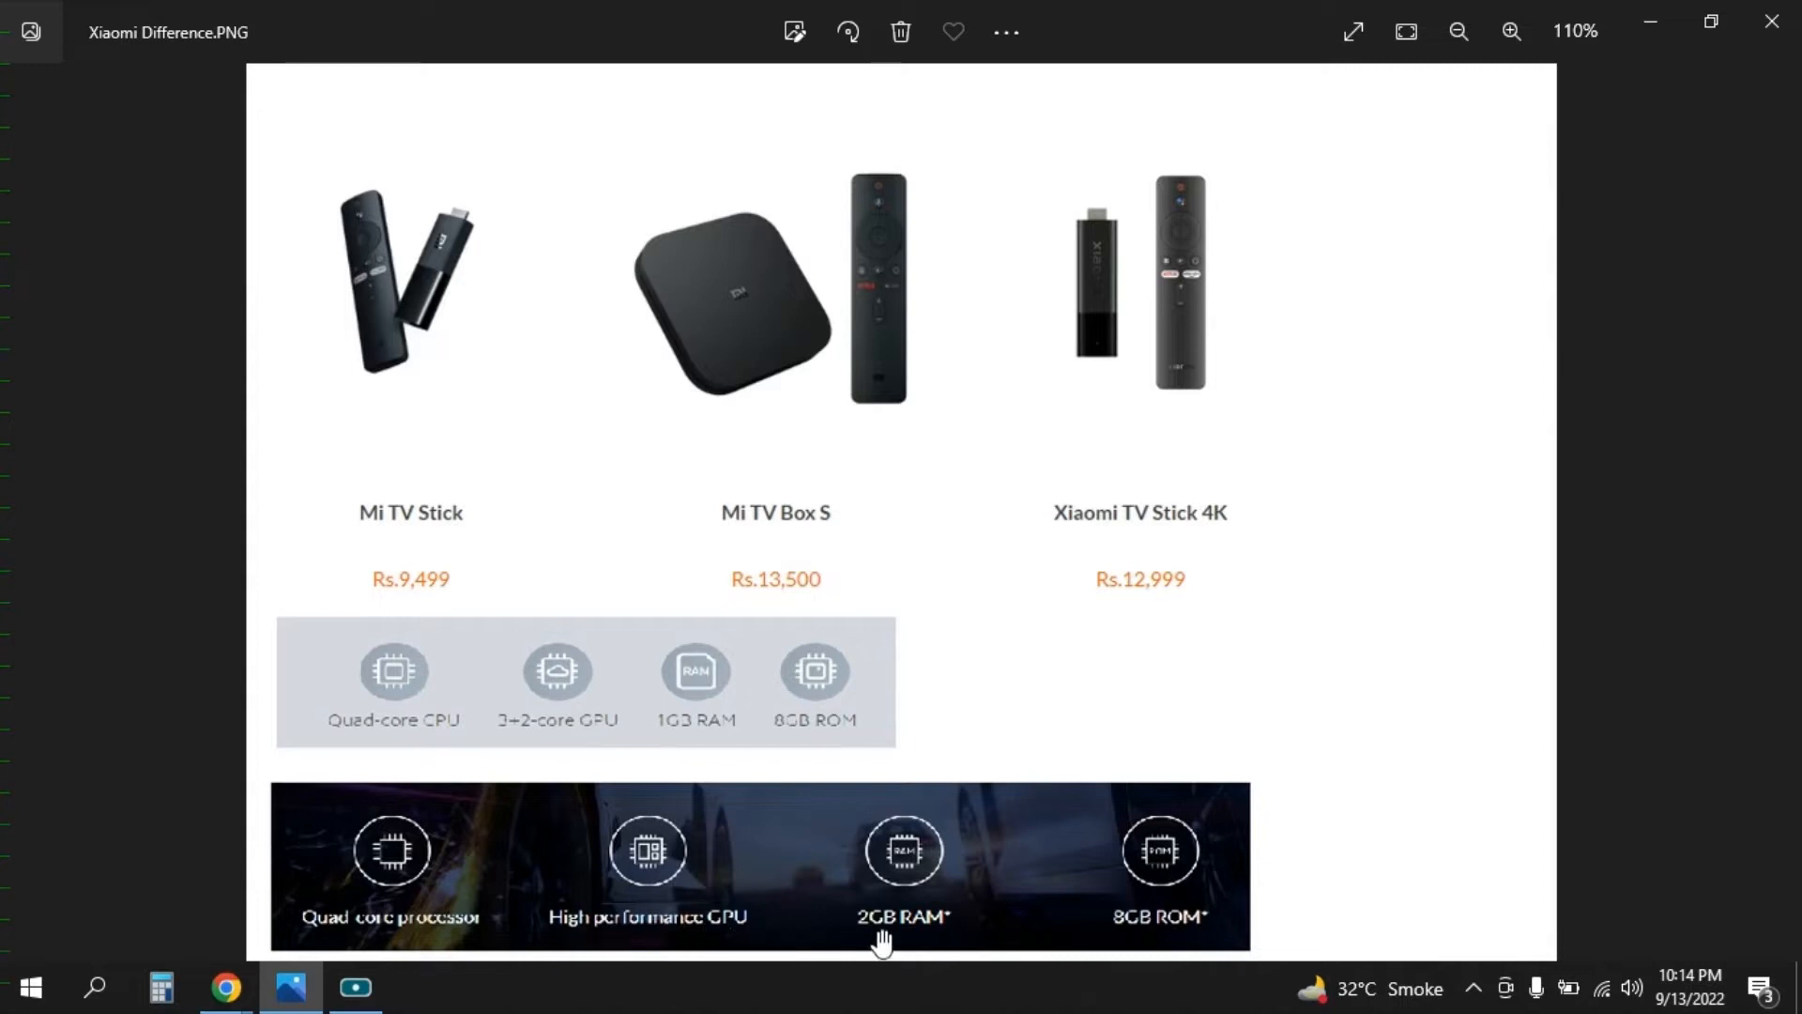
{"action": "mouse_move", "coordinate": [1086, 928]}
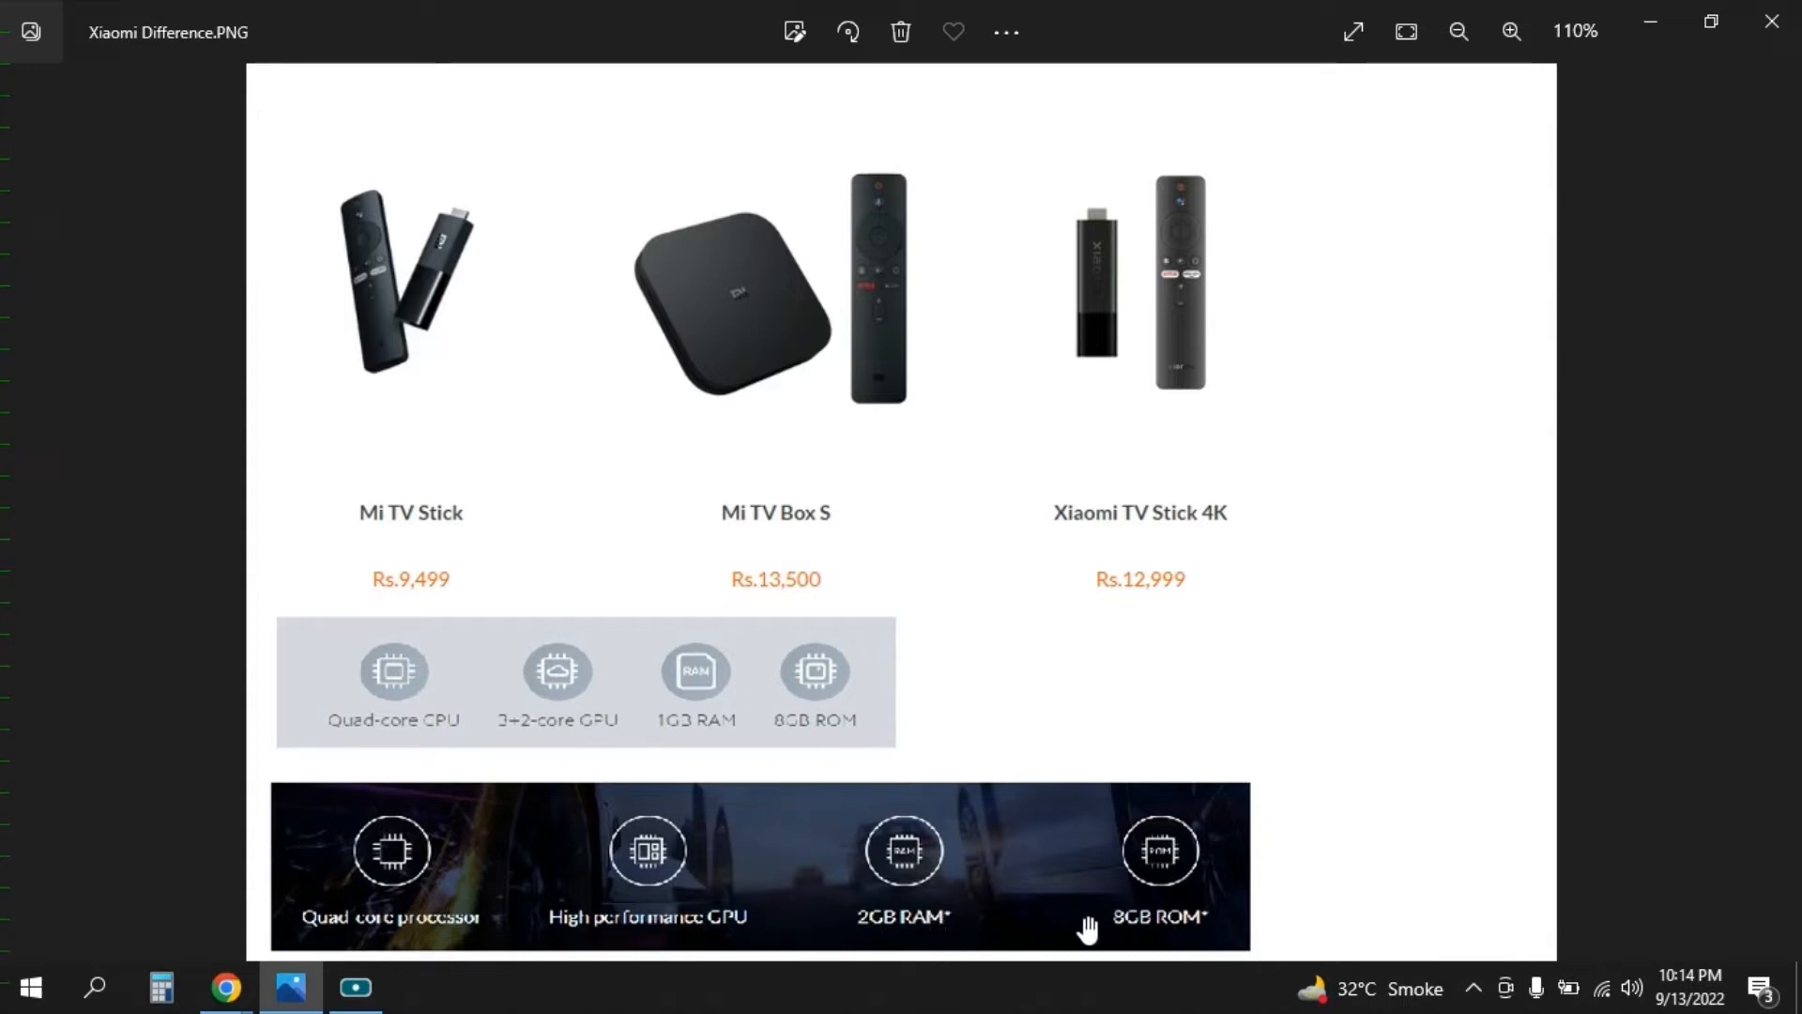
{"action": "mouse_move", "coordinate": [861, 286]}
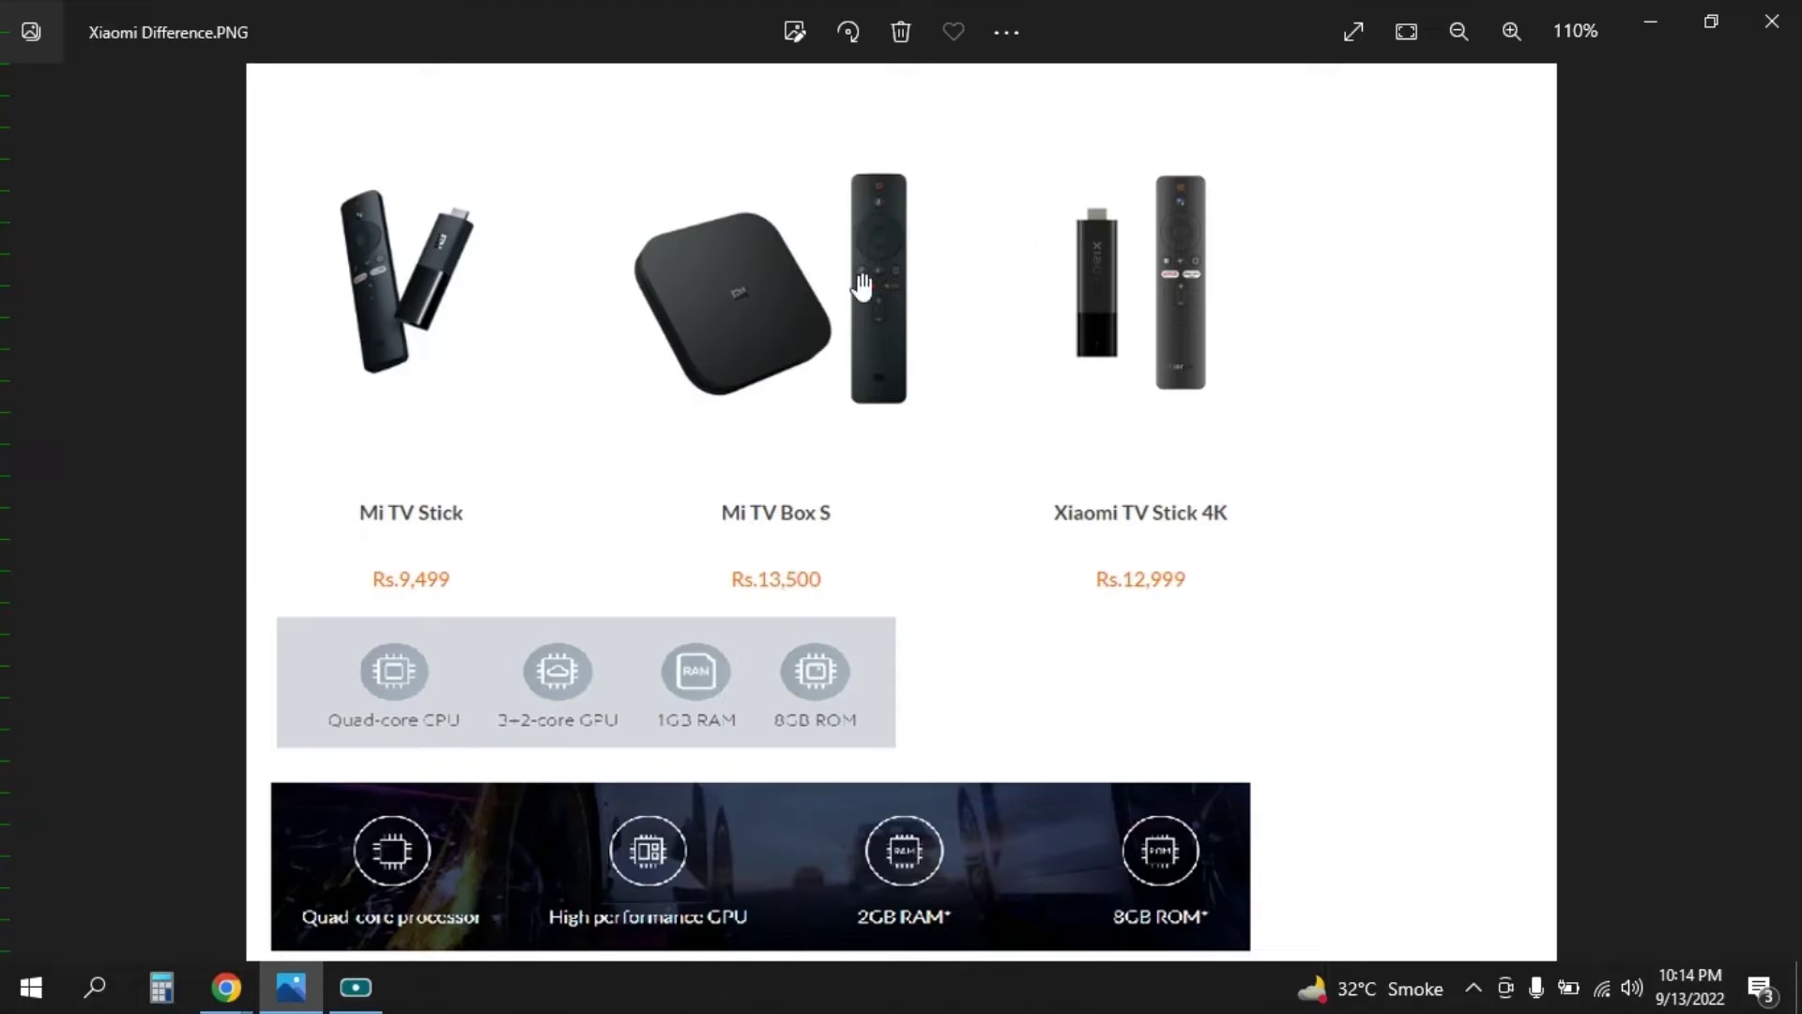
{"action": "mouse_move", "coordinate": [1215, 541]}
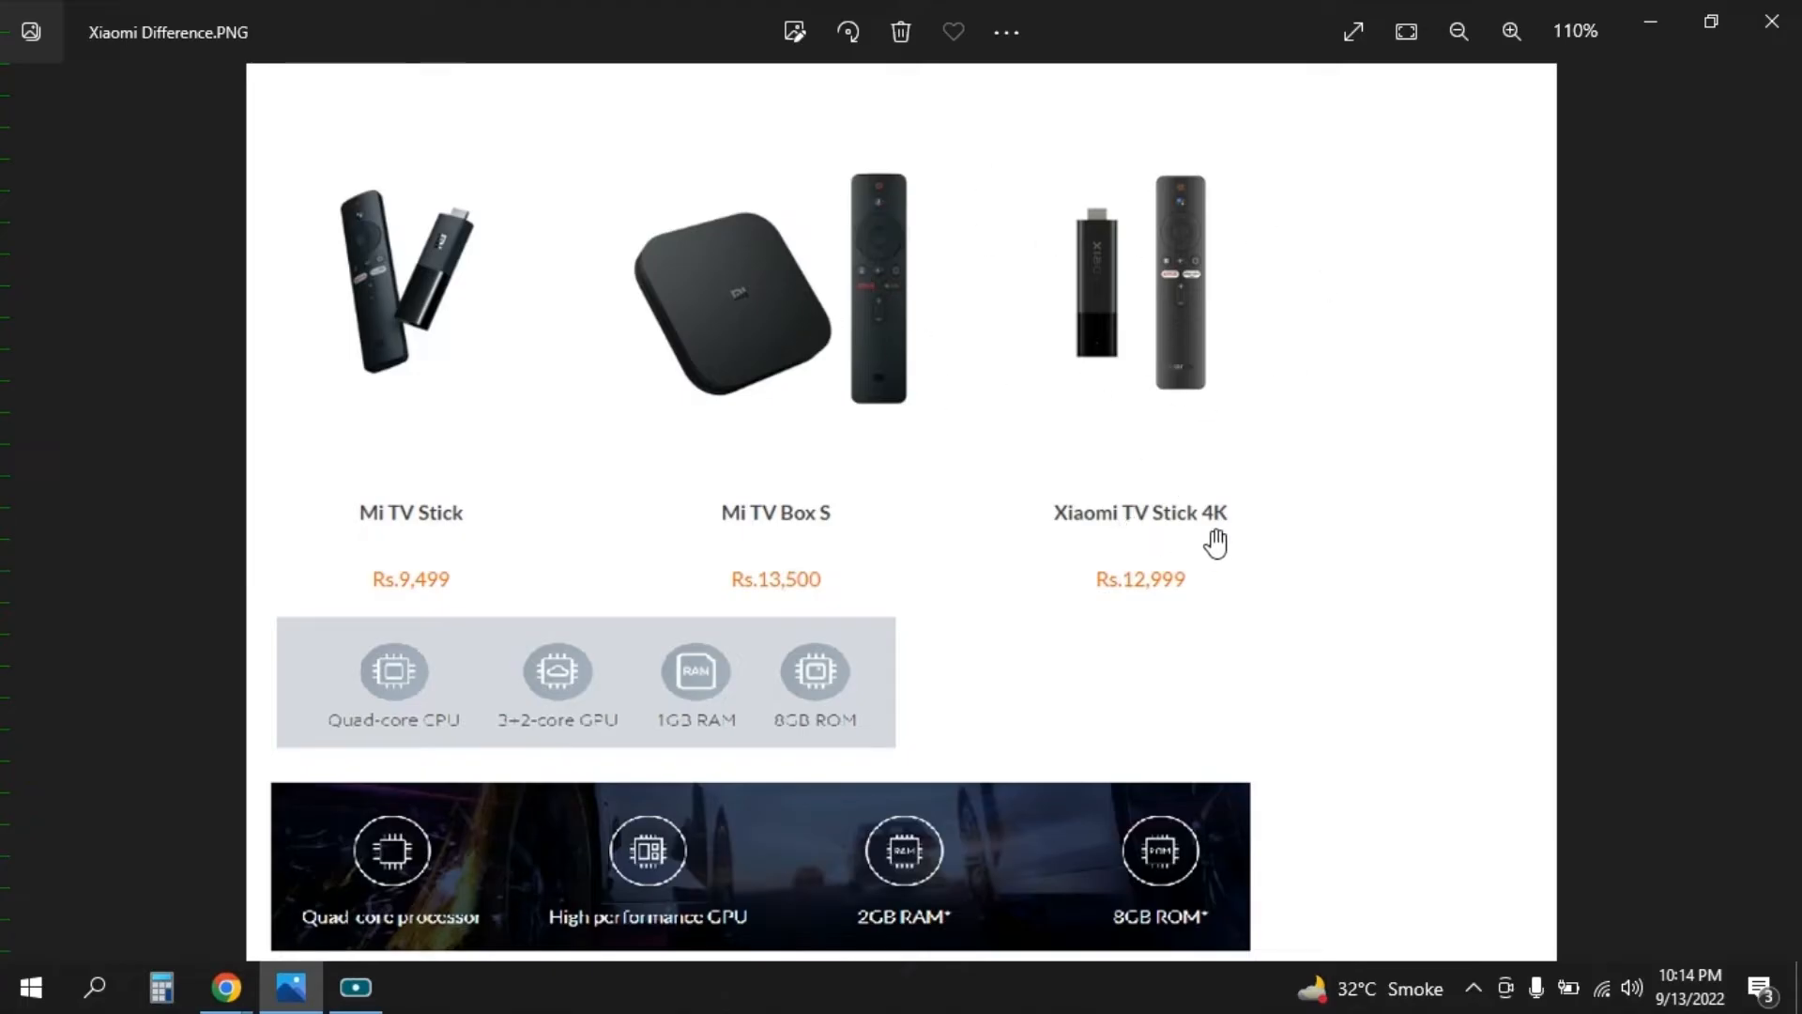
{"action": "mouse_move", "coordinate": [846, 529]}
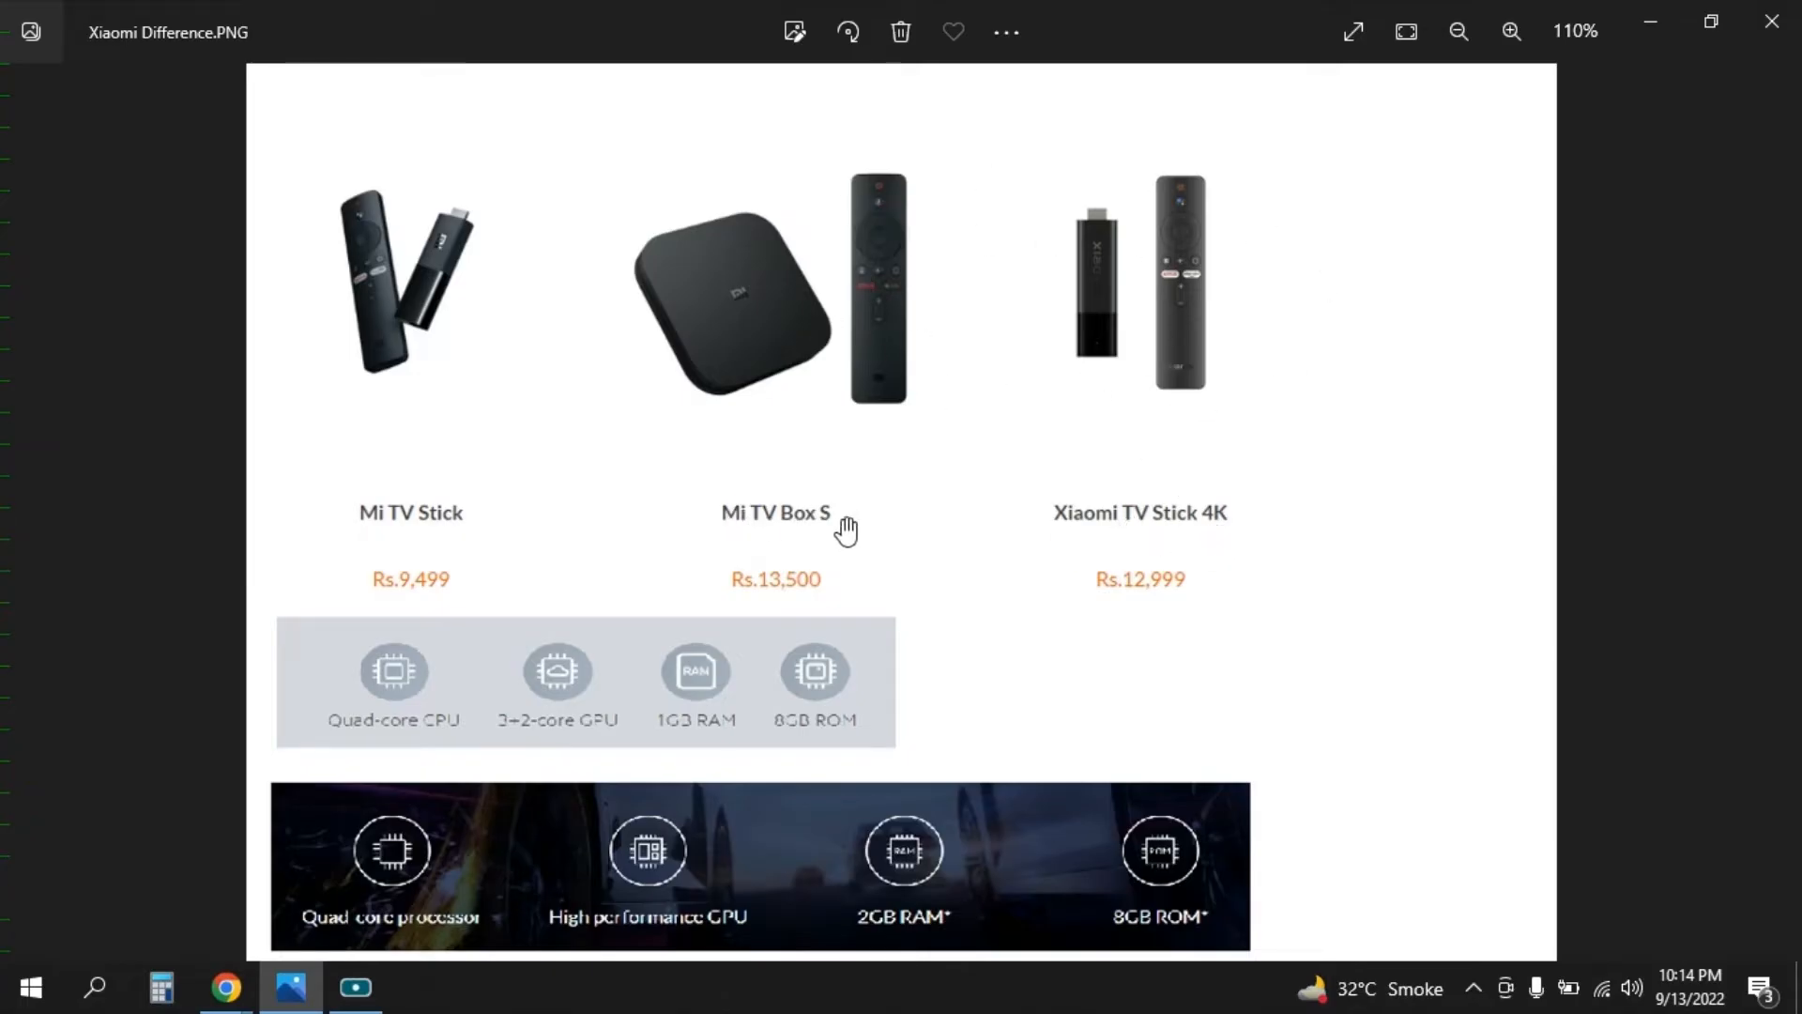
{"action": "mouse_move", "coordinate": [909, 885]}
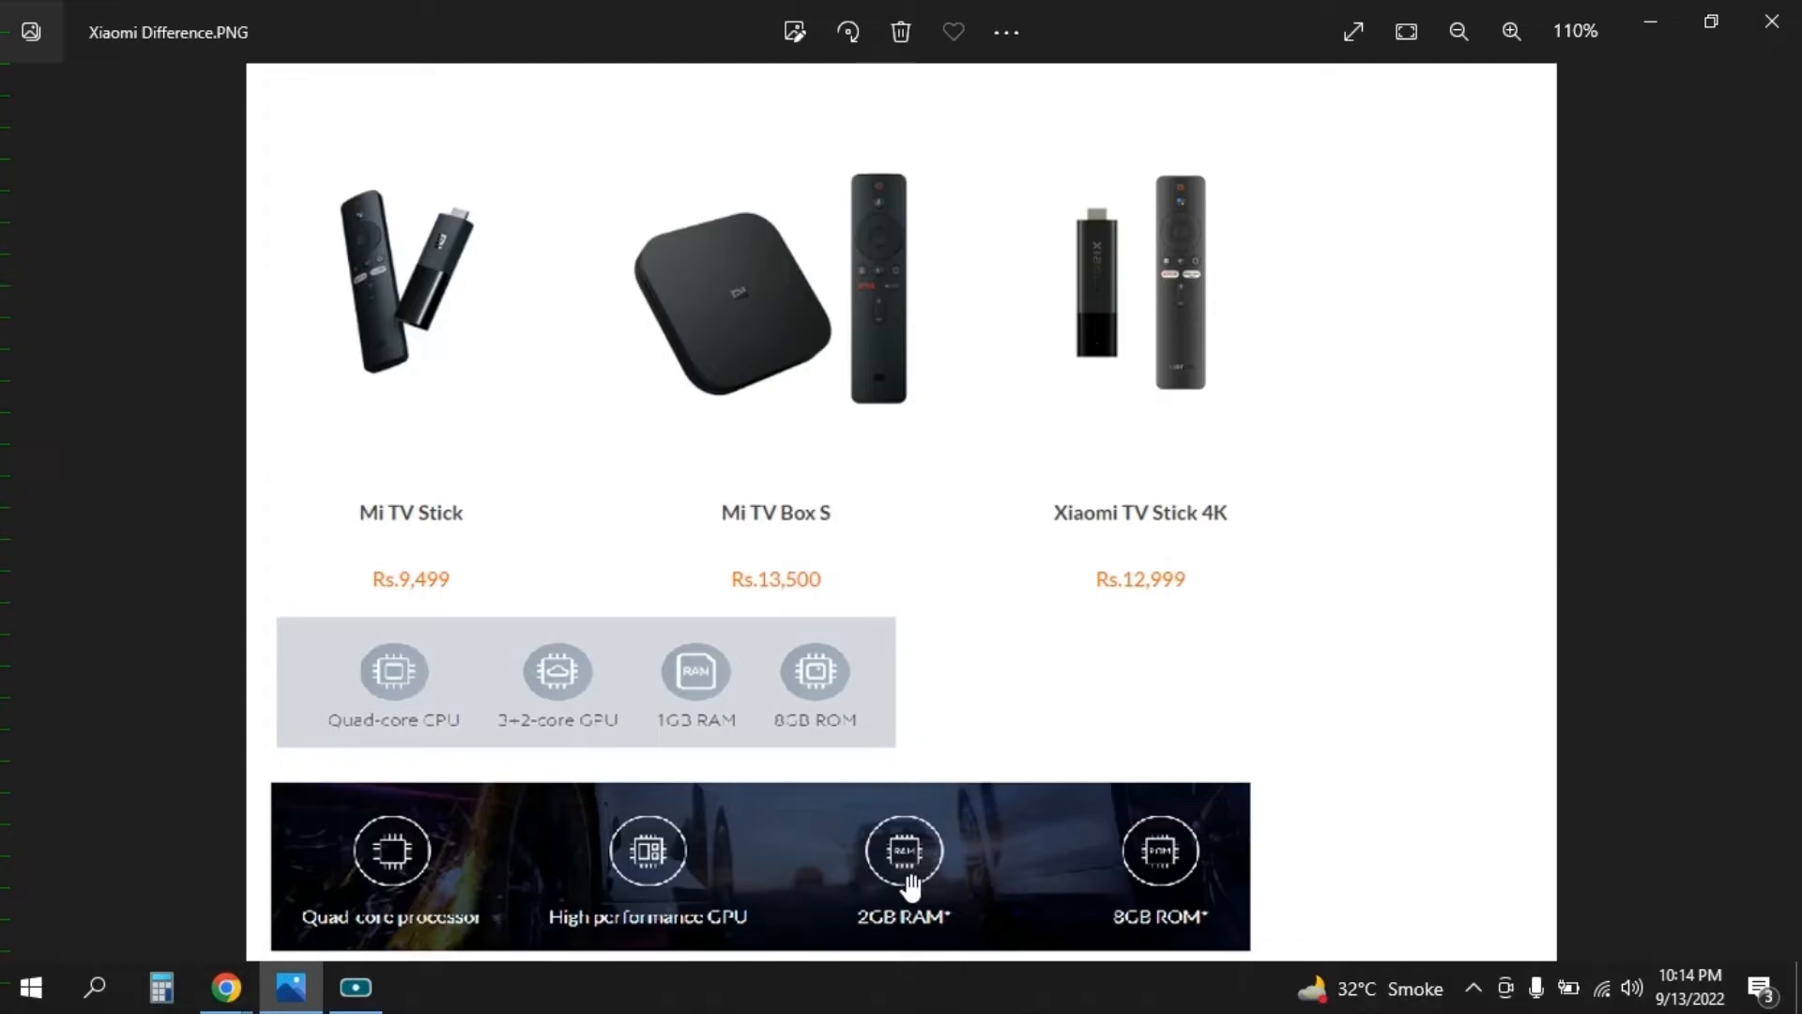
{"action": "mouse_move", "coordinate": [1162, 886]}
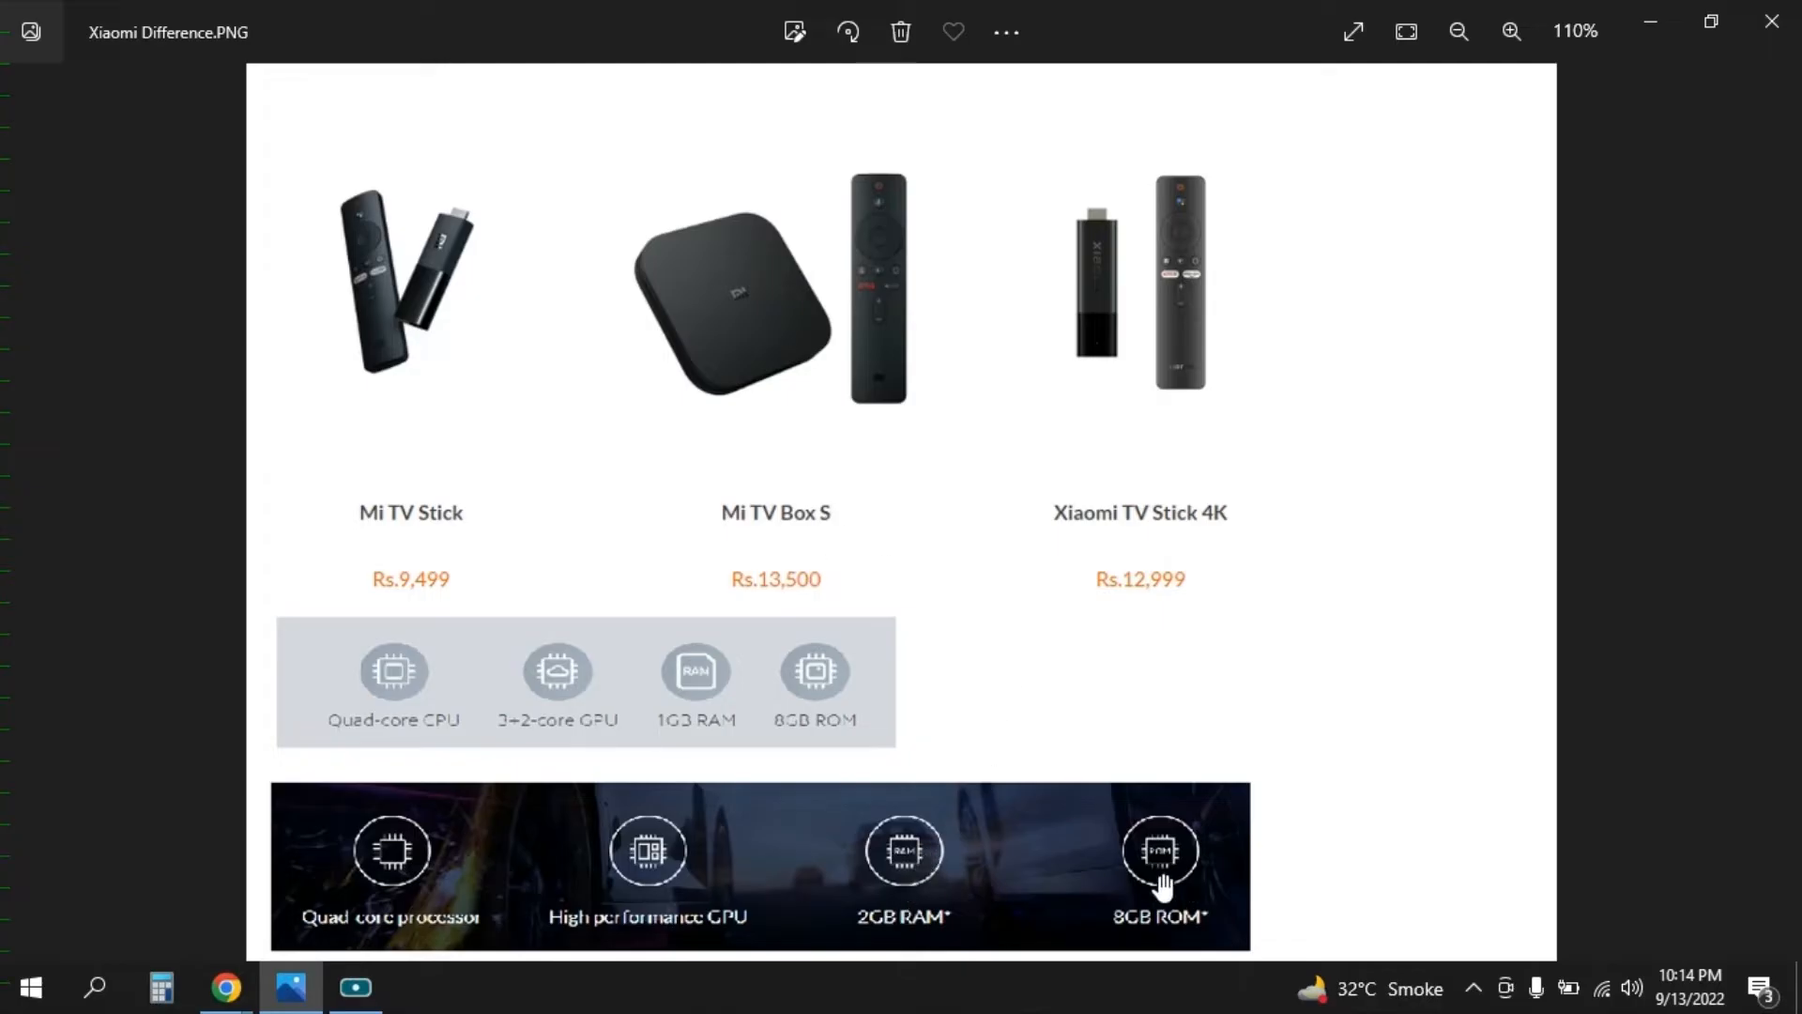
{"action": "mouse_move", "coordinate": [1101, 348]}
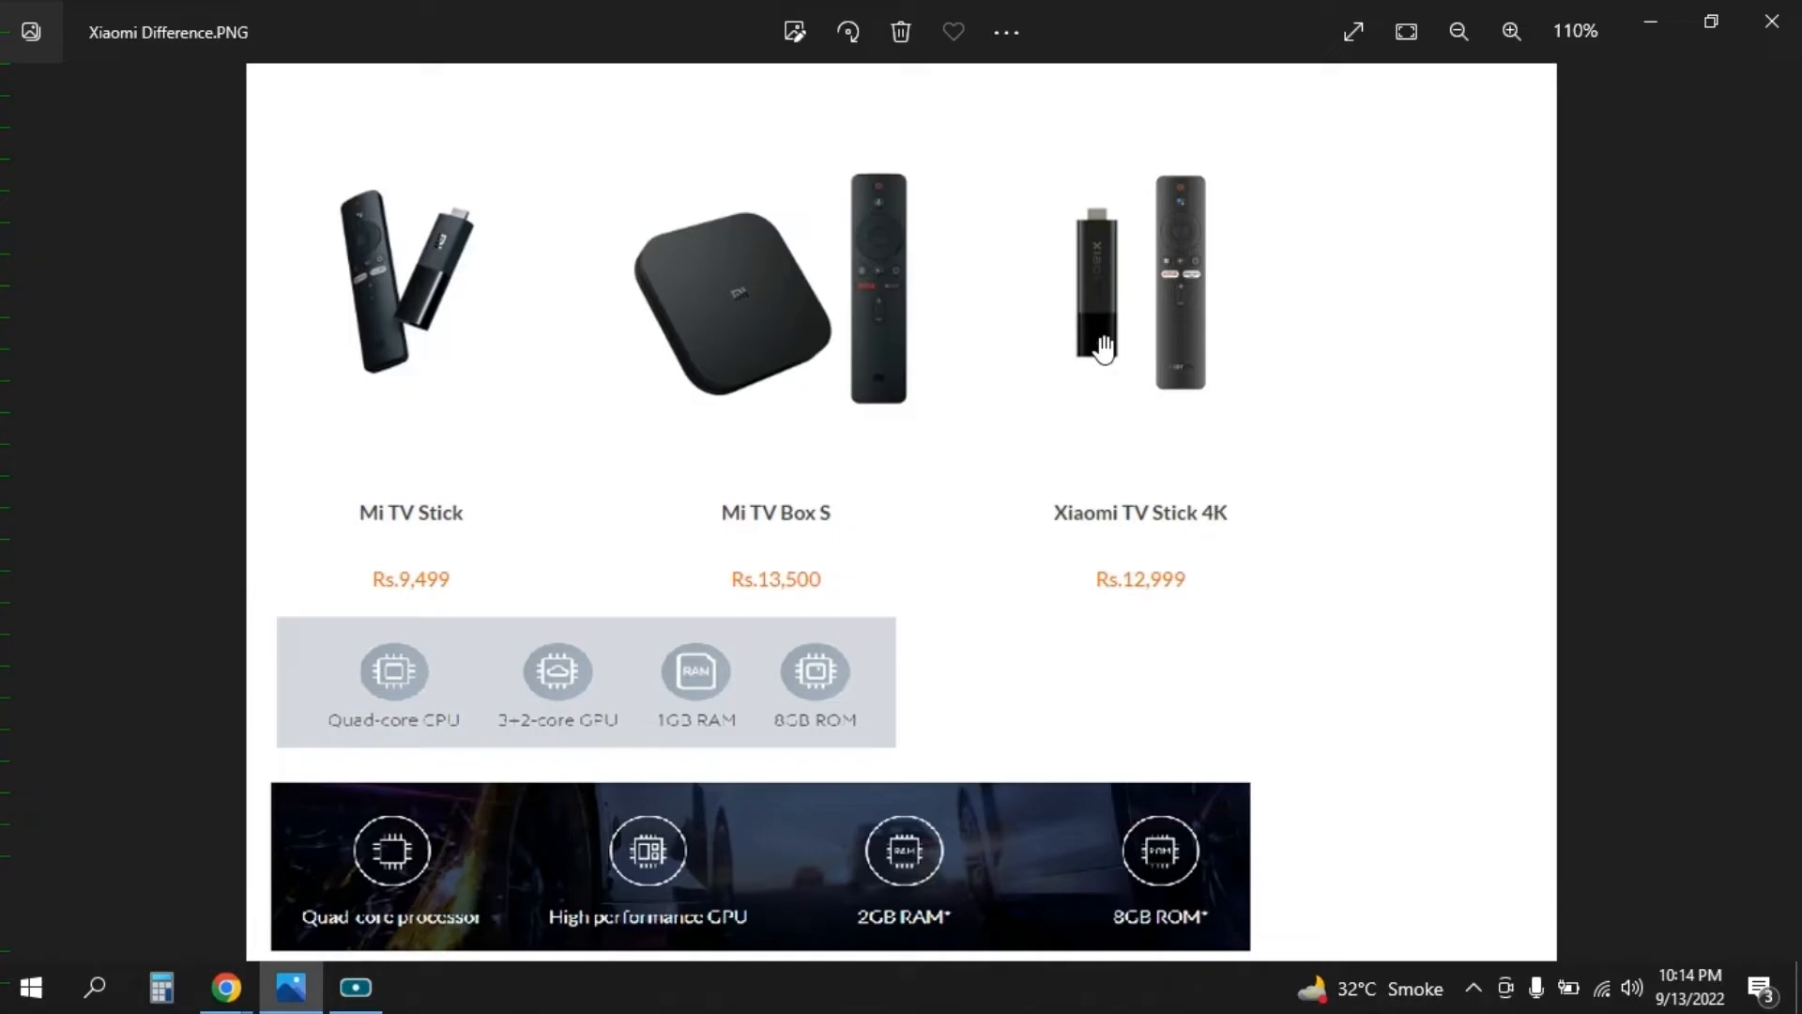
{"action": "mouse_move", "coordinate": [772, 292]}
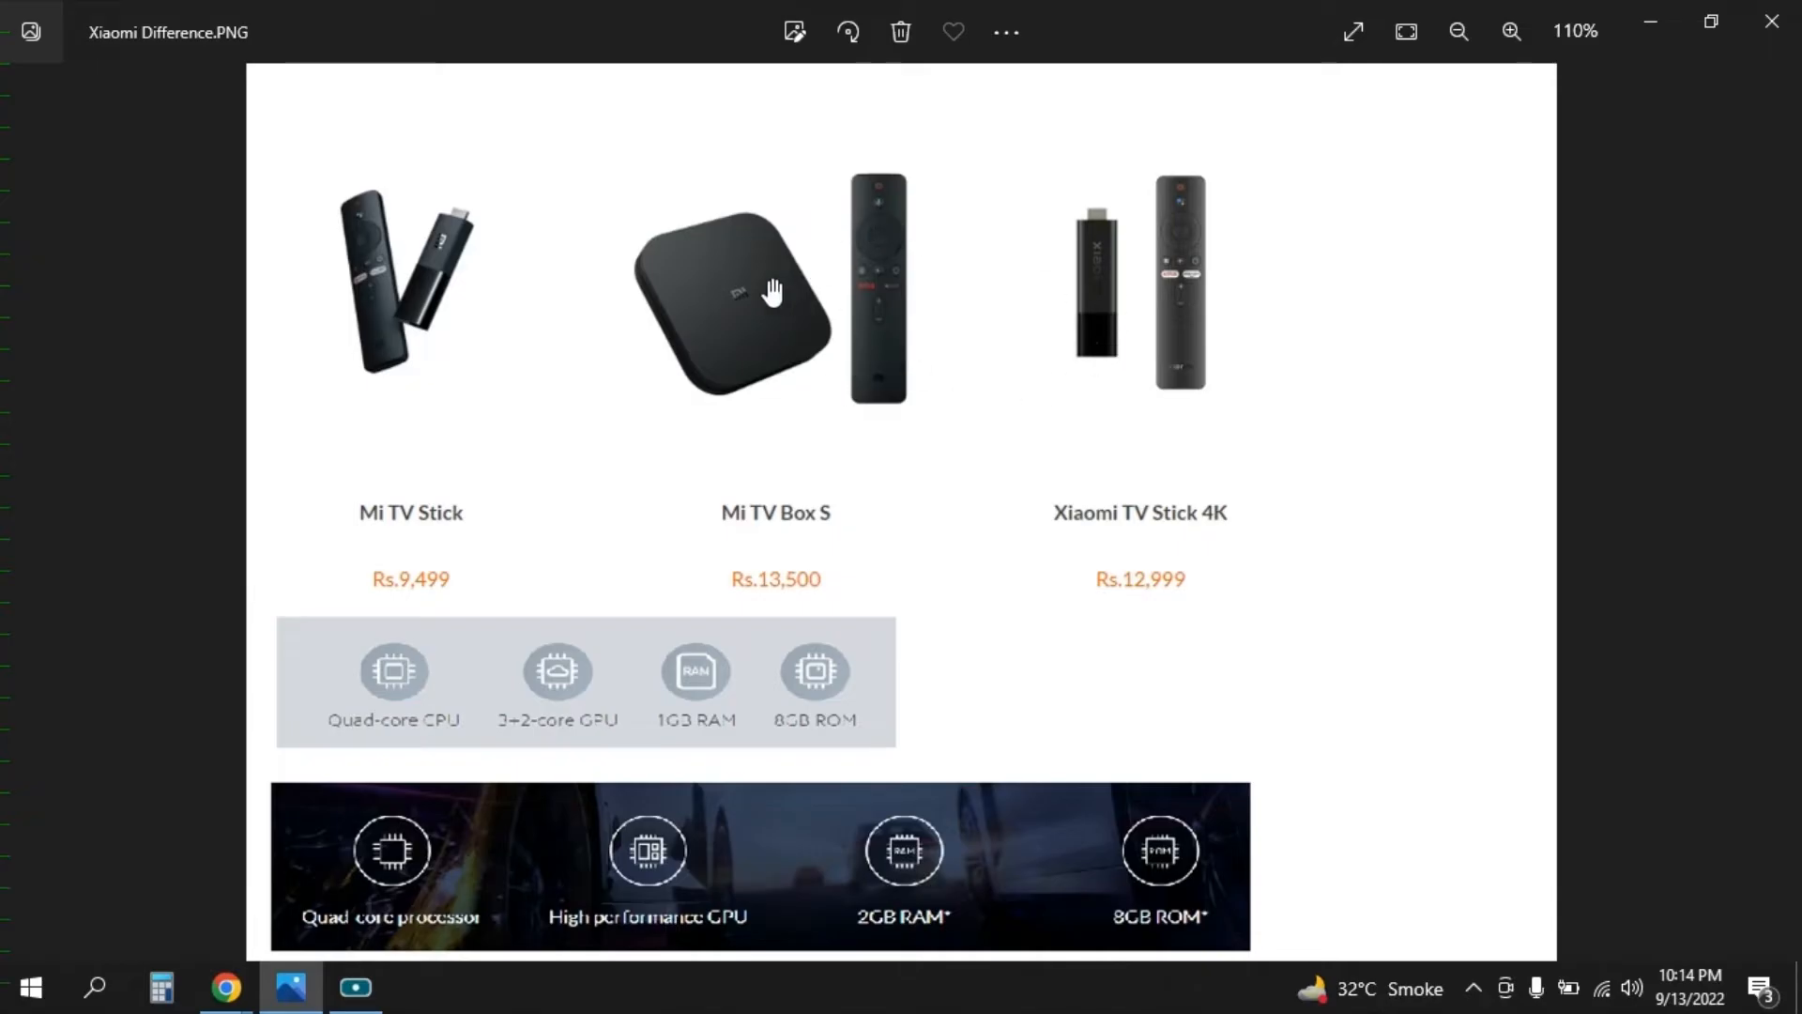
{"action": "mouse_move", "coordinate": [389, 229]}
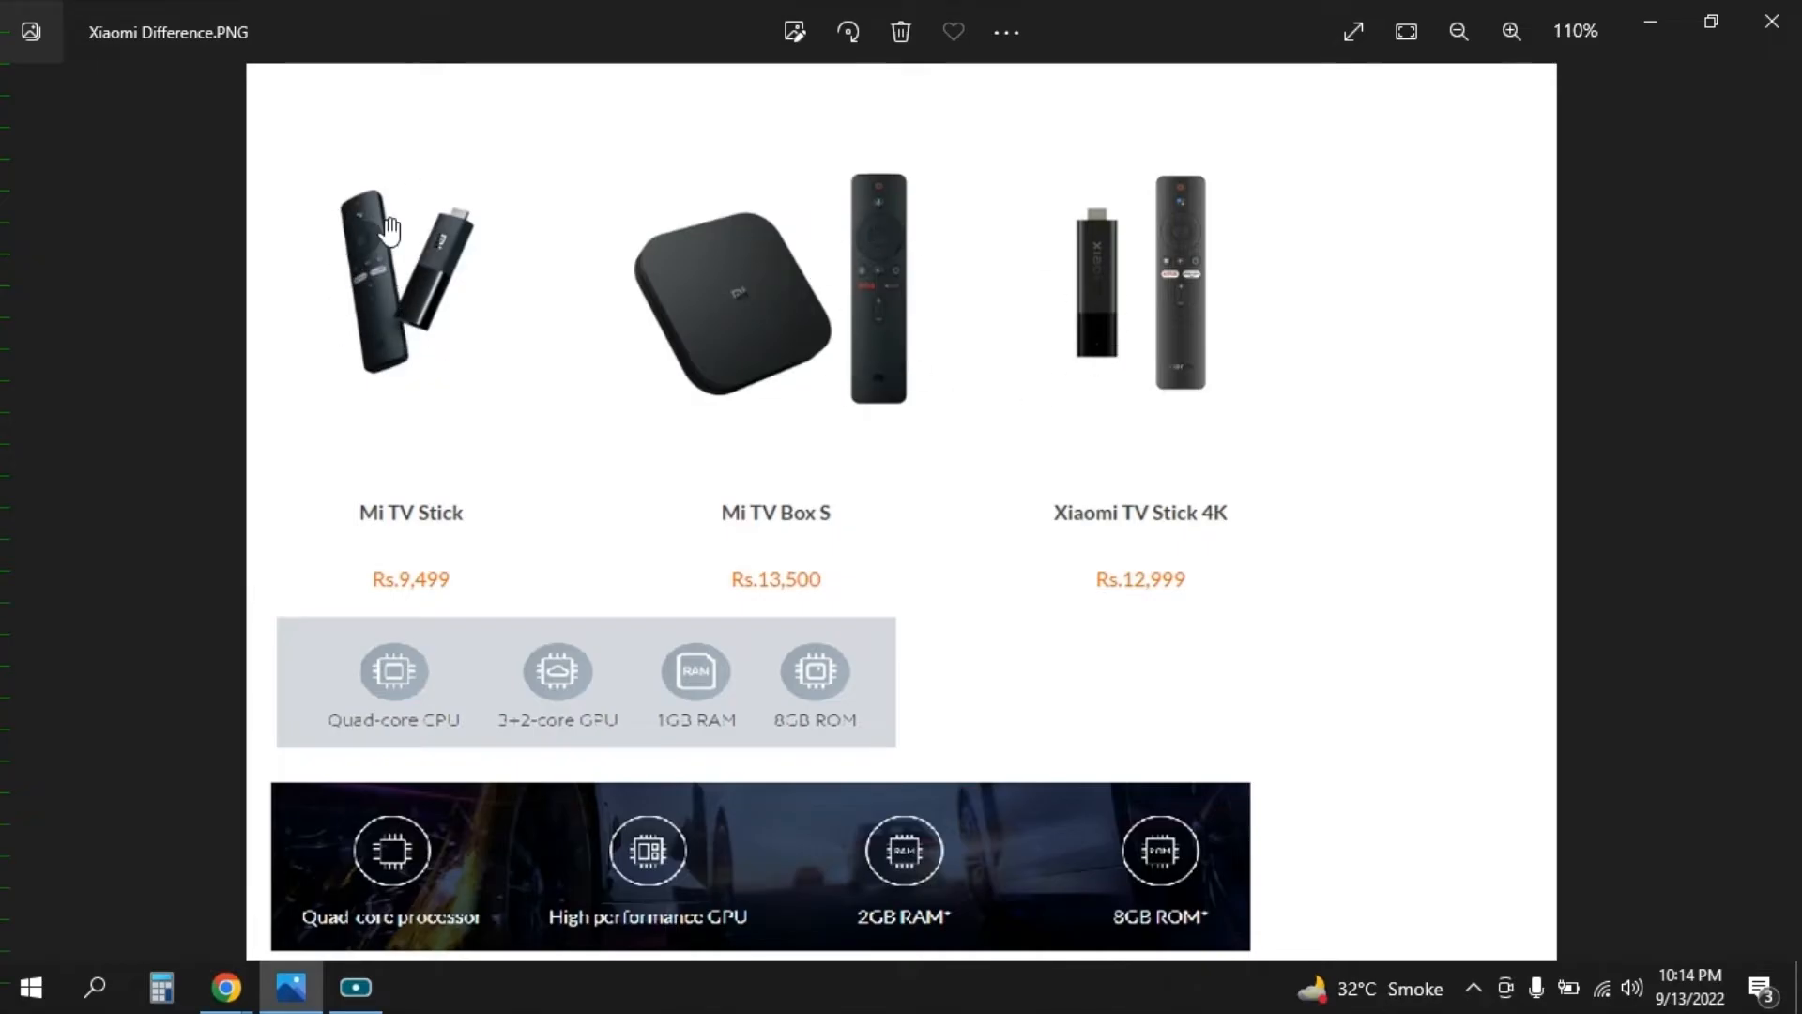
{"action": "mouse_move", "coordinate": [402, 296]}
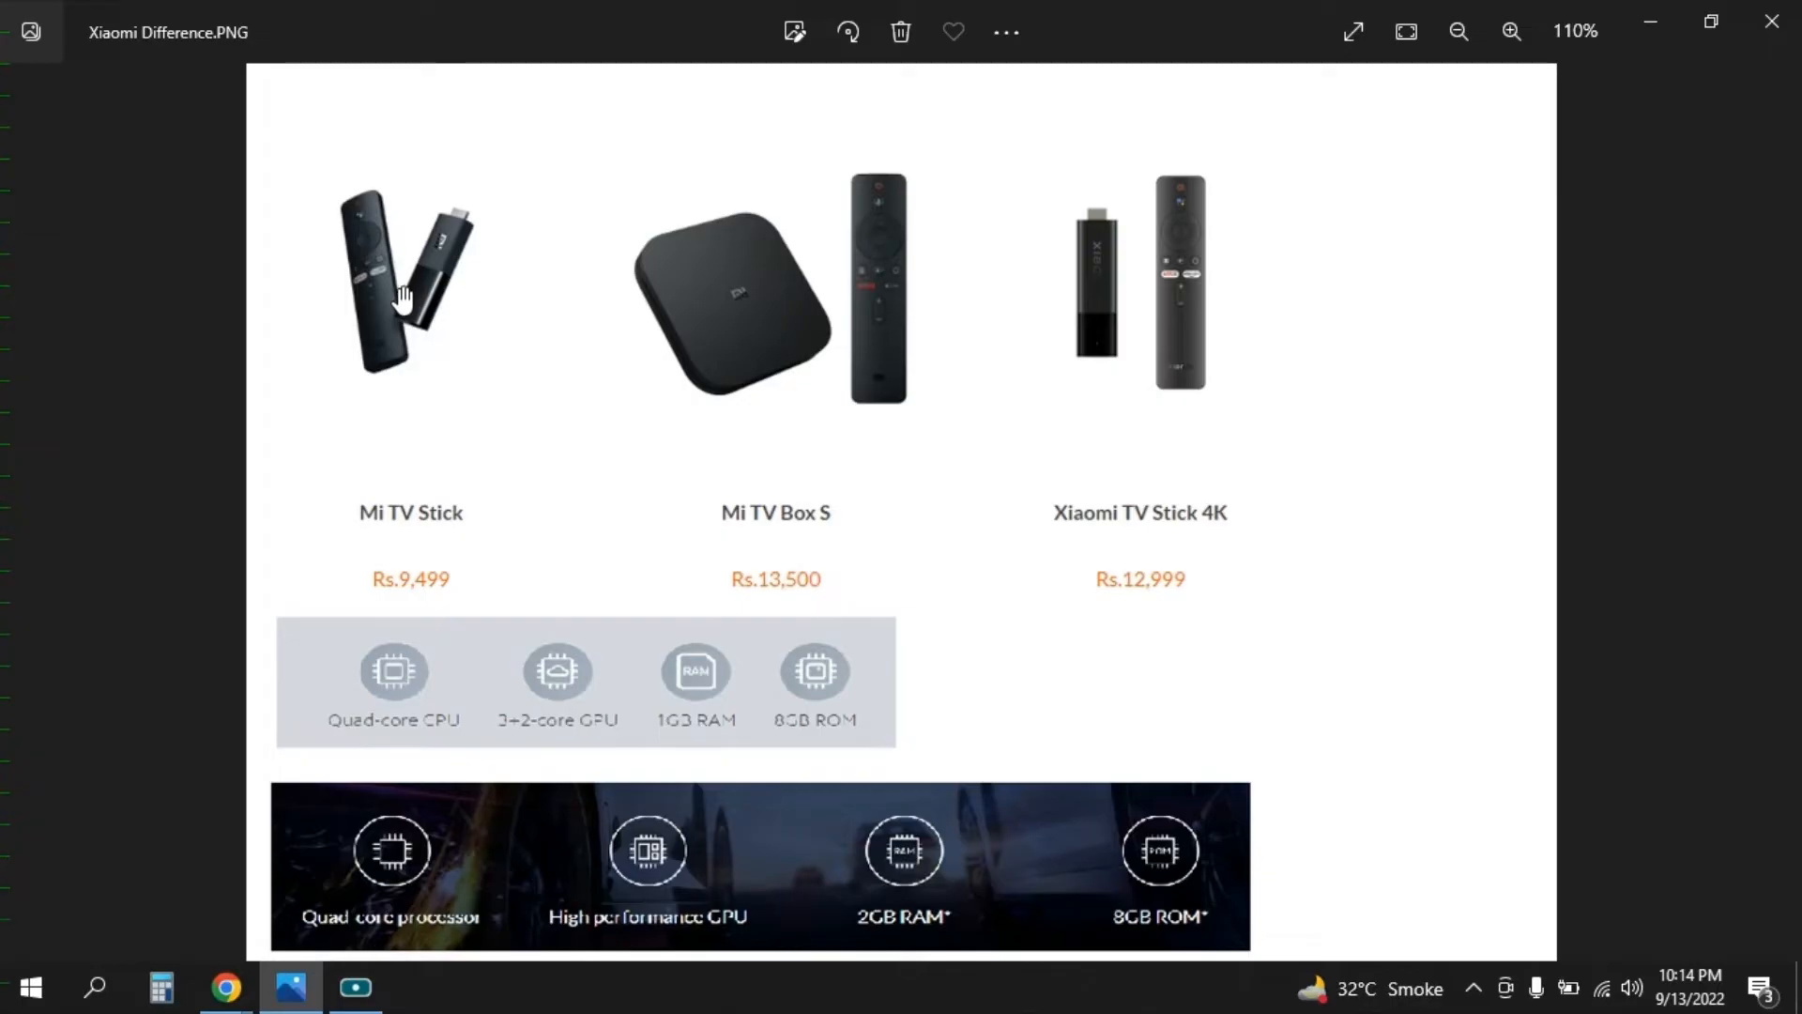
{"action": "mouse_move", "coordinate": [396, 163]}
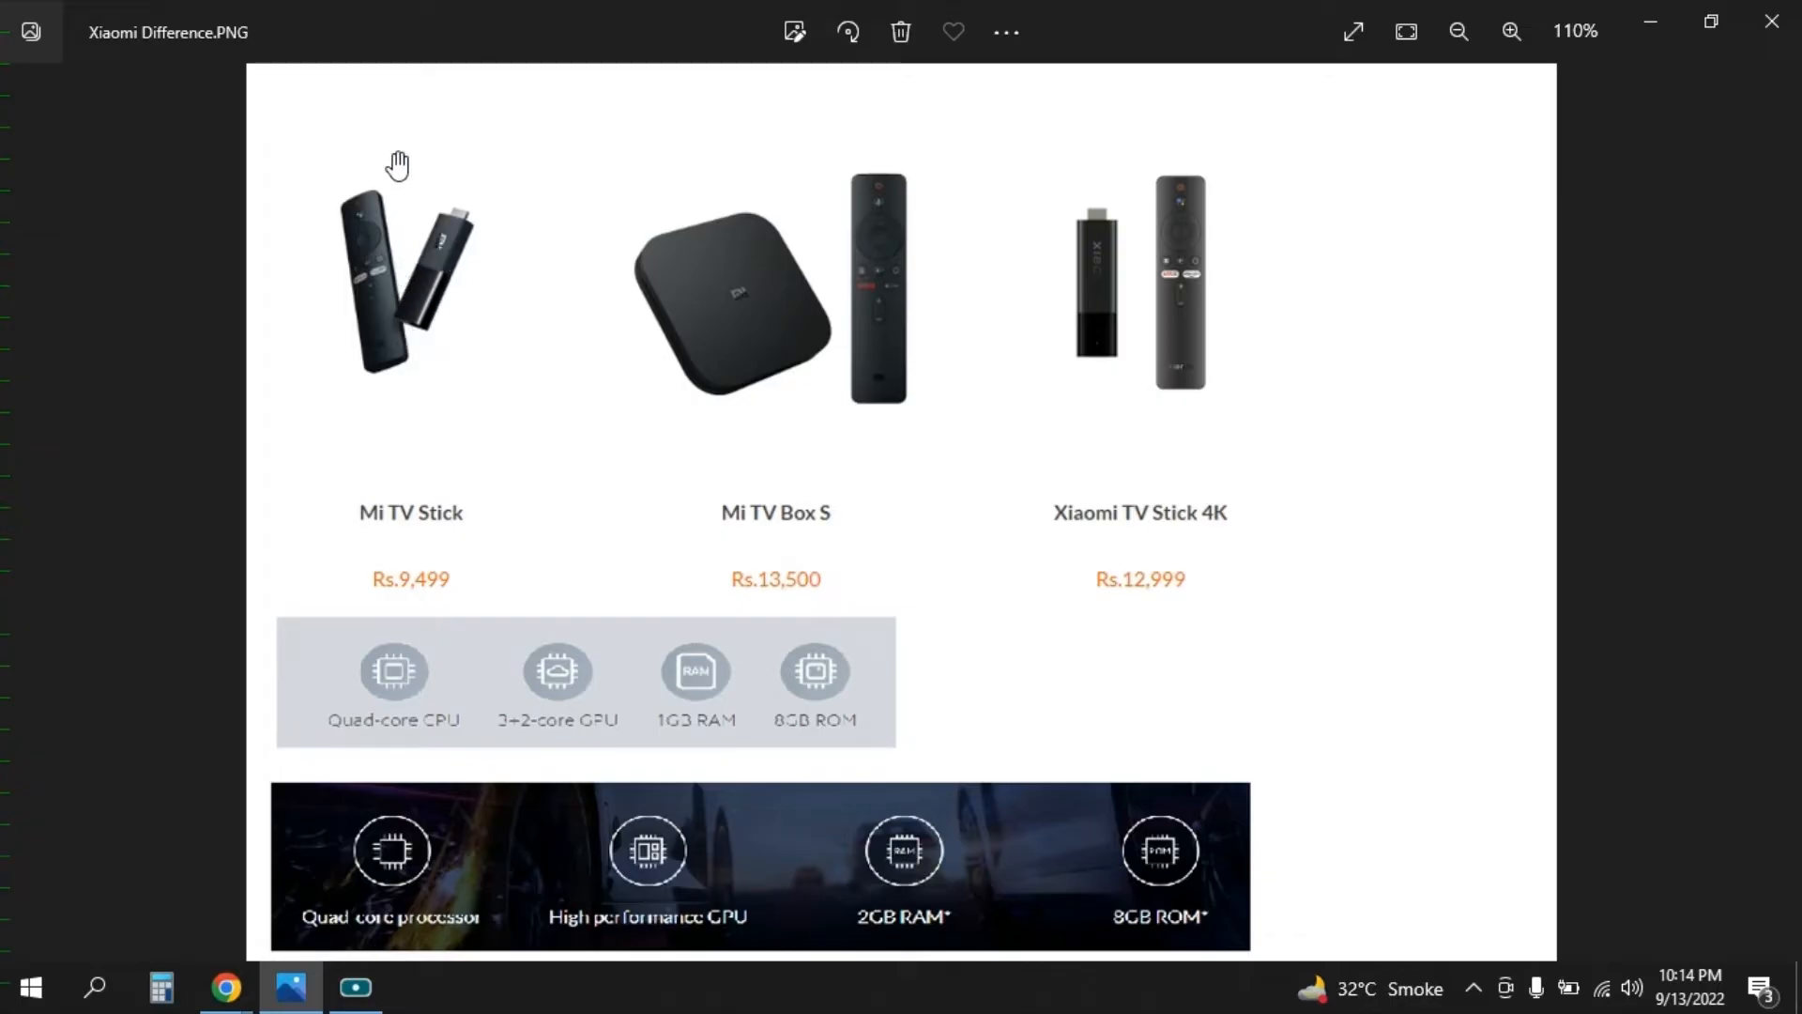
{"action": "mouse_move", "coordinate": [411, 163]}
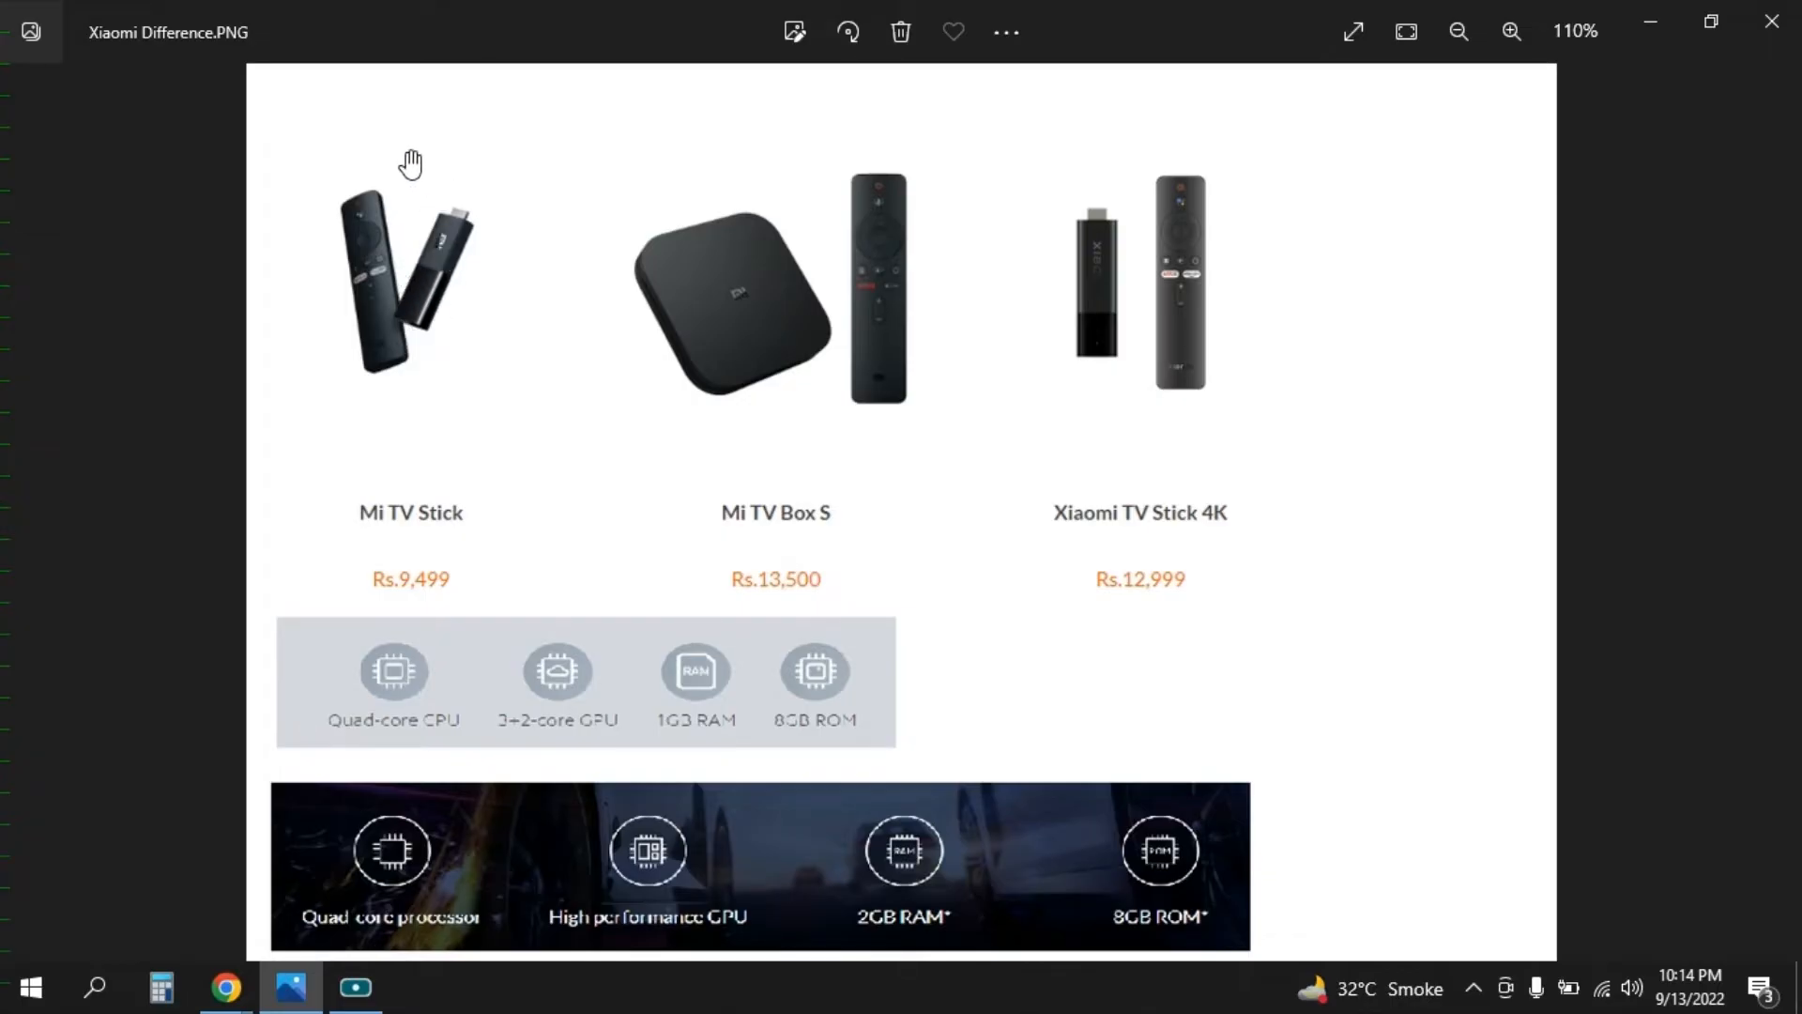
{"action": "mouse_move", "coordinate": [460, 358]}
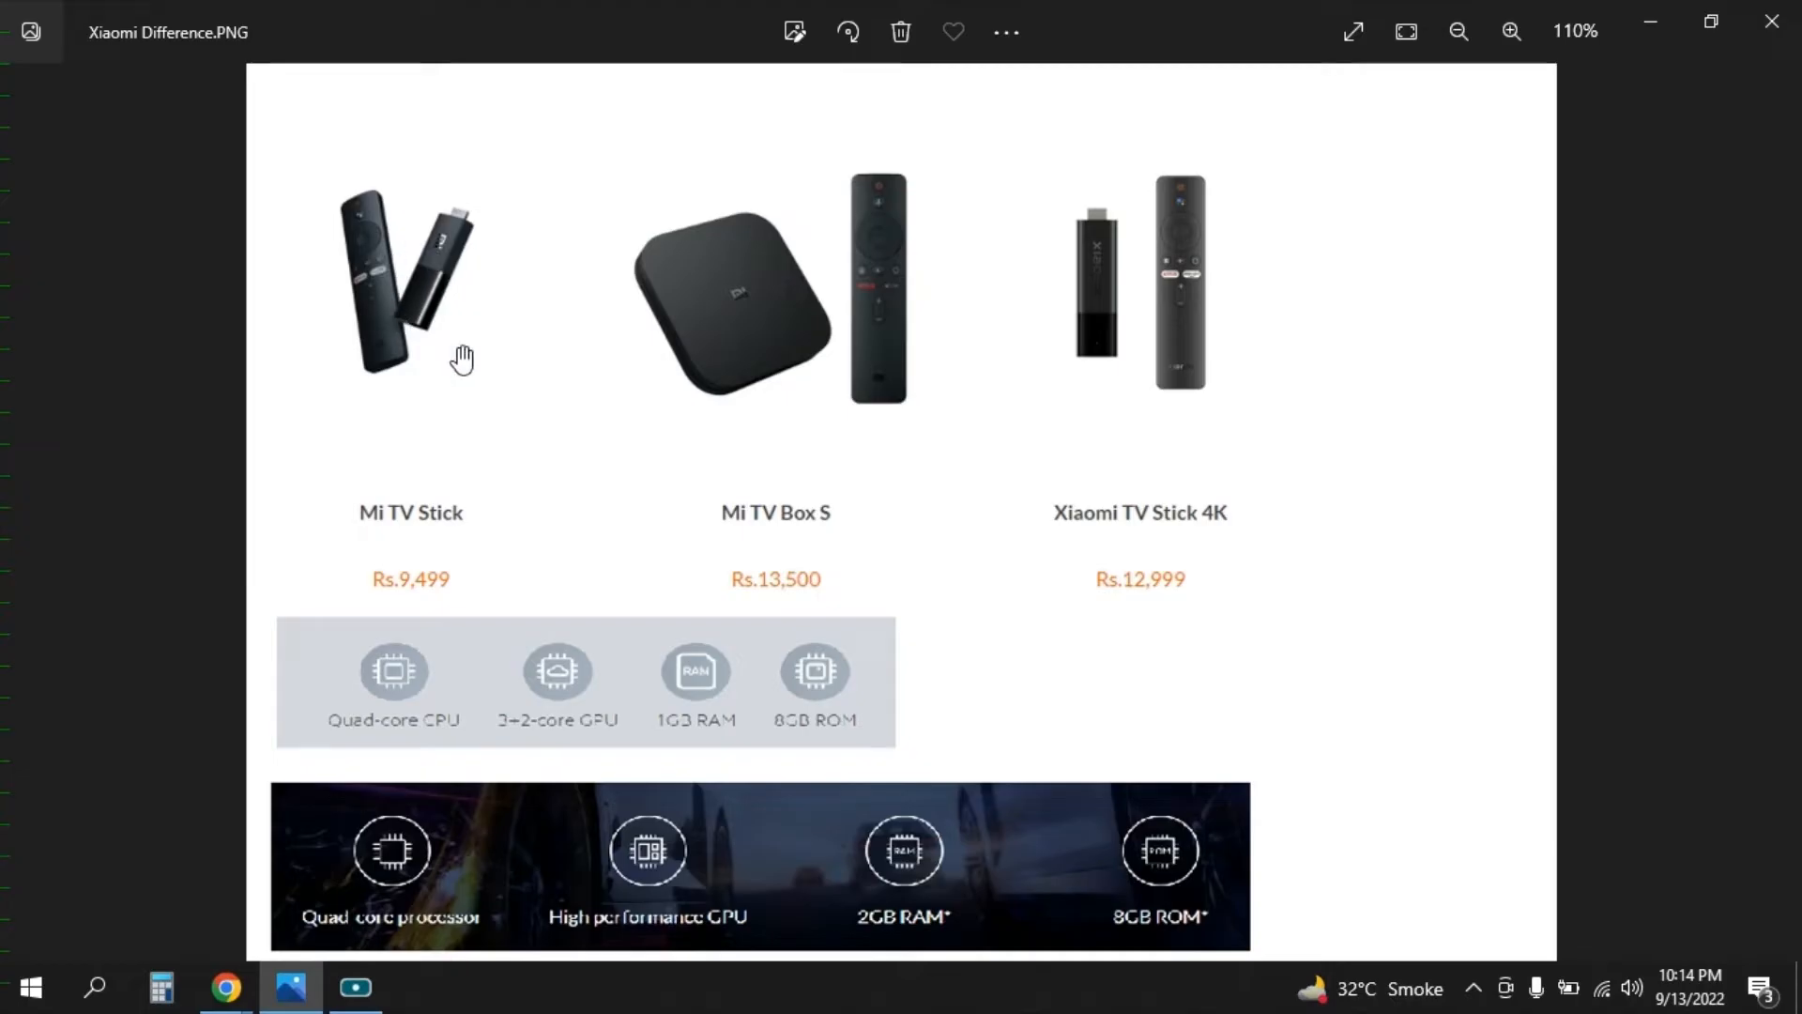
{"action": "mouse_move", "coordinate": [1156, 450]}
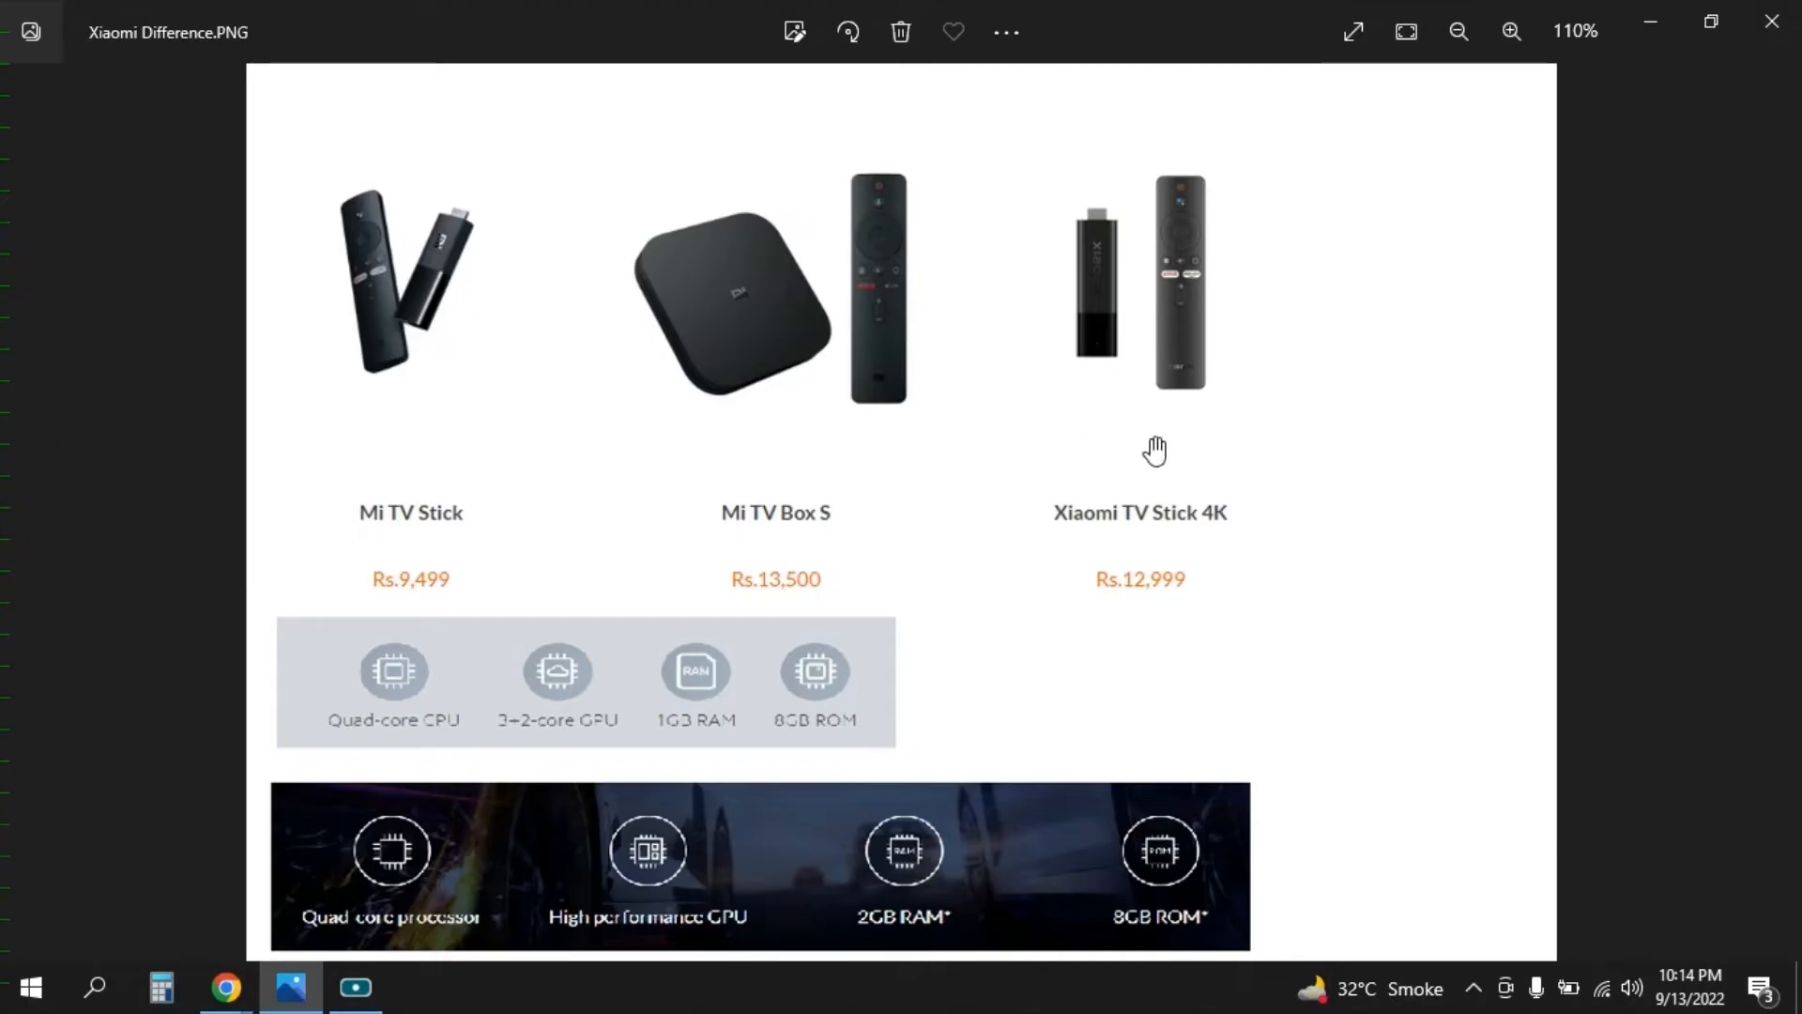
{"action": "mouse_move", "coordinate": [1278, 342]}
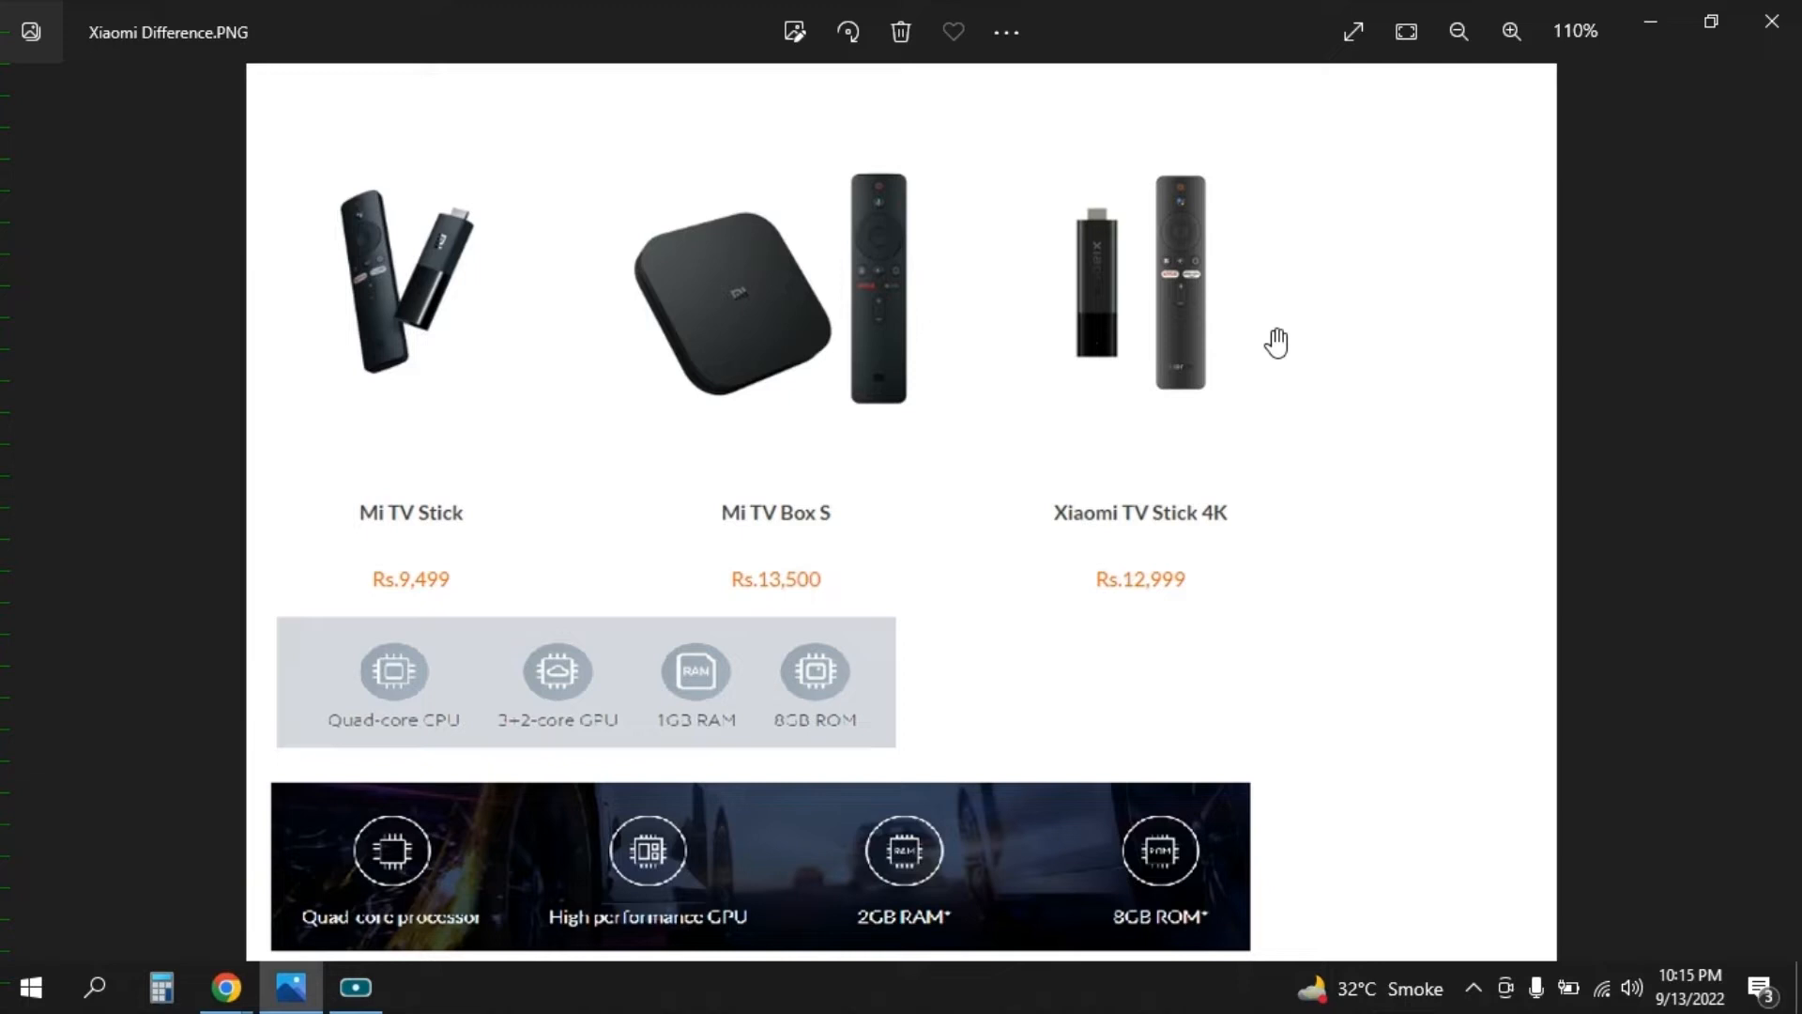
{"action": "mouse_move", "coordinate": [414, 282]}
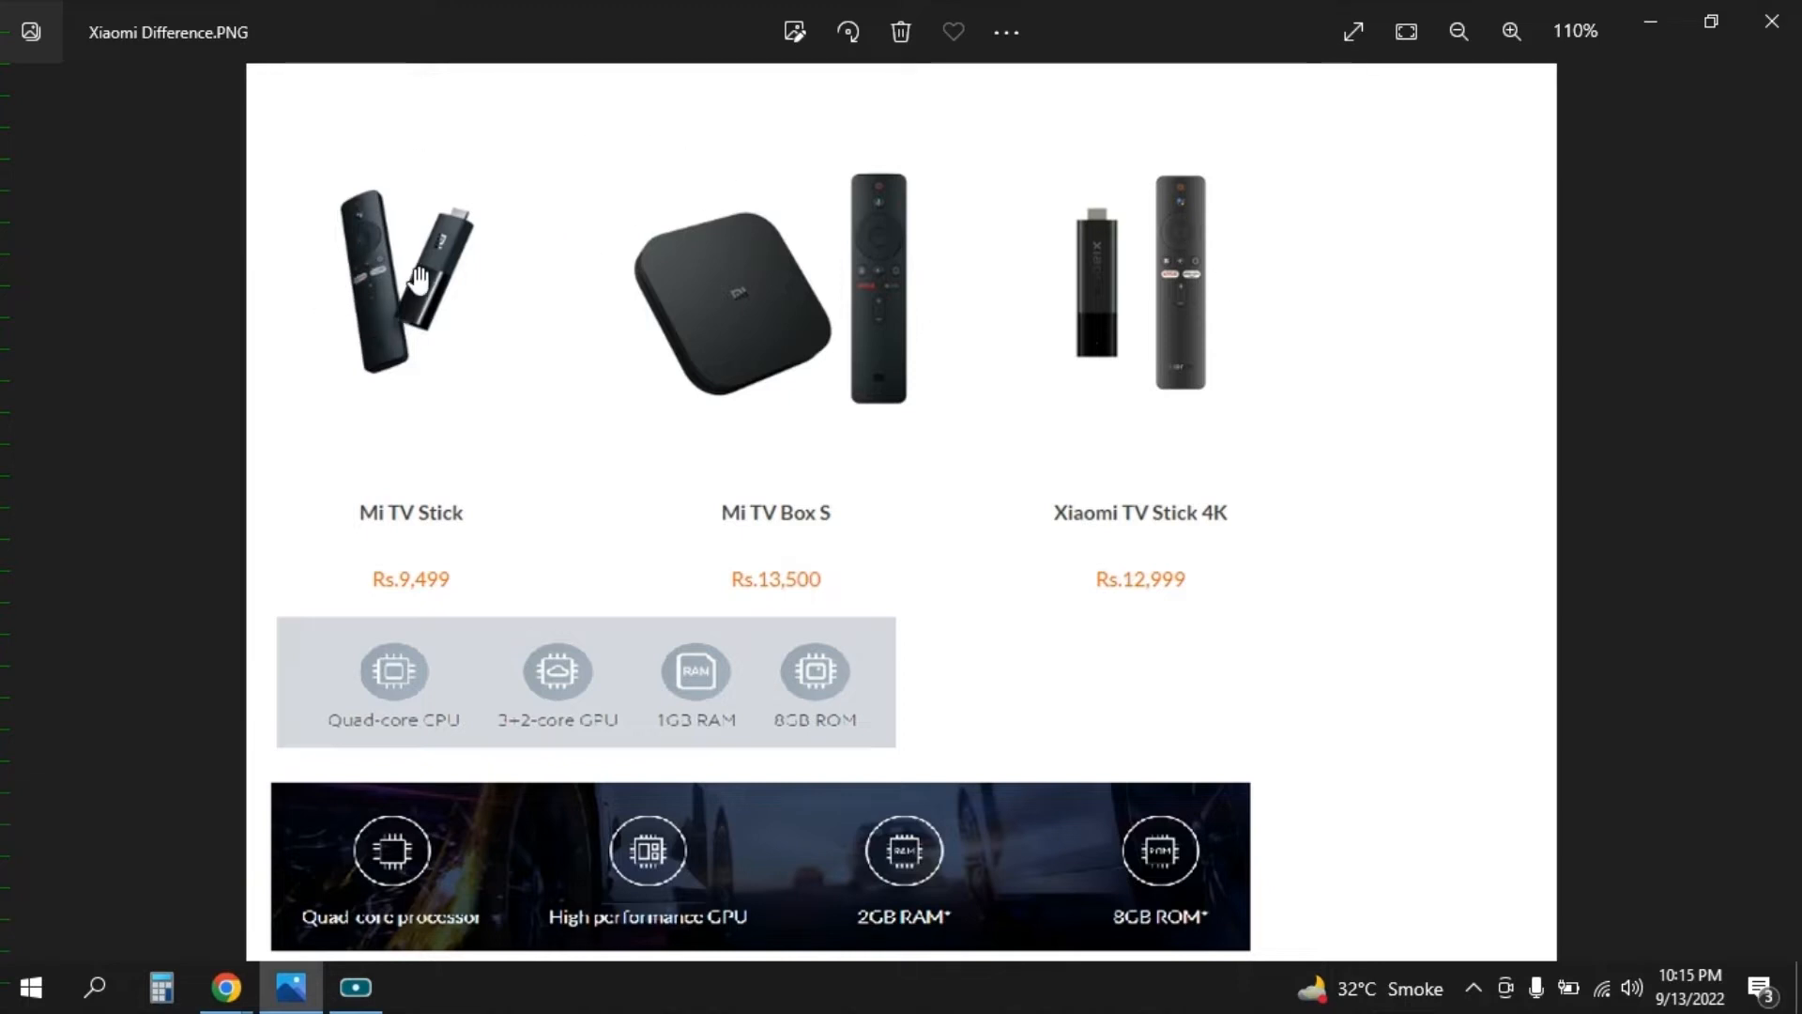
{"action": "mouse_move", "coordinate": [425, 297]}
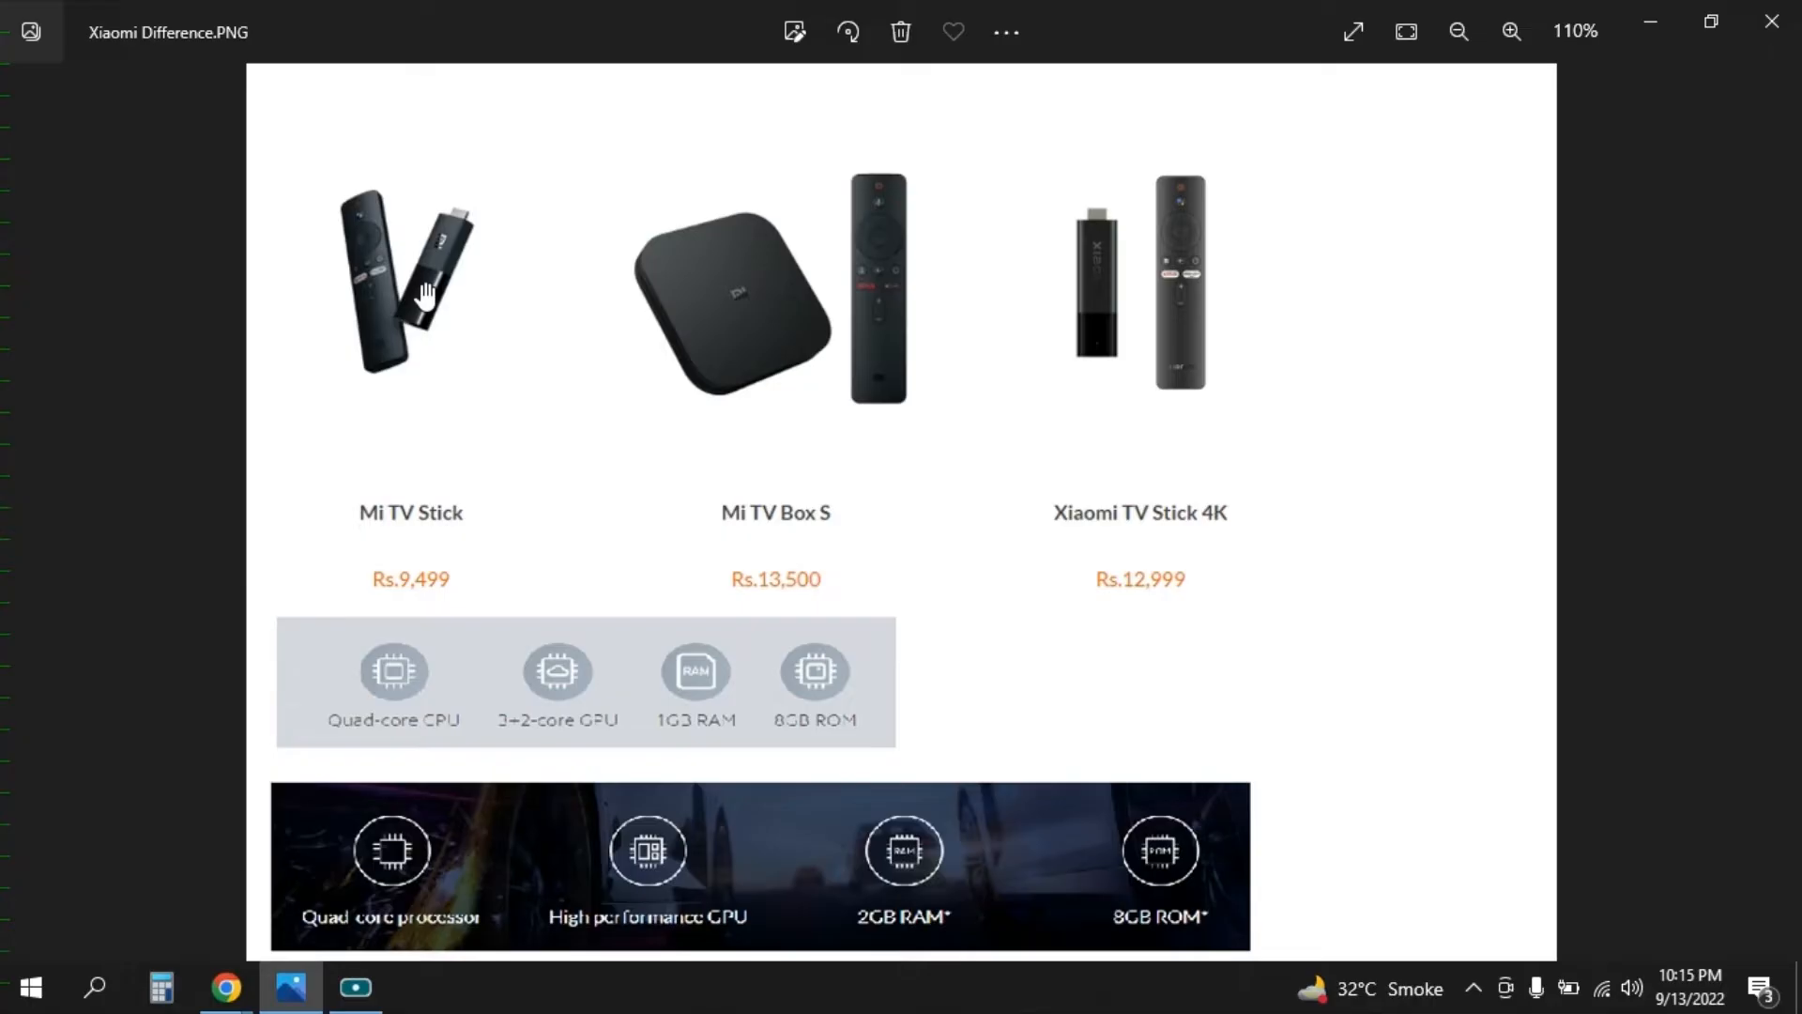
{"action": "mouse_move", "coordinate": [401, 615]}
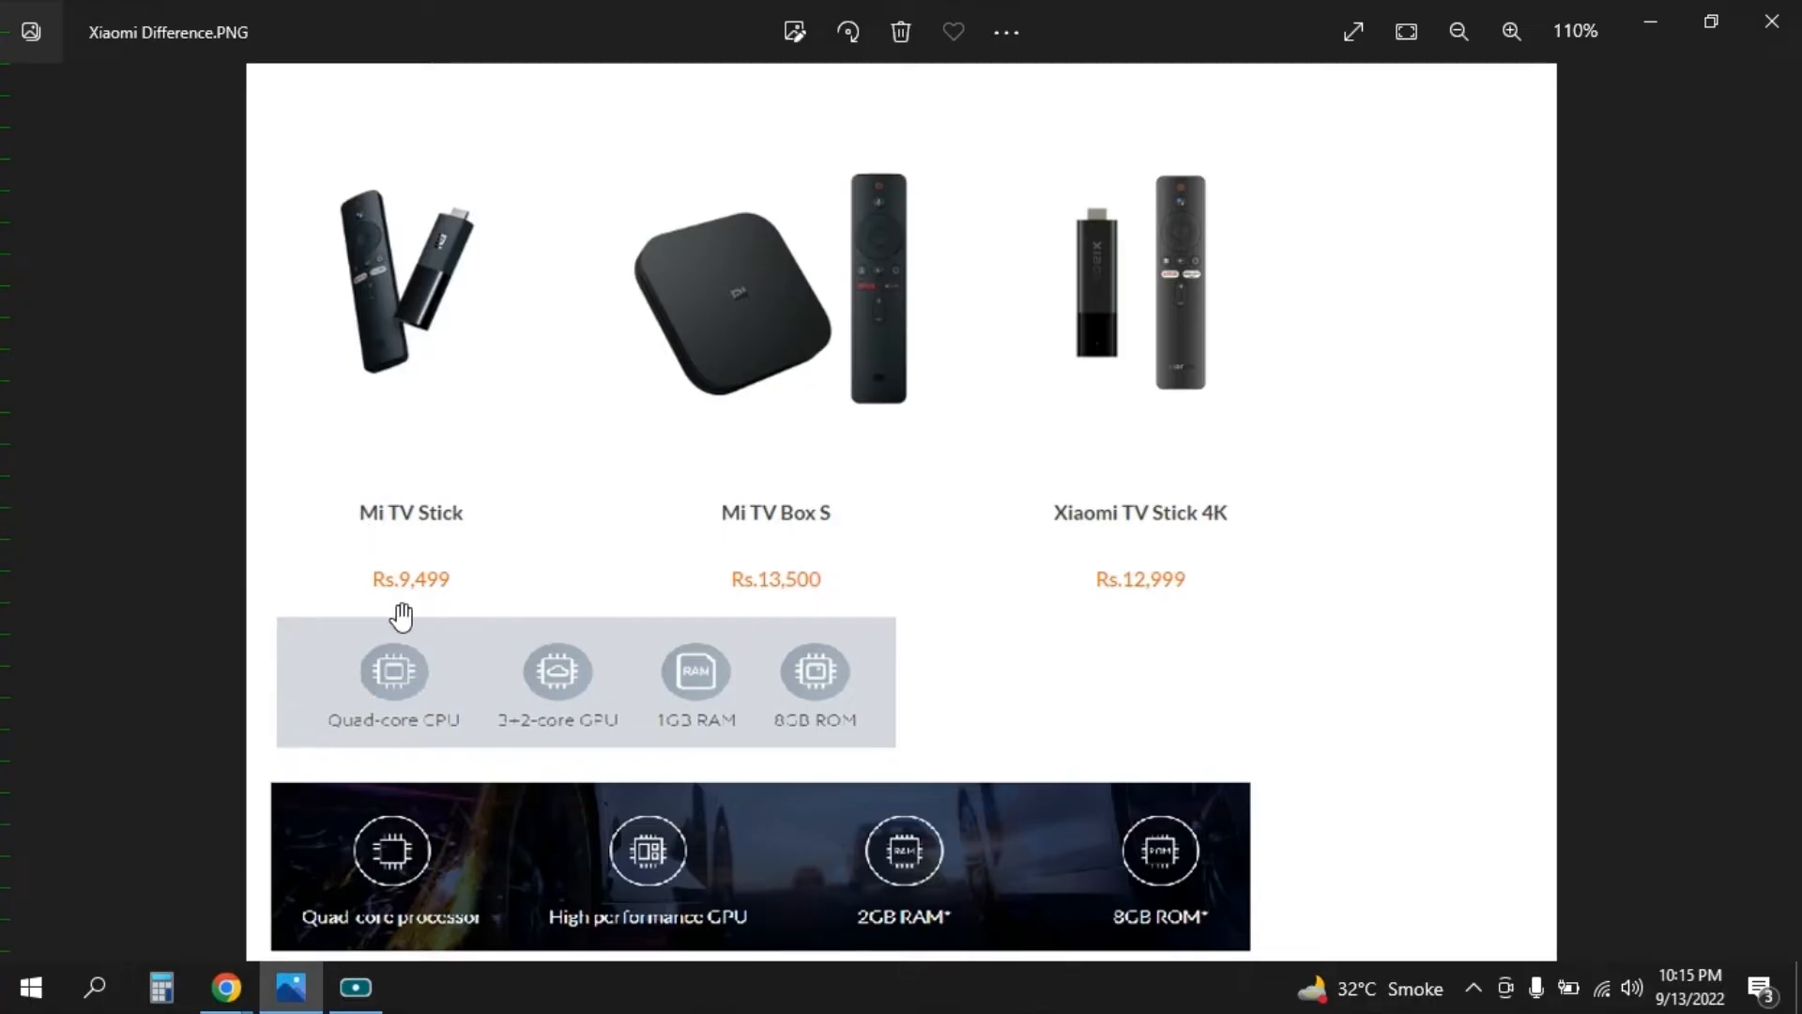
{"action": "mouse_move", "coordinate": [411, 620]}
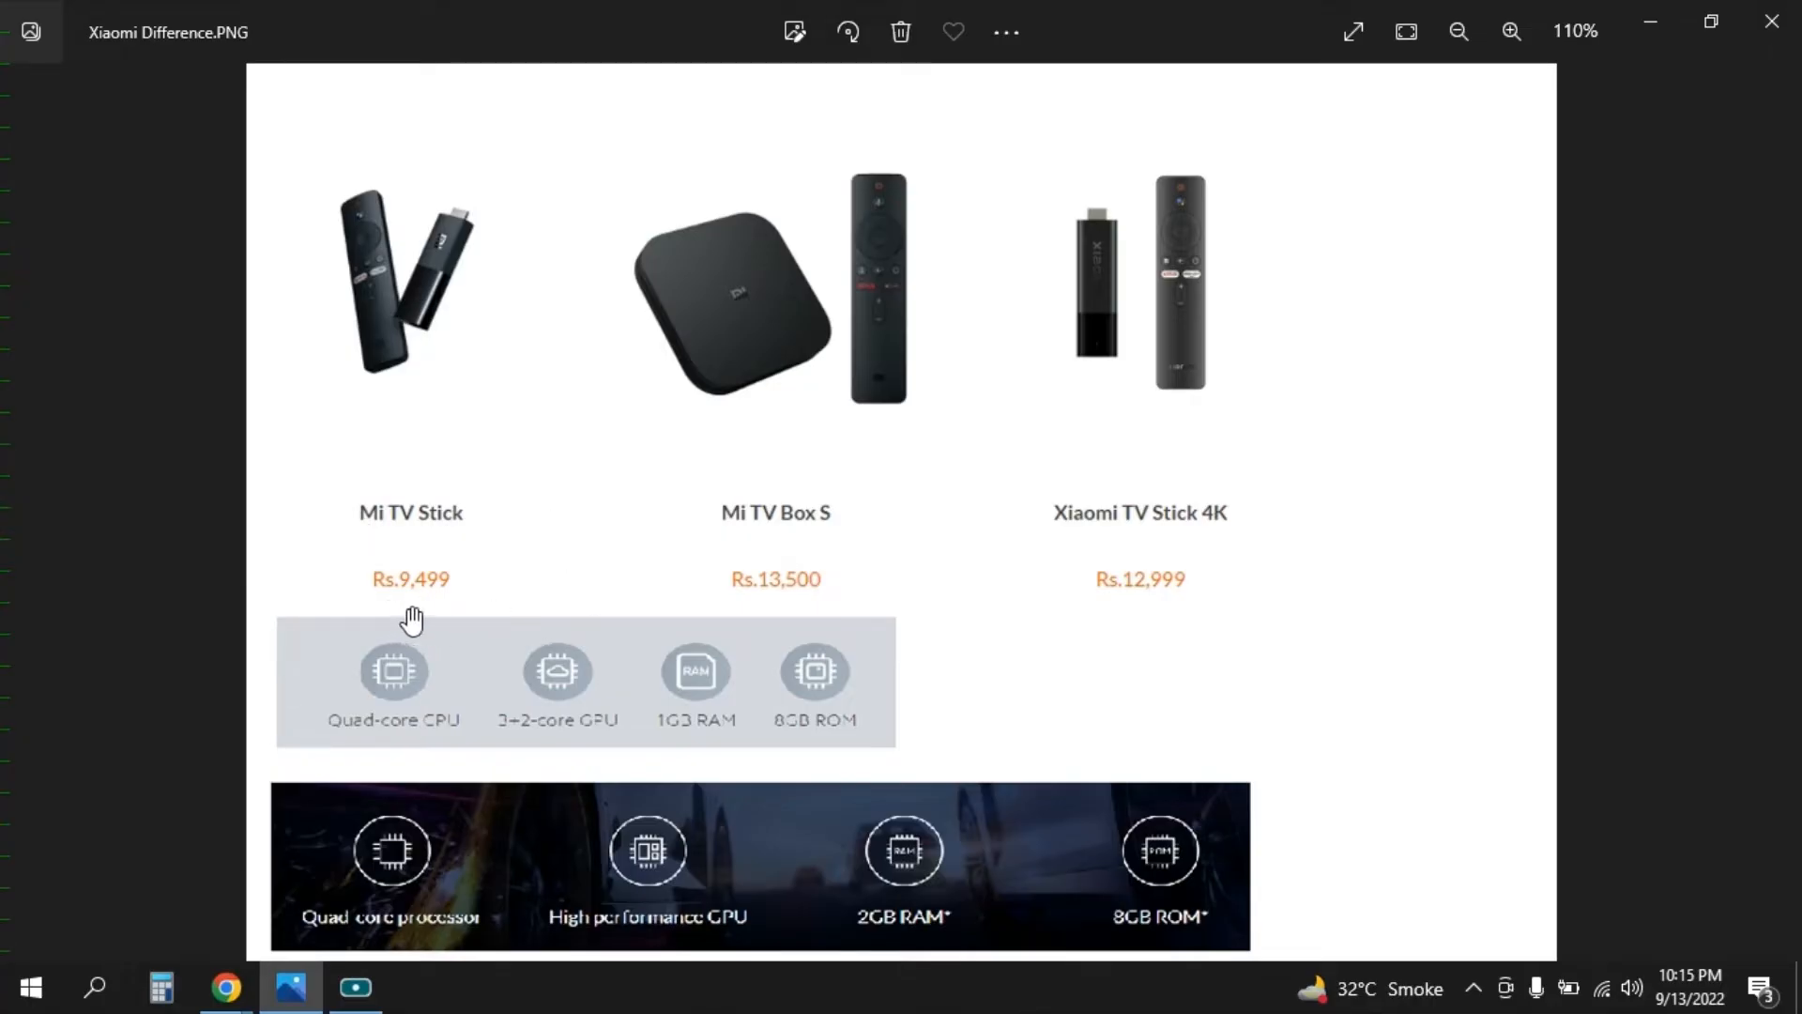
{"action": "mouse_move", "coordinate": [424, 609]}
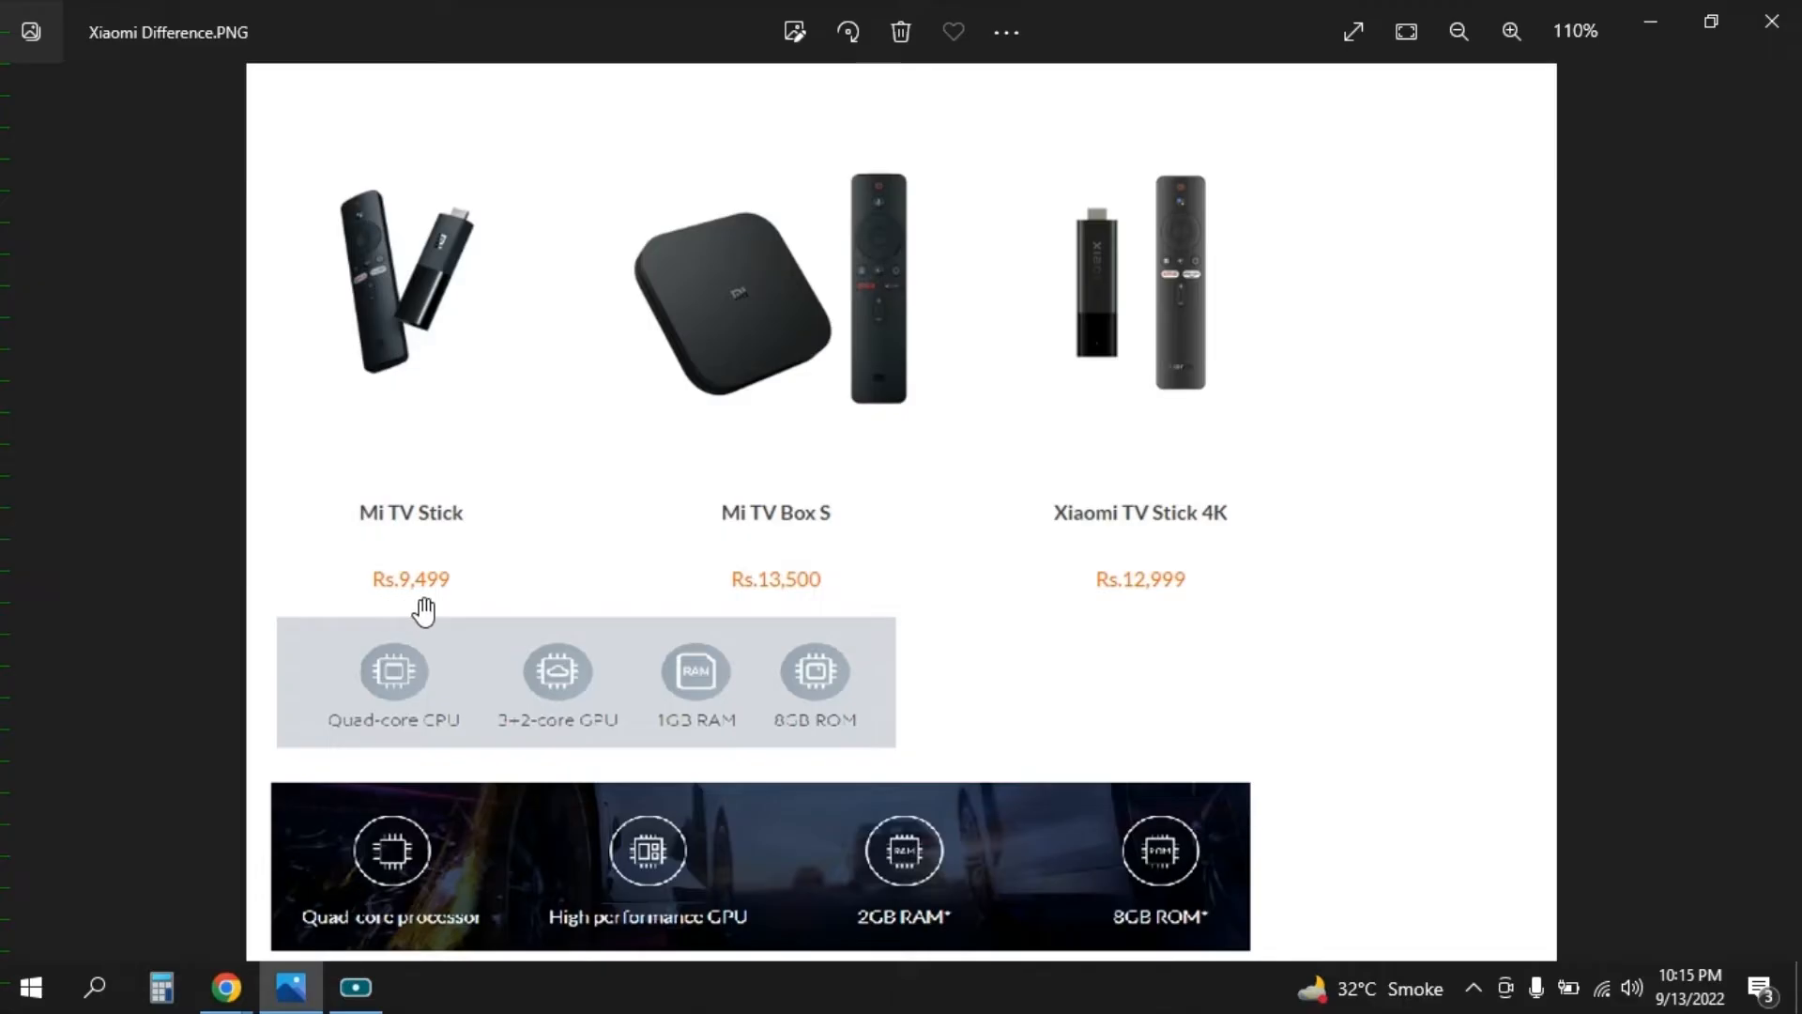
{"action": "mouse_move", "coordinate": [431, 605]}
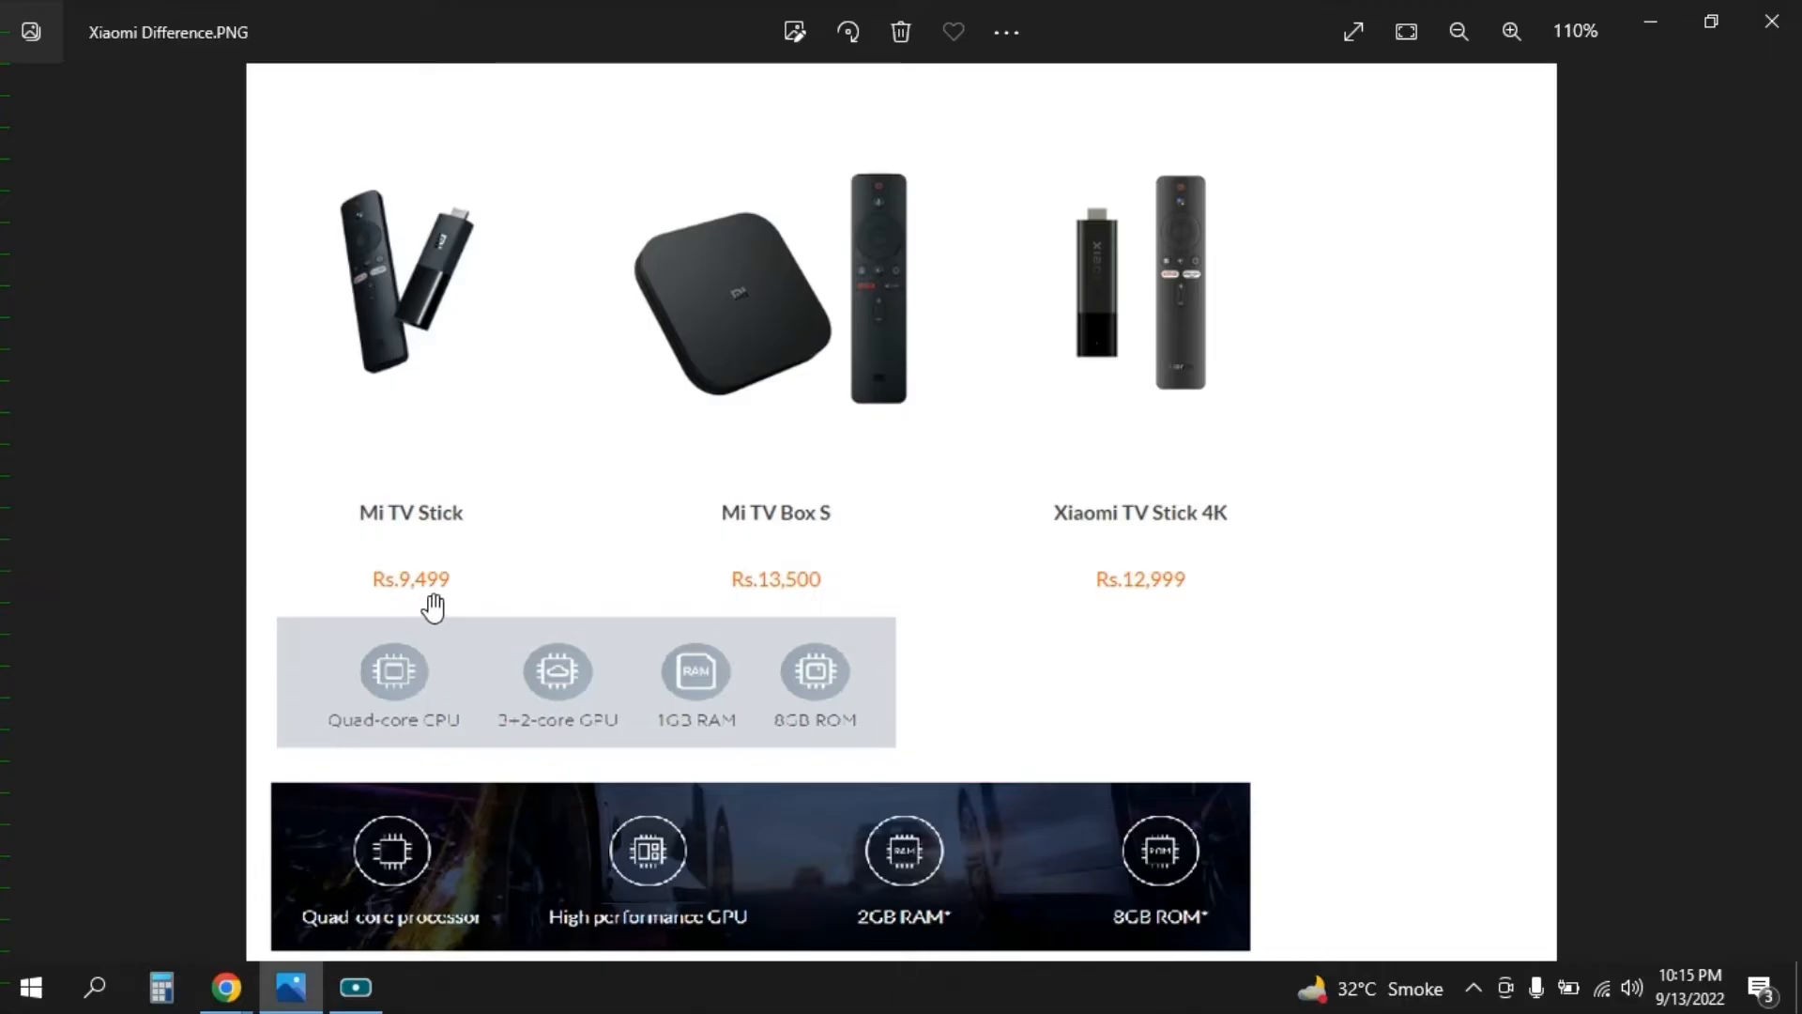
{"action": "mouse_move", "coordinate": [798, 601]}
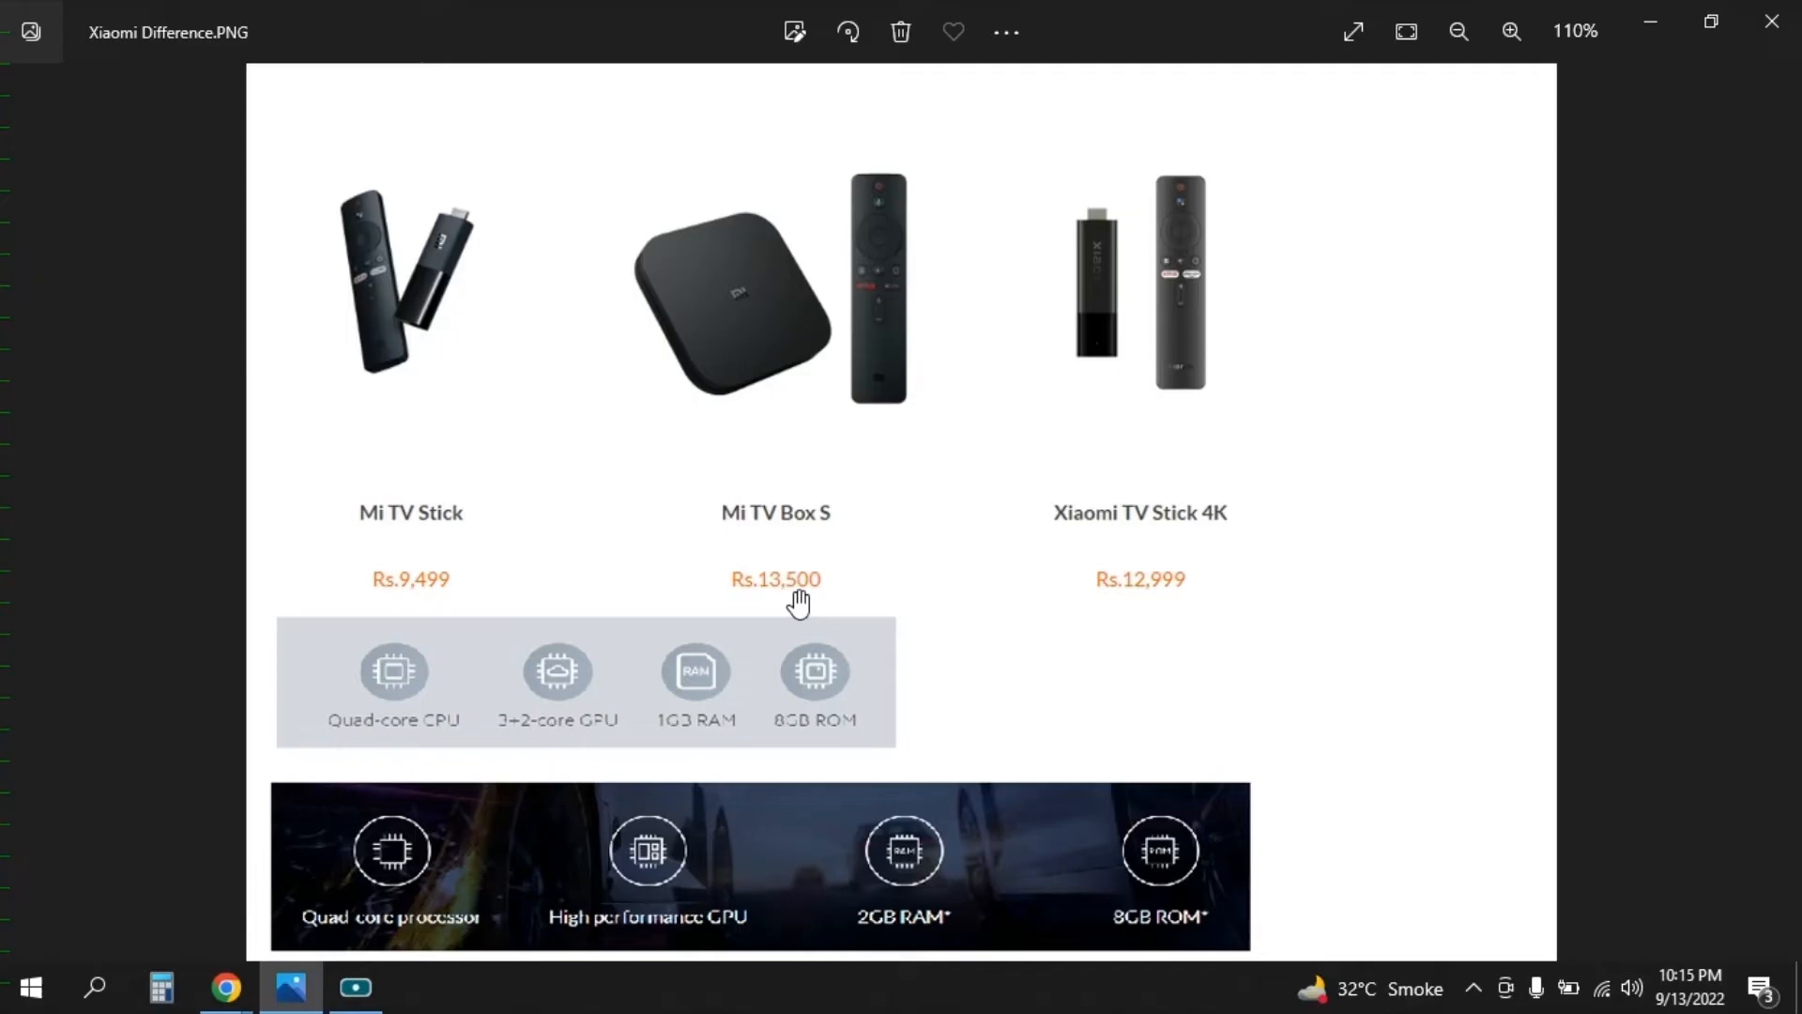
{"action": "mouse_move", "coordinate": [822, 599]}
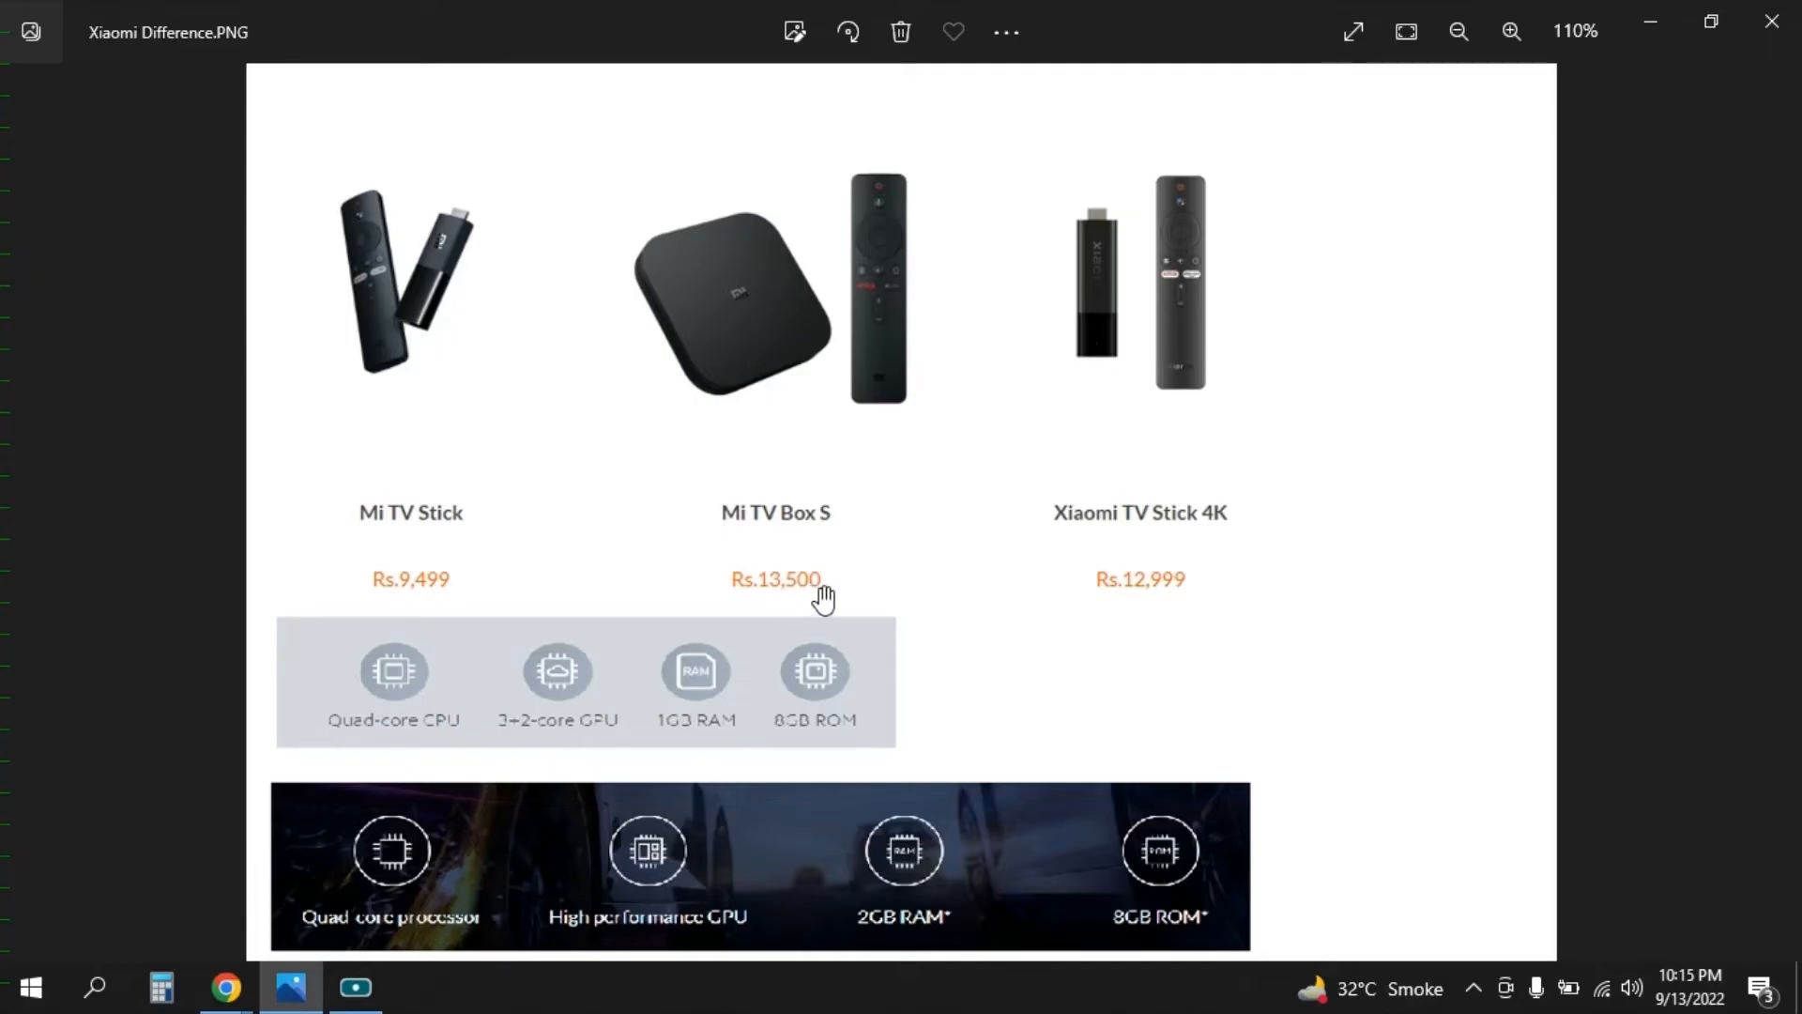
{"action": "mouse_move", "coordinate": [1220, 537]}
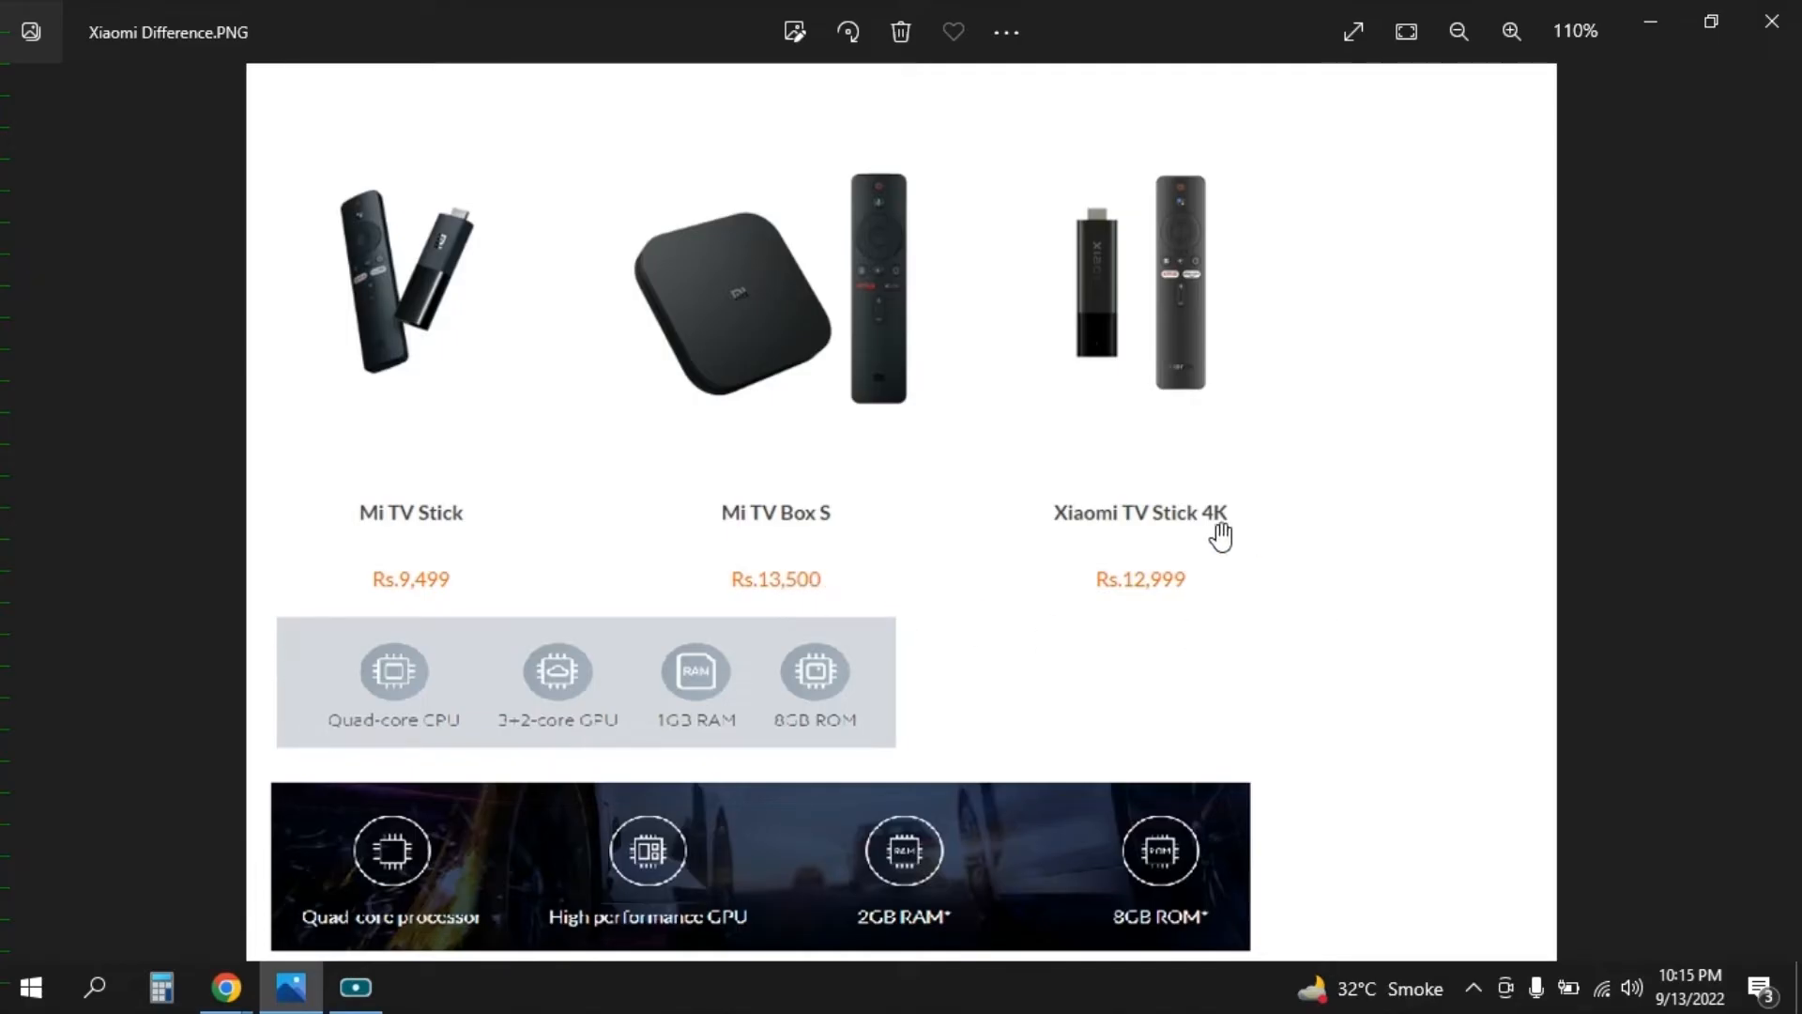
{"action": "mouse_move", "coordinate": [1164, 611]}
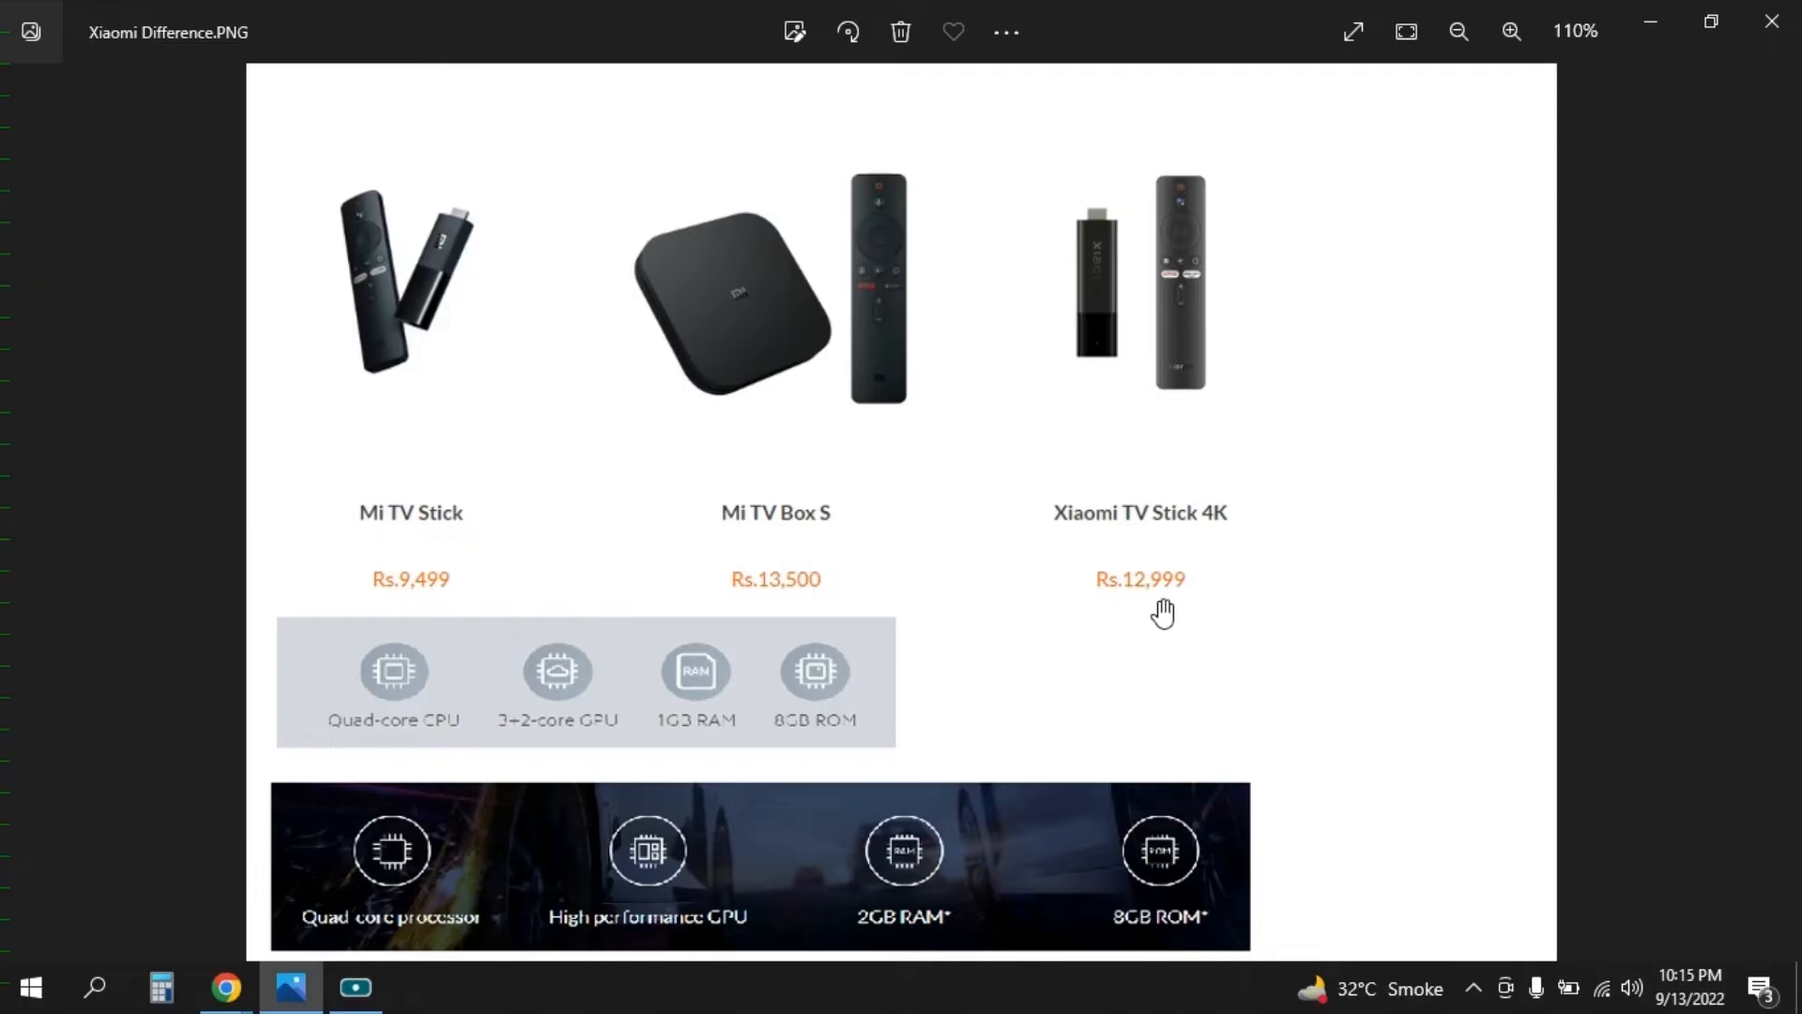
{"action": "mouse_move", "coordinate": [1149, 610]}
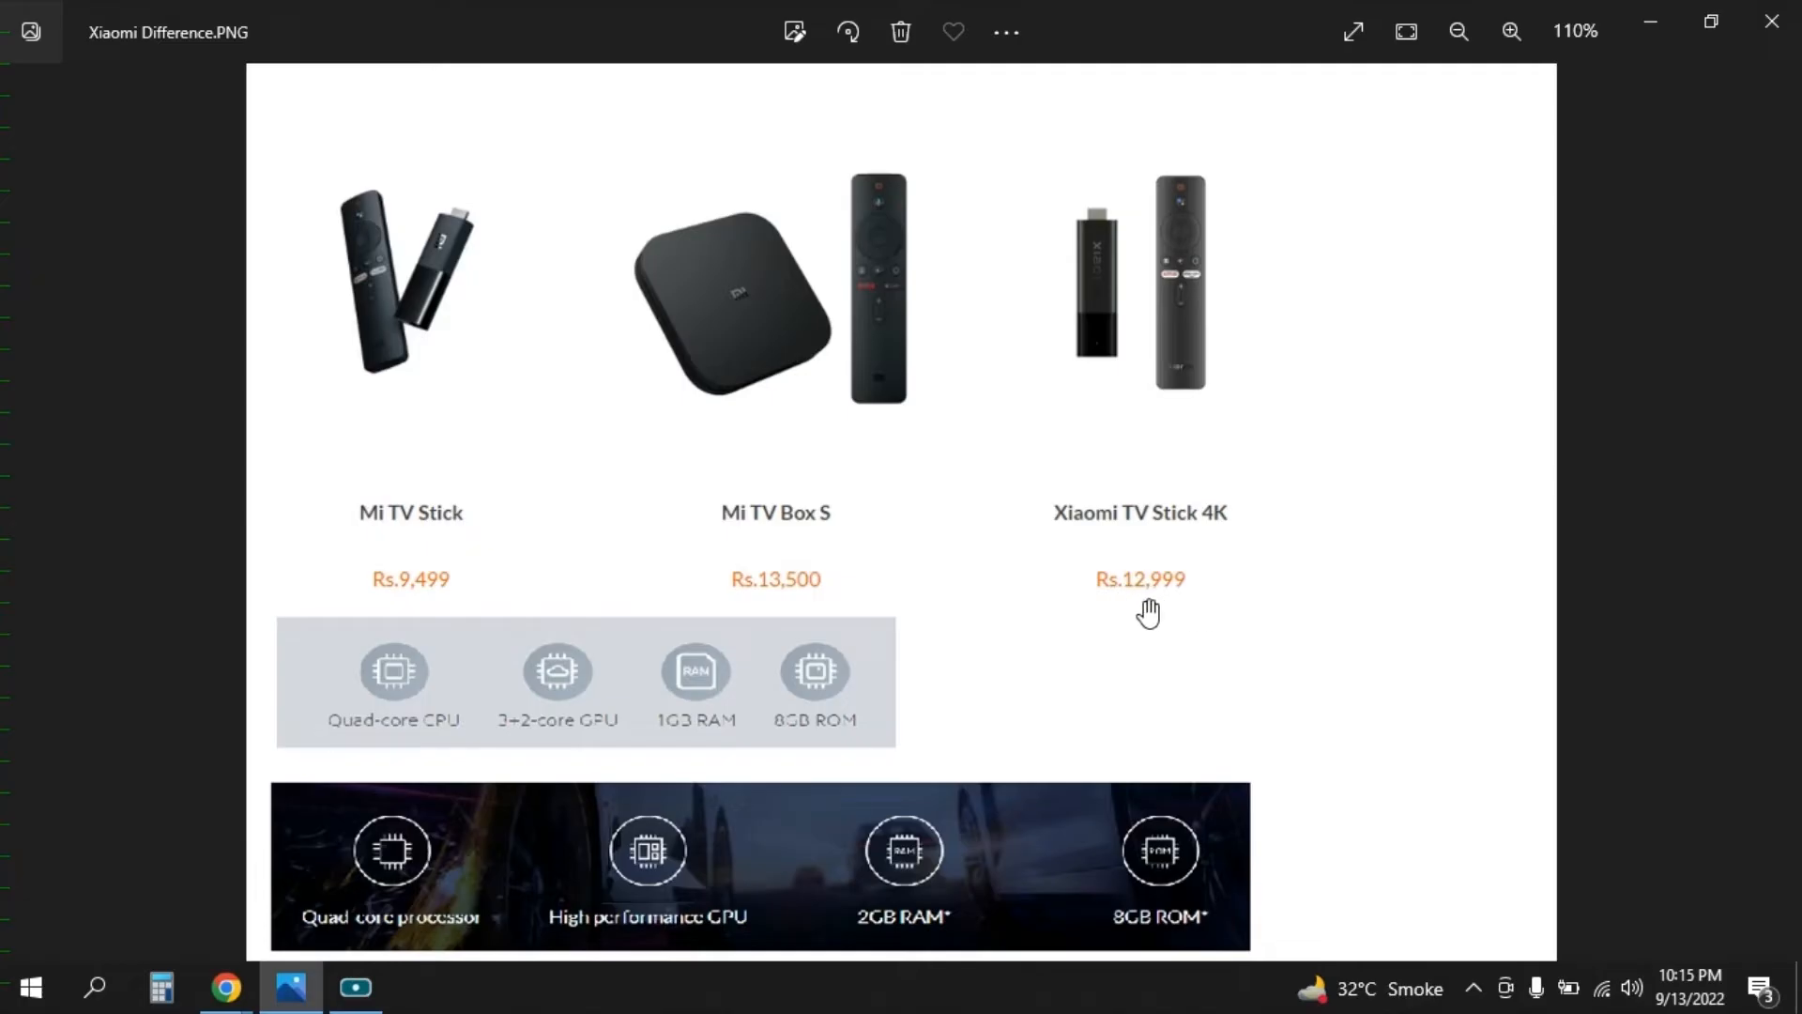
{"action": "mouse_move", "coordinate": [1220, 512]}
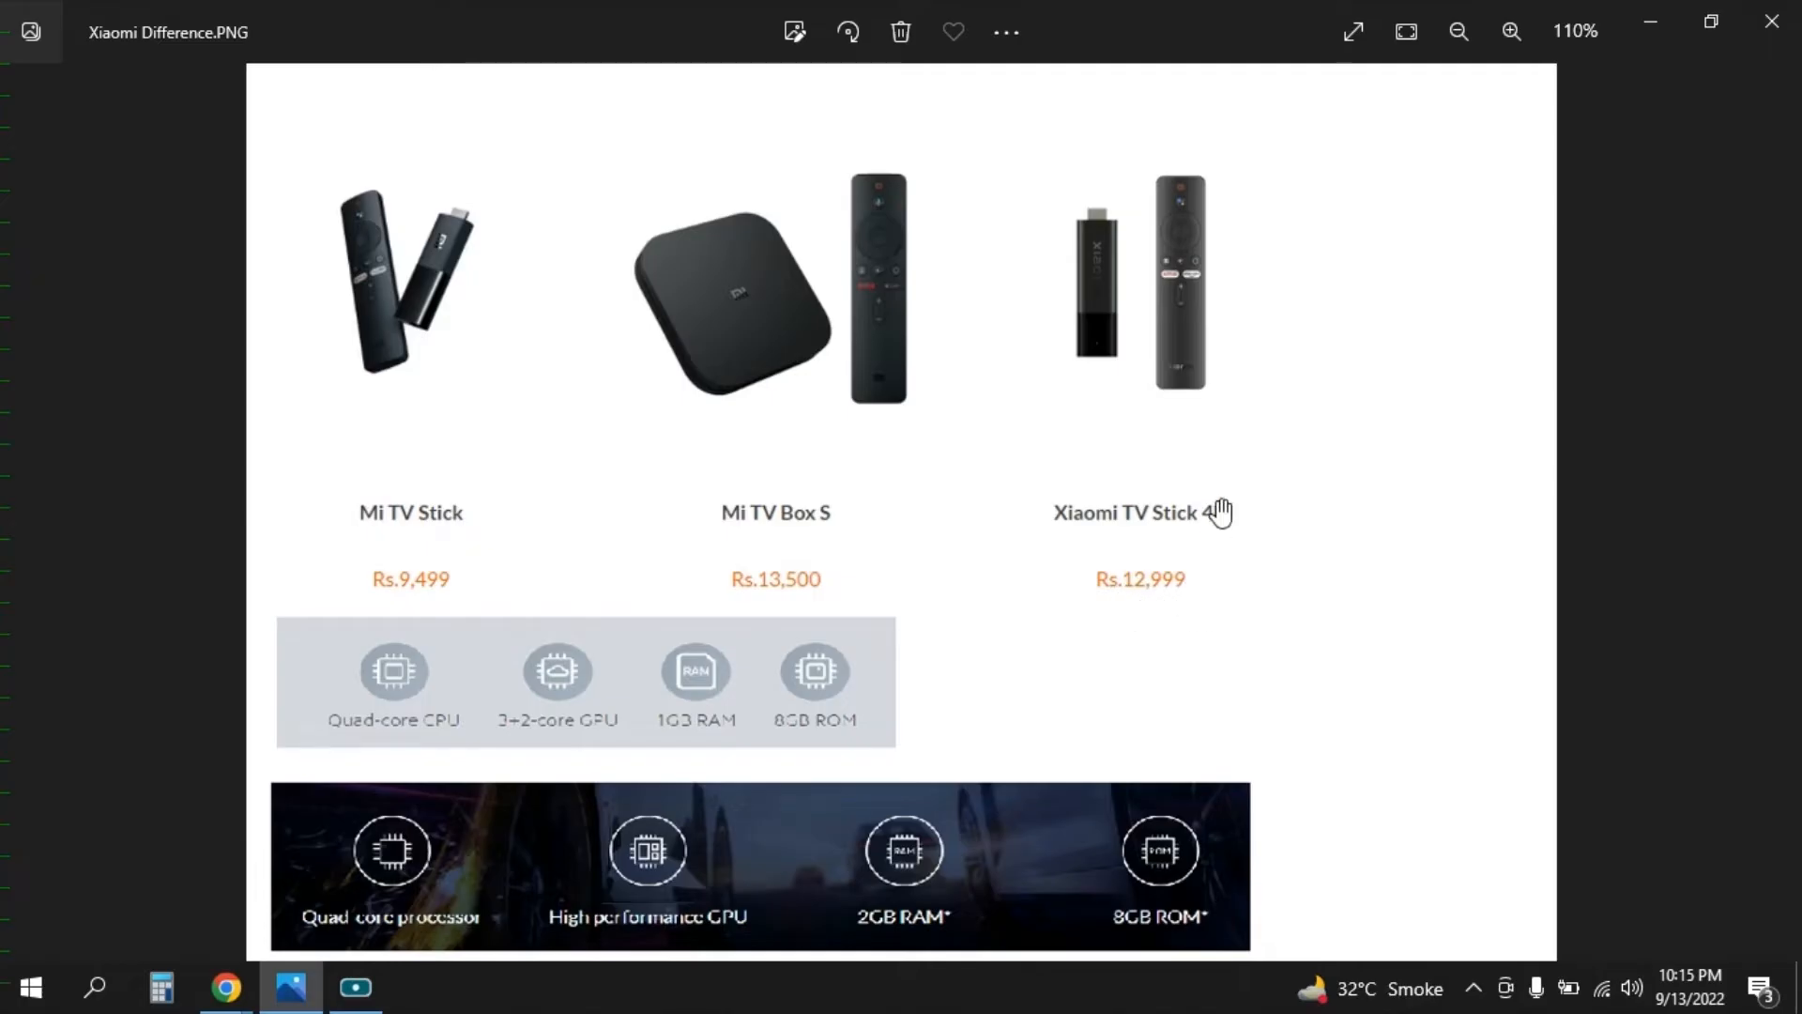
{"action": "mouse_move", "coordinate": [1033, 185]}
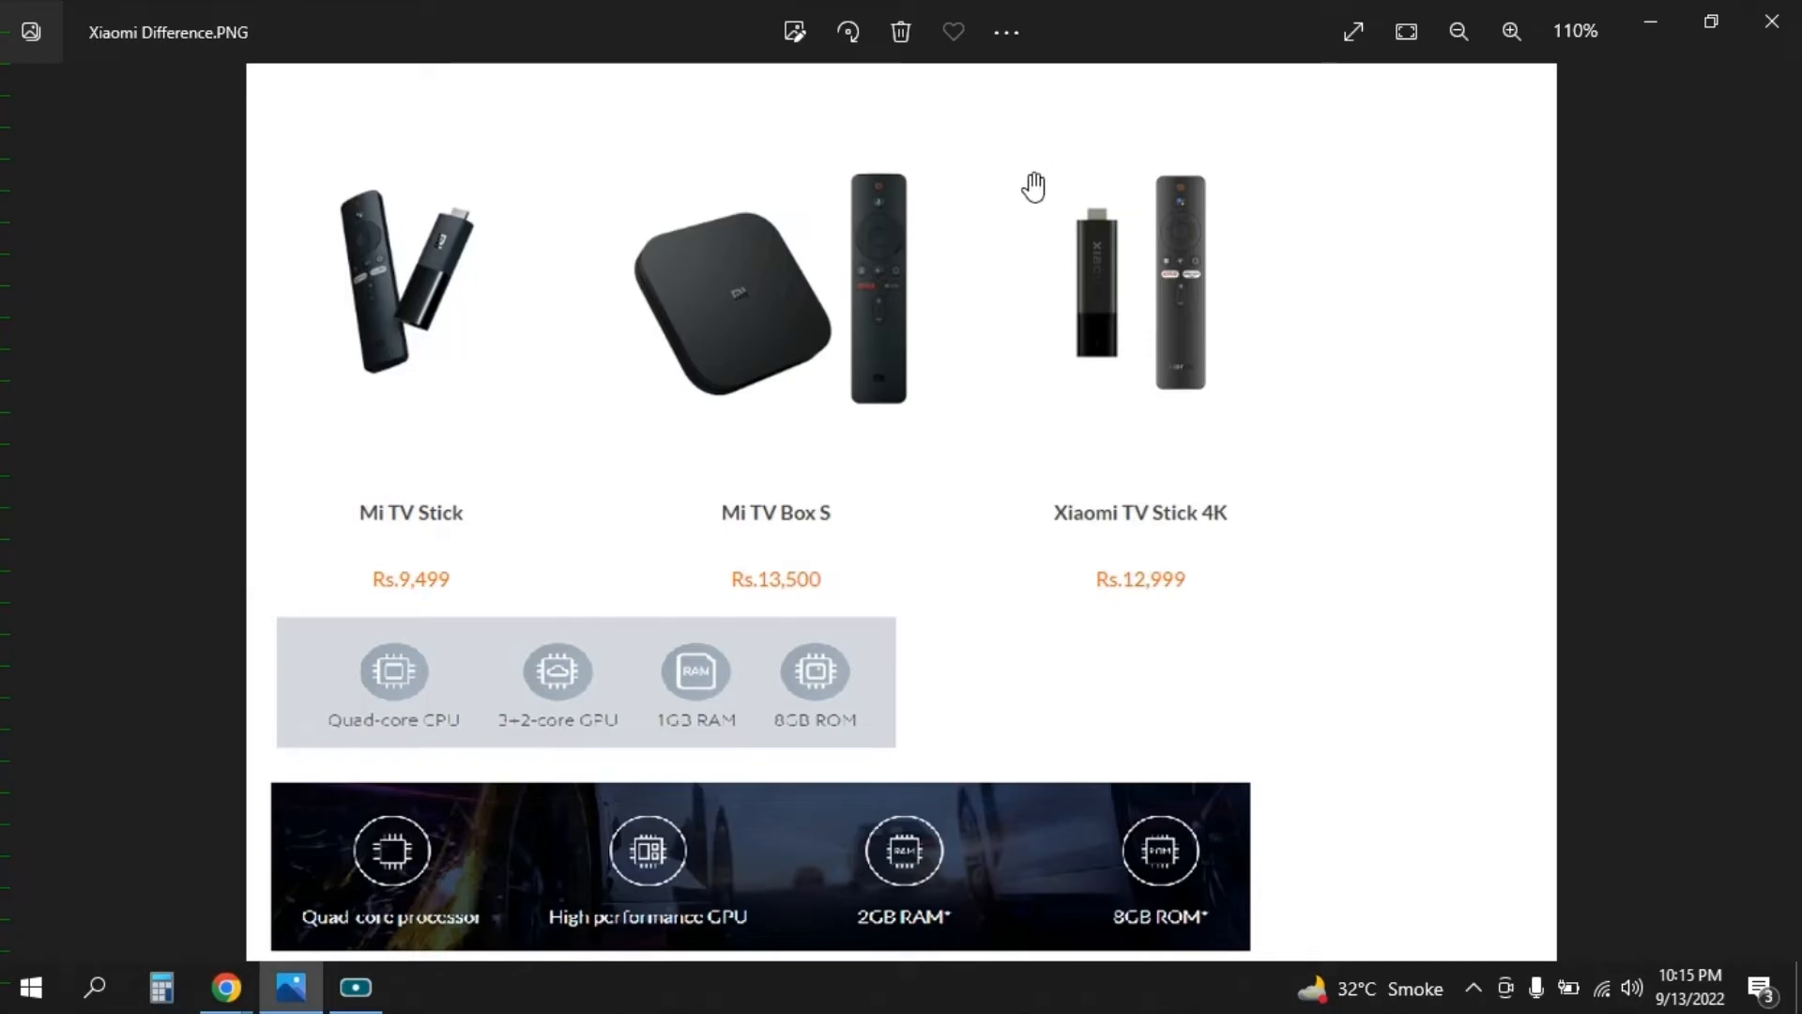
{"action": "mouse_move", "coordinate": [1143, 286]}
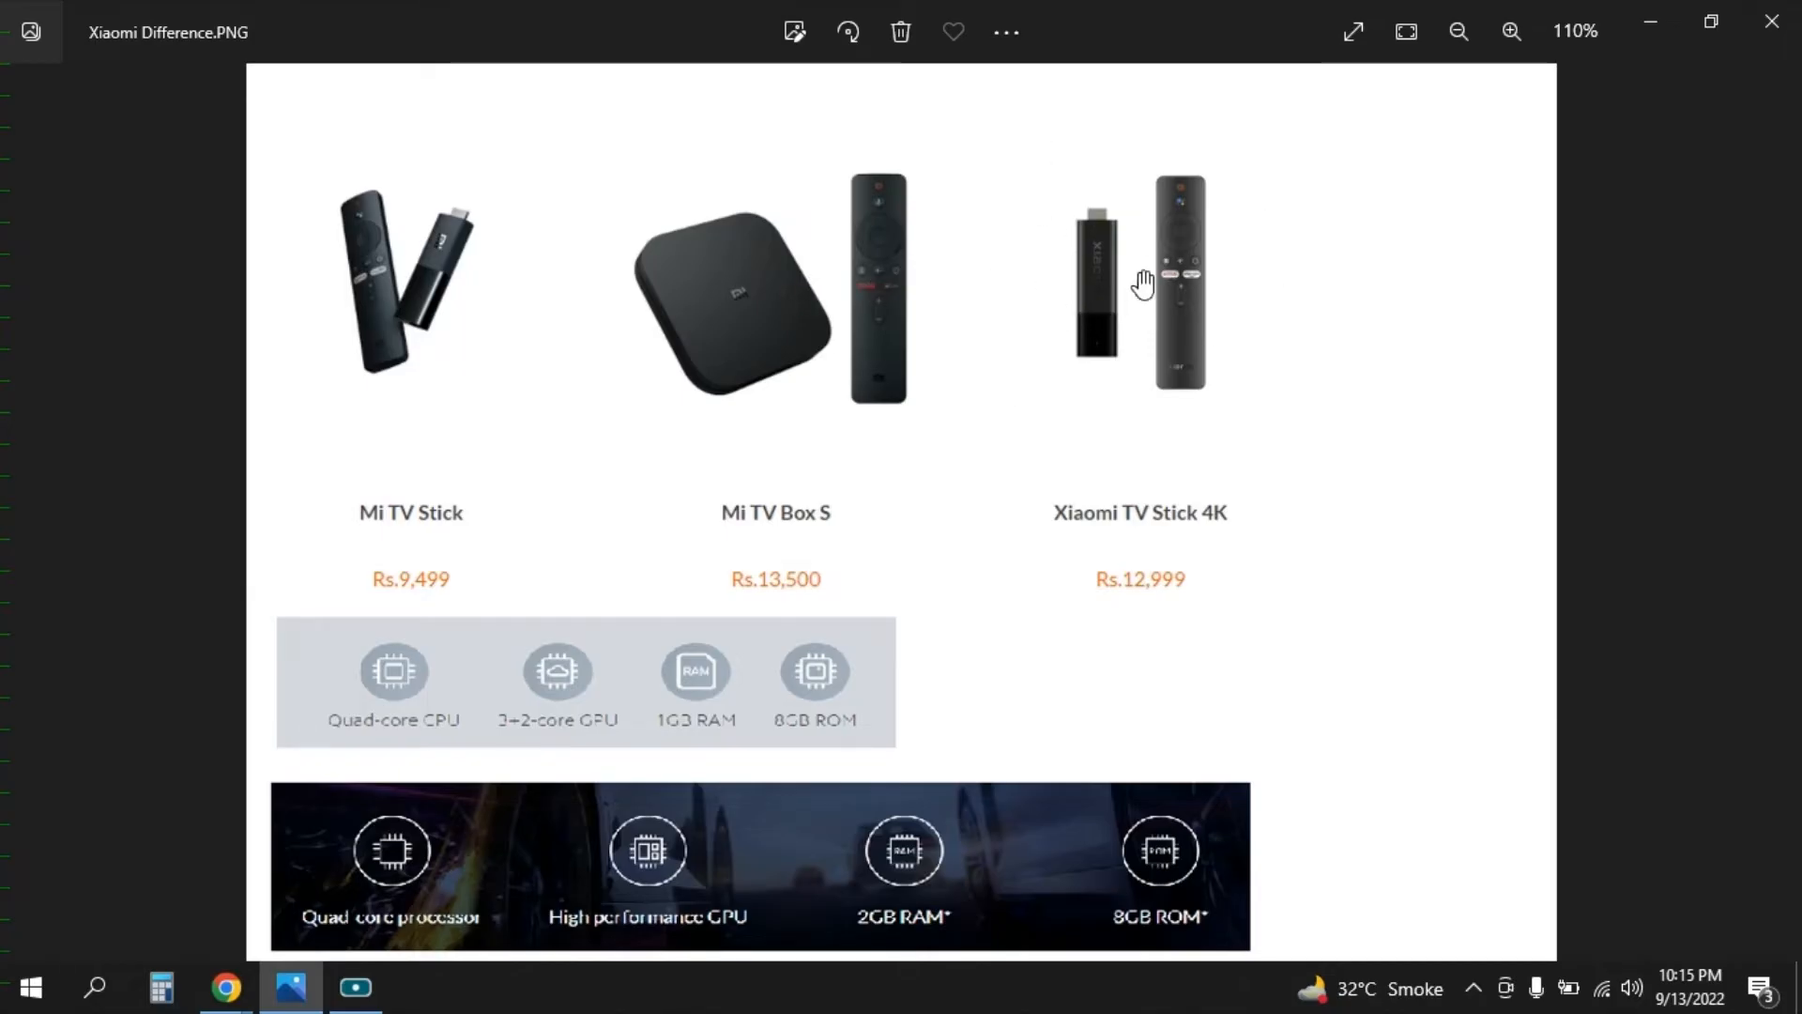
{"action": "mouse_move", "coordinate": [1156, 302]}
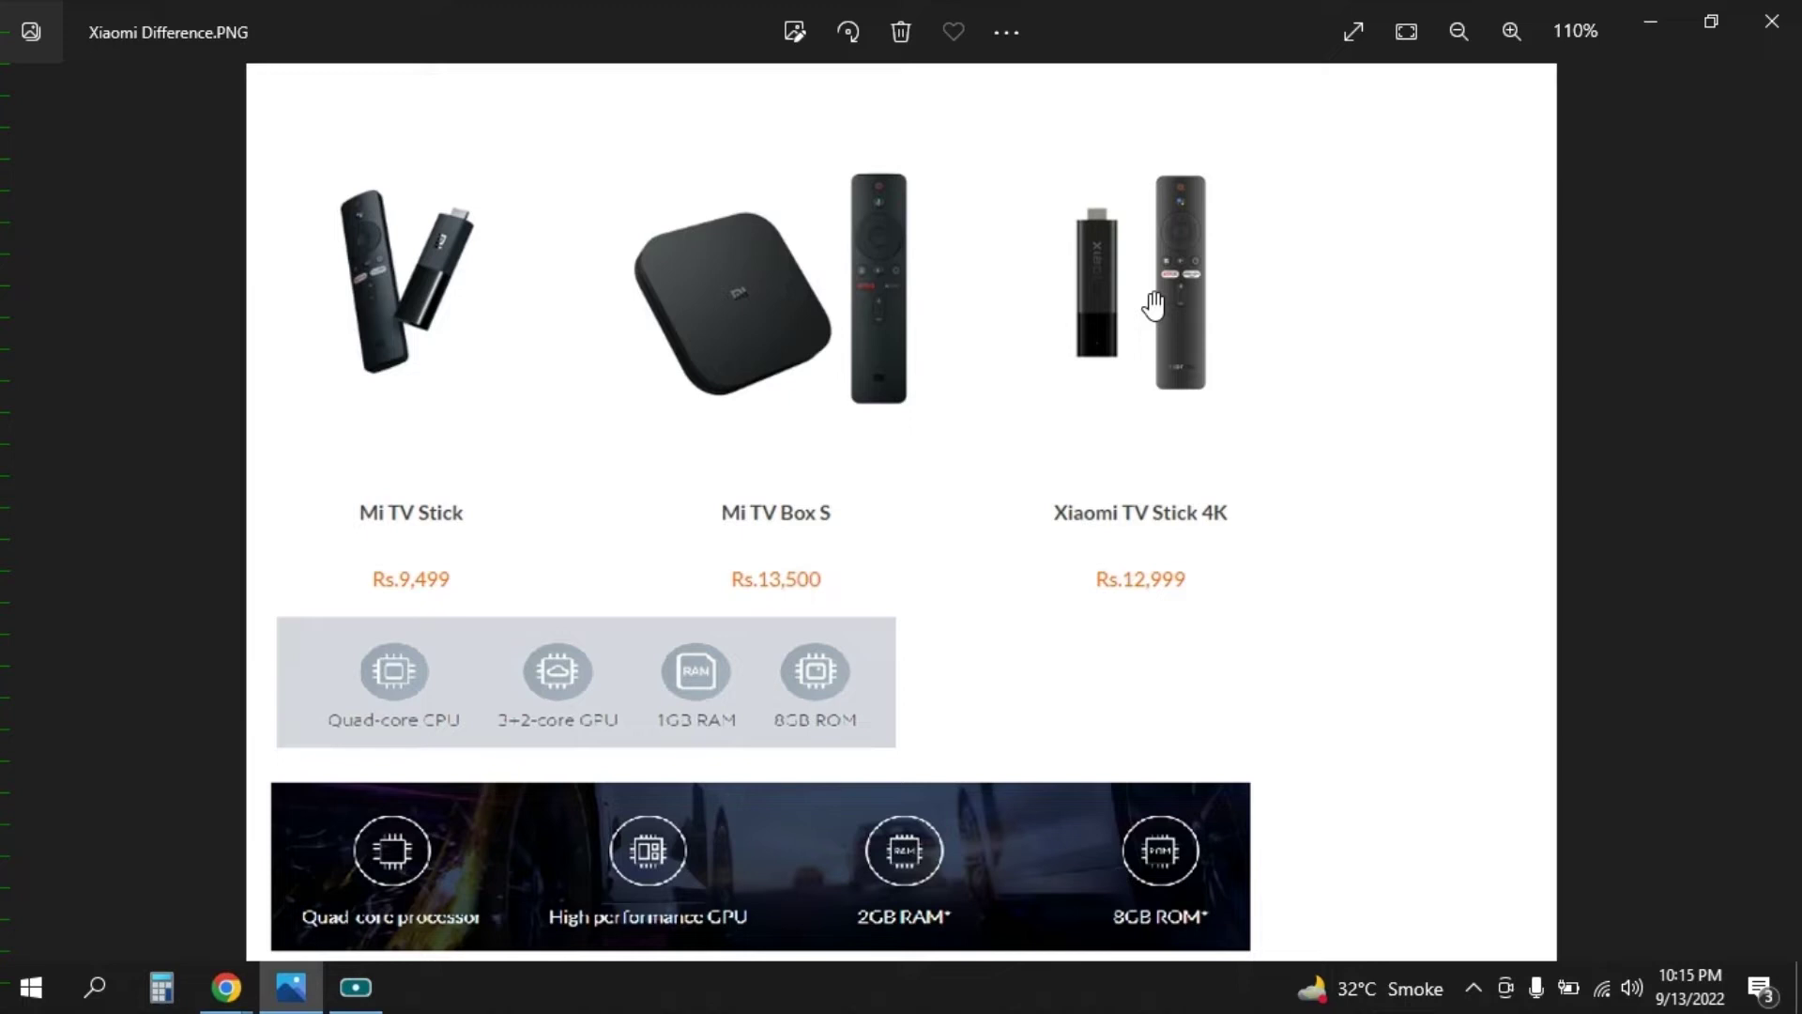
{"action": "mouse_move", "coordinate": [410, 365]}
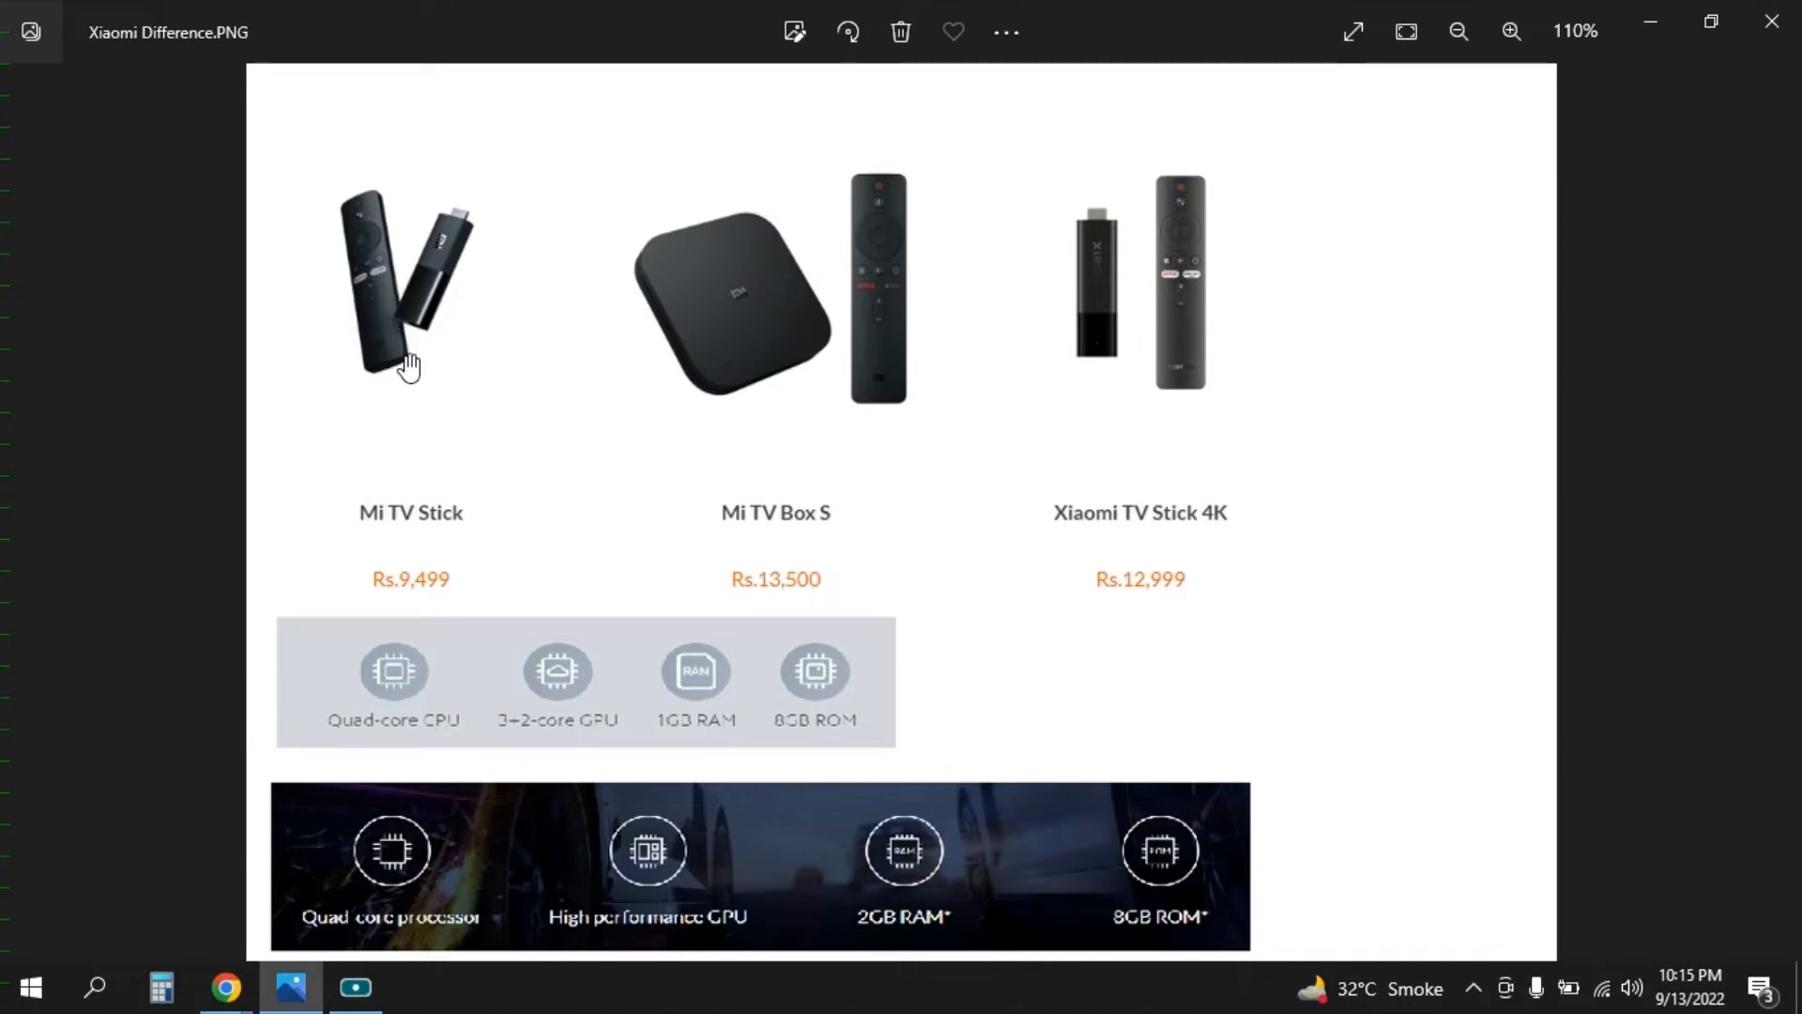
{"action": "mouse_move", "coordinate": [373, 311]}
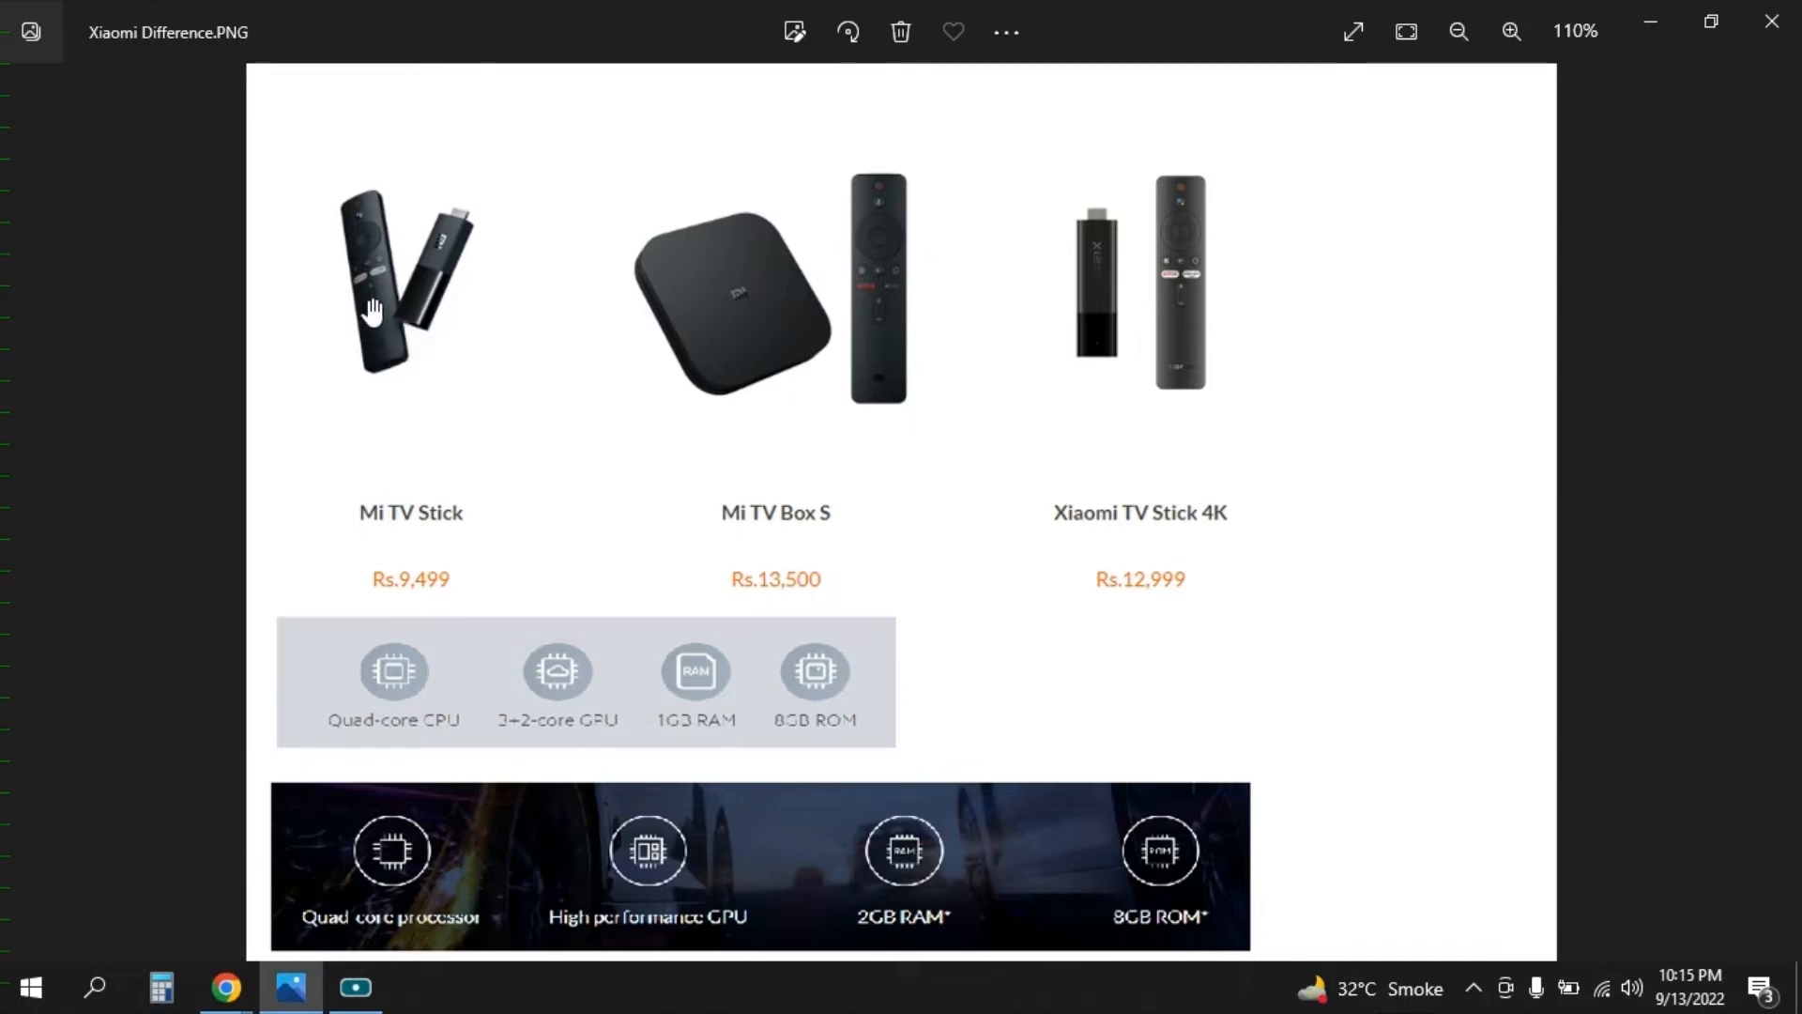
{"action": "mouse_move", "coordinate": [471, 213]}
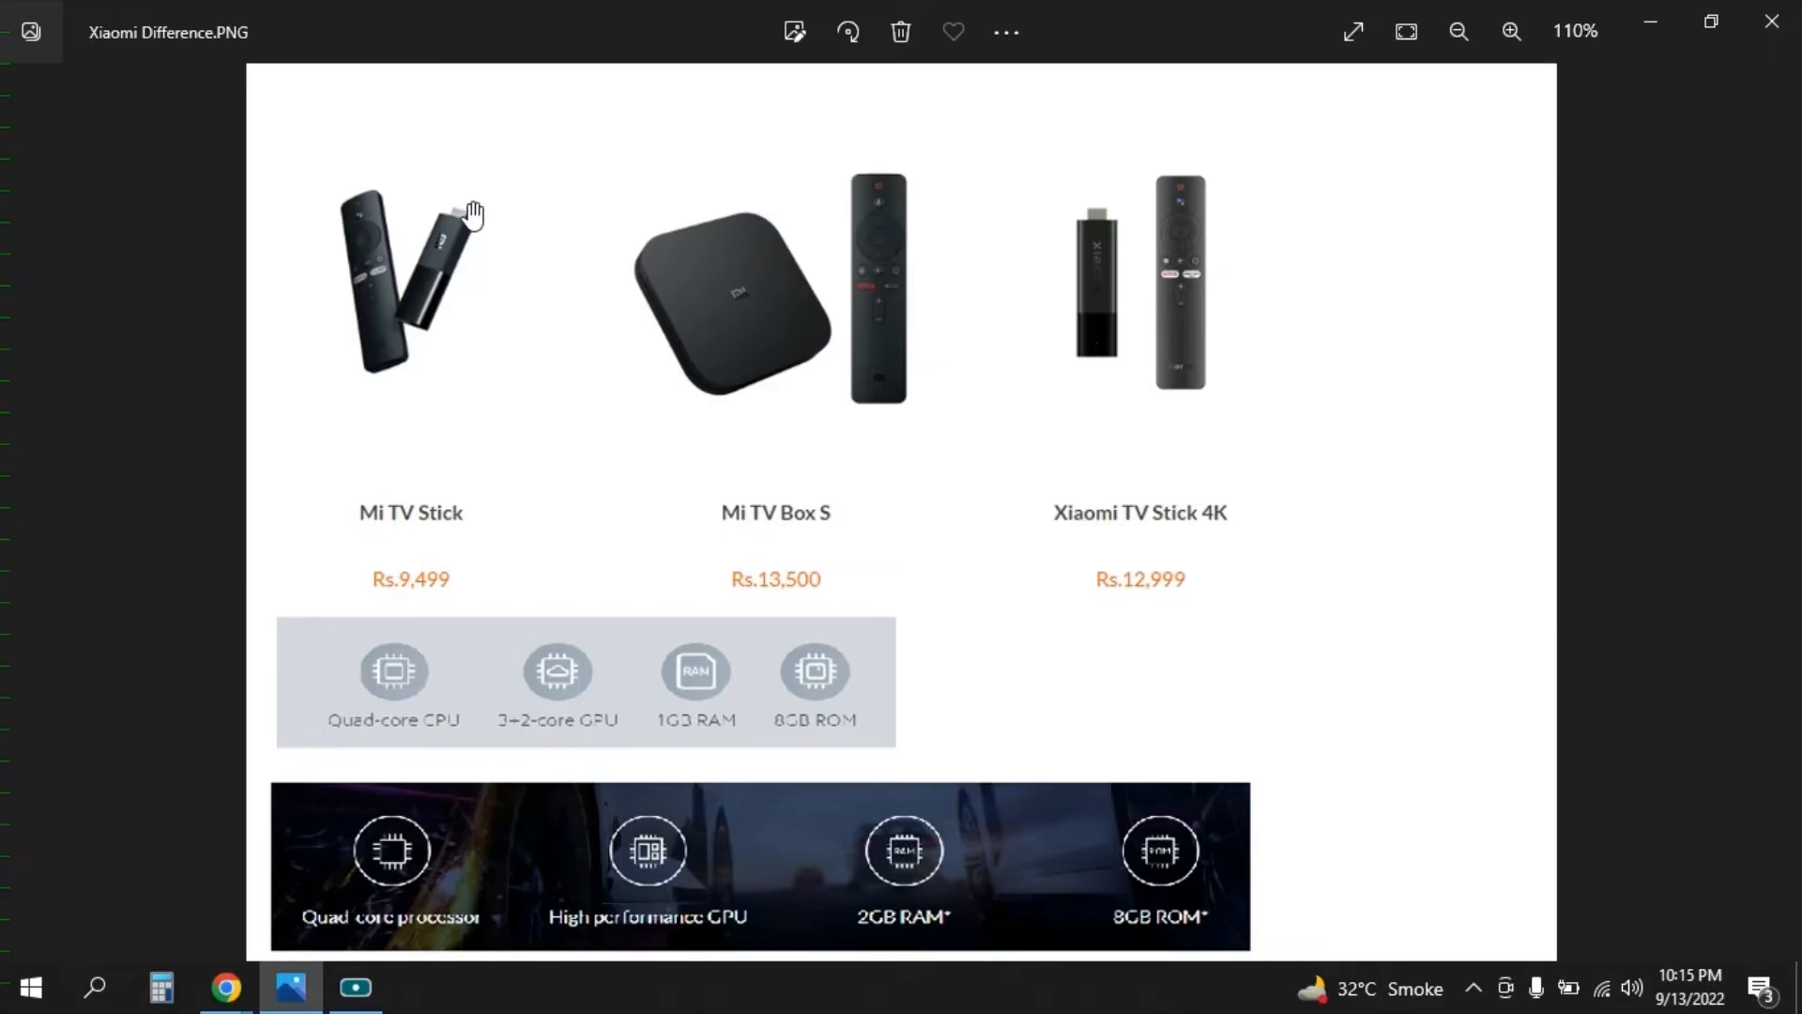
{"action": "mouse_move", "coordinate": [506, 201]}
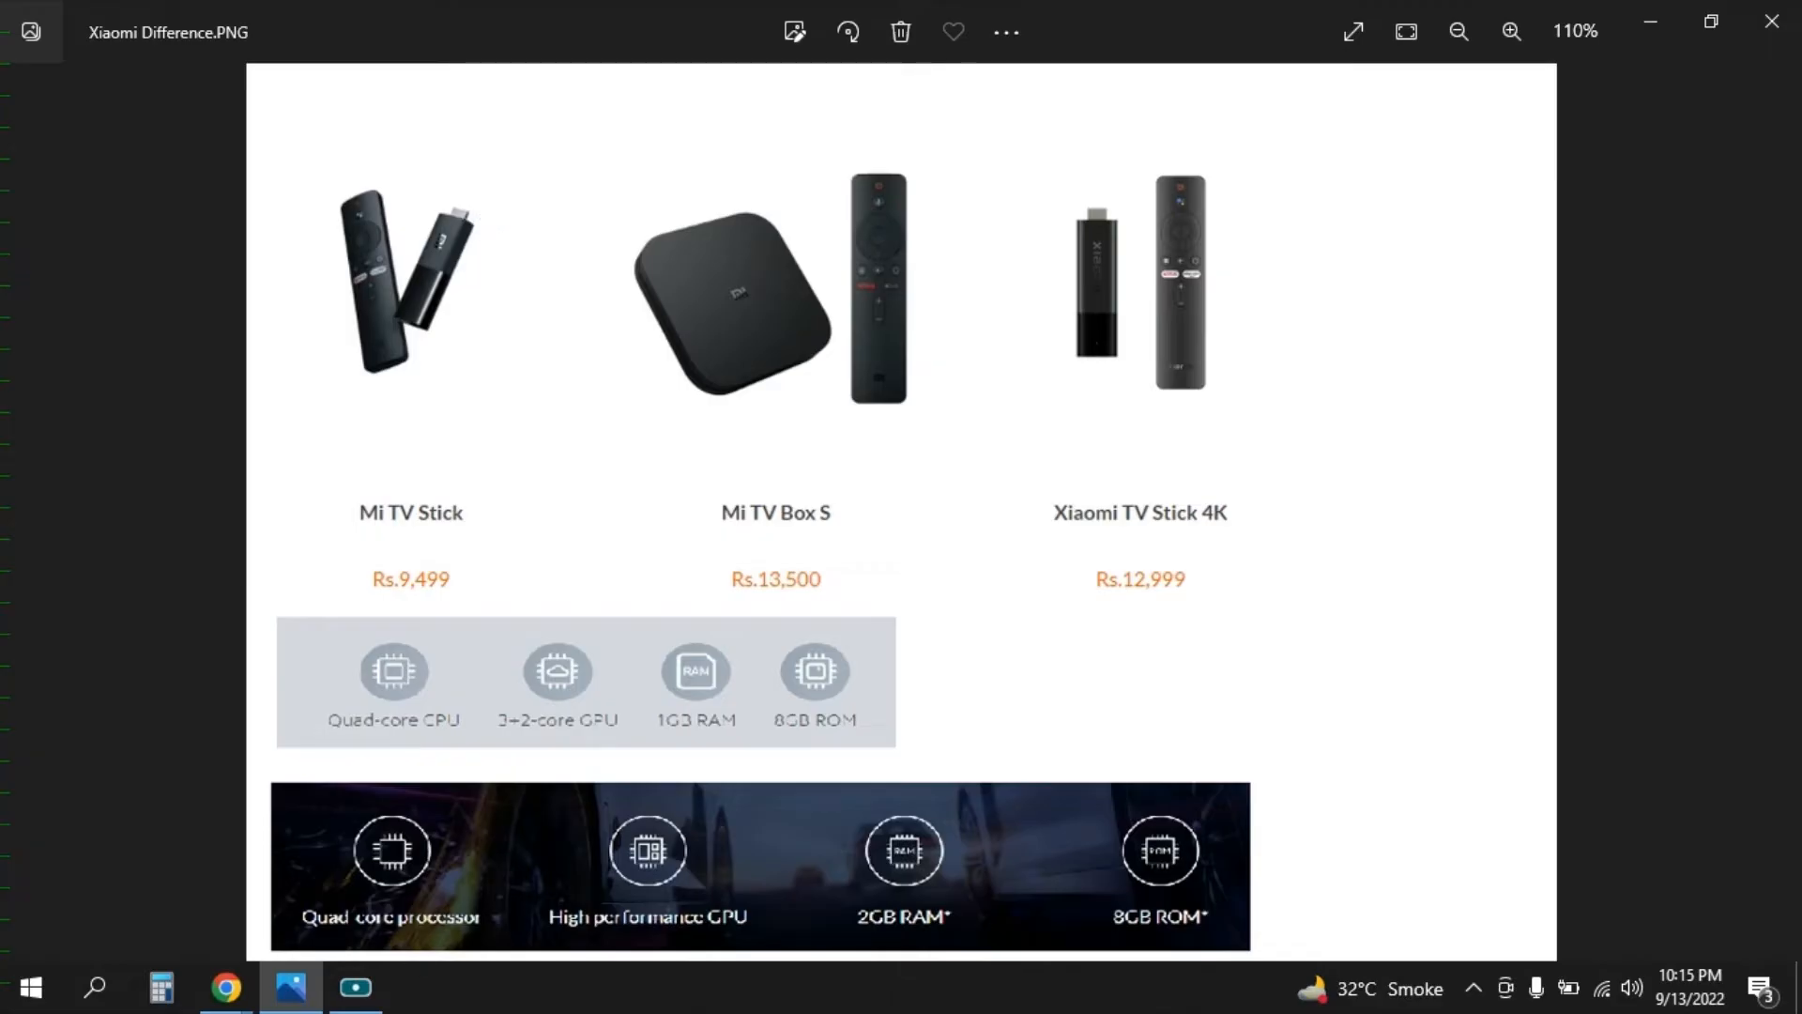
{"action": "mouse_move", "coordinate": [354, 988]}
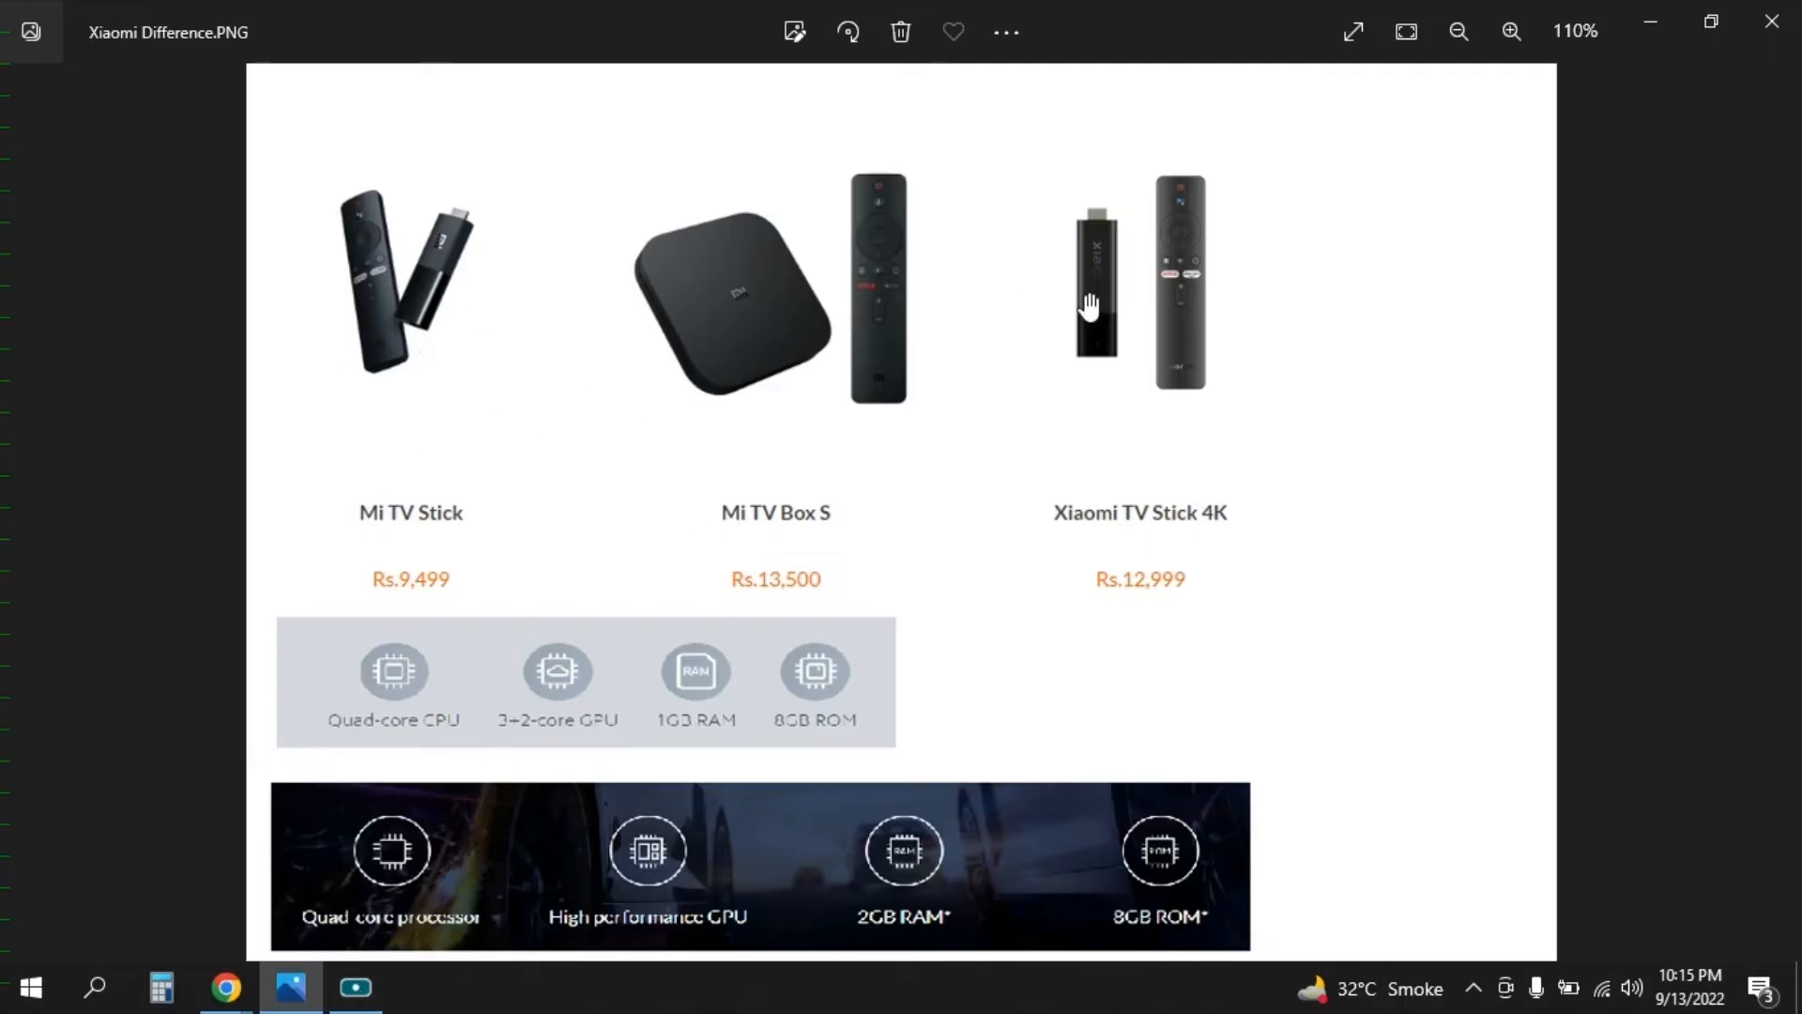
{"action": "mouse_move", "coordinate": [462, 330]}
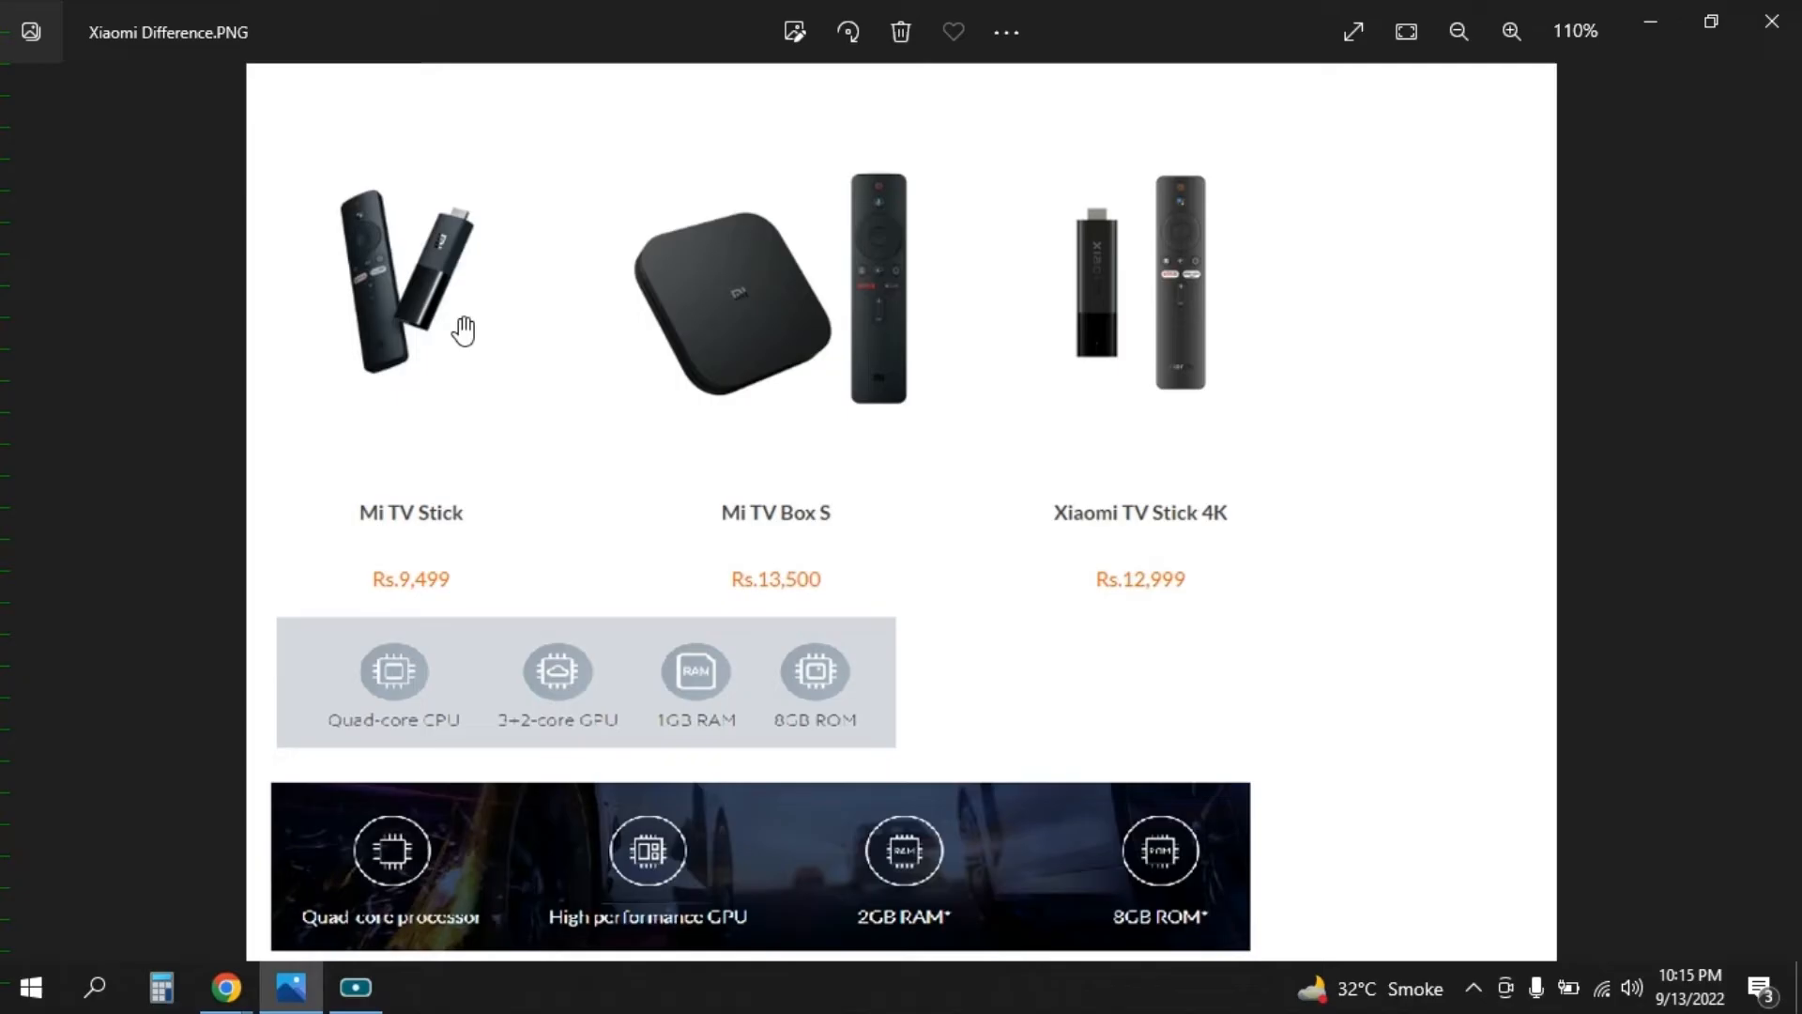
{"action": "mouse_move", "coordinate": [343, 259]}
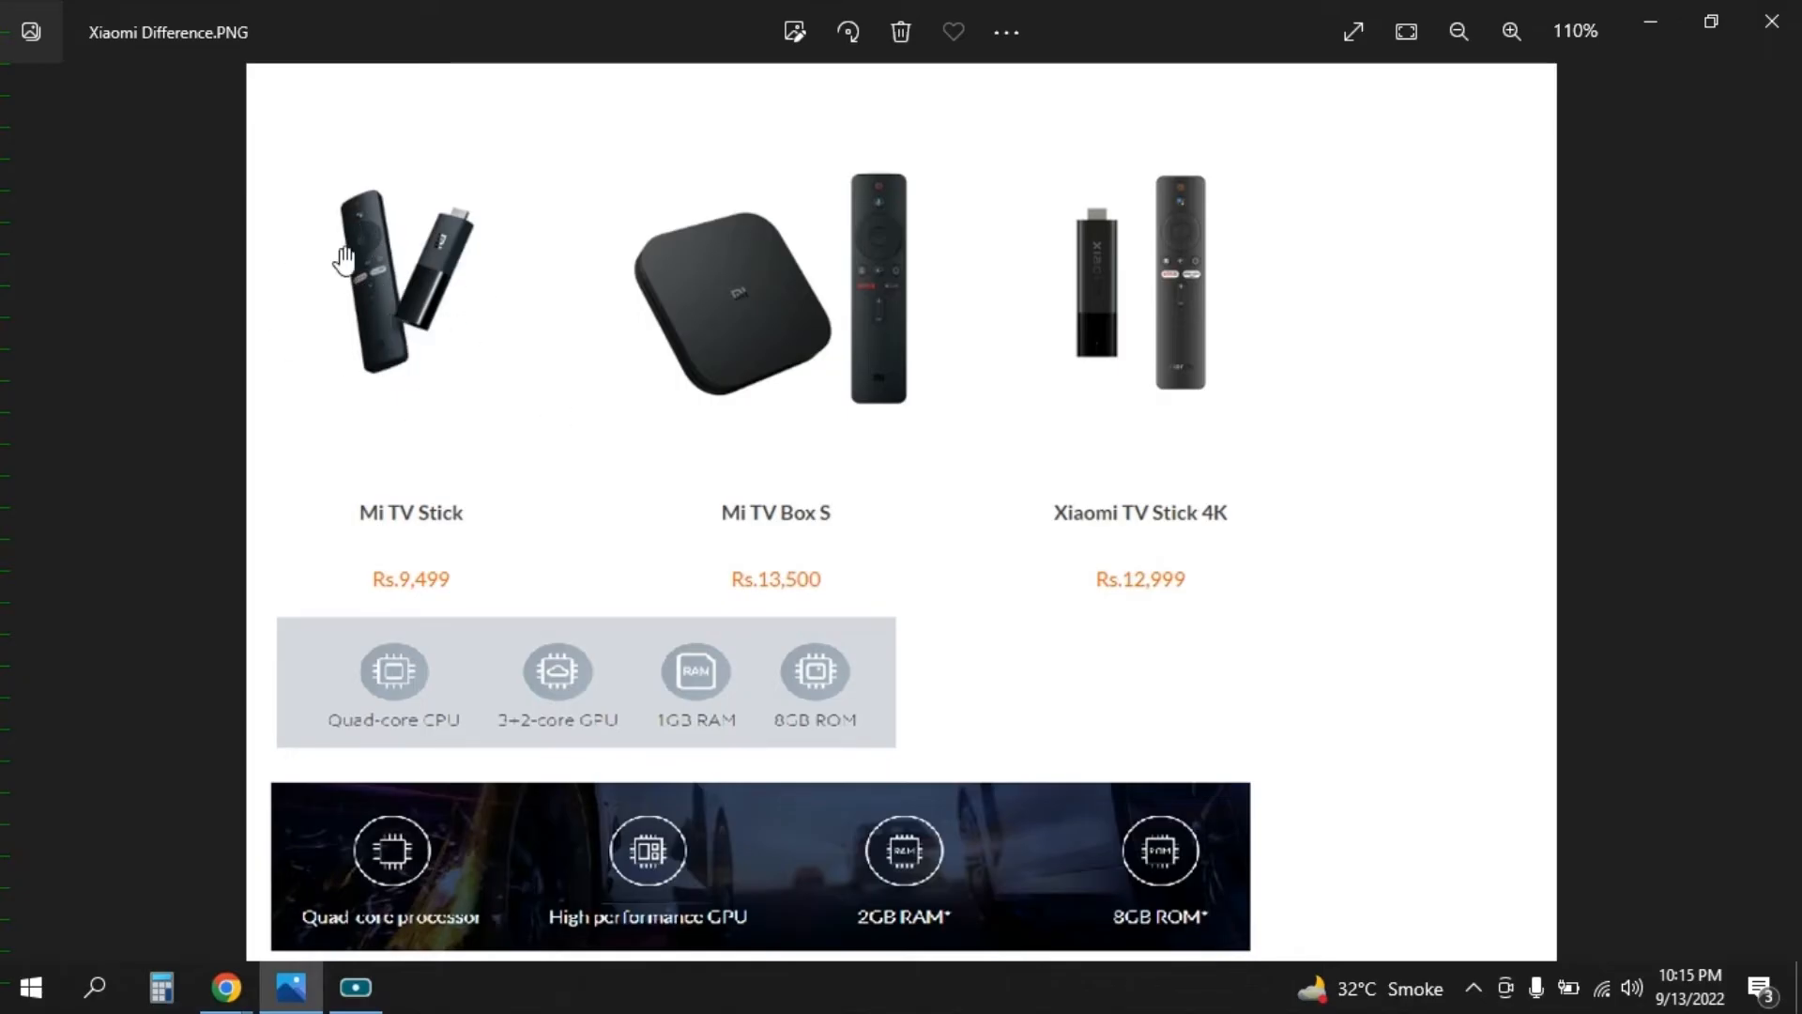
{"action": "mouse_move", "coordinate": [708, 285]}
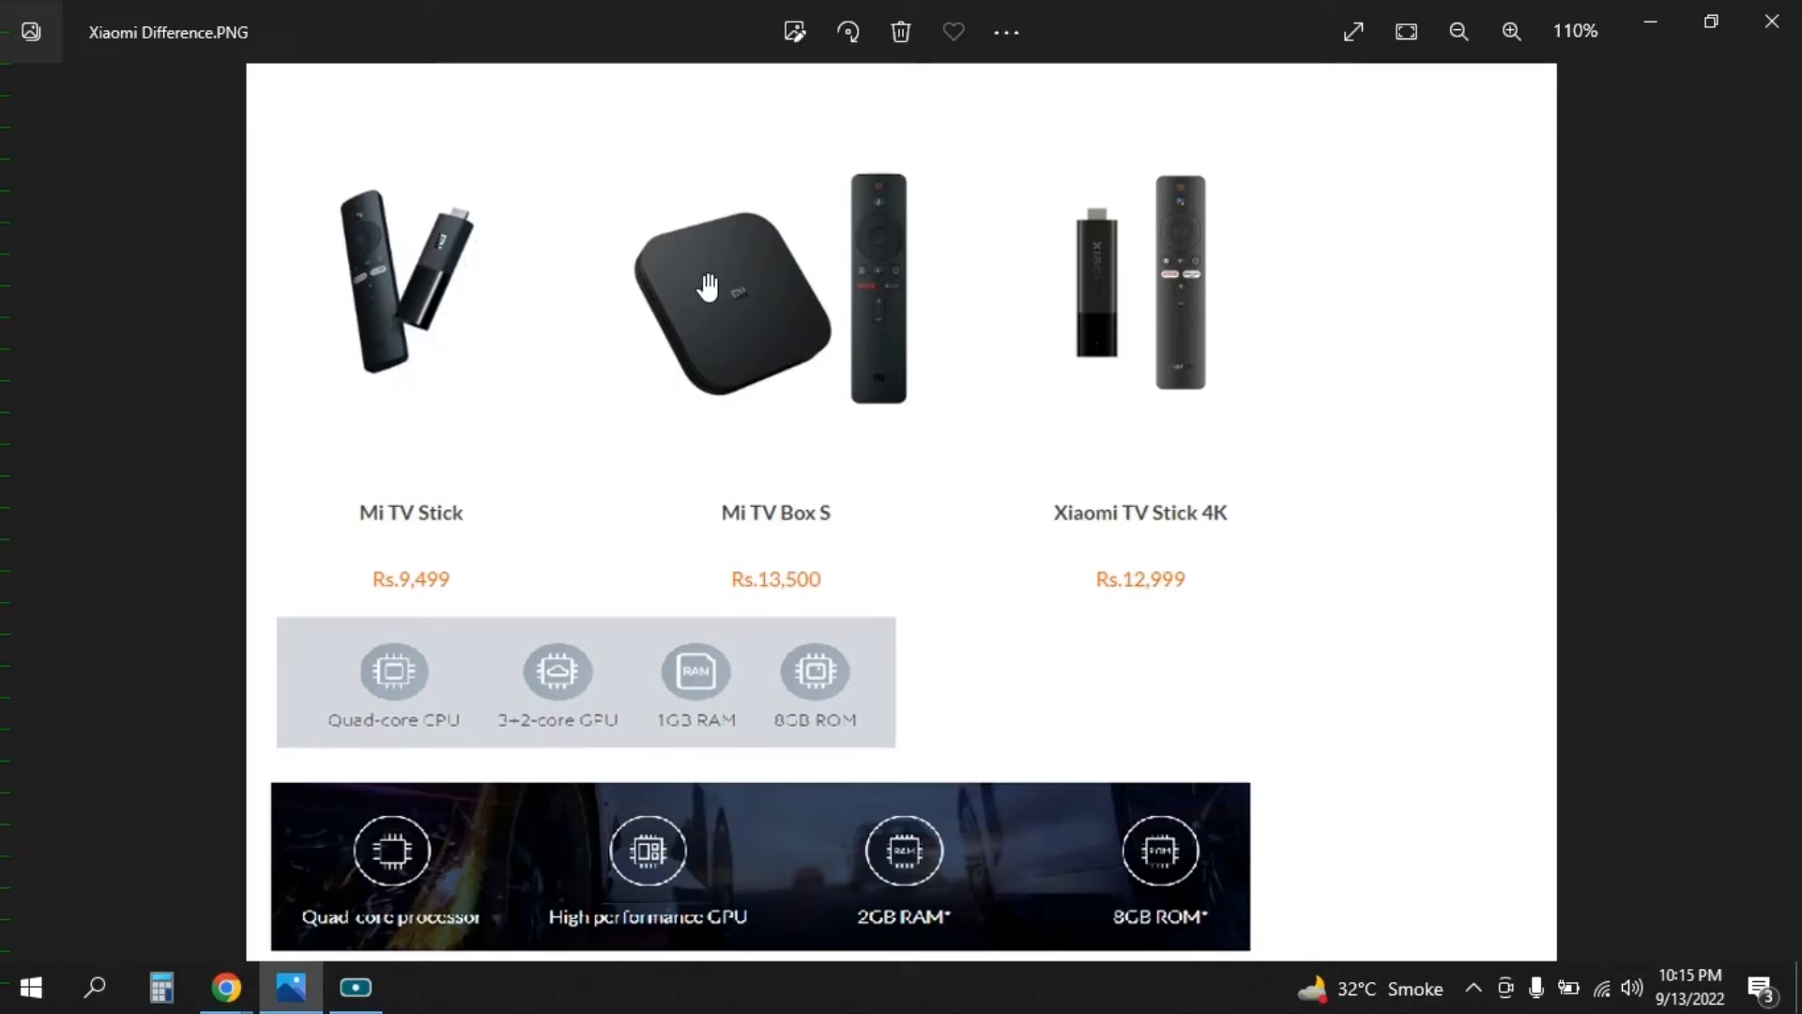
{"action": "mouse_move", "coordinate": [836, 290]}
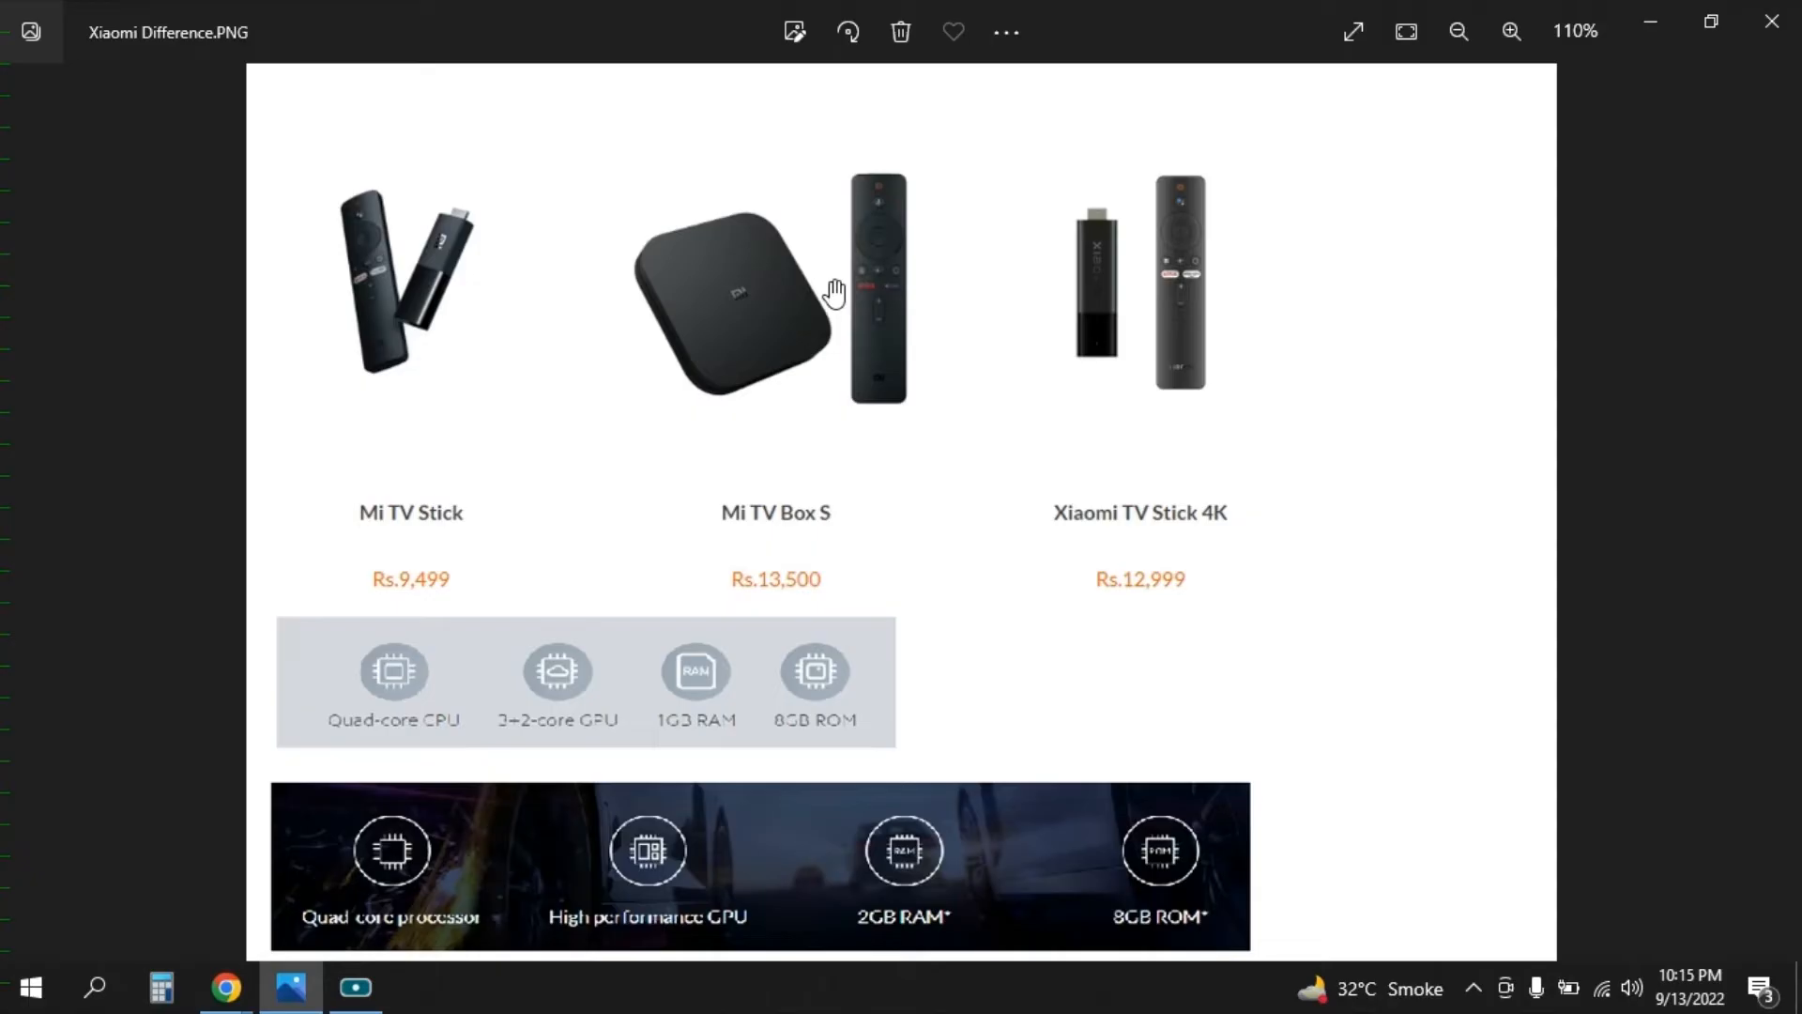
{"action": "mouse_move", "coordinate": [1509, 85]}
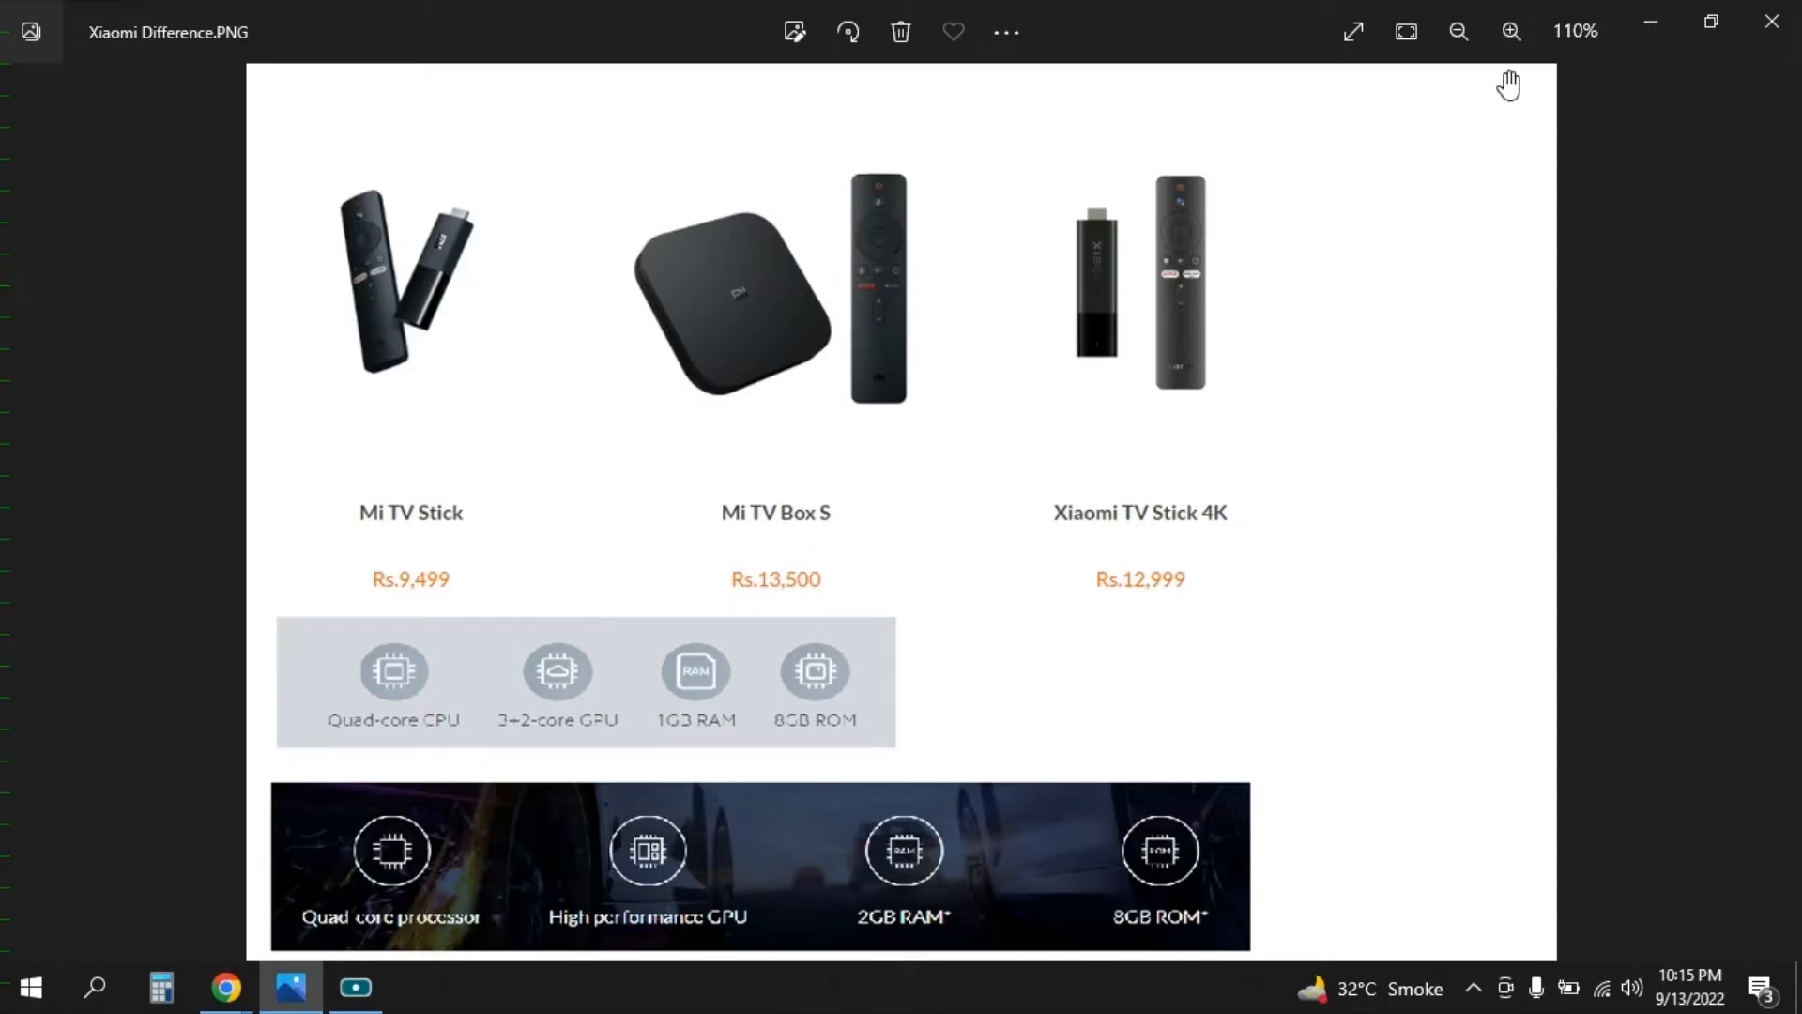
{"action": "mouse_move", "coordinate": [1142, 331]}
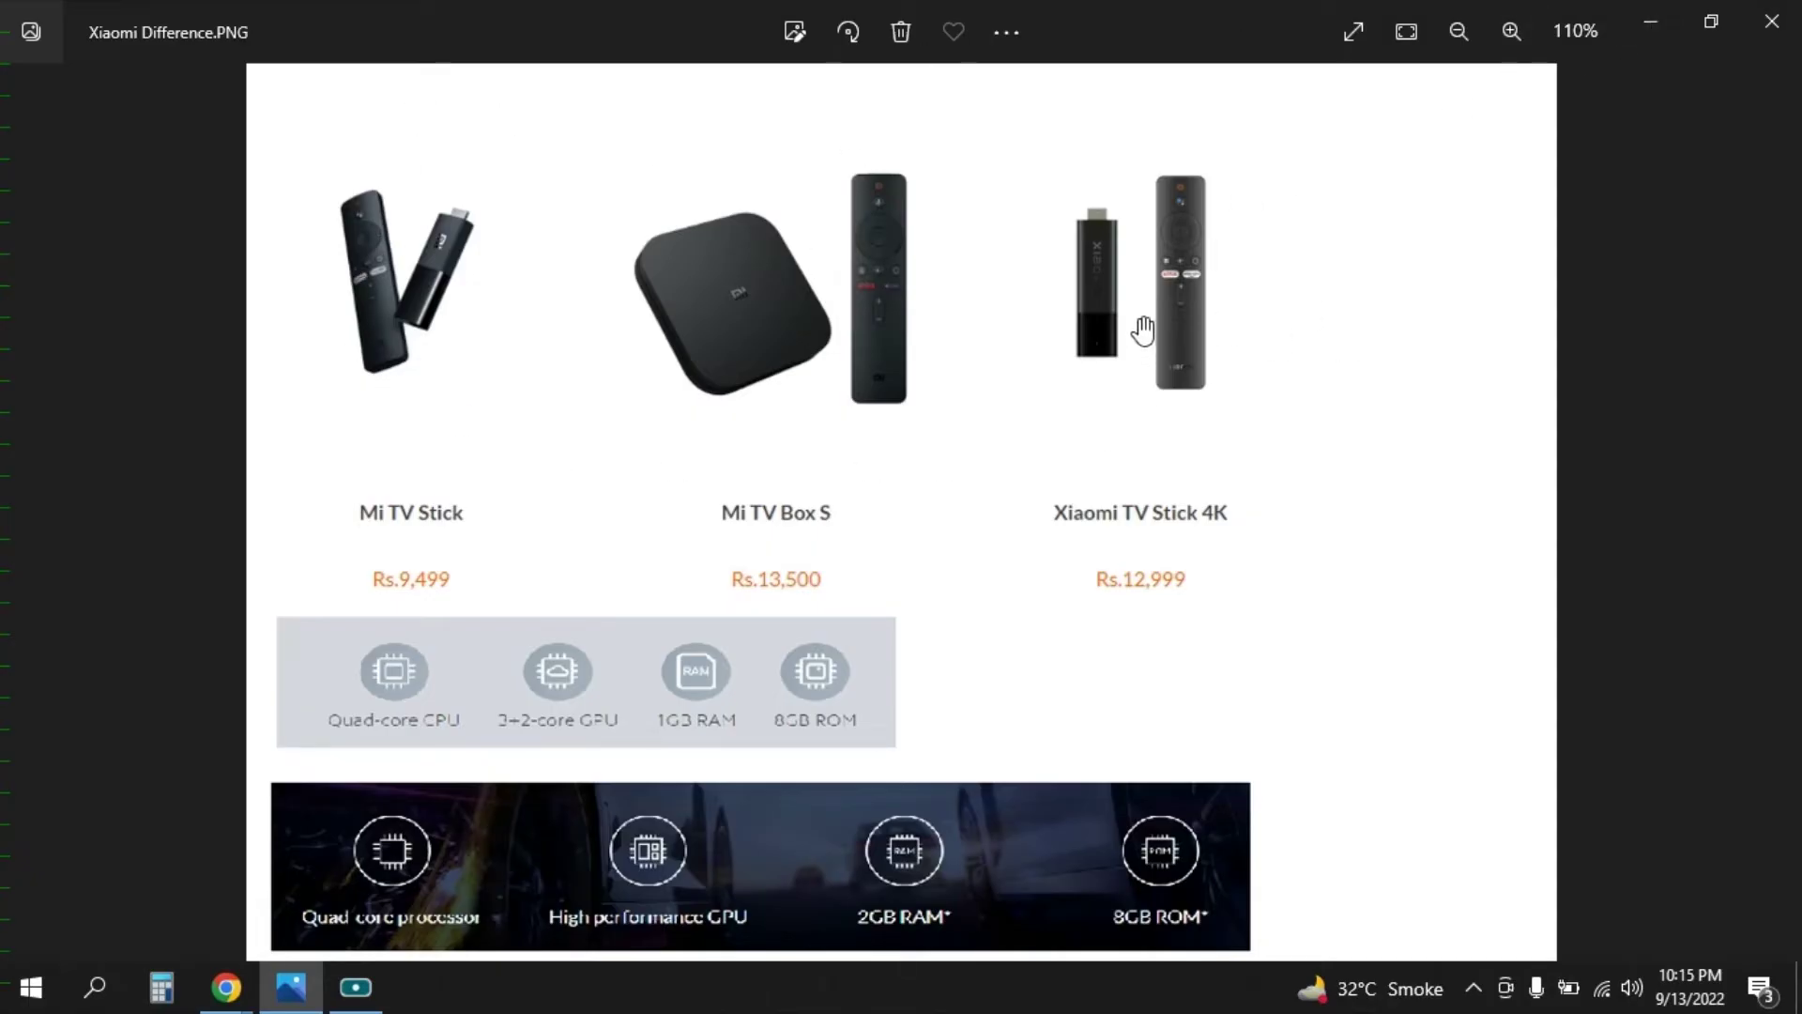
{"action": "mouse_move", "coordinate": [342, 353]}
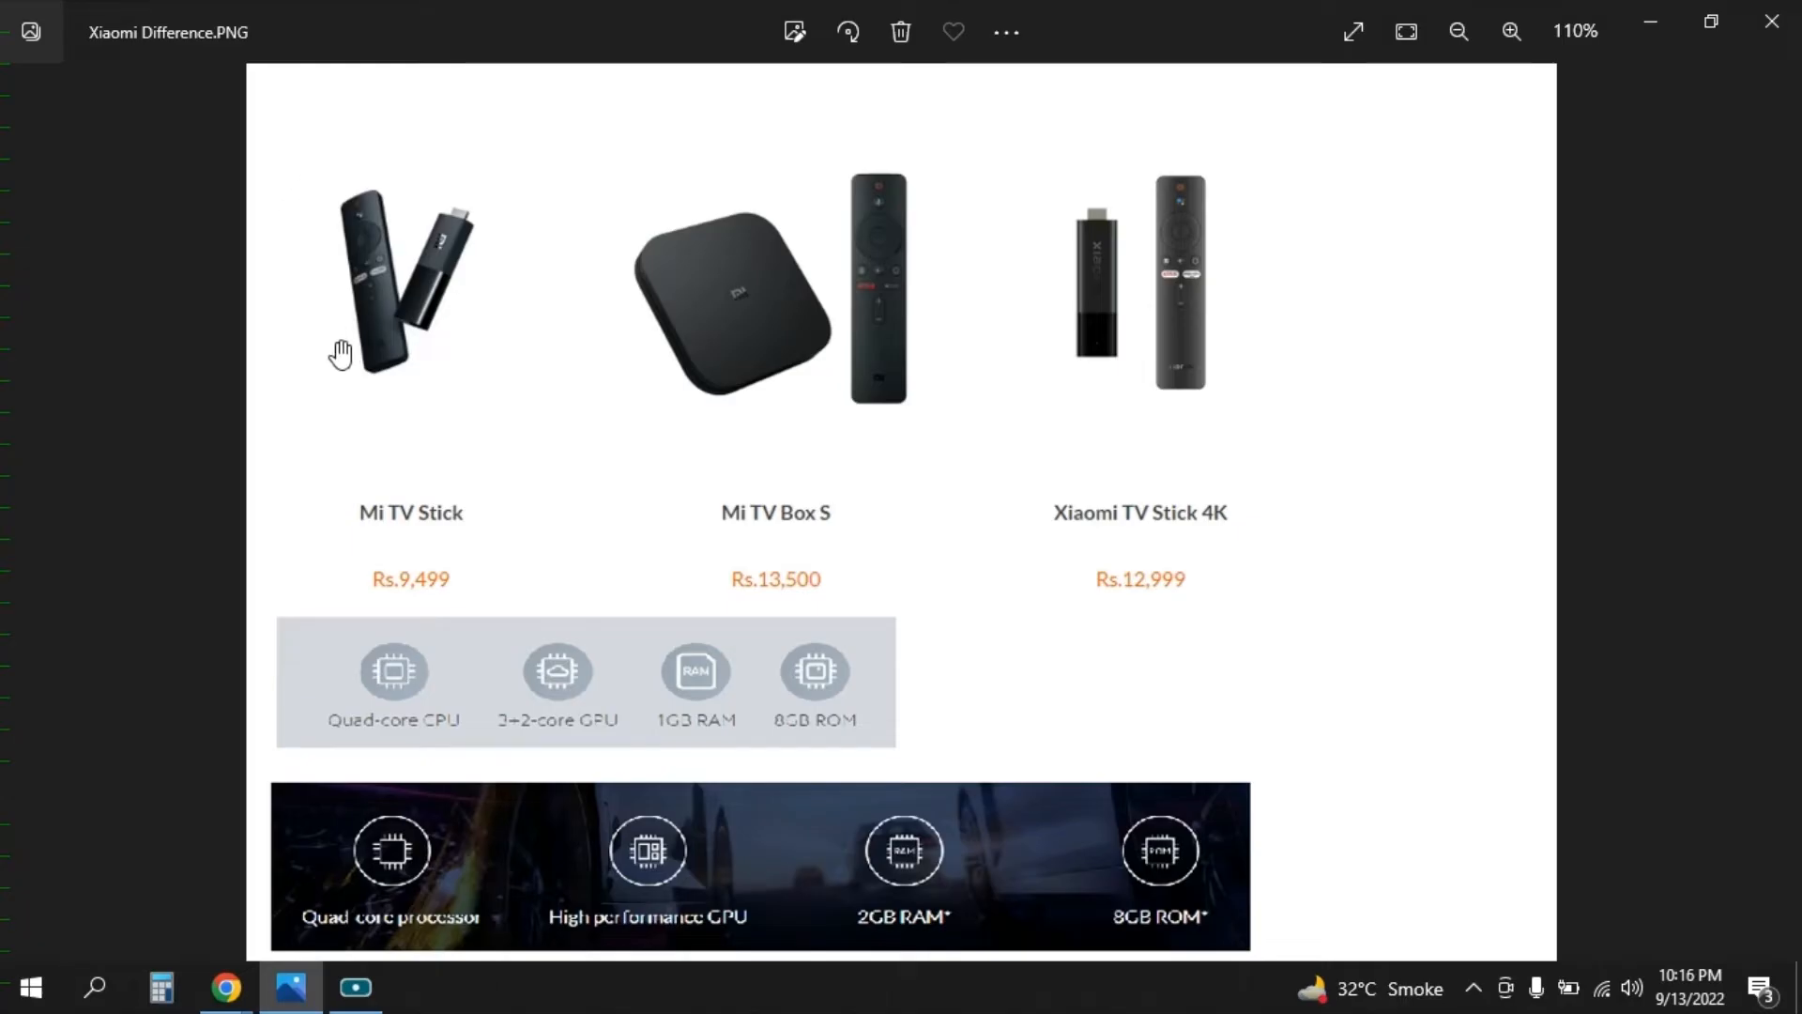
{"action": "mouse_move", "coordinate": [1203, 257]}
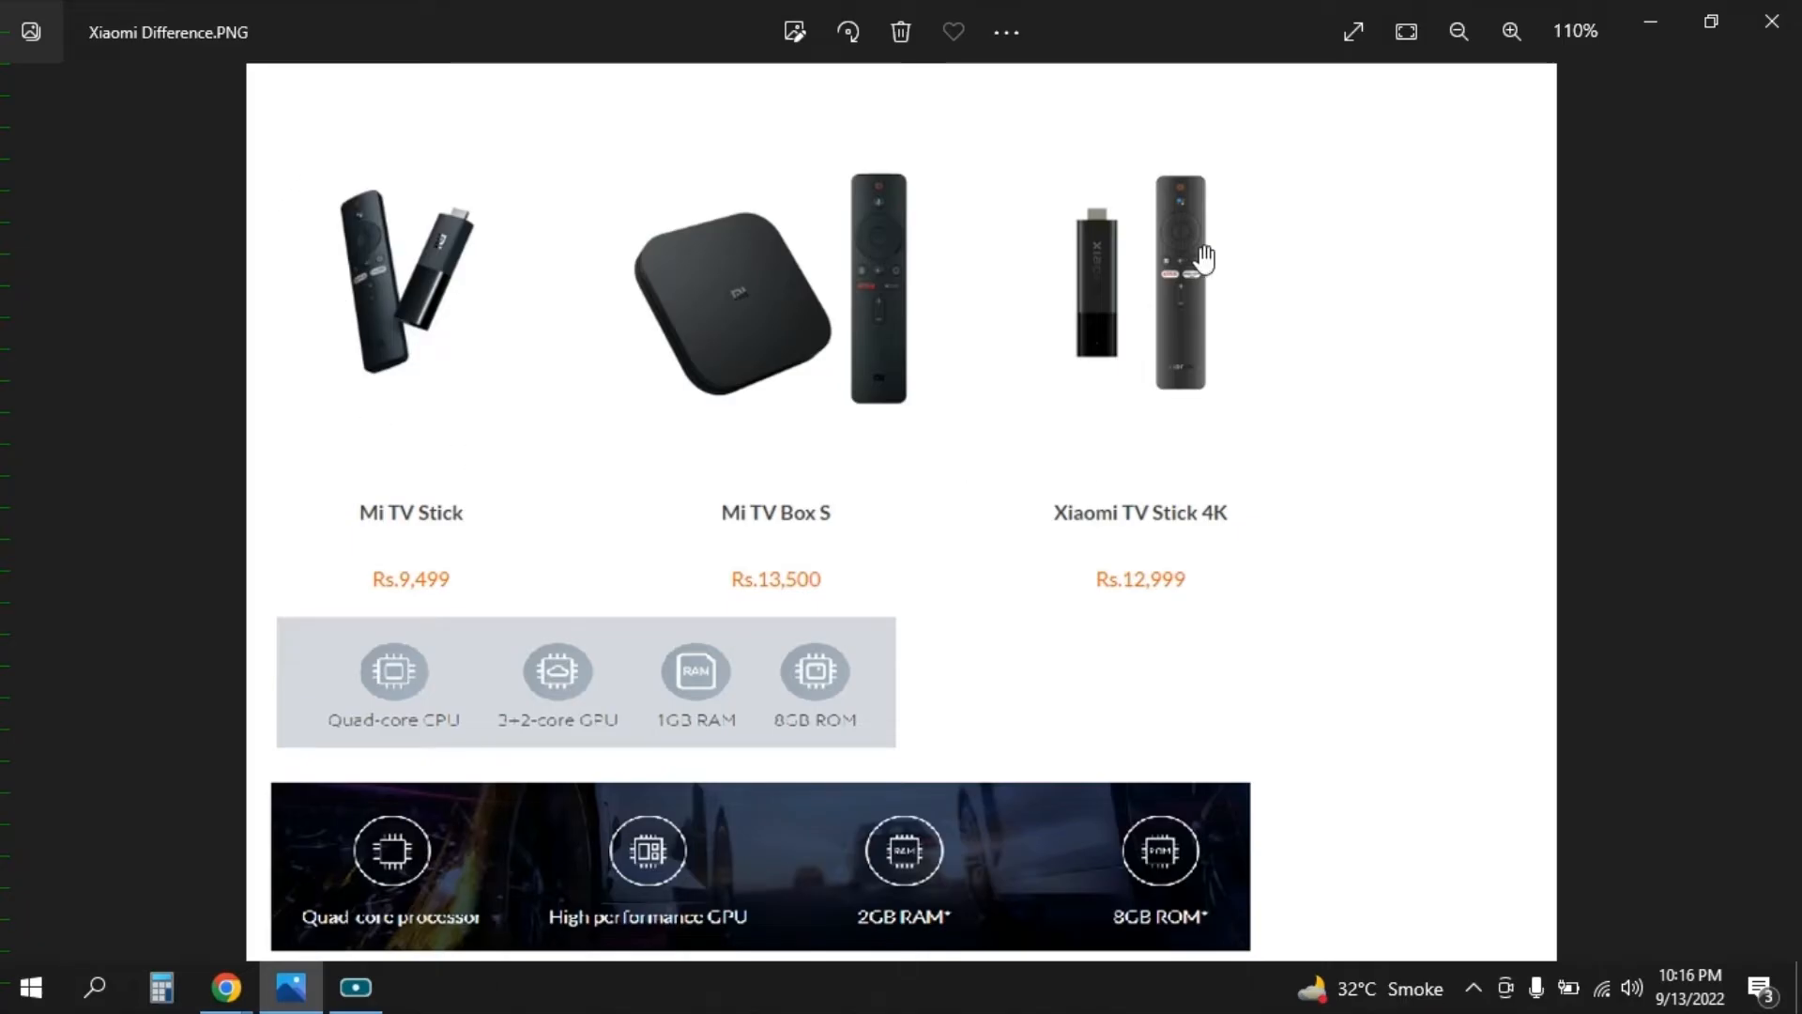
{"action": "mouse_move", "coordinate": [1460, 451]}
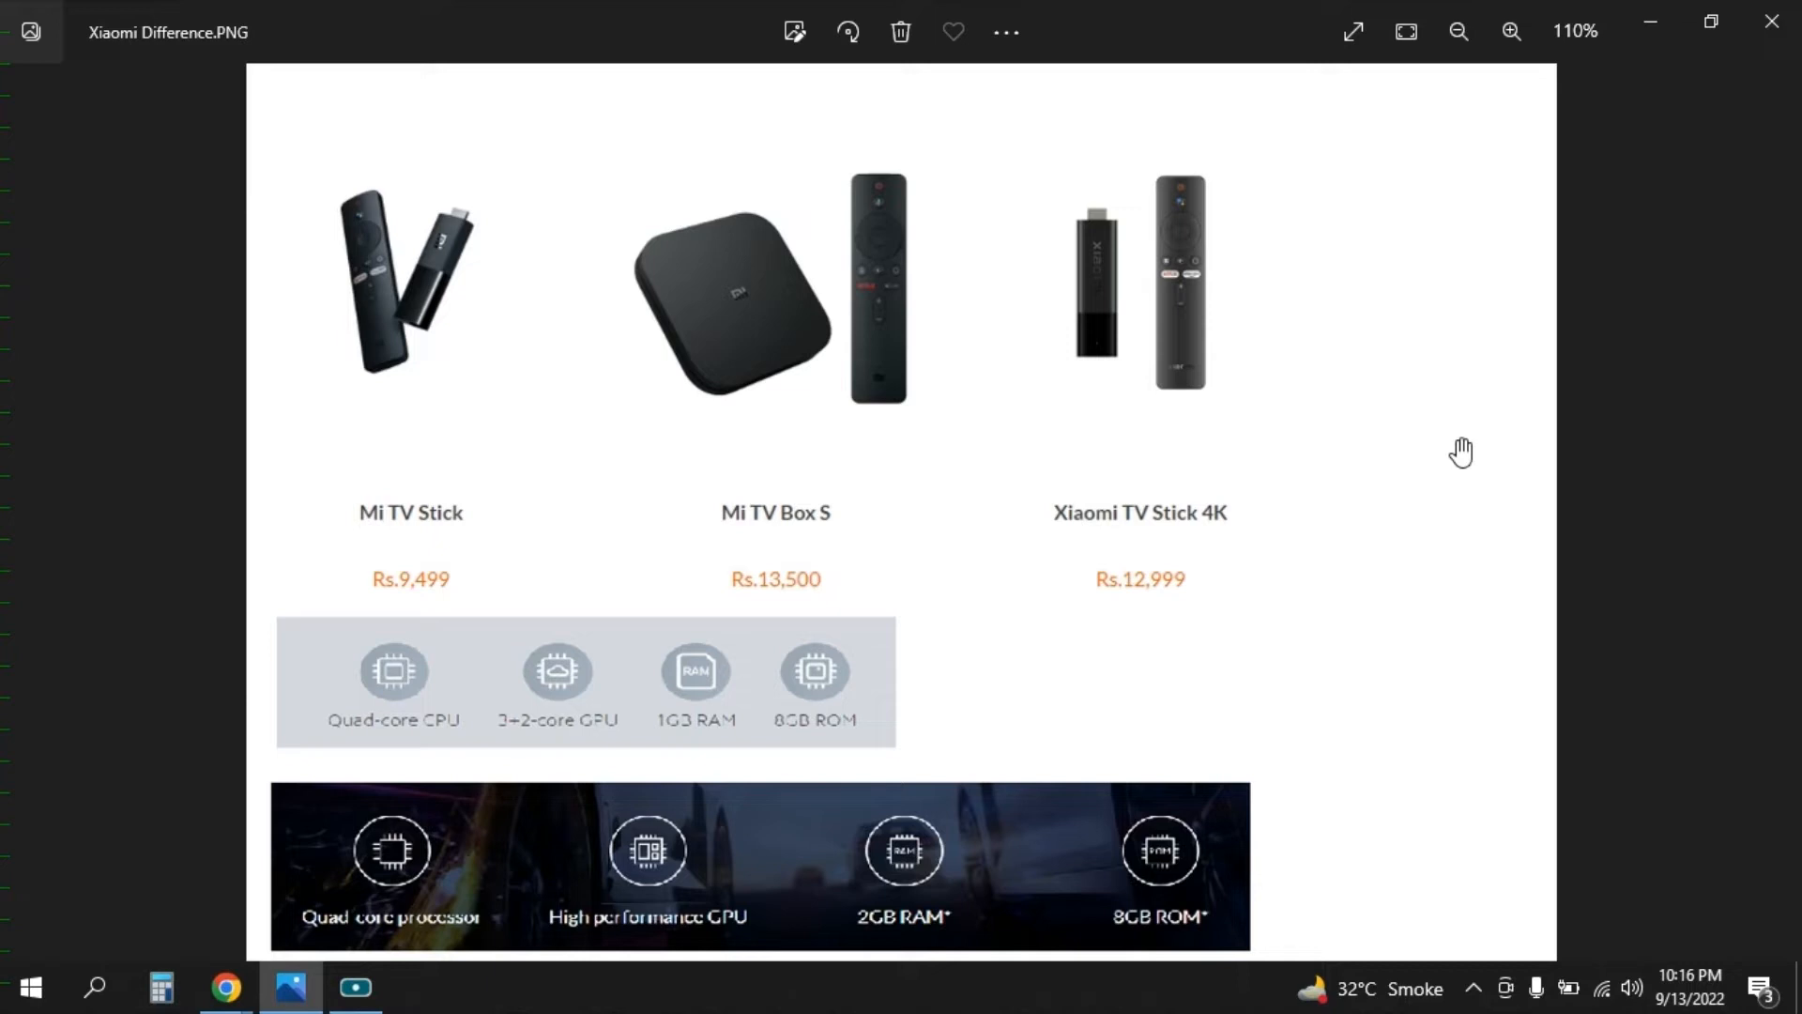